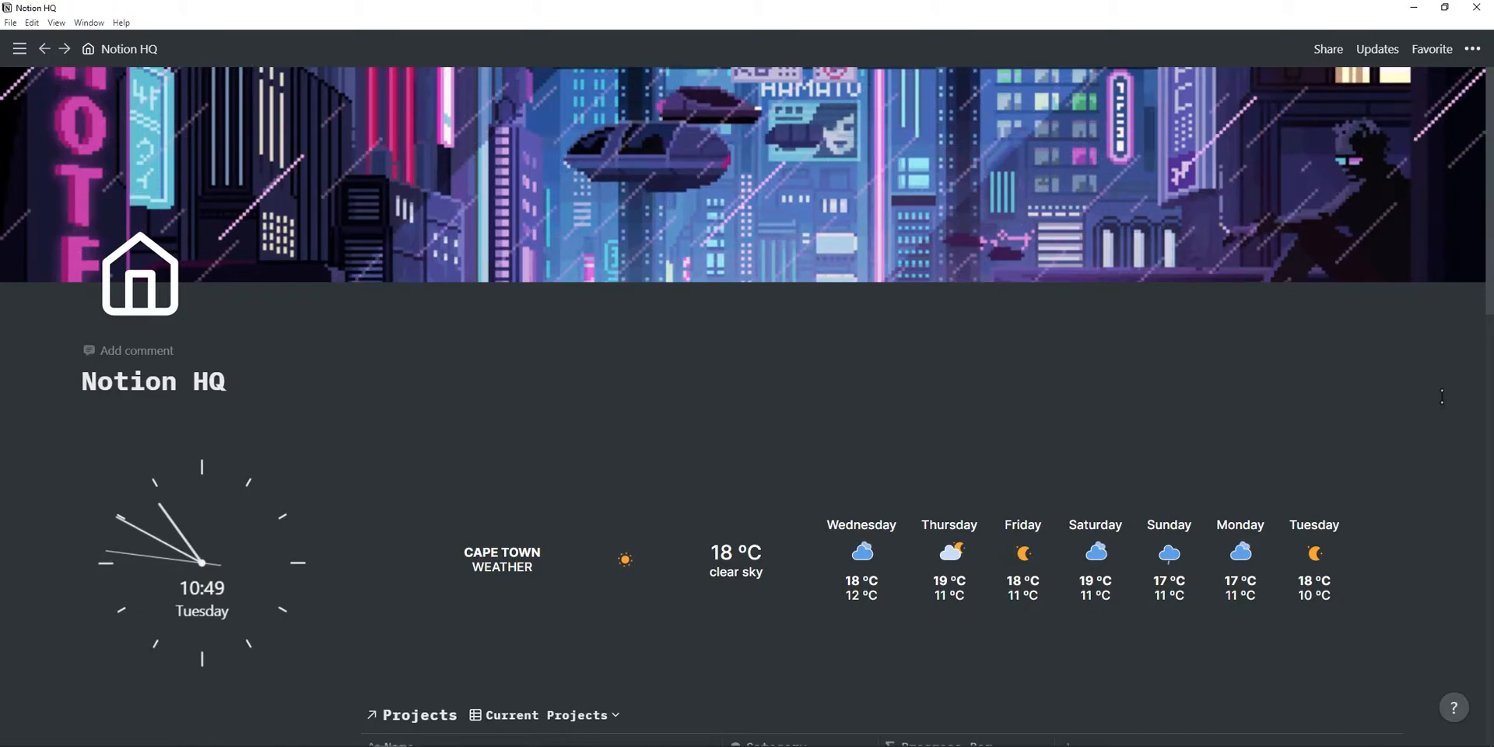
# Scroll down the Notion HQ page past the habit tracker to the Work, Personal, Finances and Library sections.
pyautogui.scroll(-3)
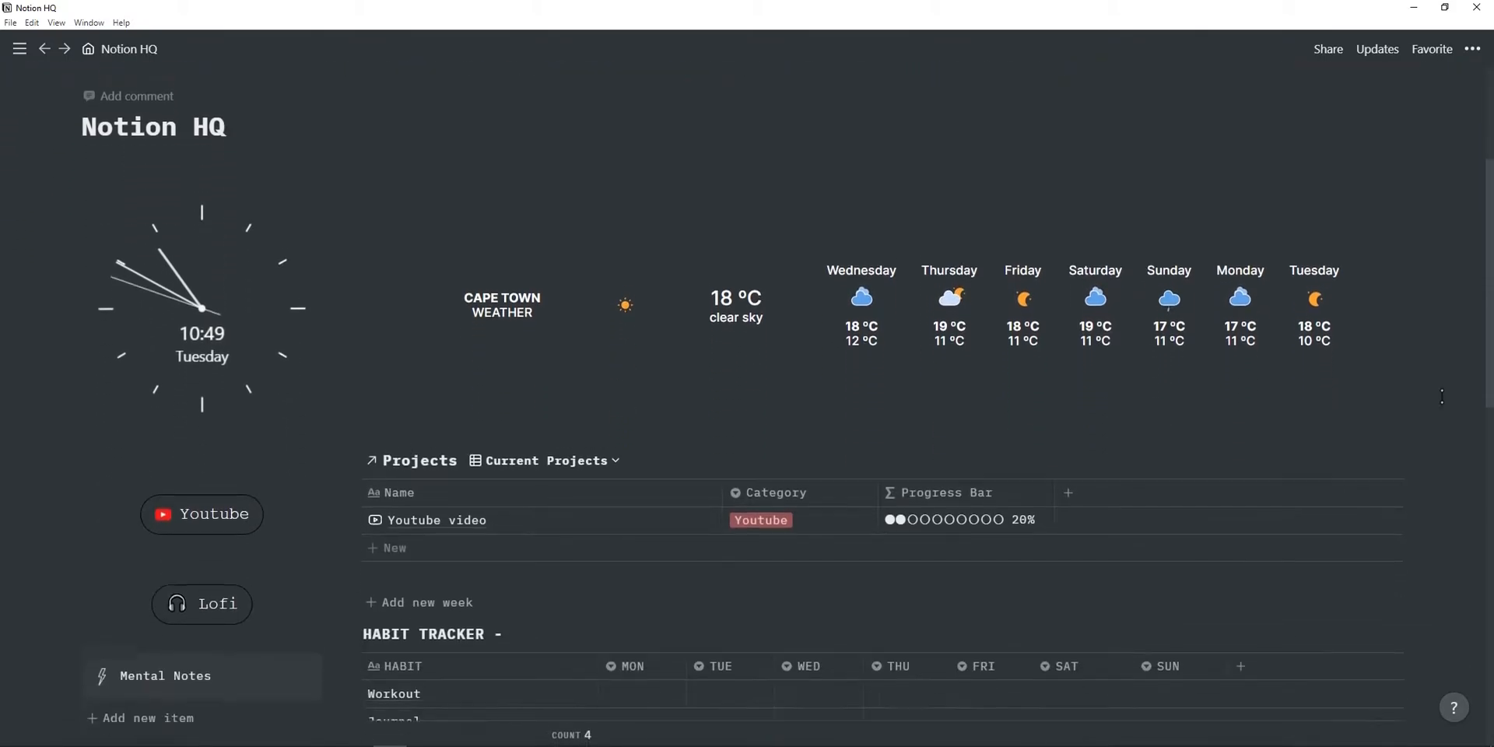
pyautogui.scroll(-3)
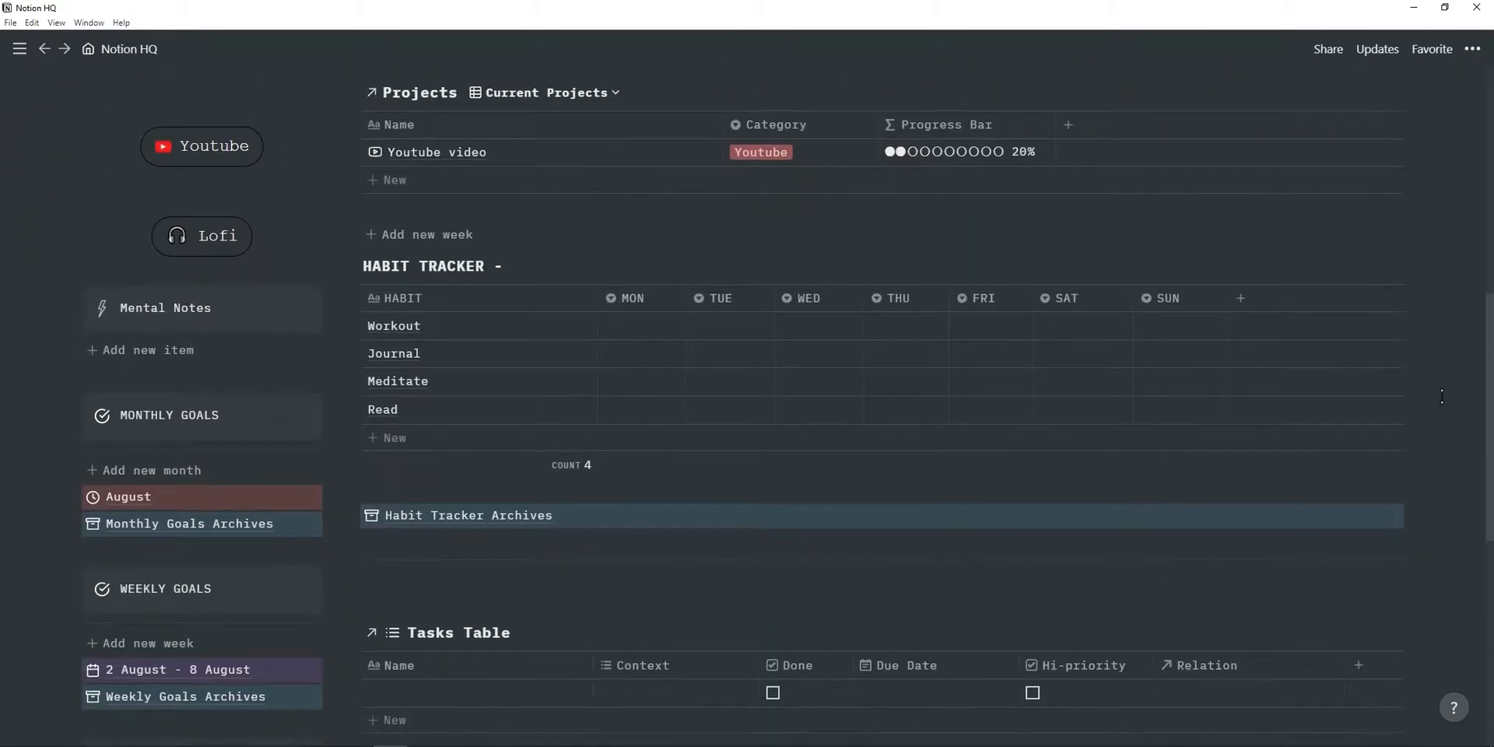
pyautogui.scroll(-3)
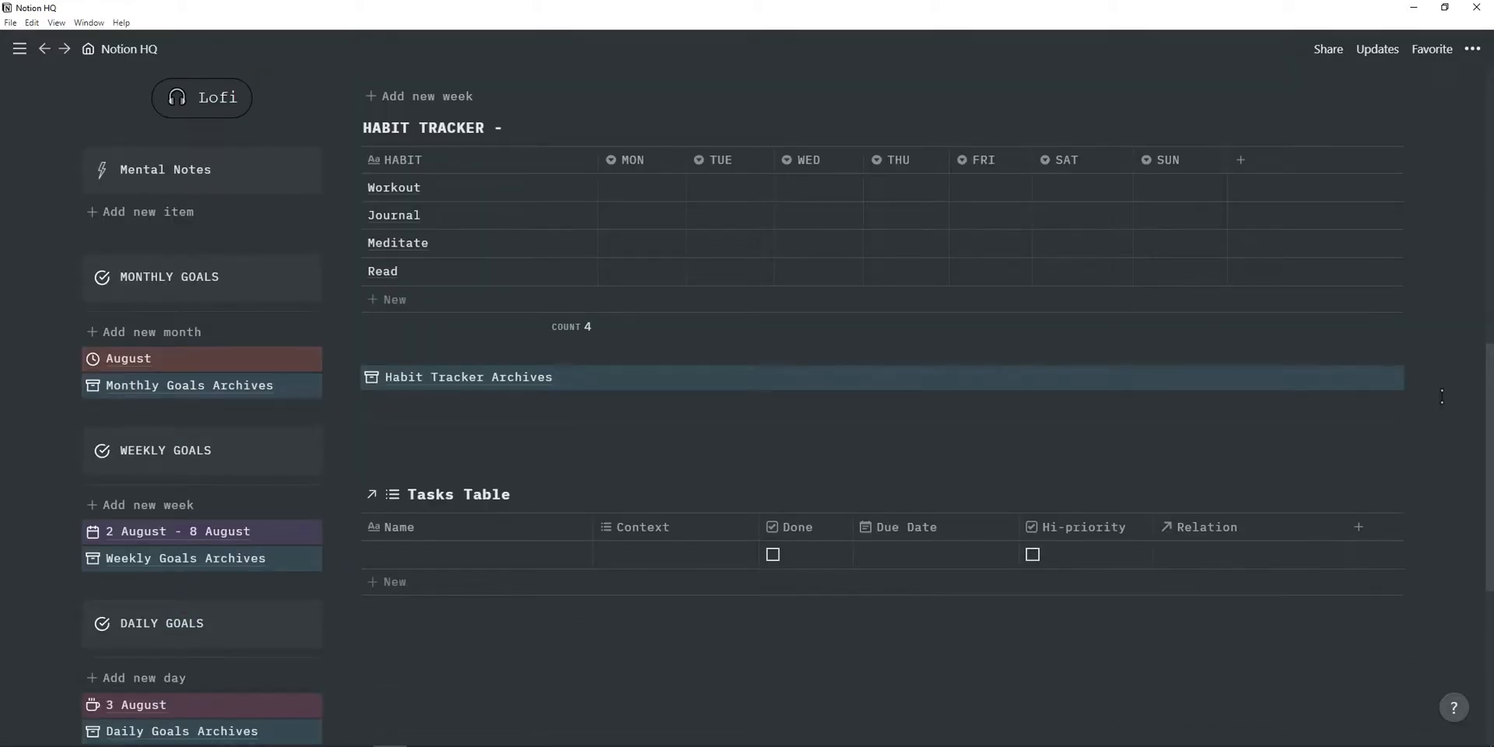
pyautogui.scroll(-3)
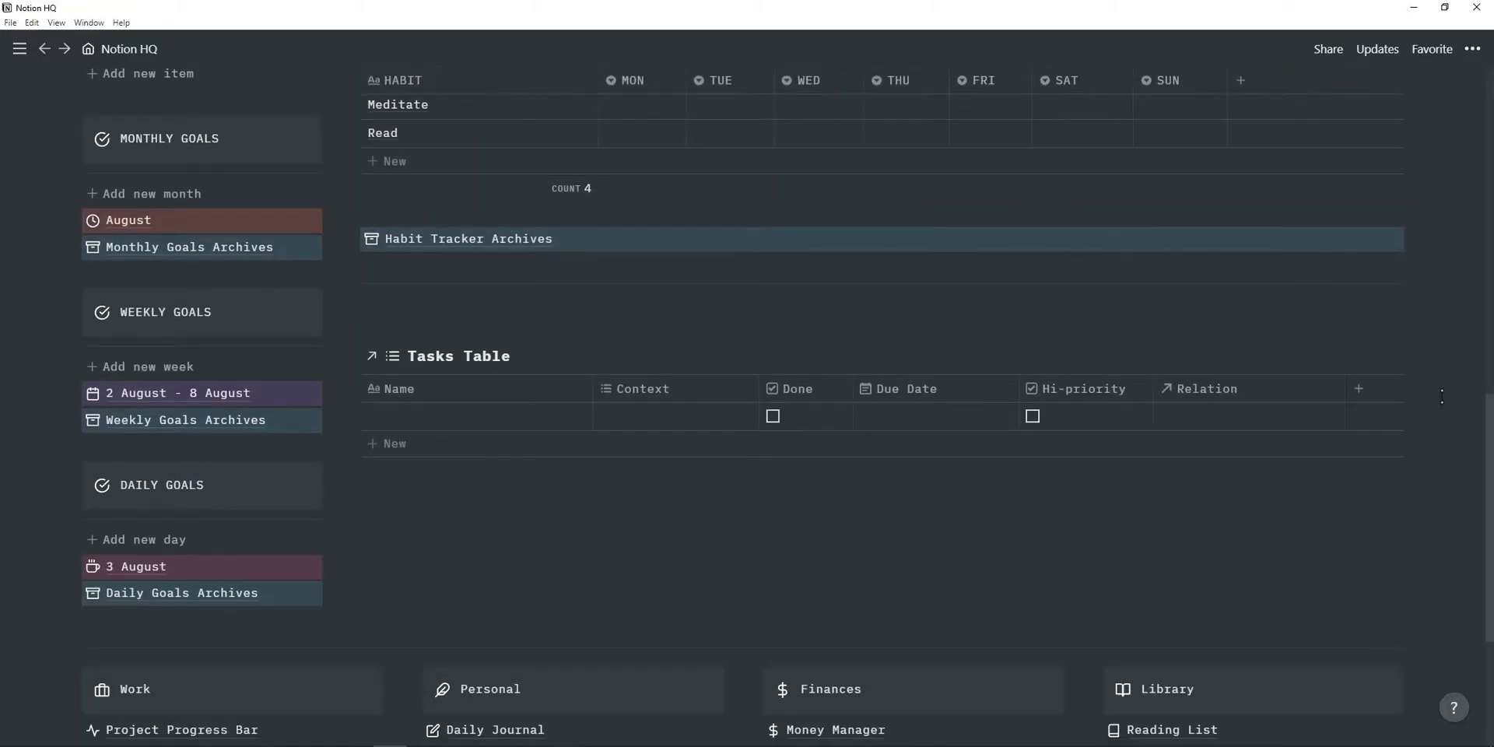
pyautogui.scroll(-3)
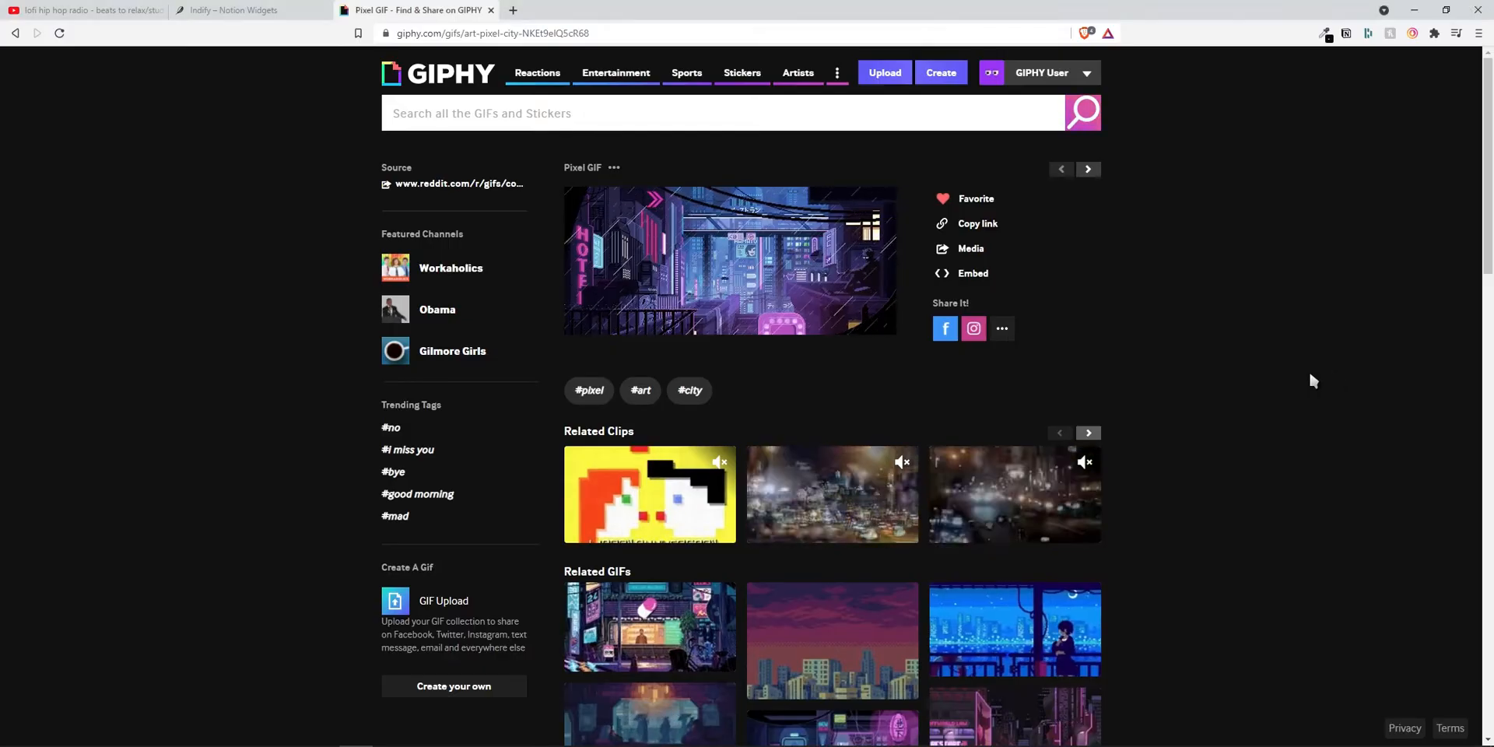
# Copy the pixel city GIF link on GIPHY and start changing the Notion HQ cover.
pyautogui.scroll(-3)
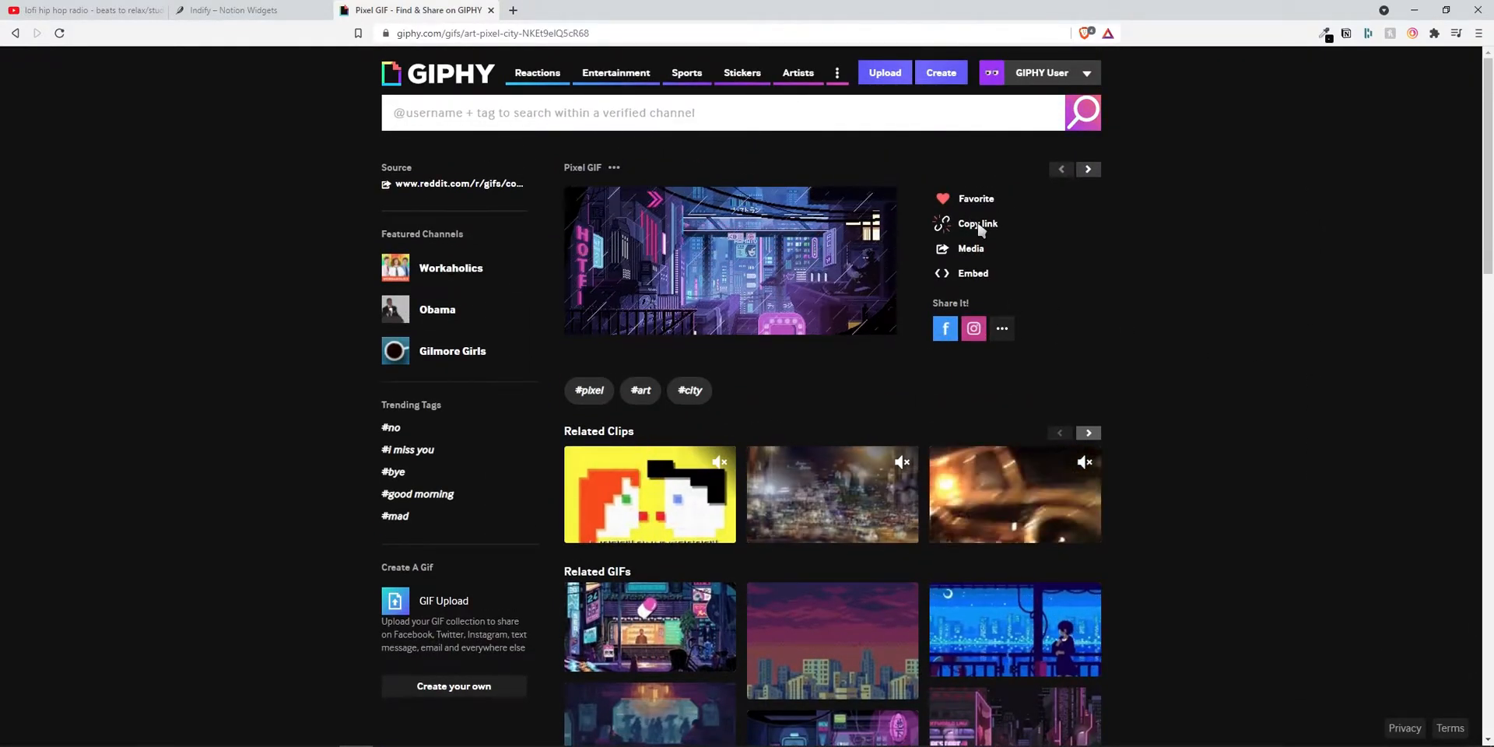
pyautogui.click(977, 222)
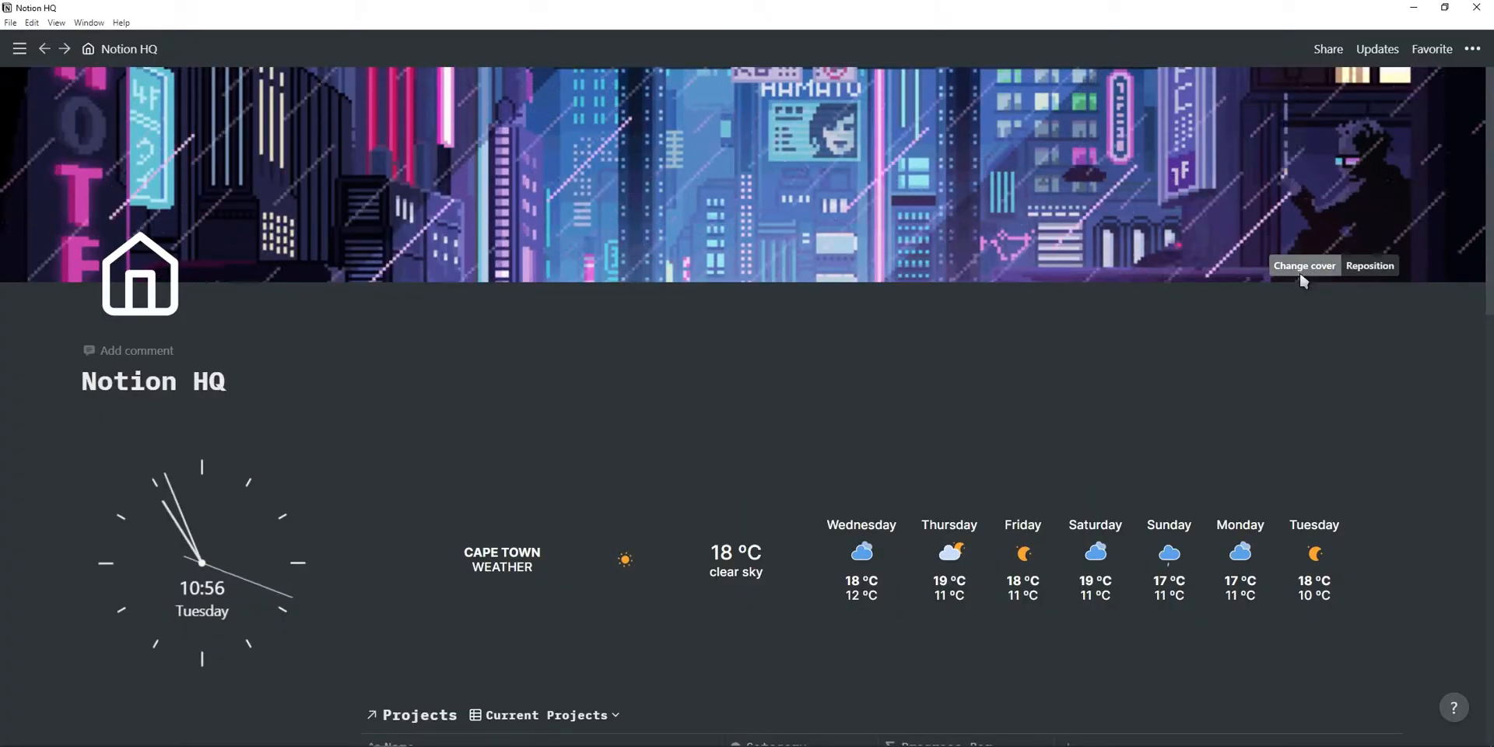
pyautogui.click(1304, 265)
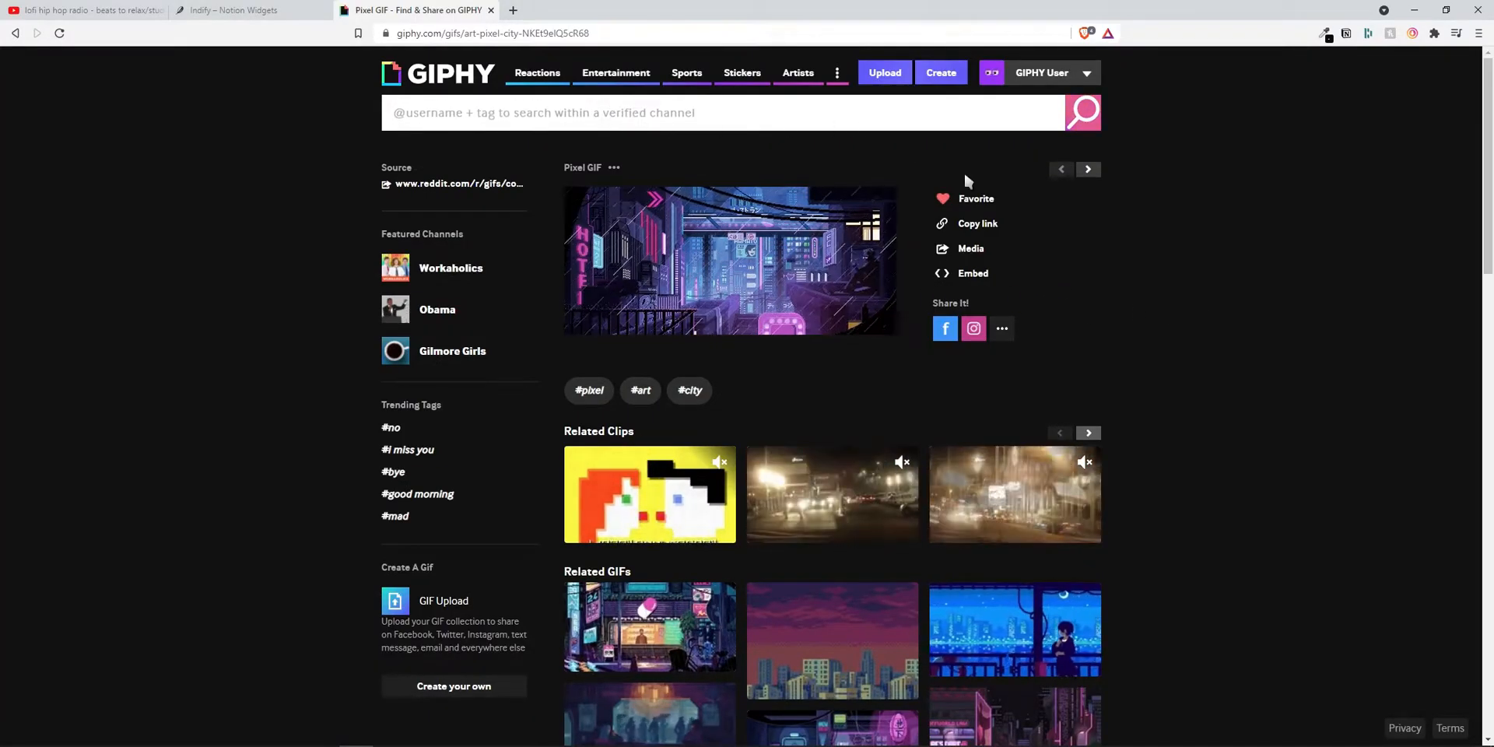
# Scroll through the Related GIFs grid of pixel-art city GIFs on GIPHY.
pyautogui.scroll(-3)
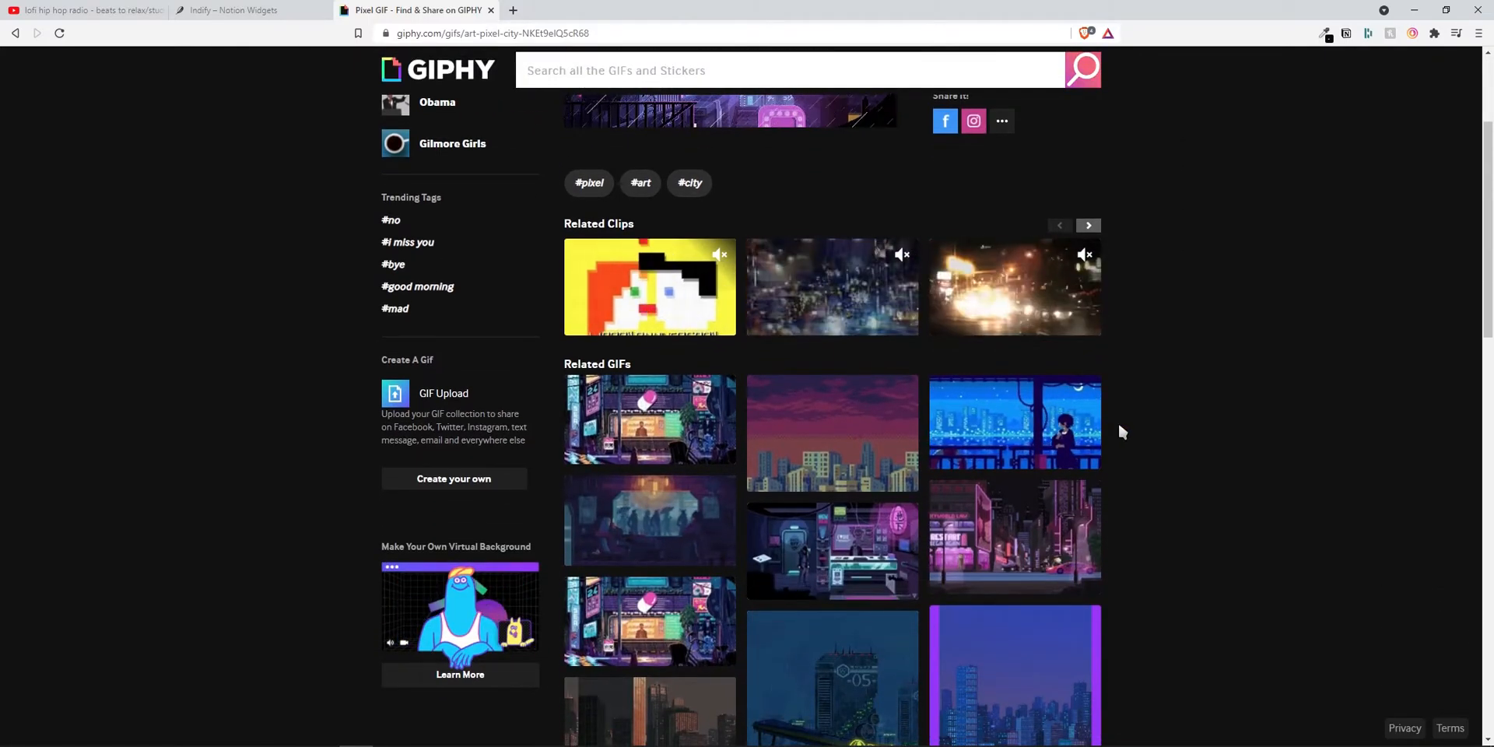
pyautogui.scroll(-3)
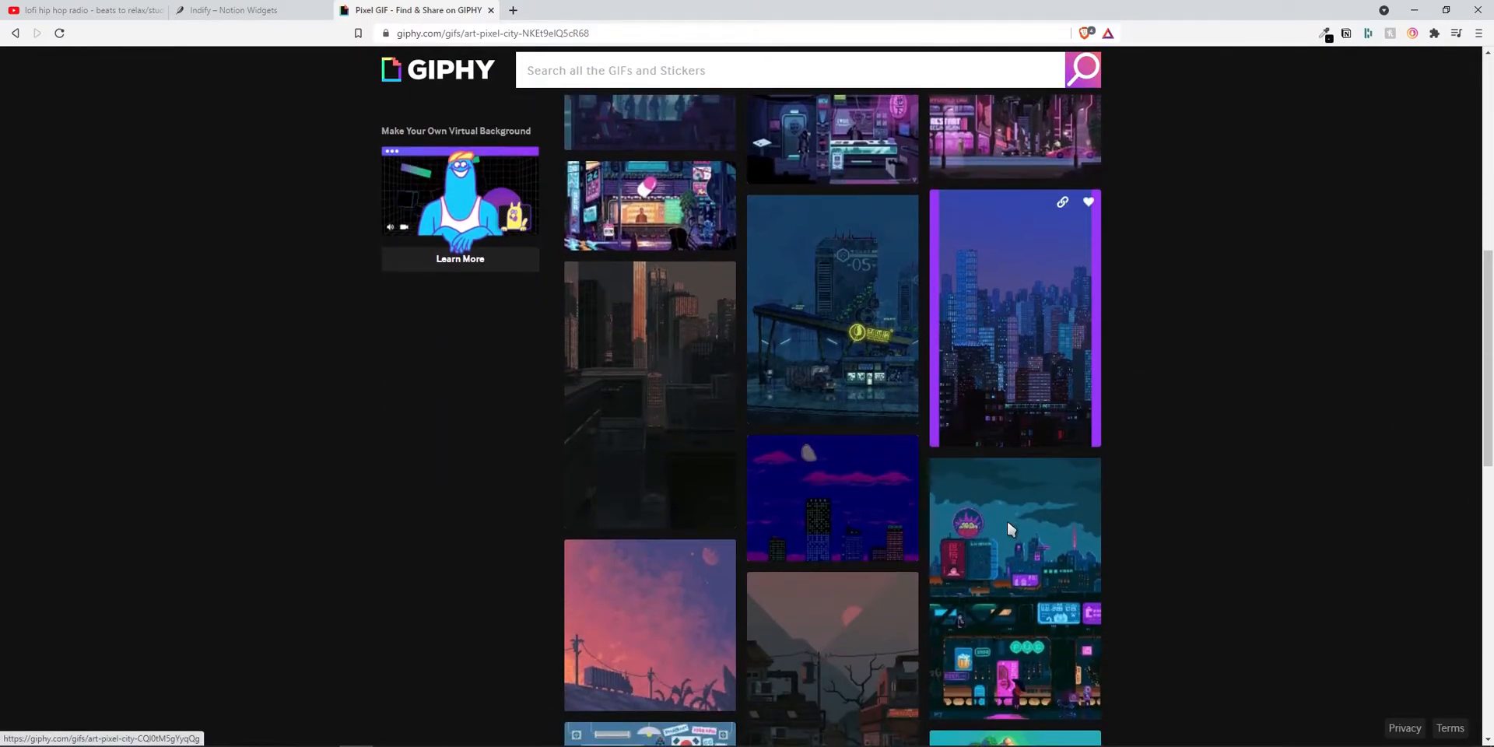
pyautogui.scroll(-3)
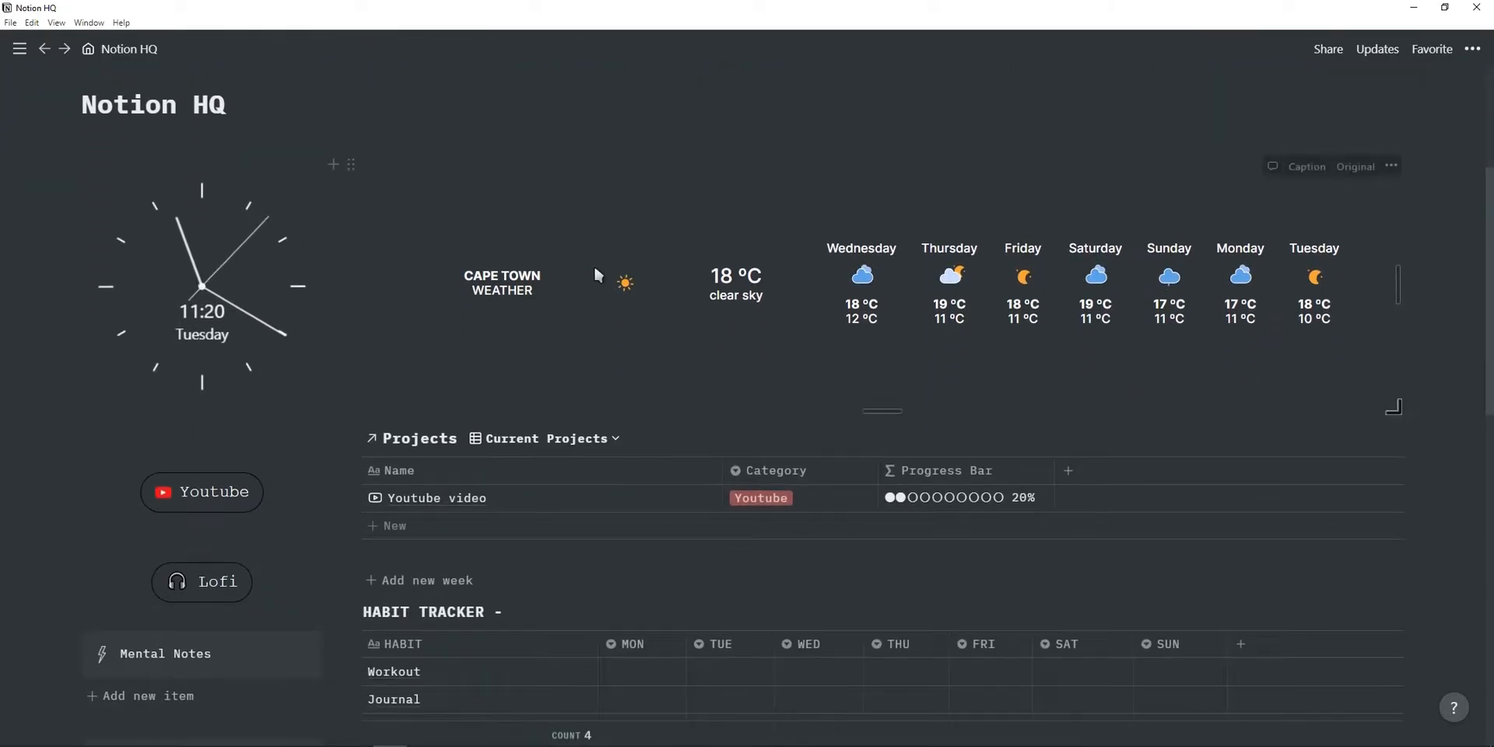
pyautogui.moveTo(201, 315)
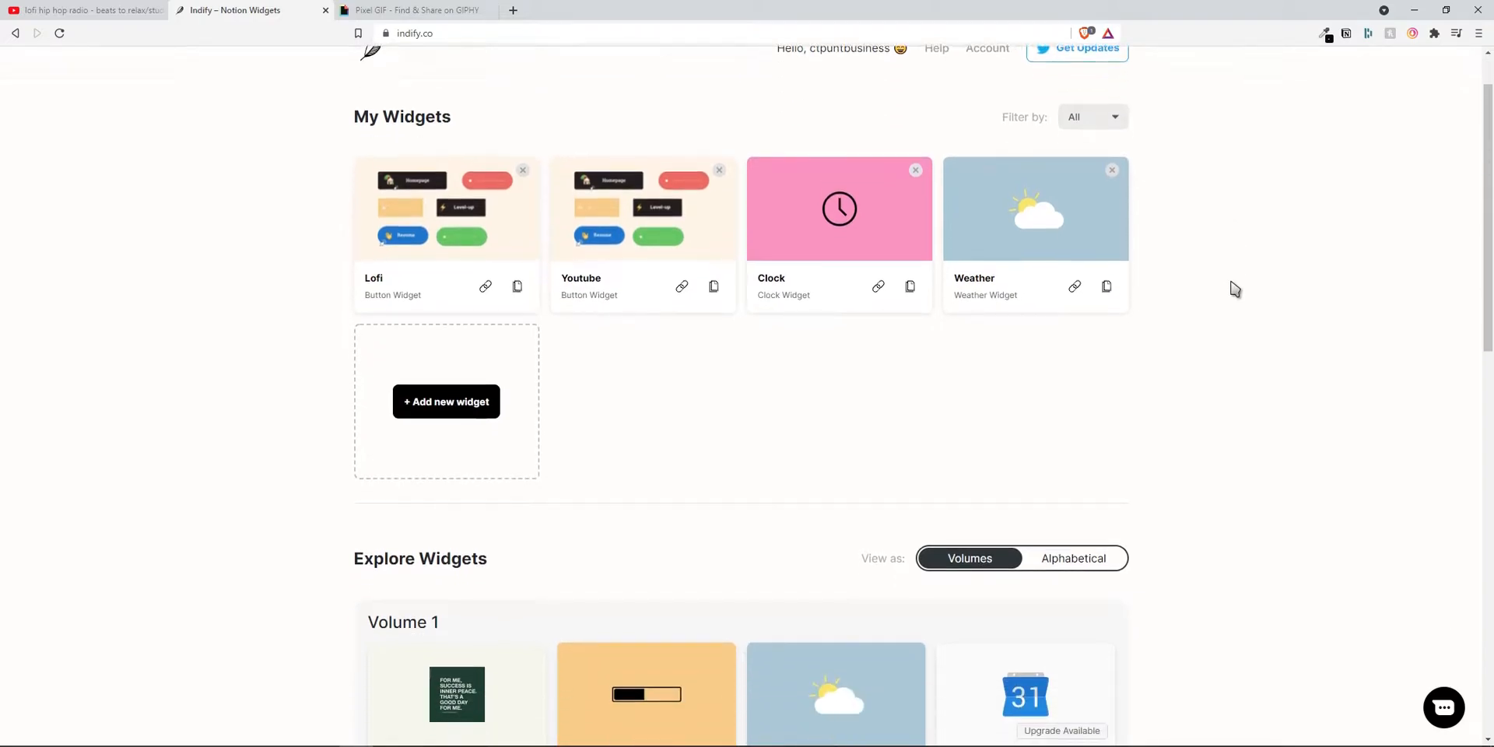
# Scroll the Indify home page past My Widgets to the Explore Widgets volumes 1–3.
pyautogui.scroll(-3)
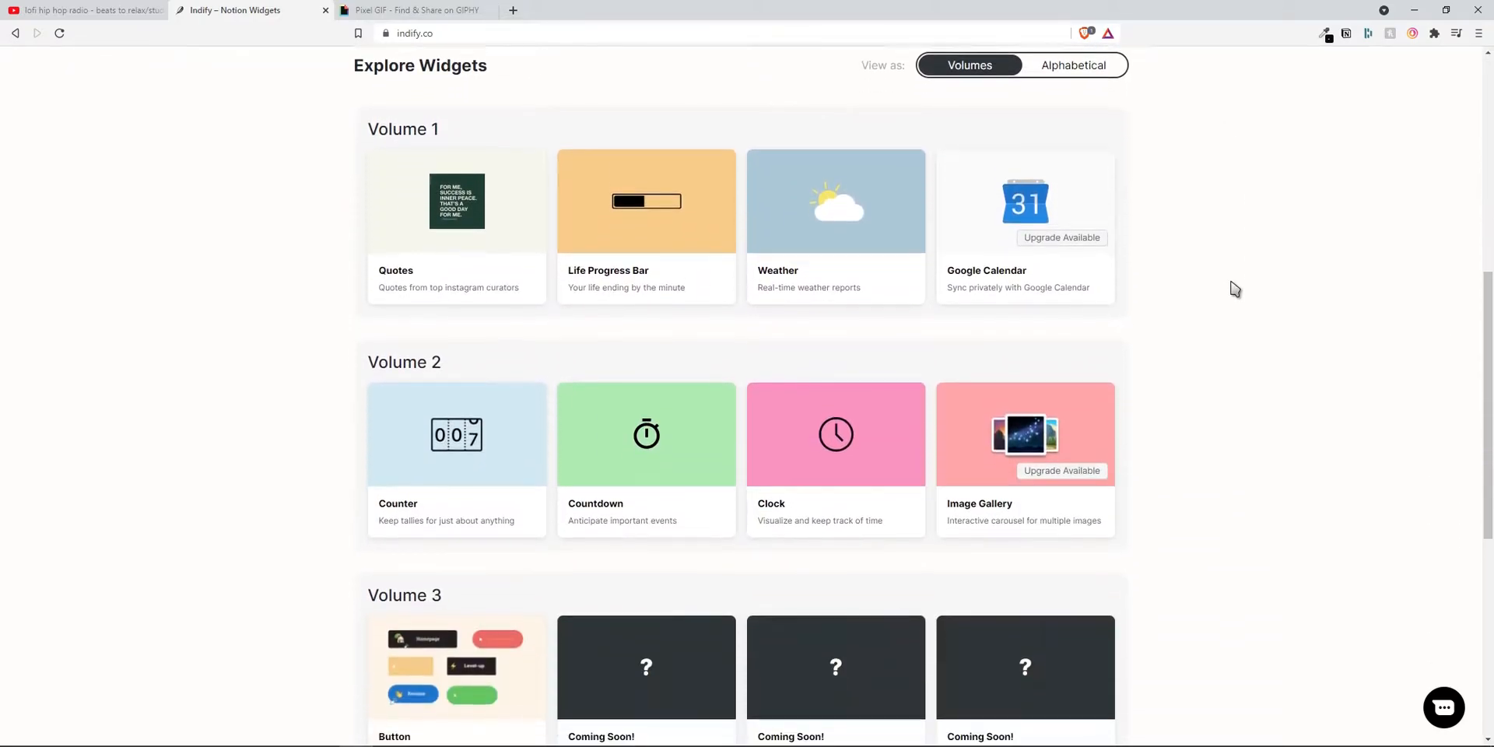
pyautogui.scroll(-3)
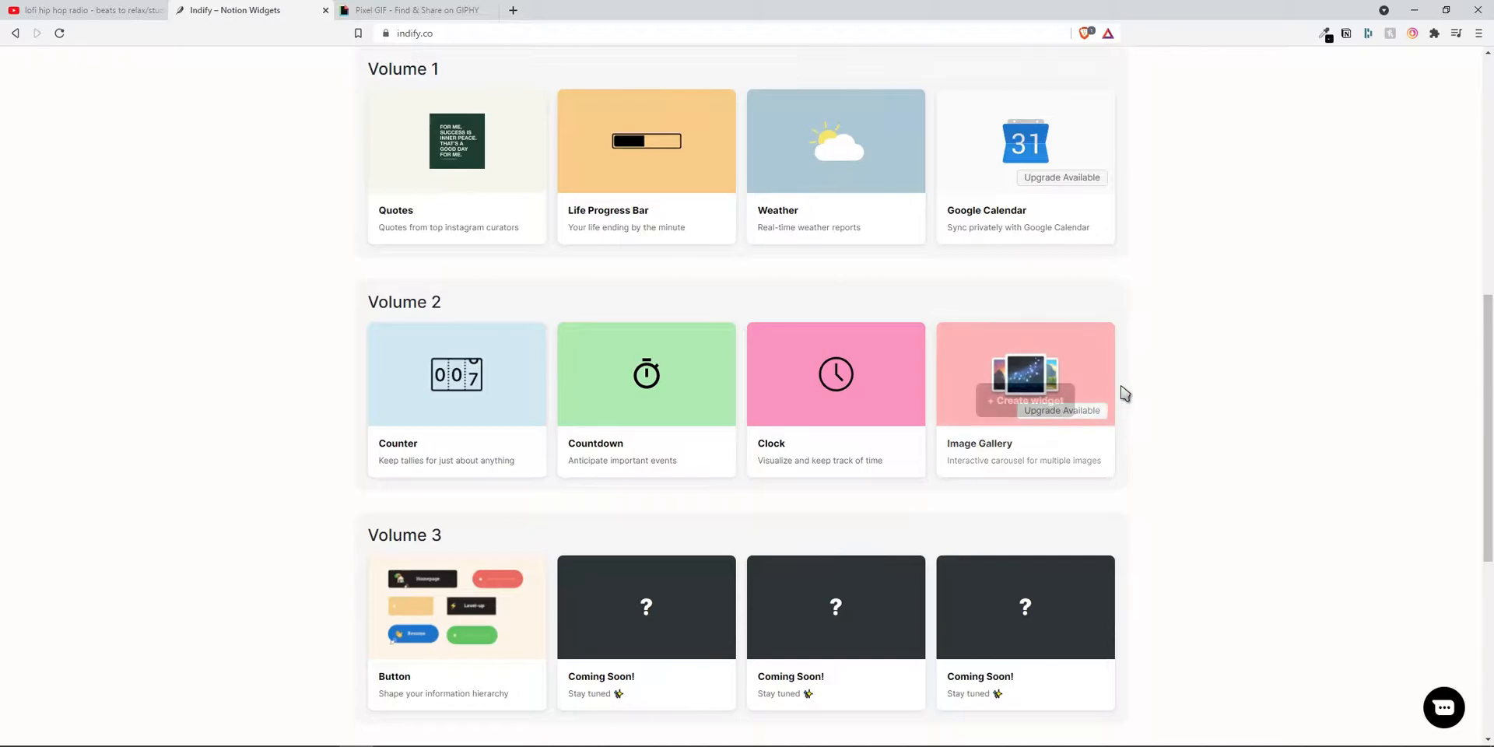
pyautogui.scroll(-3)
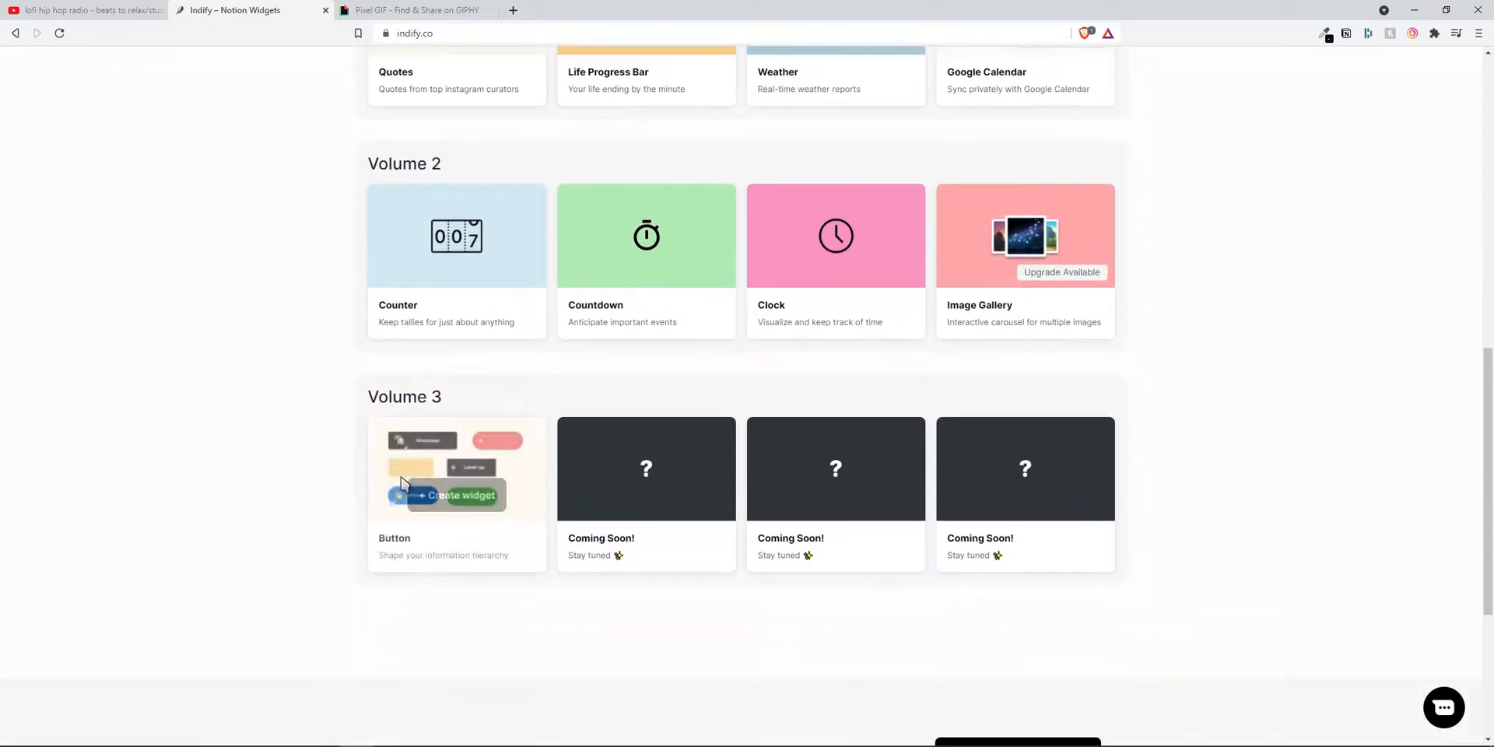
pyautogui.moveTo(1186, 490)
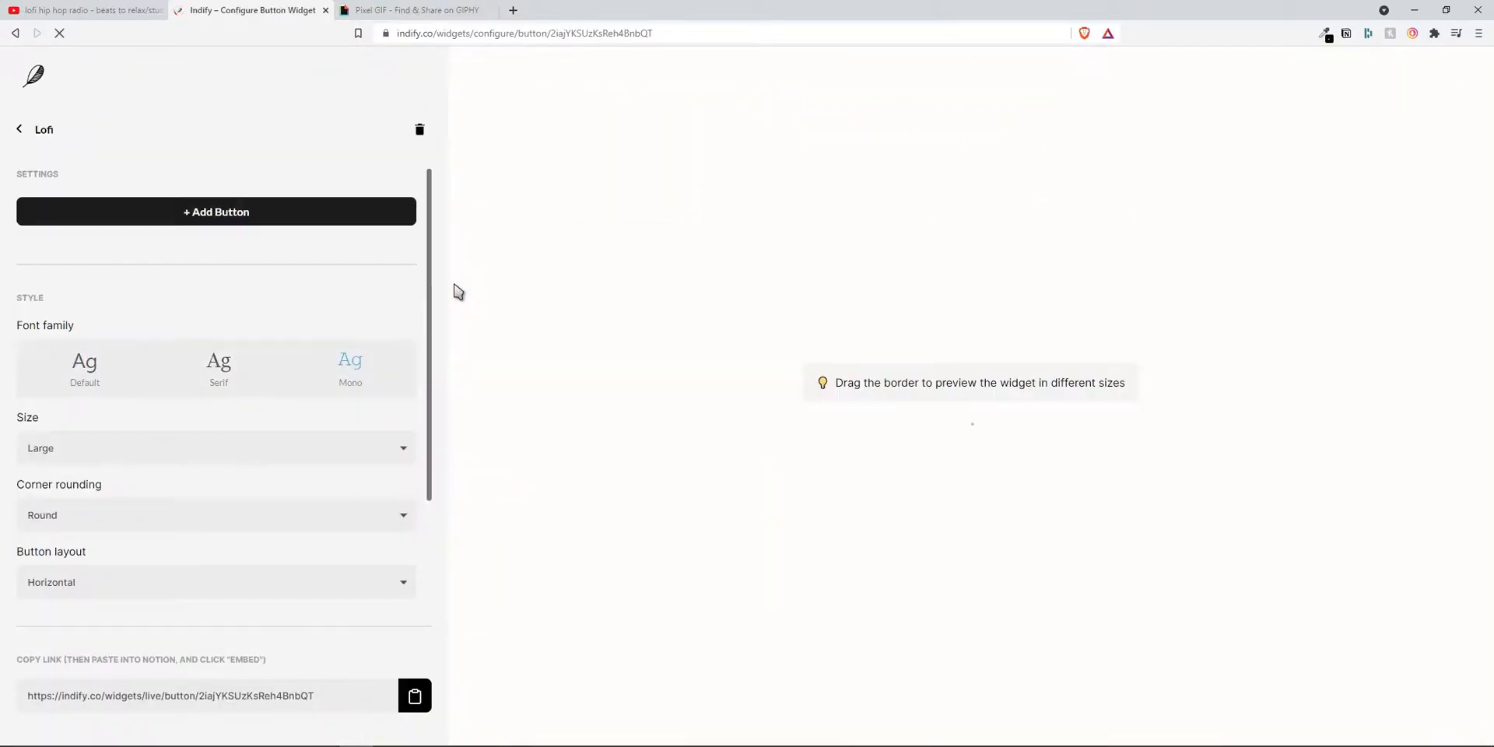
# Expand the Lofi button widget's settings and copy its live embed link.
pyautogui.click(215, 211)
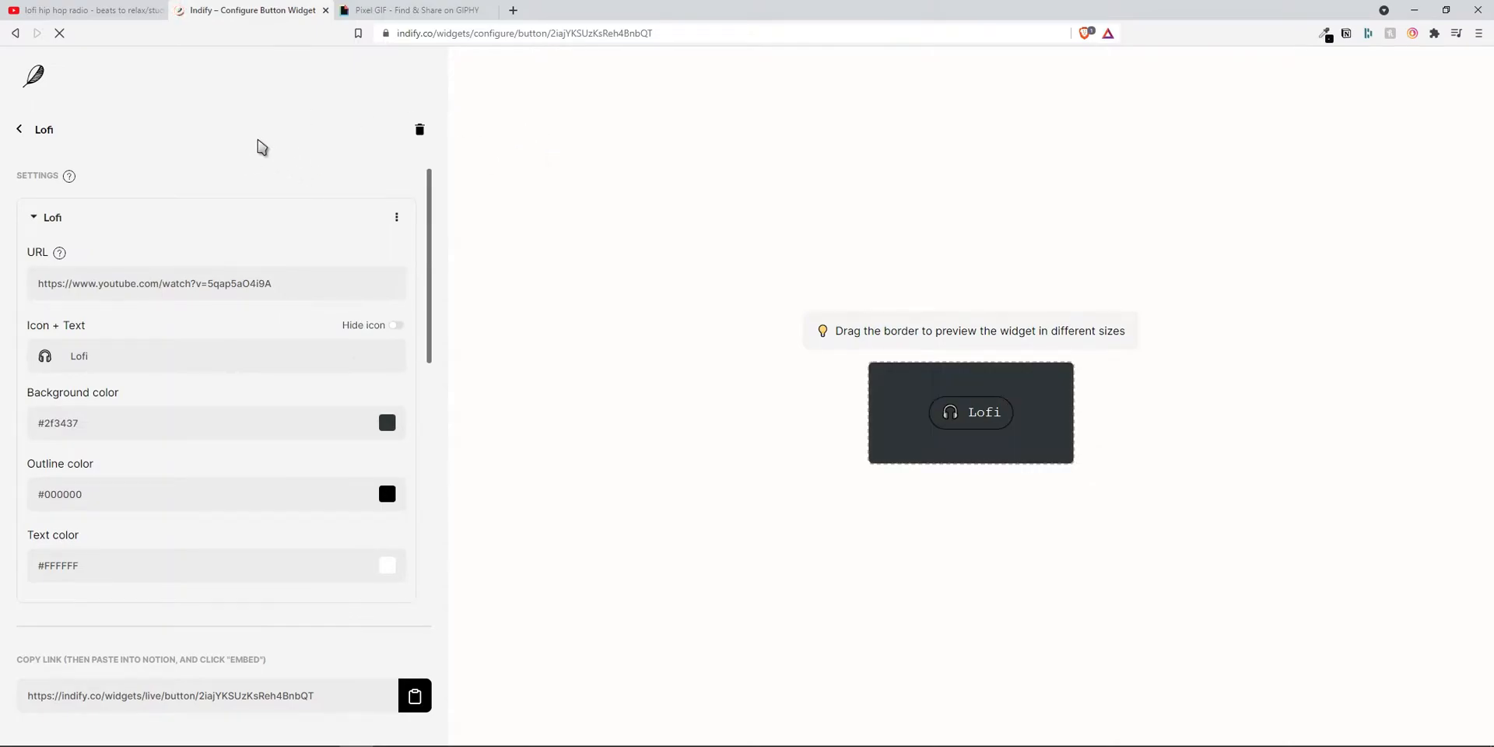
pyautogui.scroll(-3)
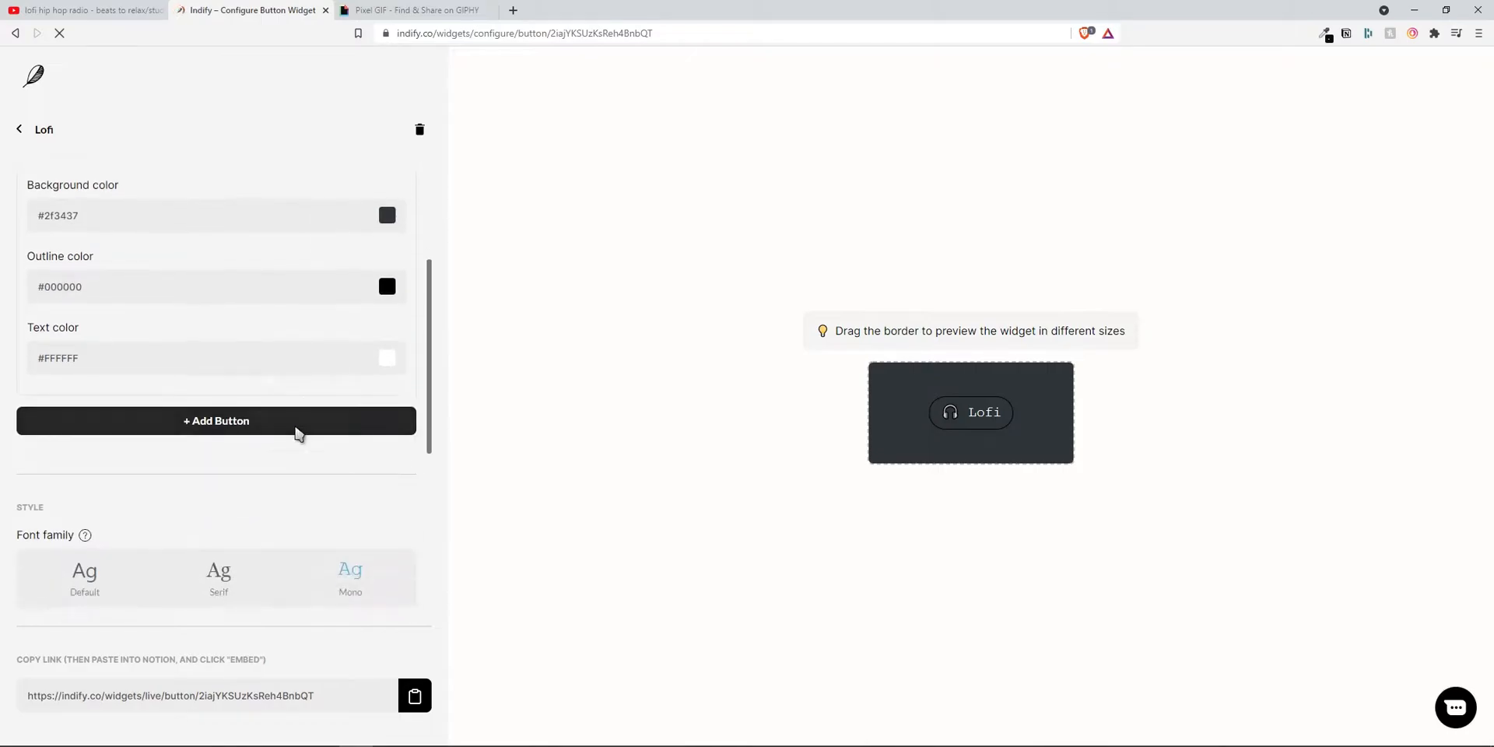
pyautogui.scroll(-3)
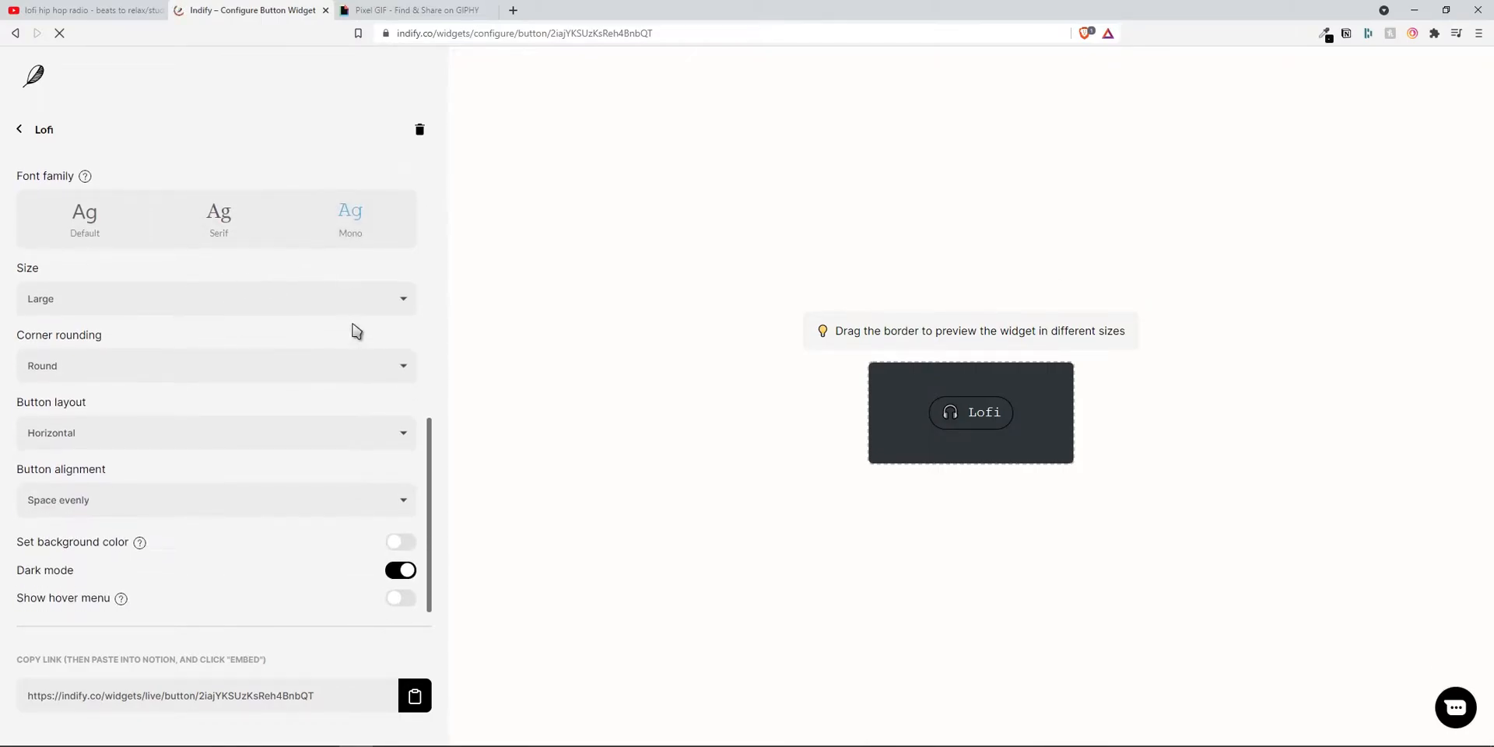
pyautogui.moveTo(198, 499)
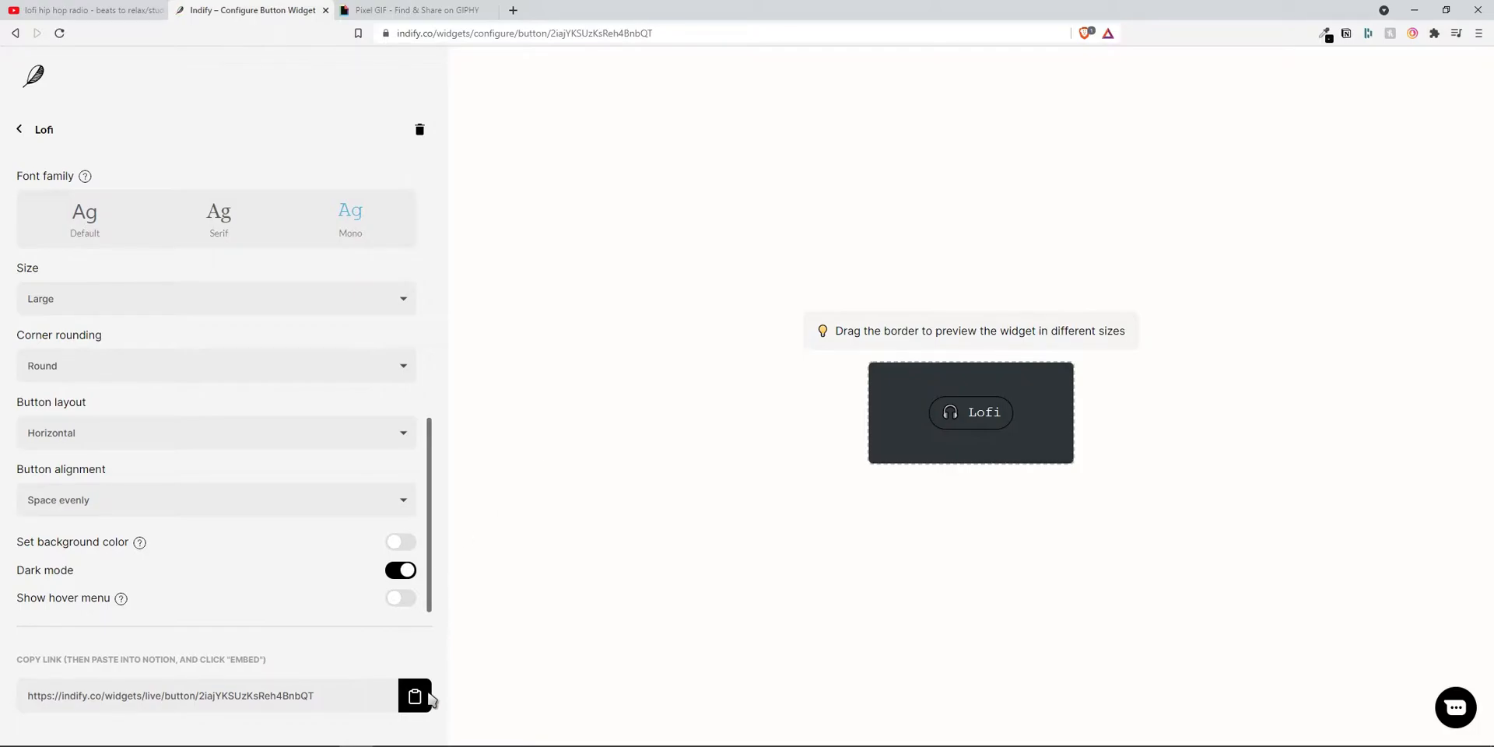
pyautogui.click(414, 696)
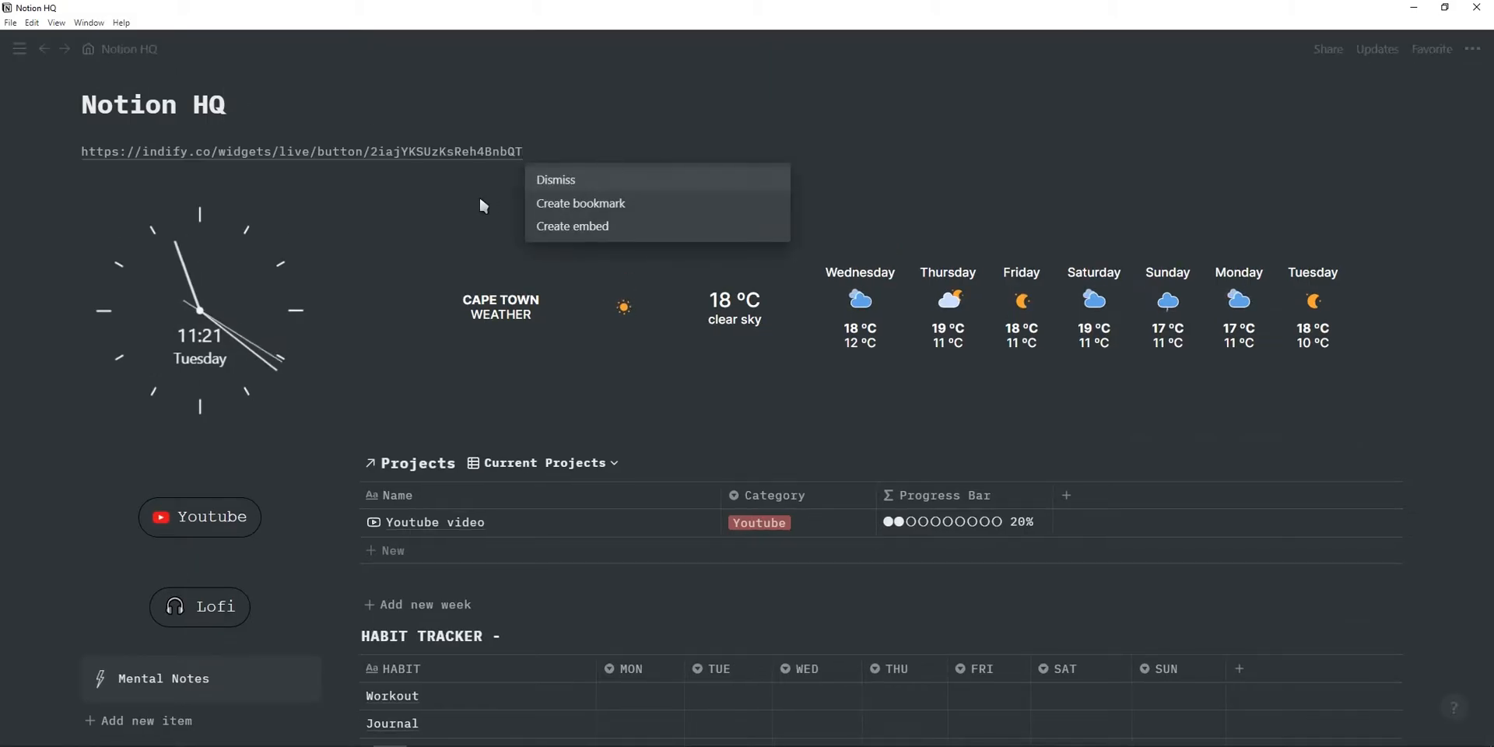
pyautogui.moveTo(588, 242)
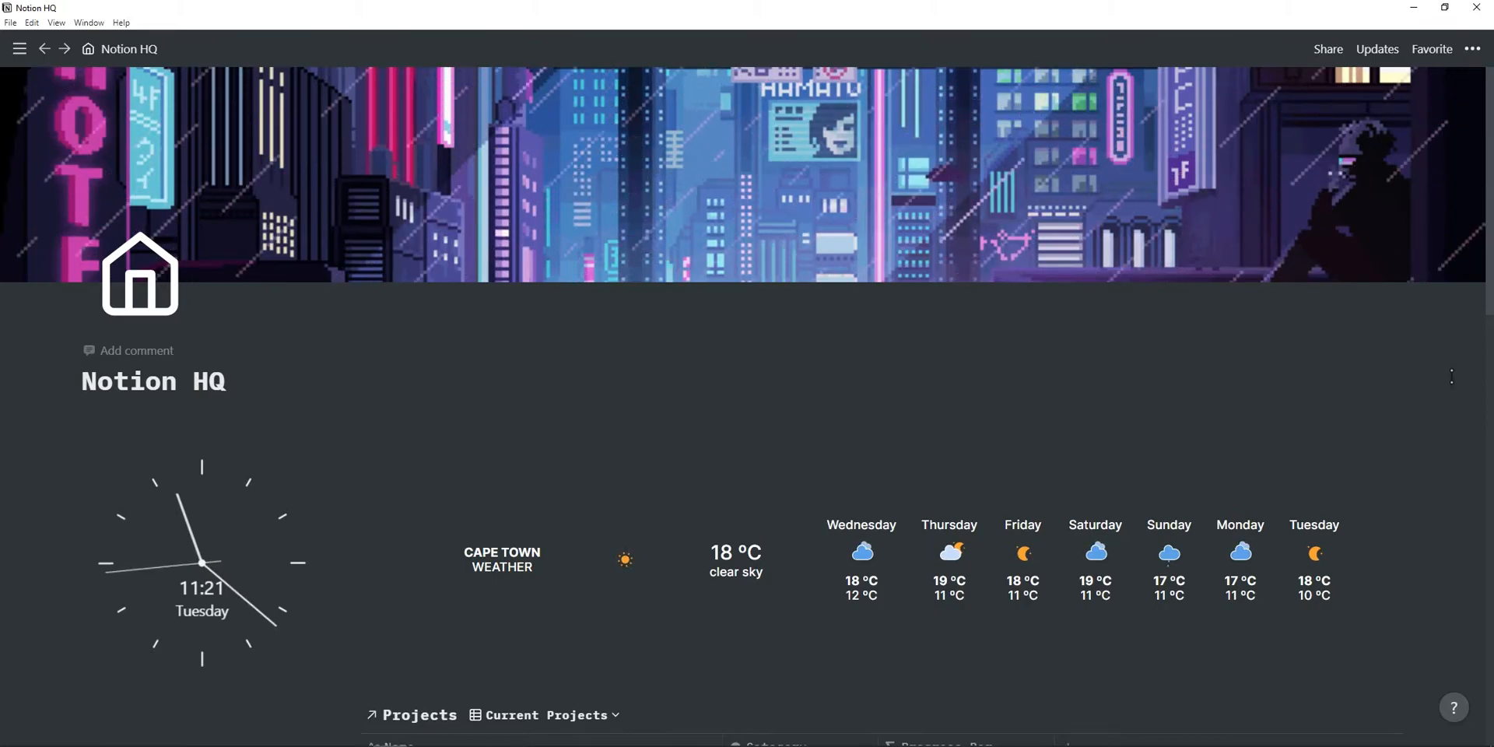
# Add a new blank item under the Mental Notes list on the dashboard.
pyautogui.scroll(-3)
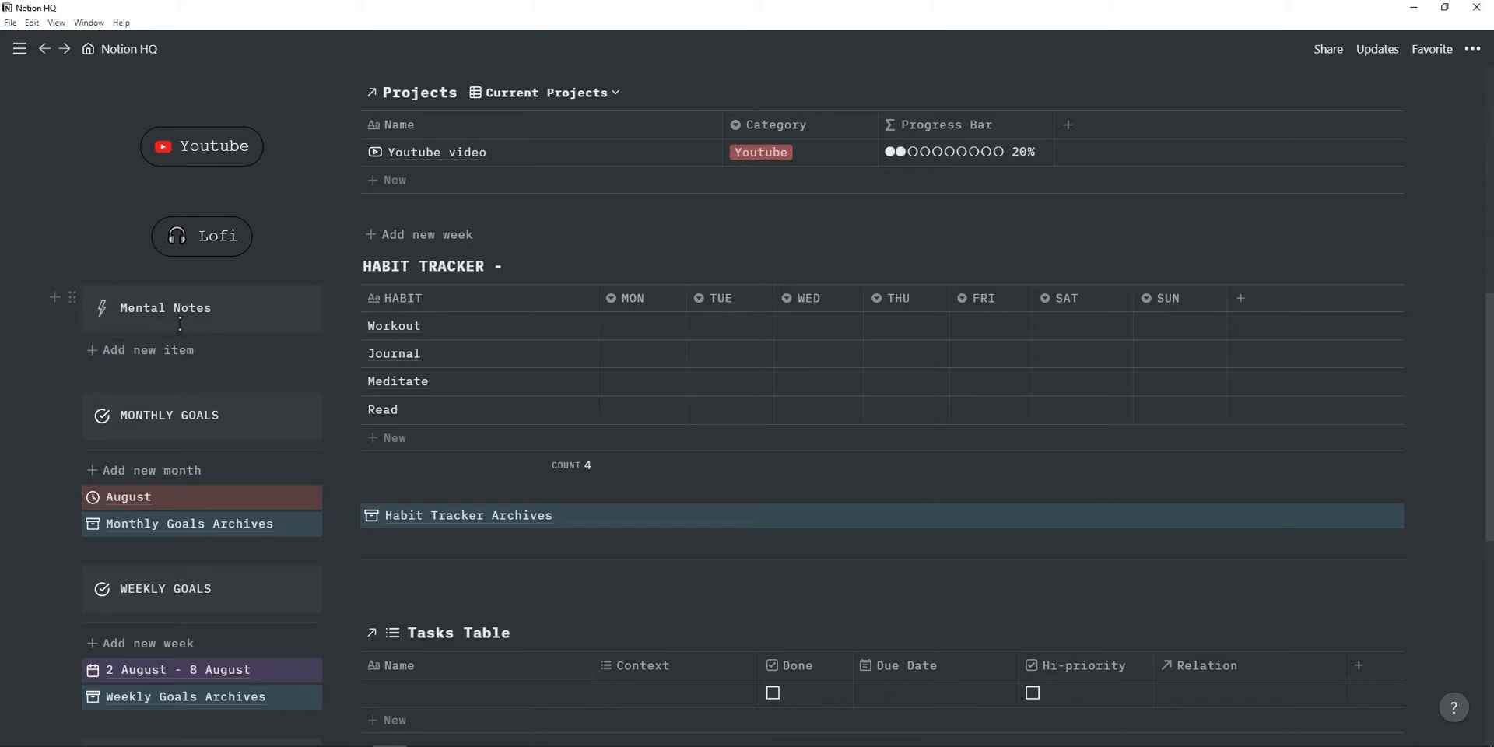
pyautogui.moveTo(170, 353)
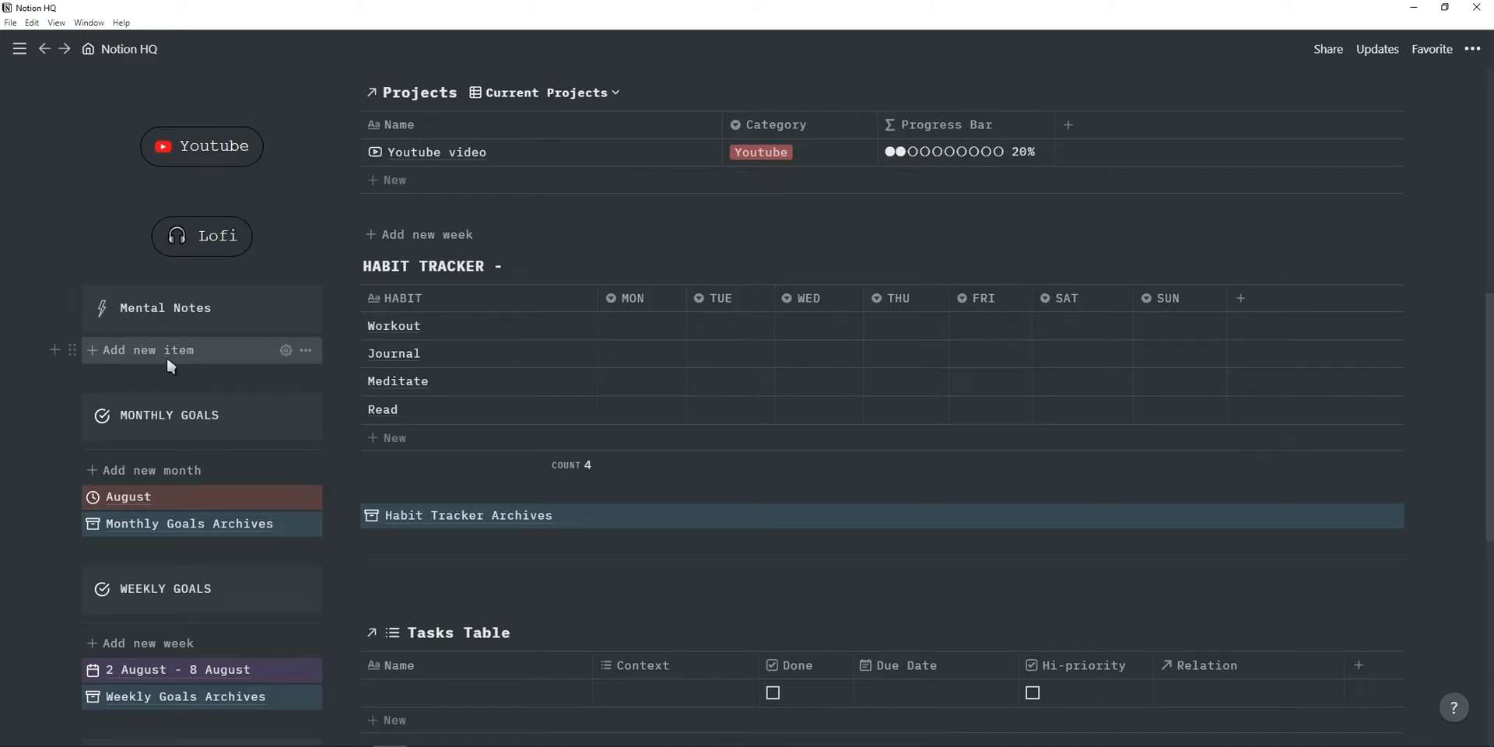
pyautogui.moveTo(176, 360)
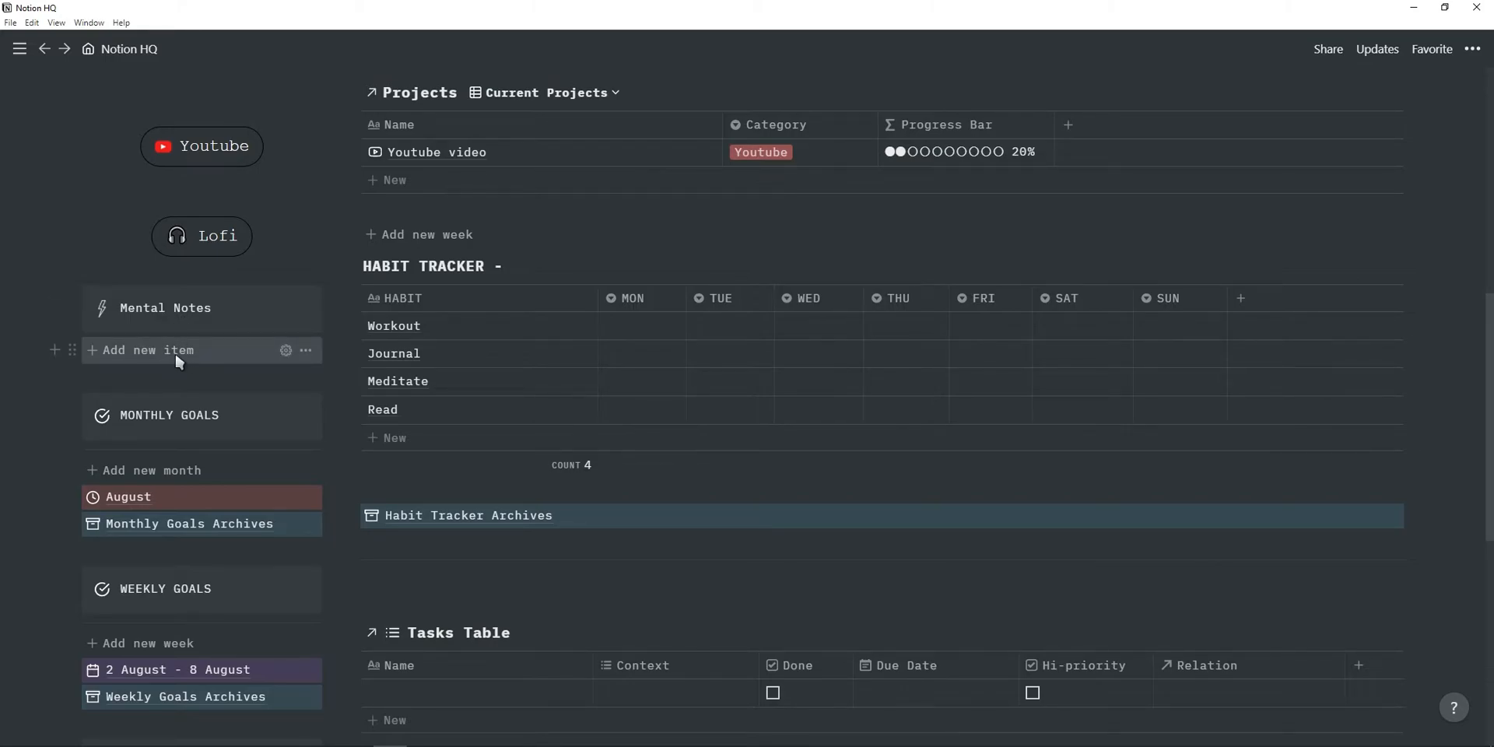
pyautogui.click(146, 351)
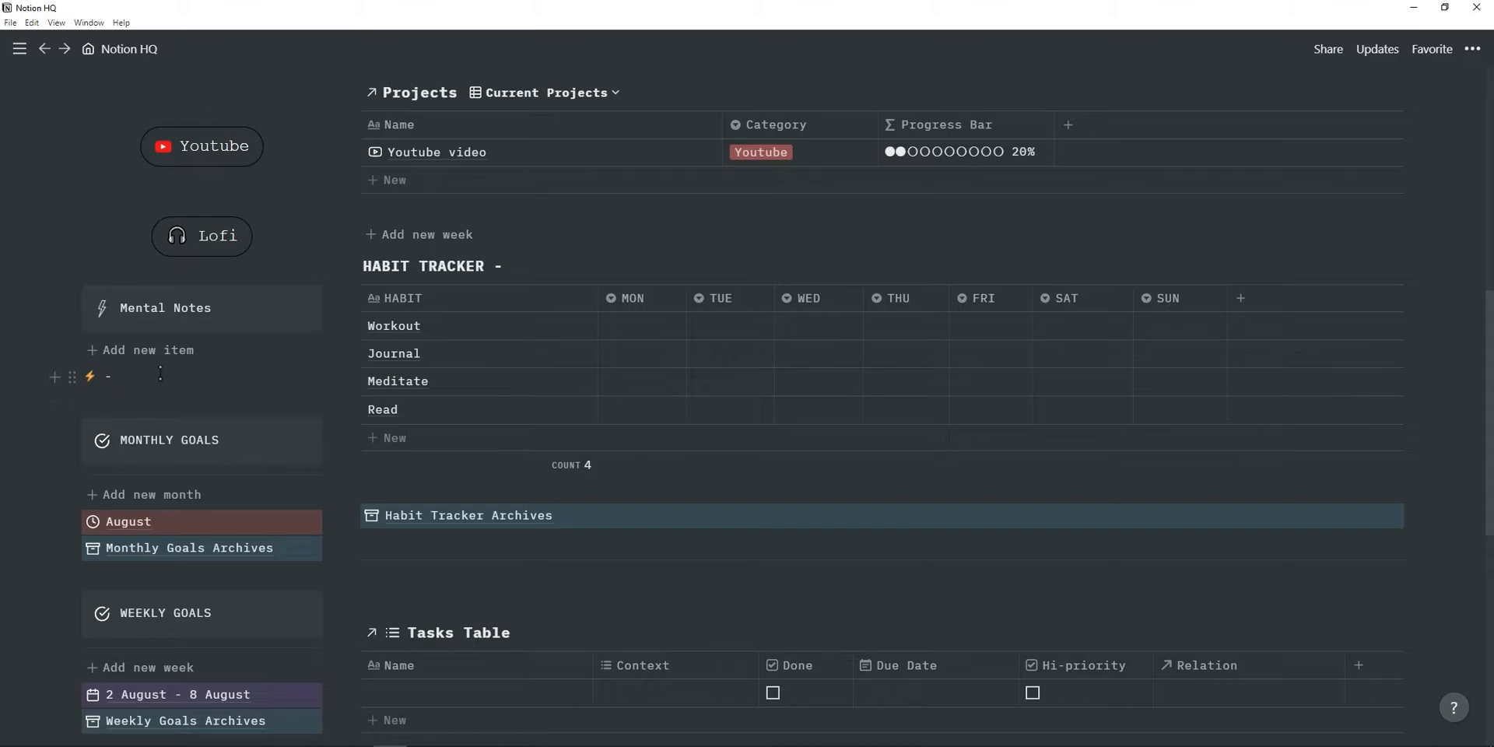
pyautogui.scroll(-3)
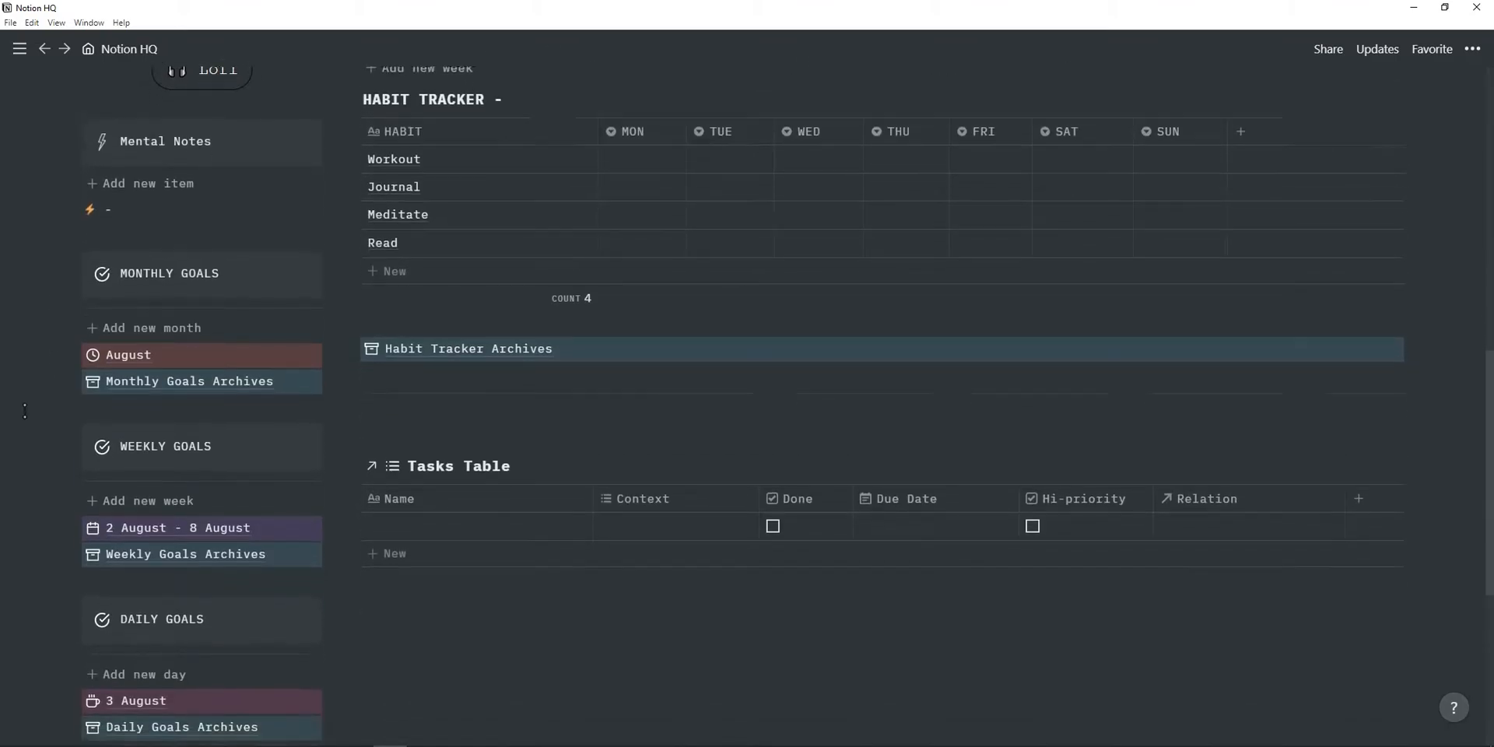
pyautogui.scroll(-3)
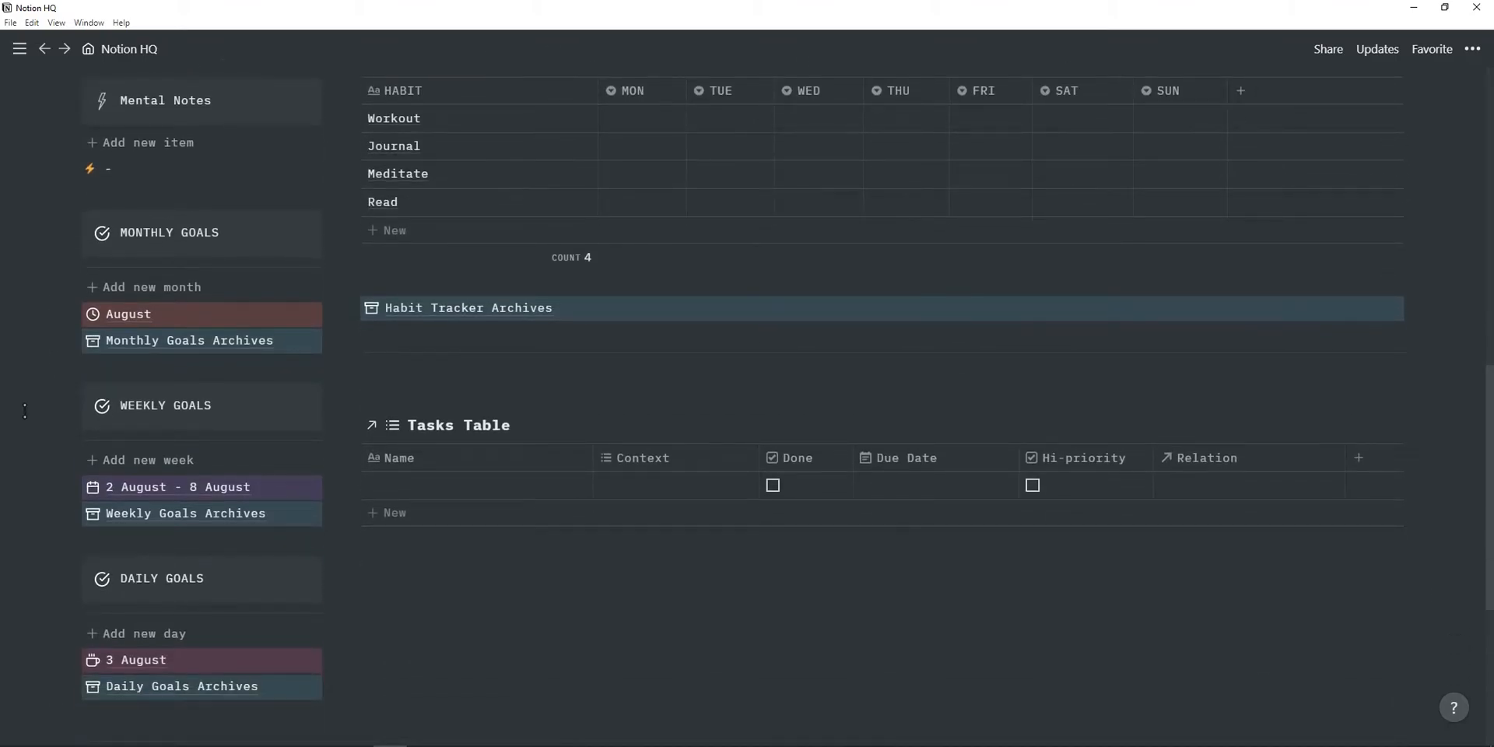
pyautogui.moveTo(176, 319)
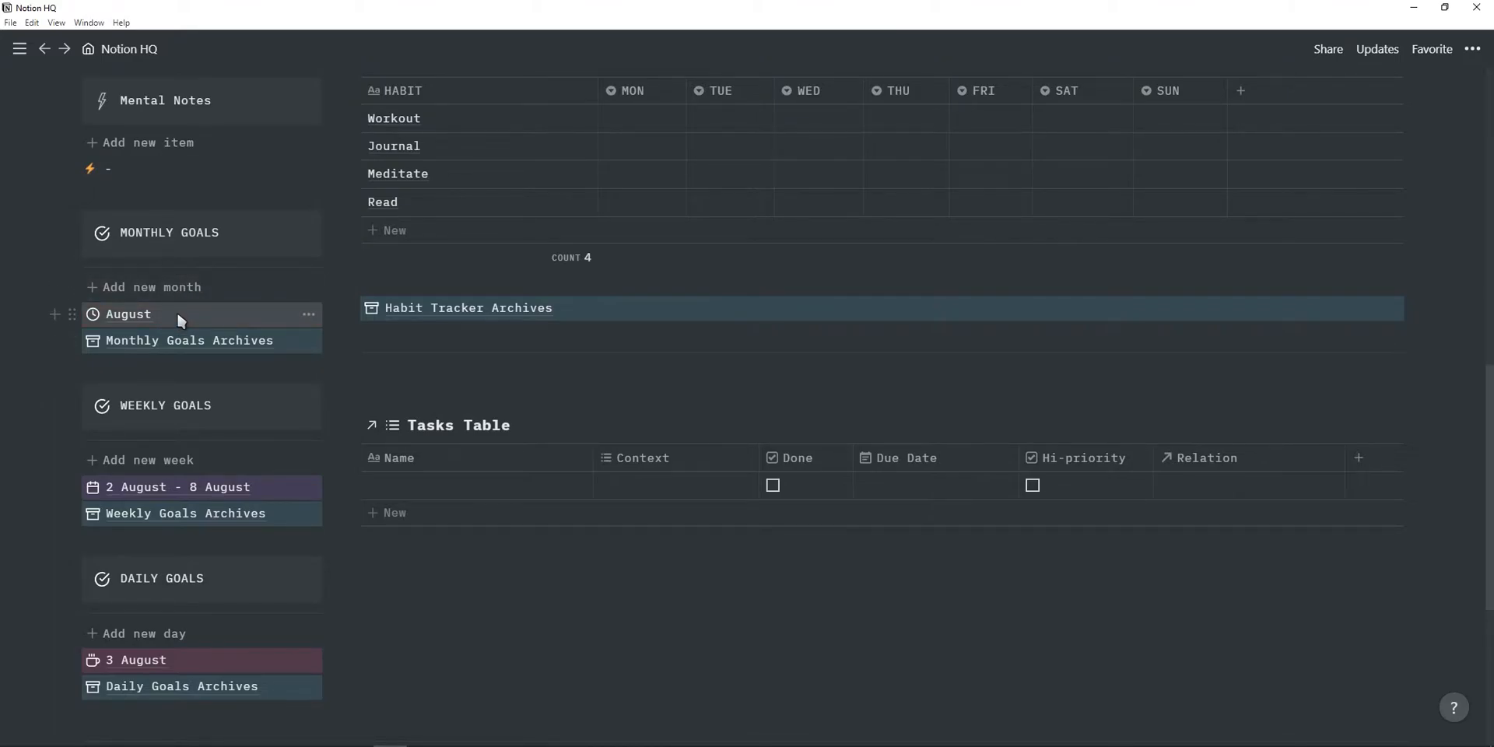
pyautogui.moveTo(137, 659)
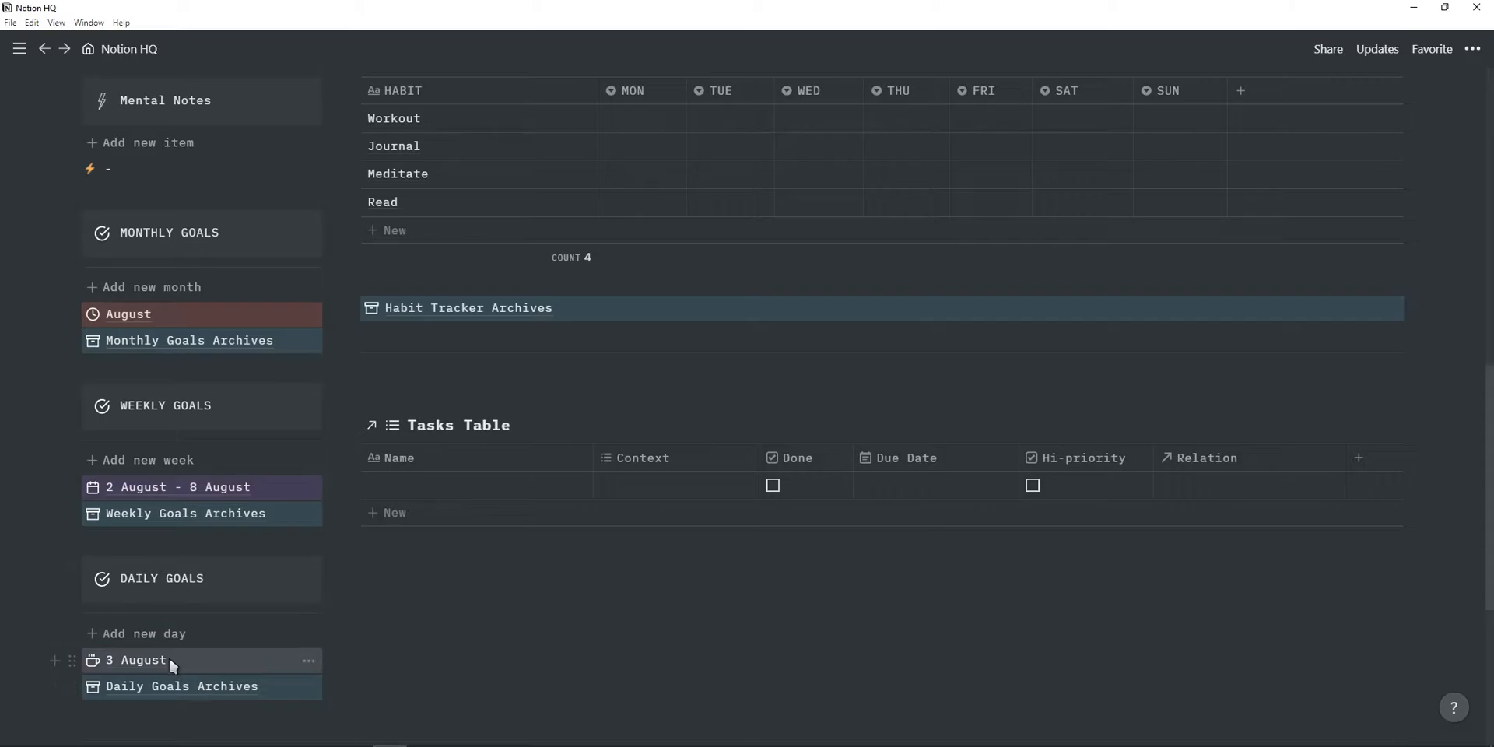
pyautogui.moveTo(185, 512)
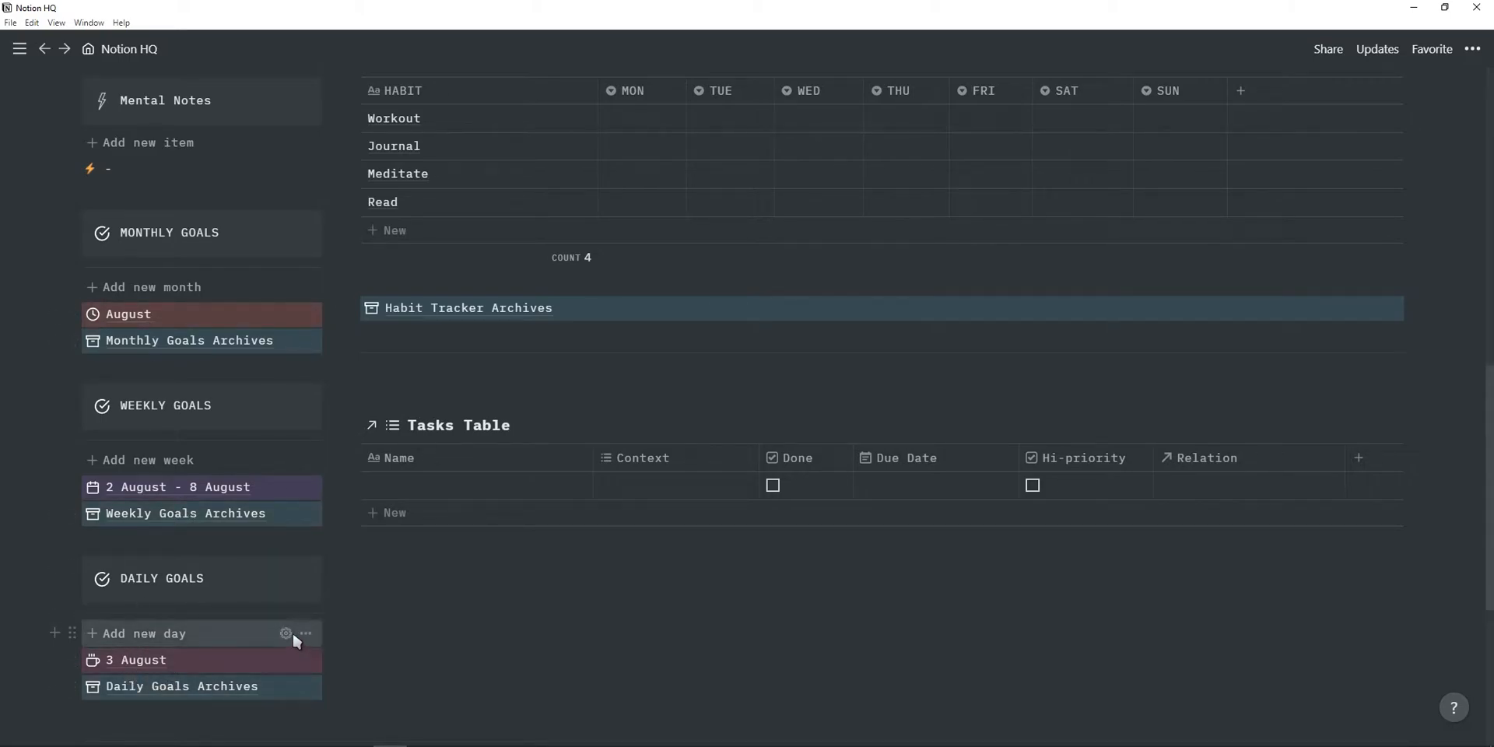
pyautogui.click(284, 634)
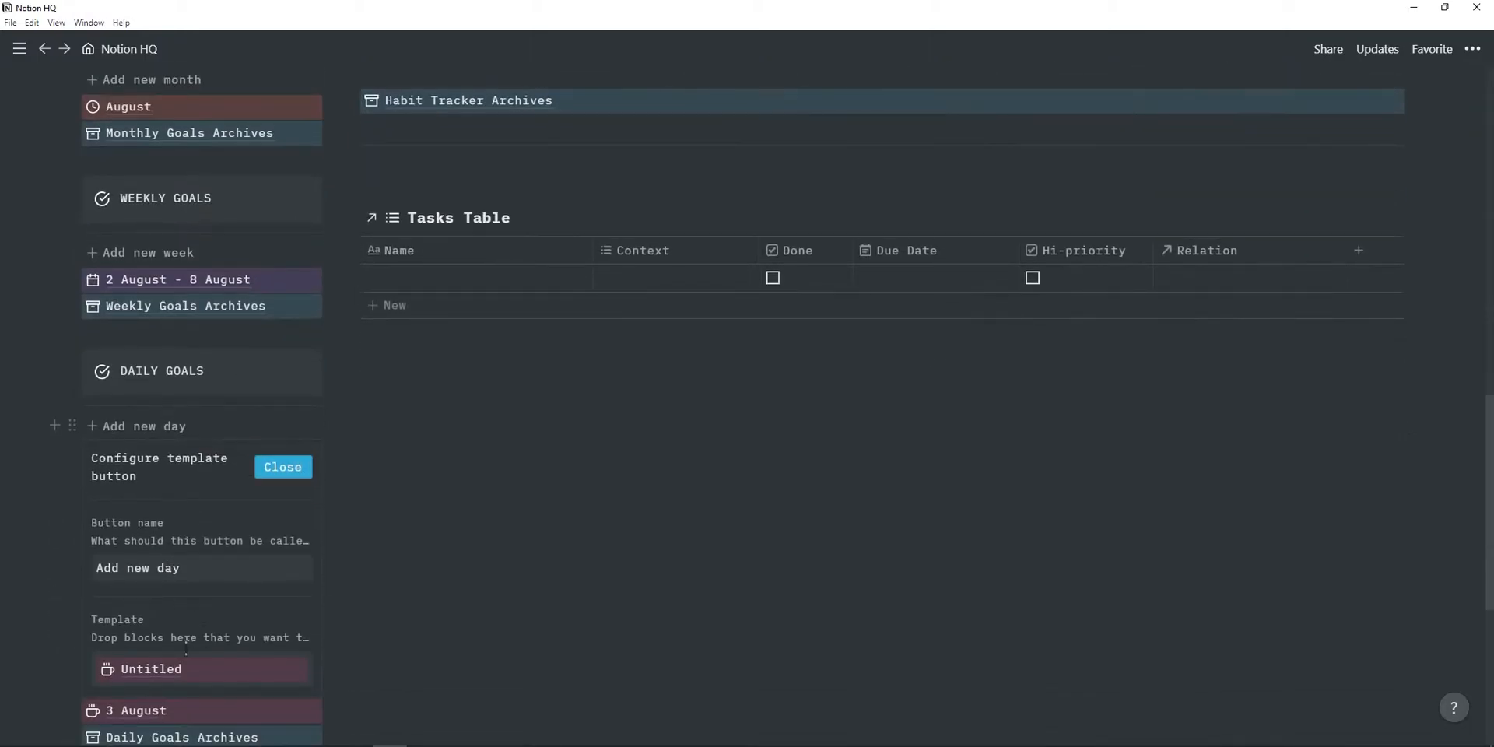
pyautogui.click(281, 467)
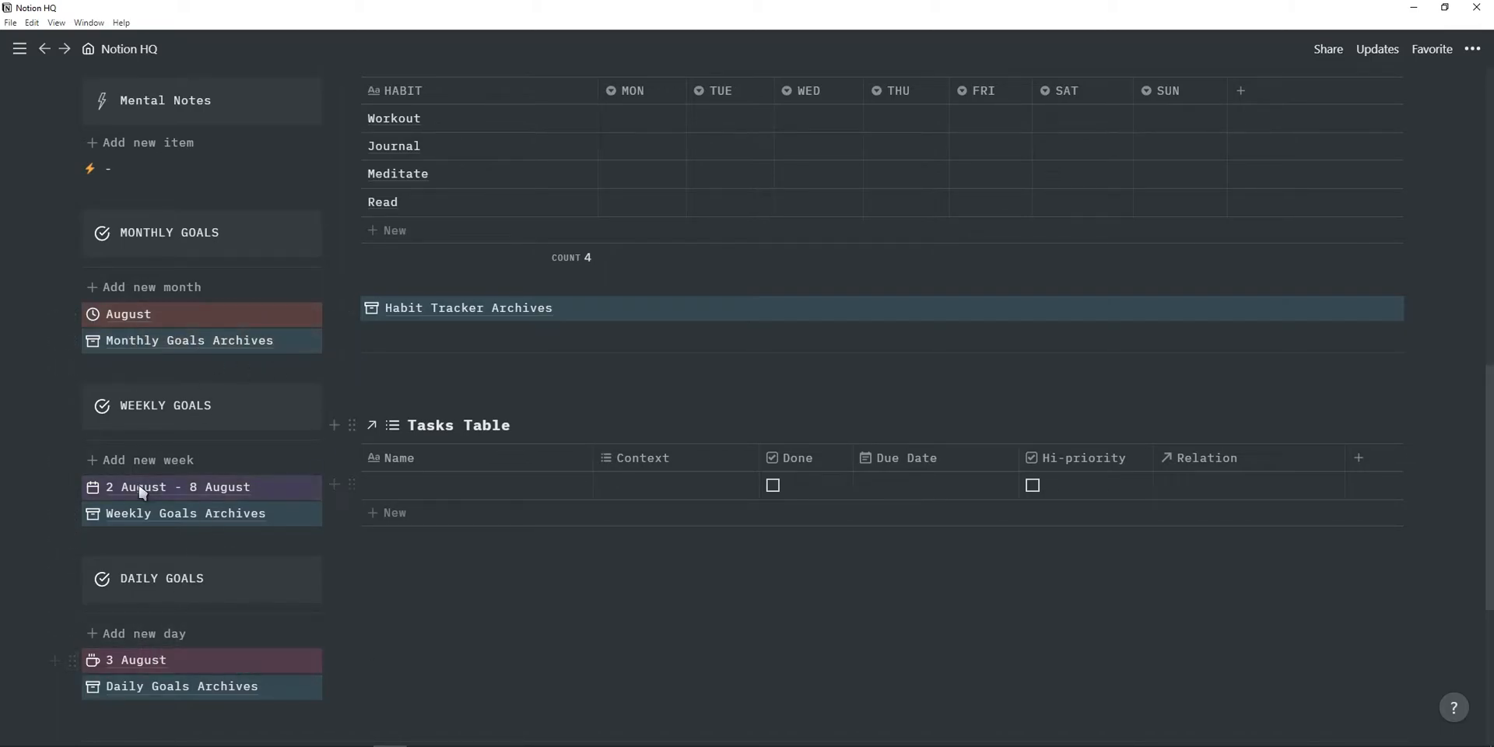
pyautogui.scroll(3)
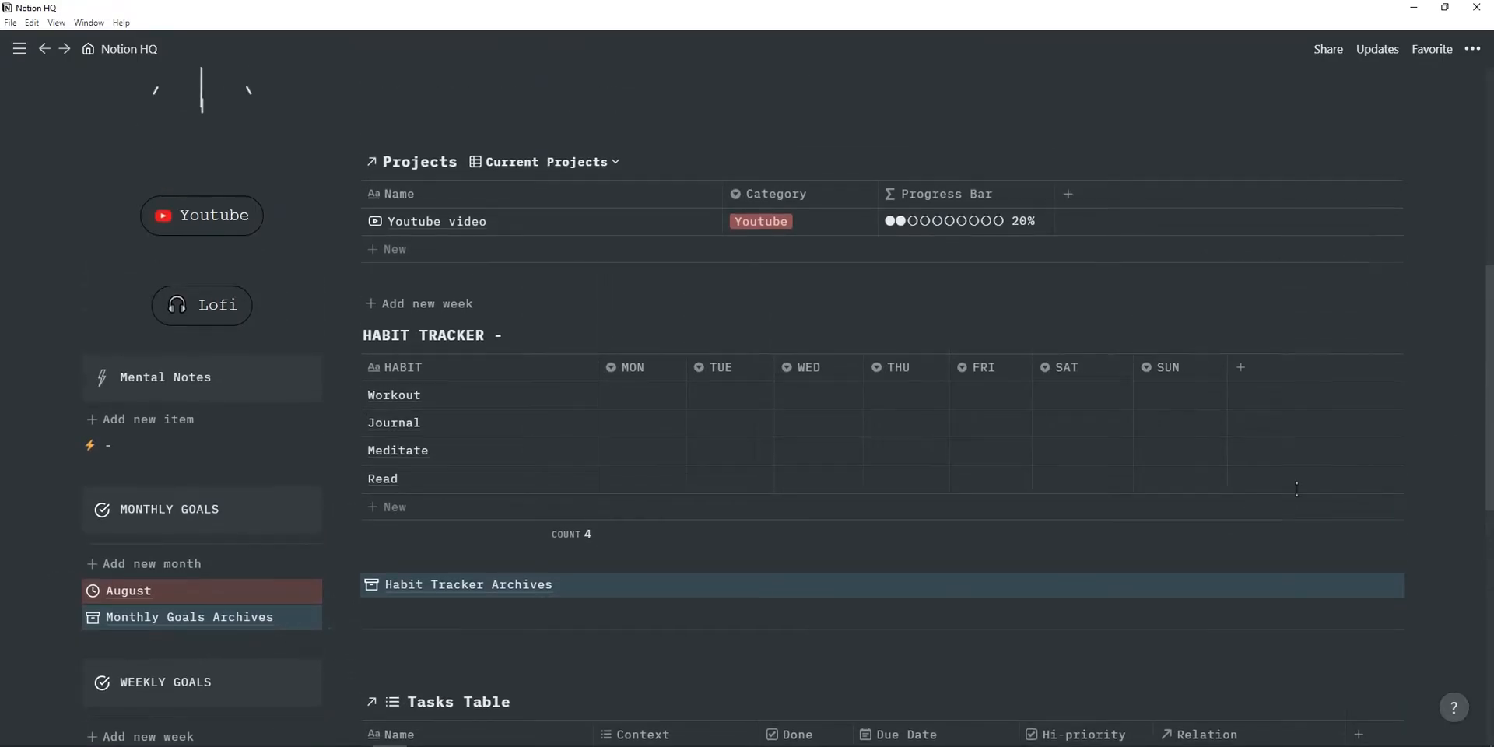
# Open the Youtube video project record from Current Projects.
pyautogui.scroll(3)
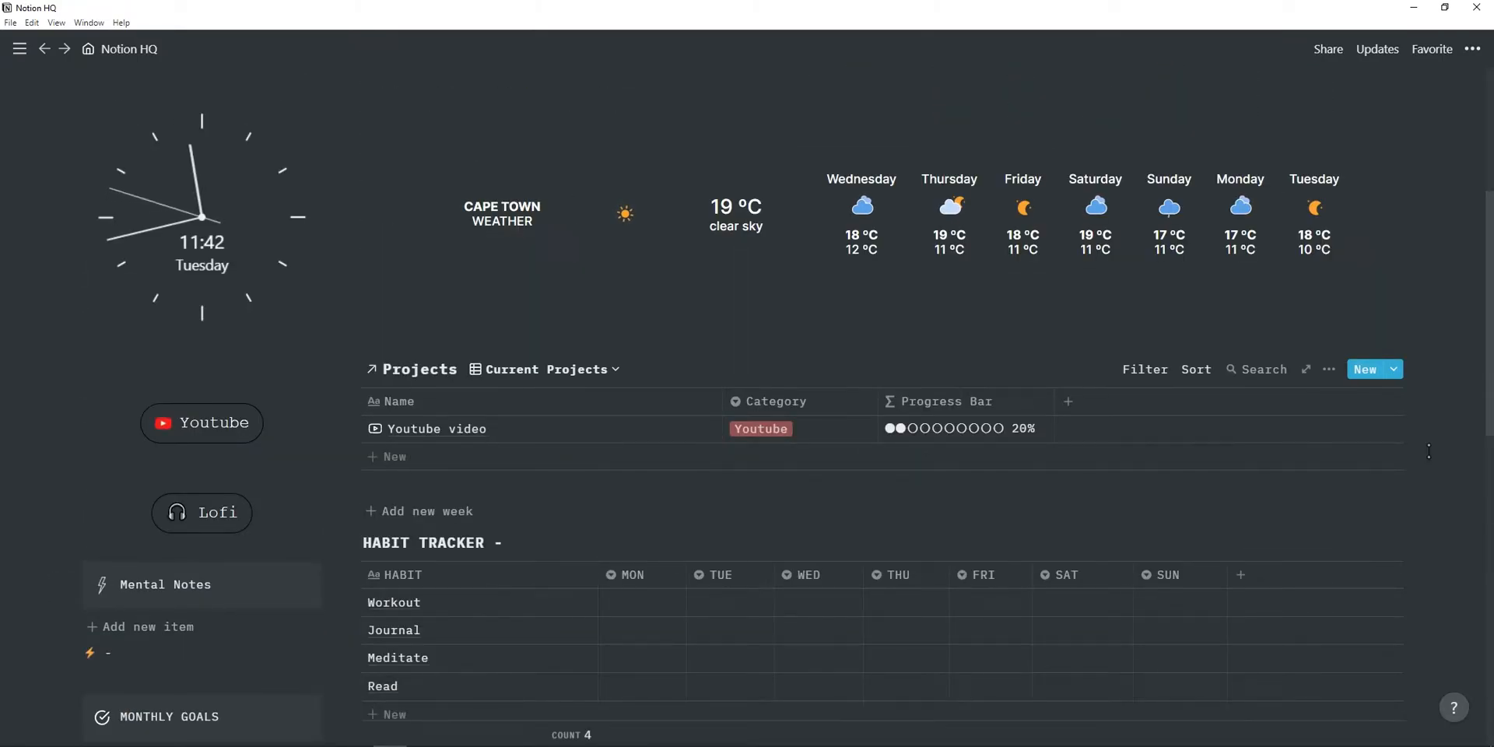
pyautogui.moveTo(573, 437)
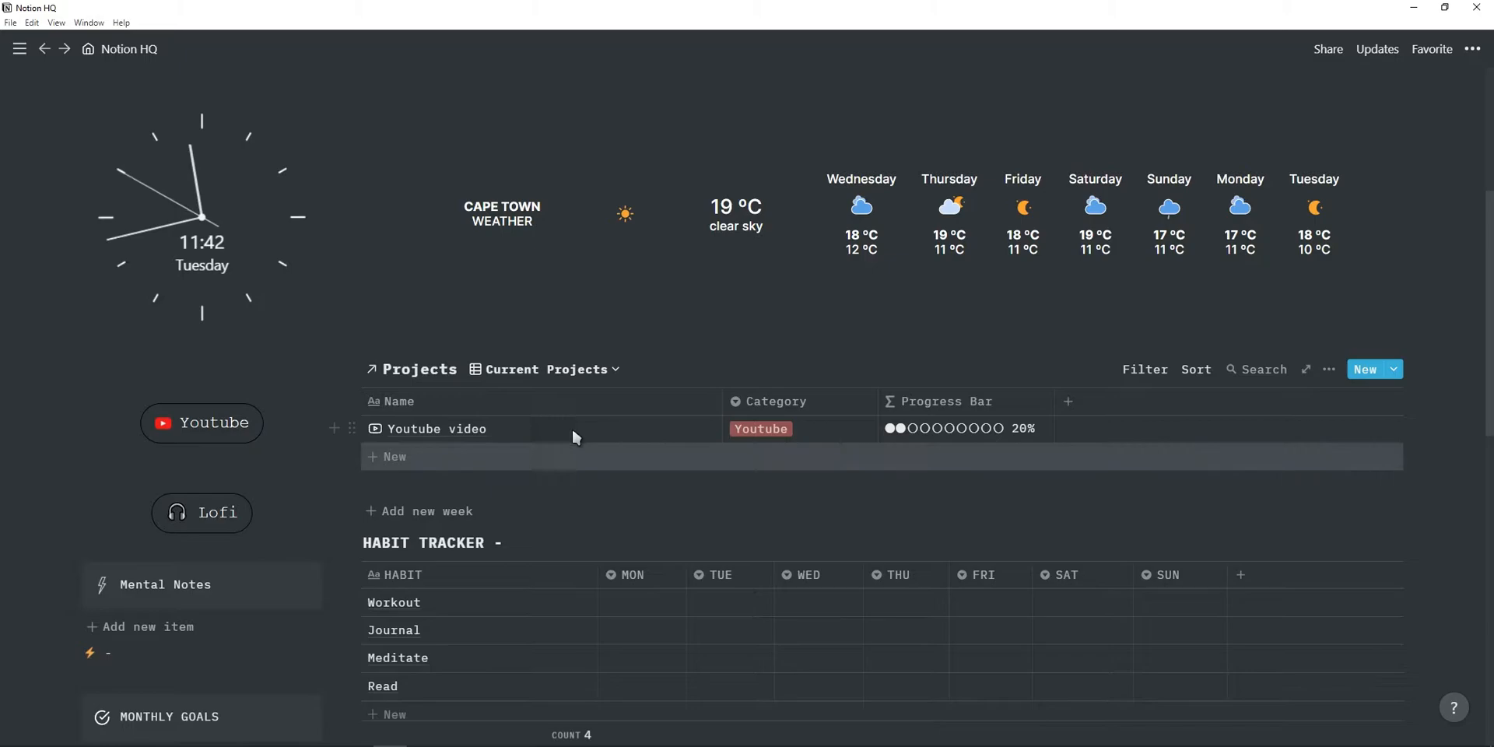
pyautogui.moveTo(571, 434)
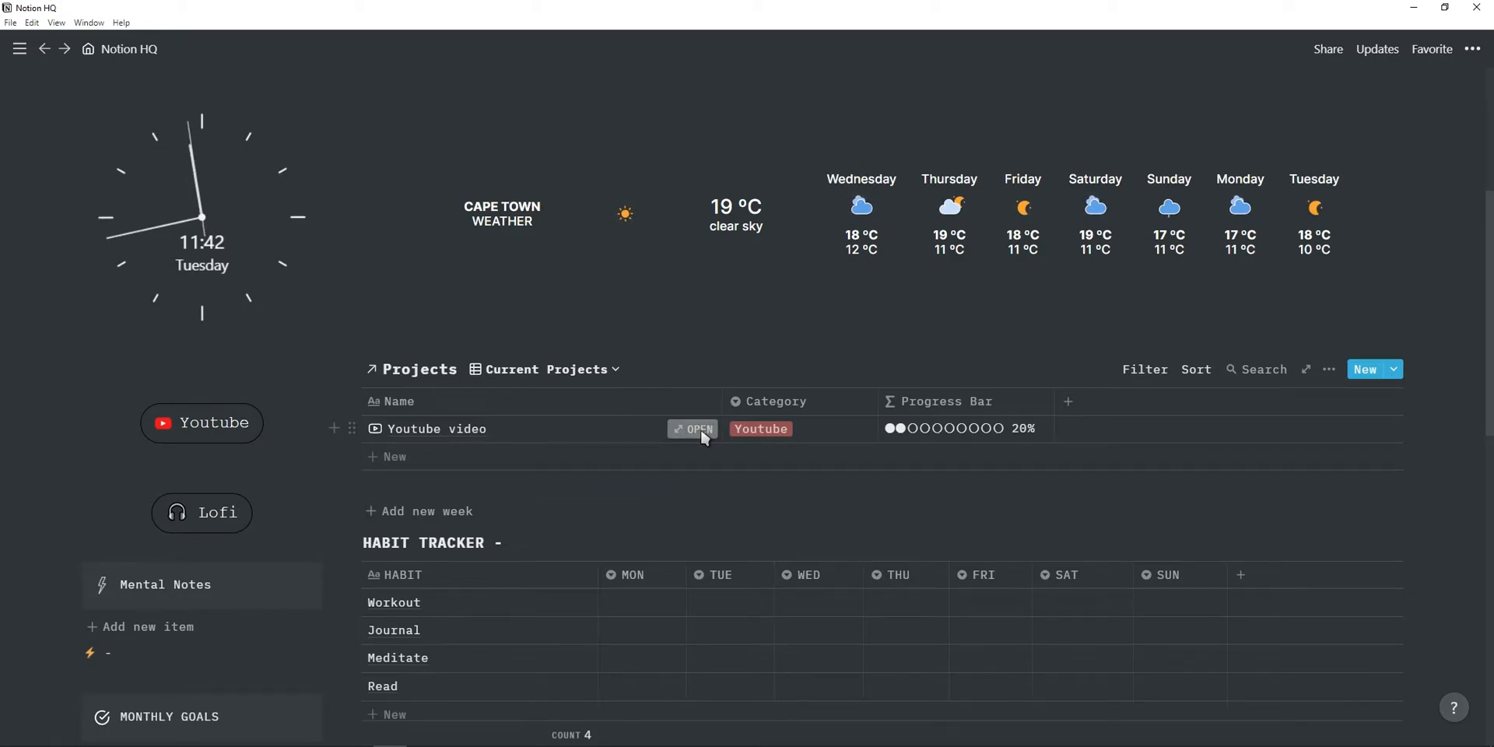
pyautogui.click(697, 429)
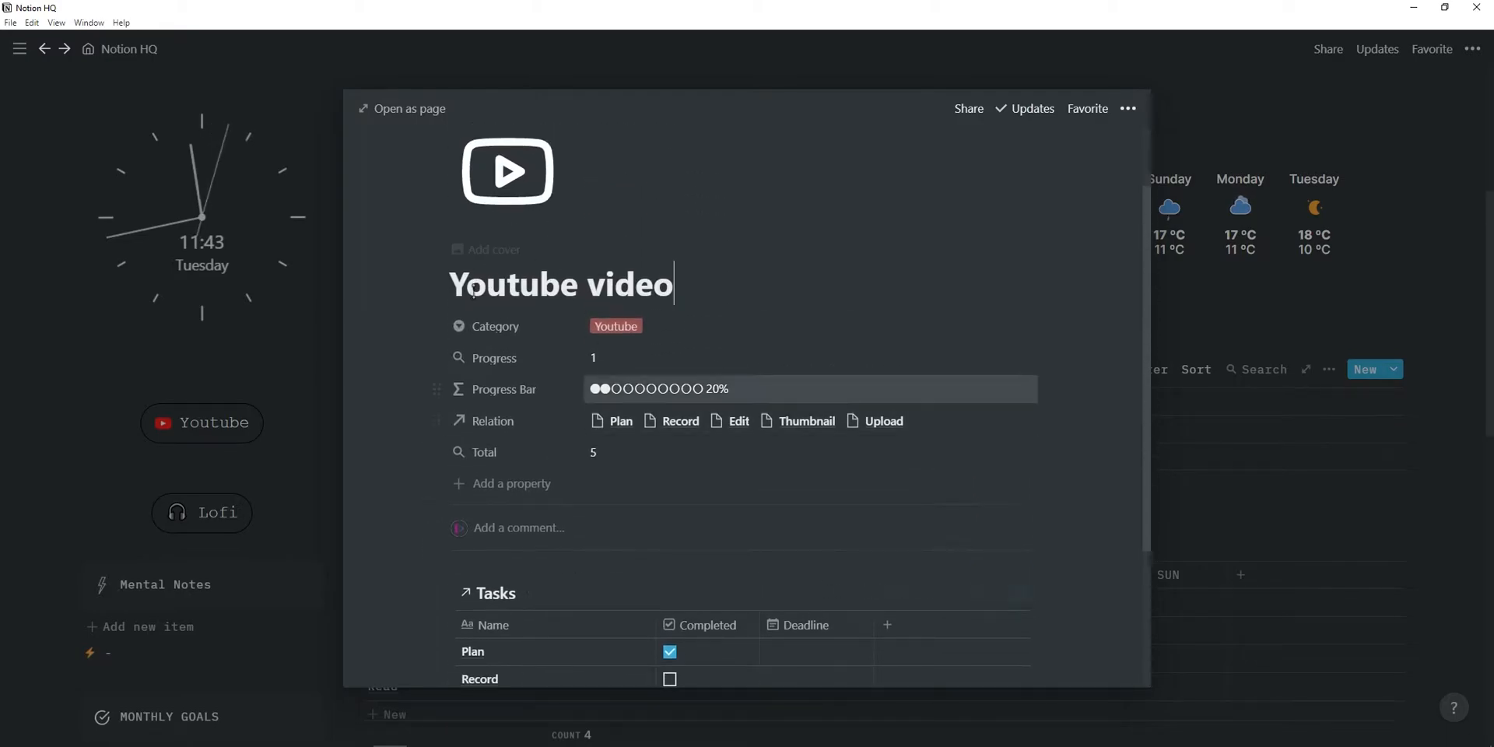
pyautogui.scroll(-3)
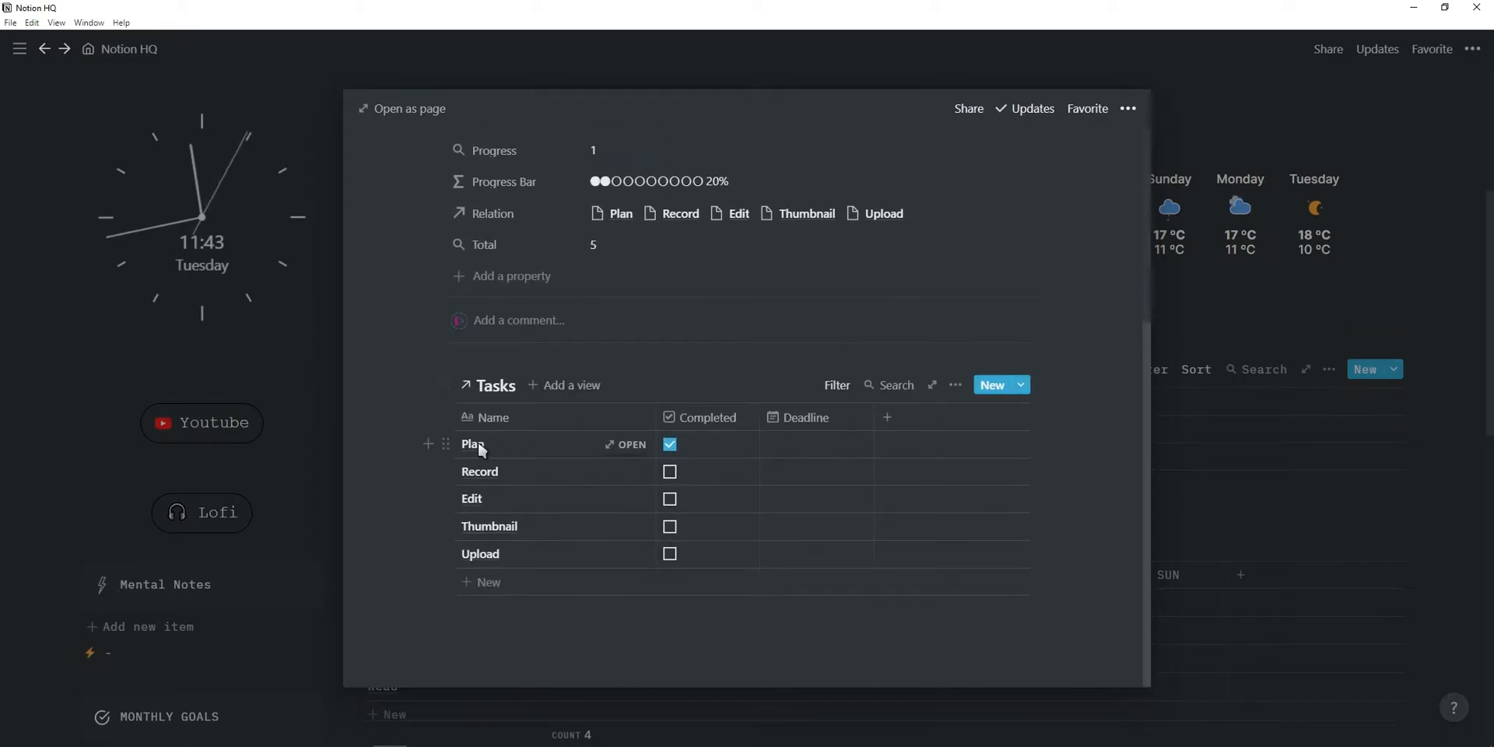
pyautogui.scroll(3)
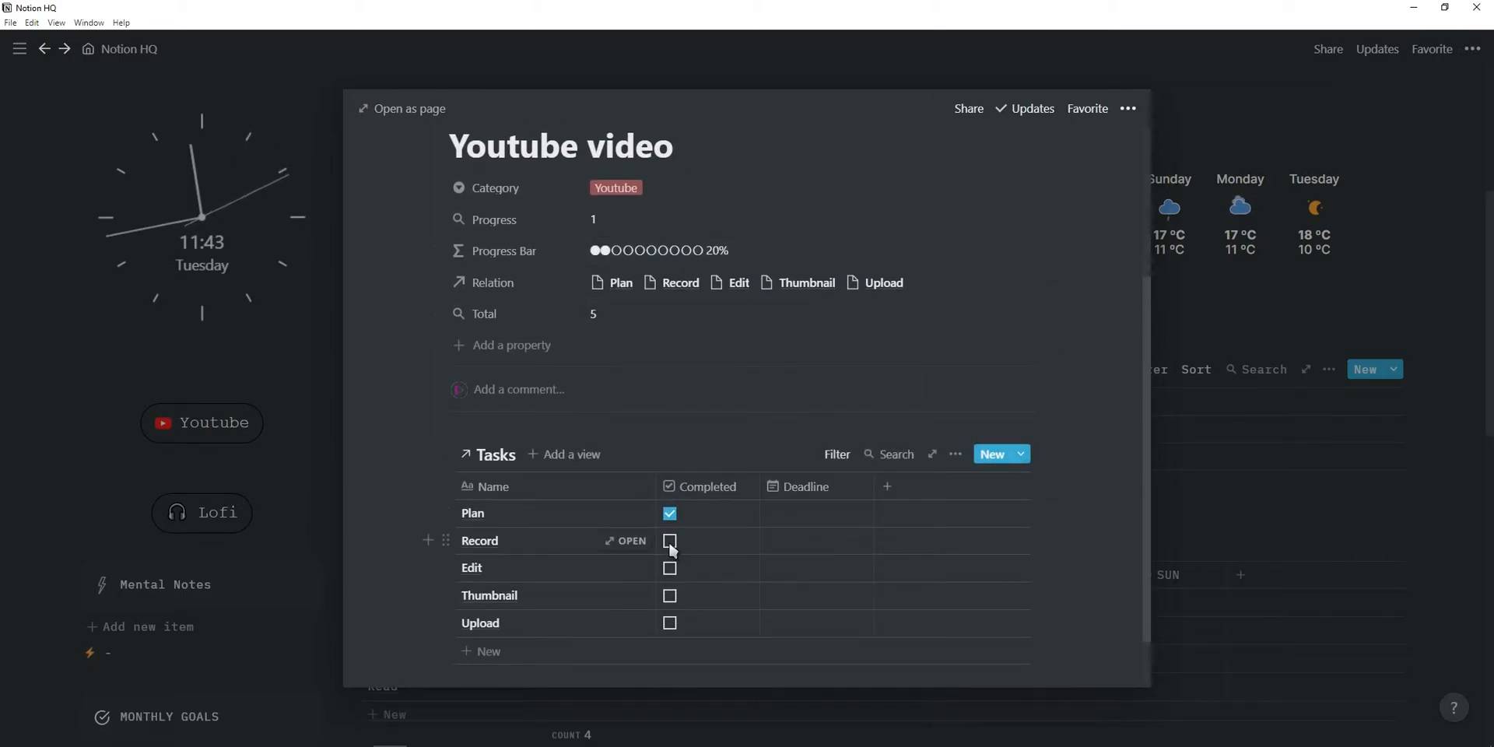
# Mark the Record and Edit tasks as completed so the project leaves Current Projects.
pyautogui.click(669, 540)
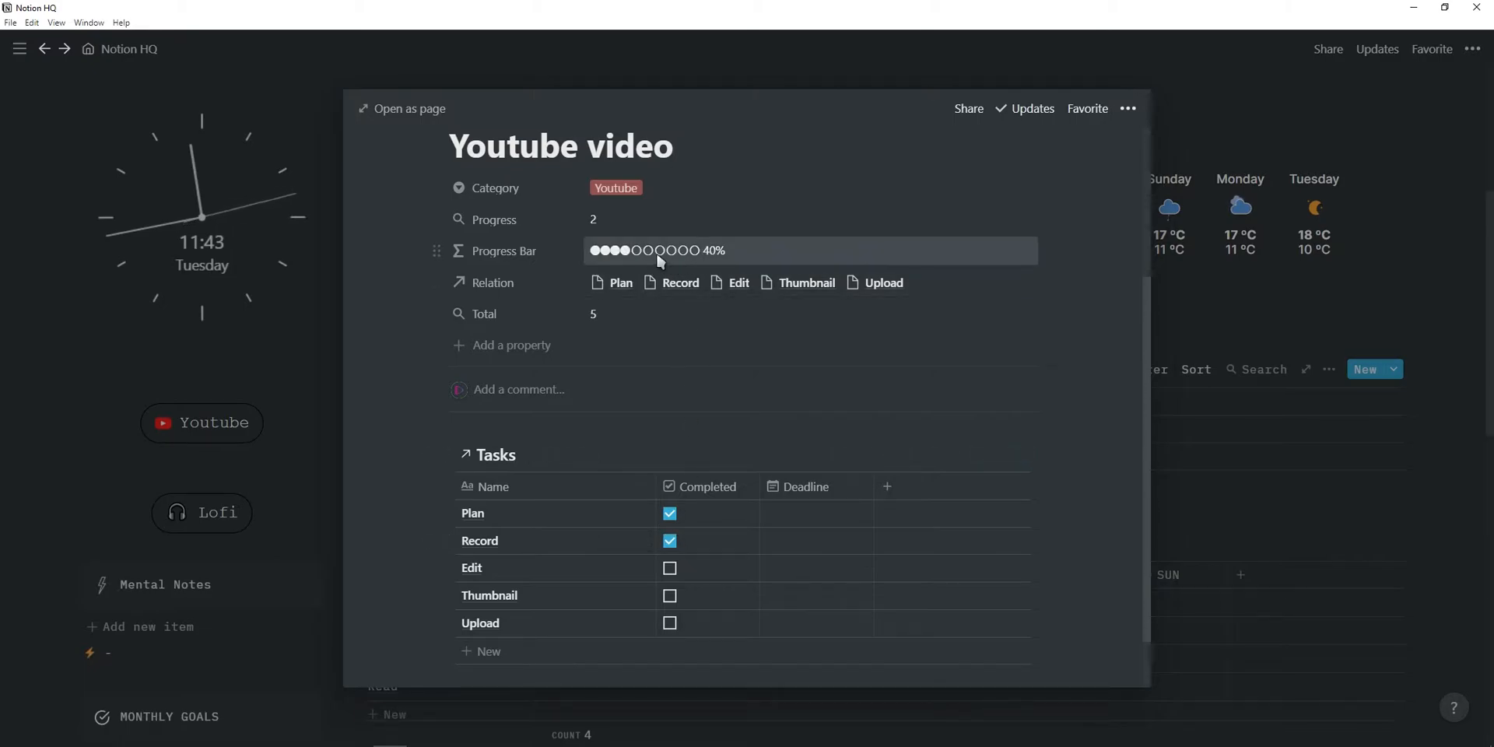
pyautogui.click(669, 568)
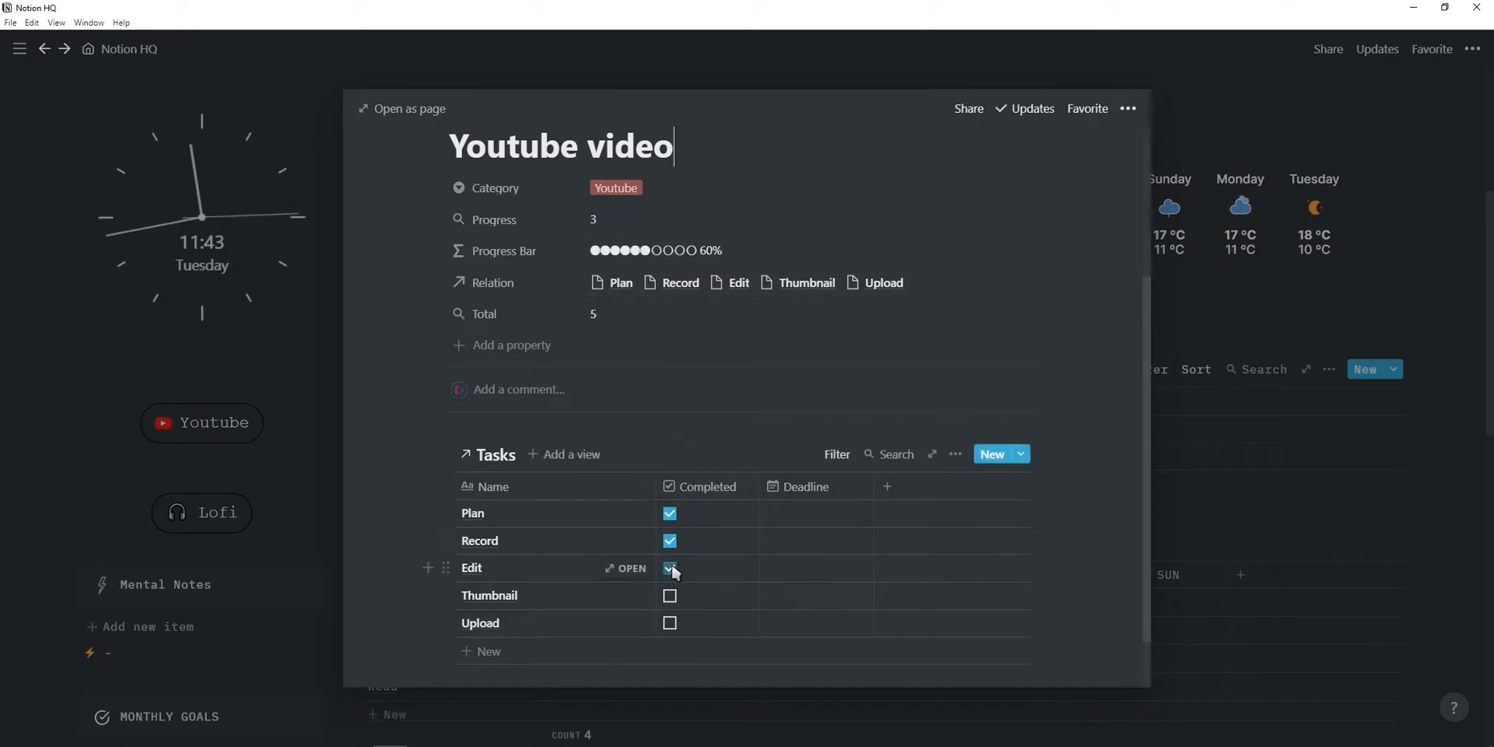
pyautogui.click(669, 568)
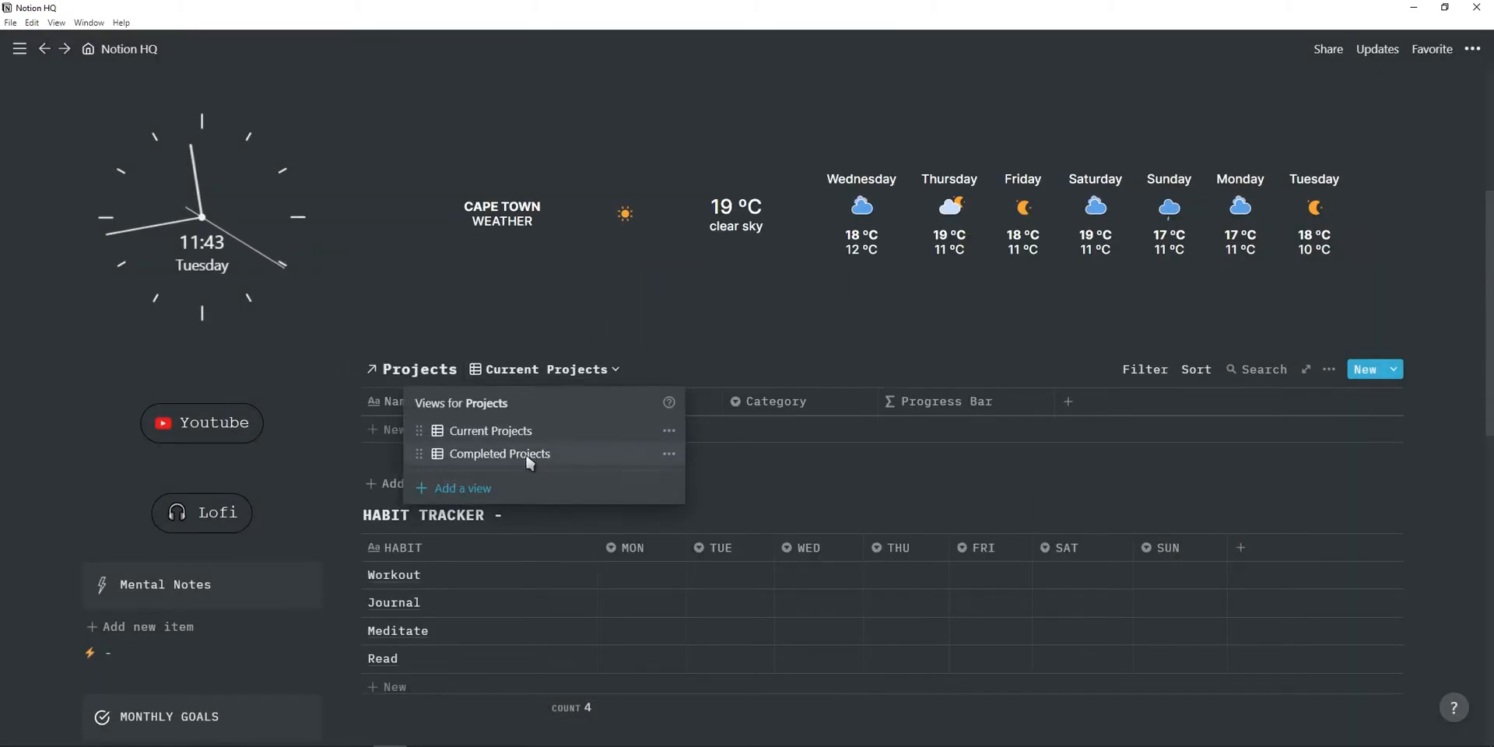
# Switch the Projects table to the Completed Projects view showing the Youtube video project.
pyautogui.click(500, 453)
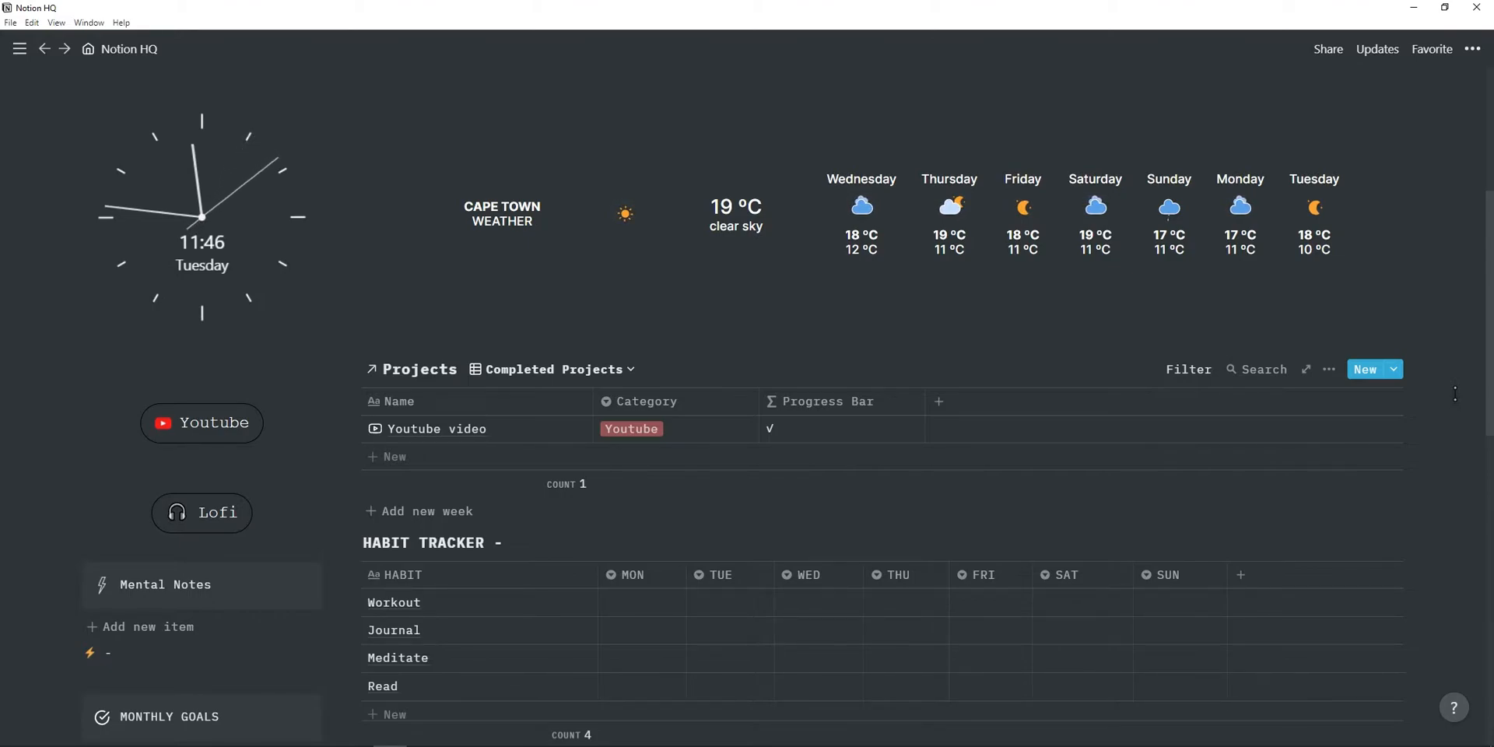
# Log Monday's habits as Read Yes and Meditate No in the habit tracker.
pyautogui.scroll(-3)
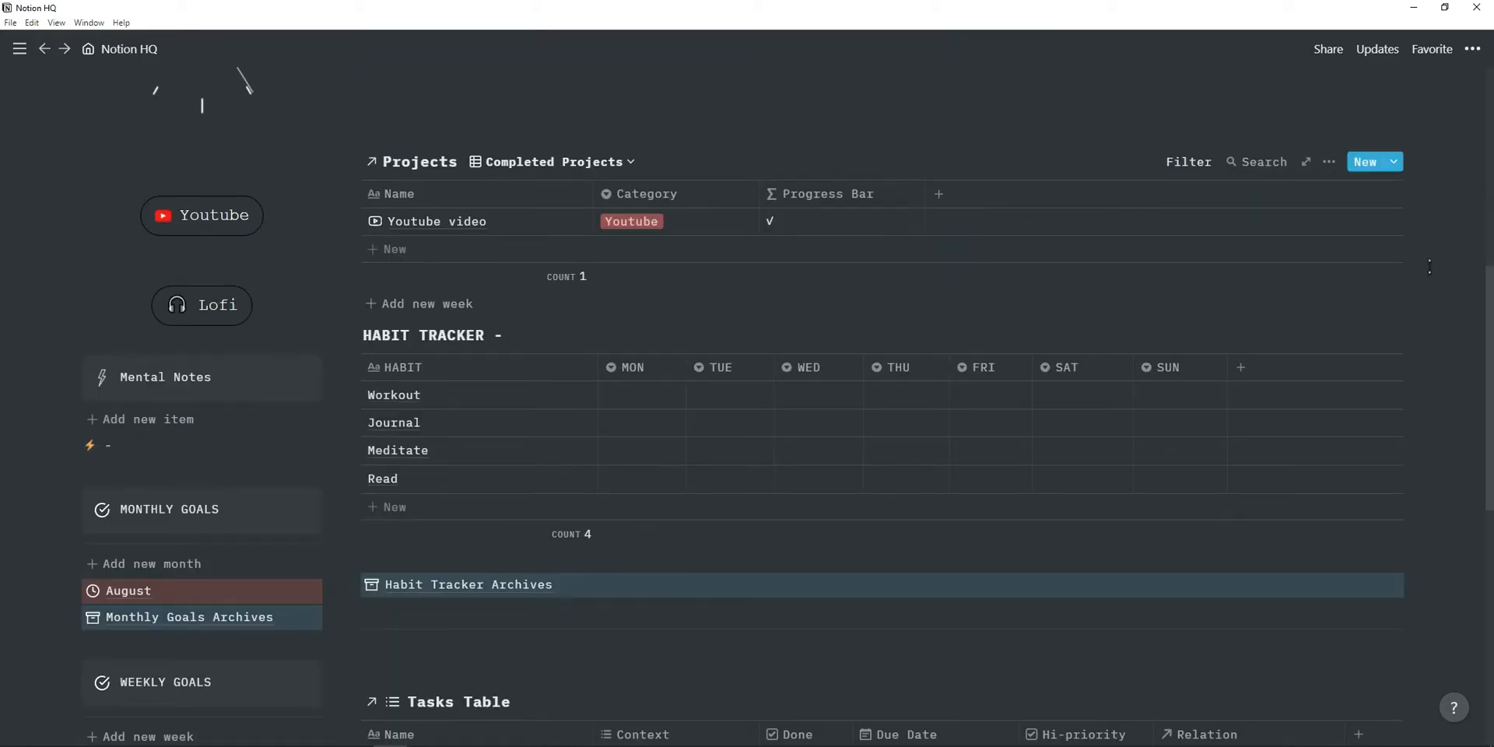
pyautogui.moveTo(665, 485)
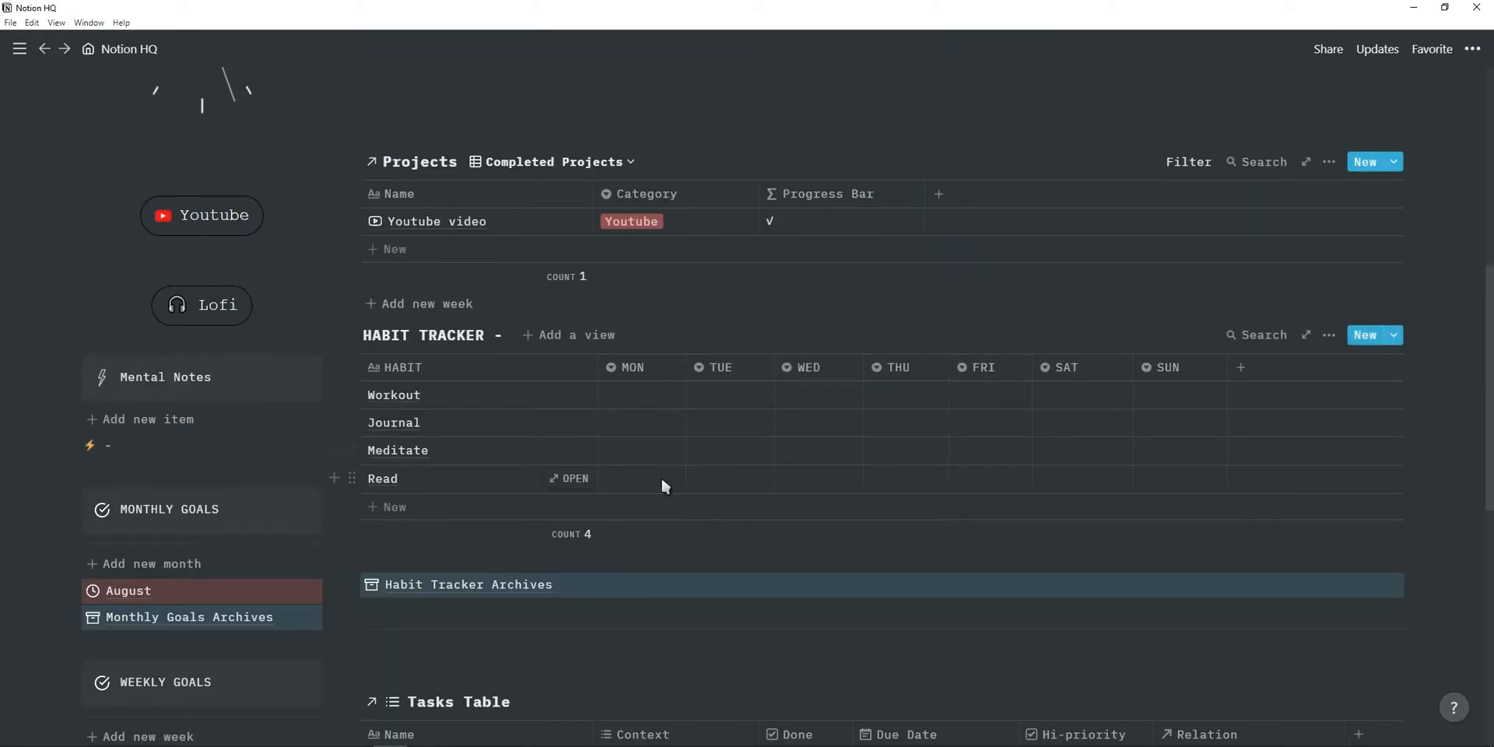
pyautogui.click(643, 478)
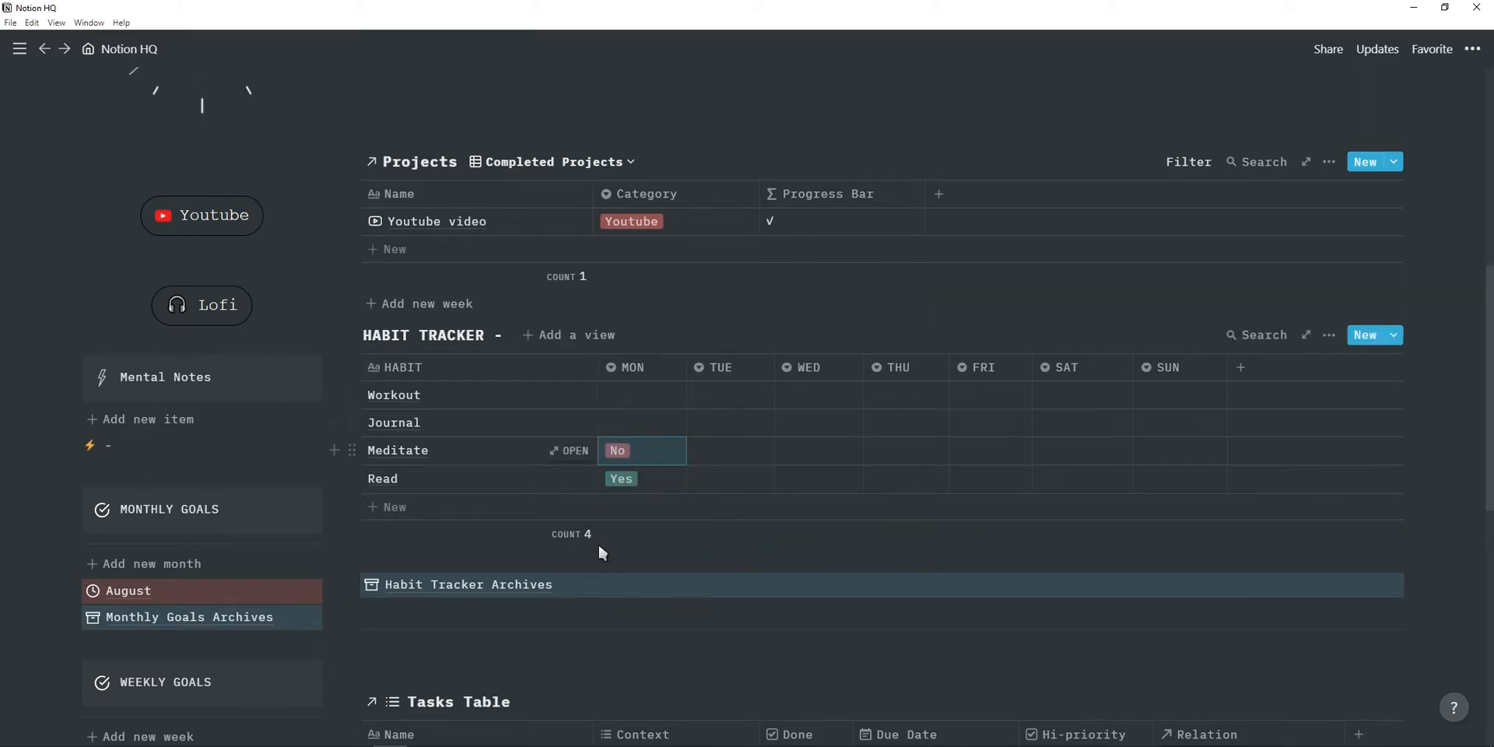
pyautogui.moveTo(552, 479)
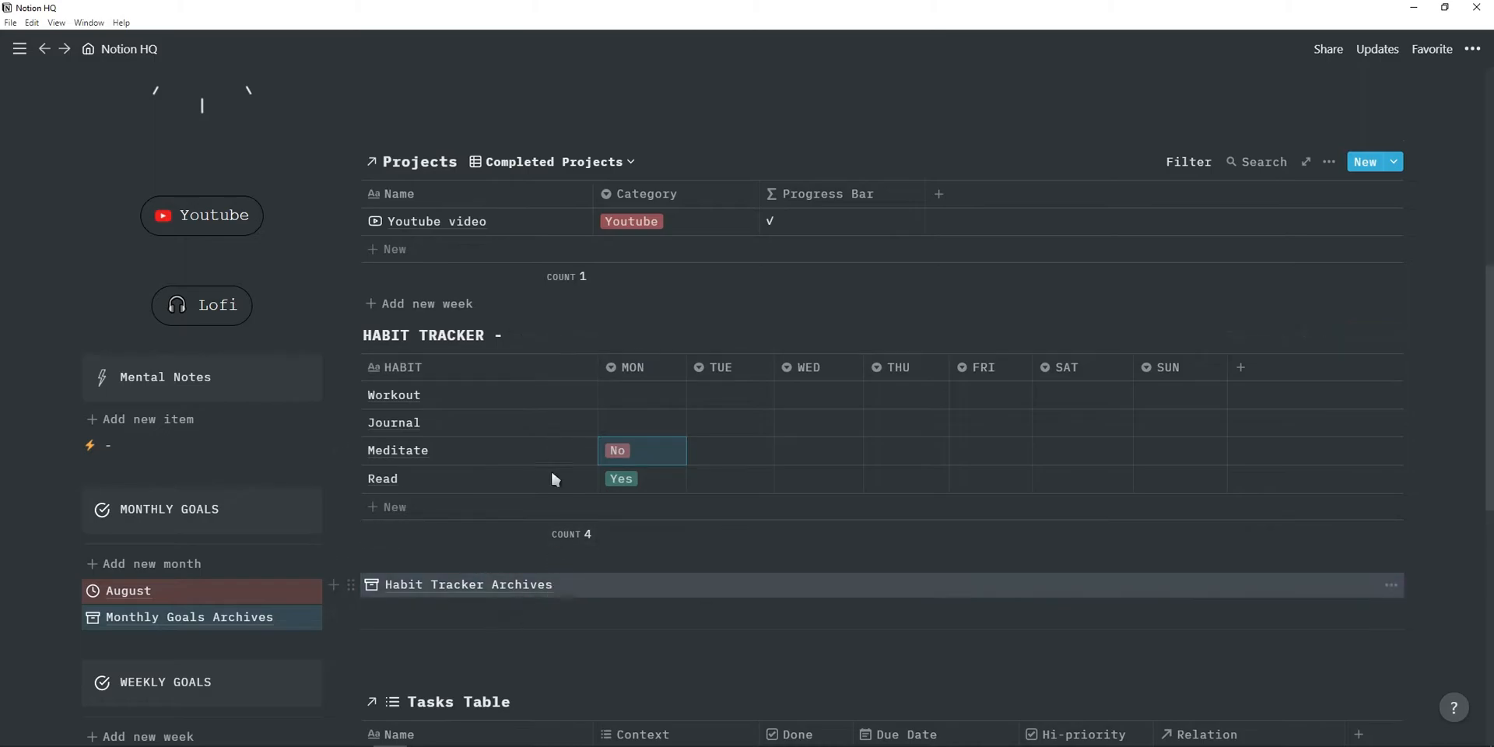
pyautogui.moveTo(1368, 303)
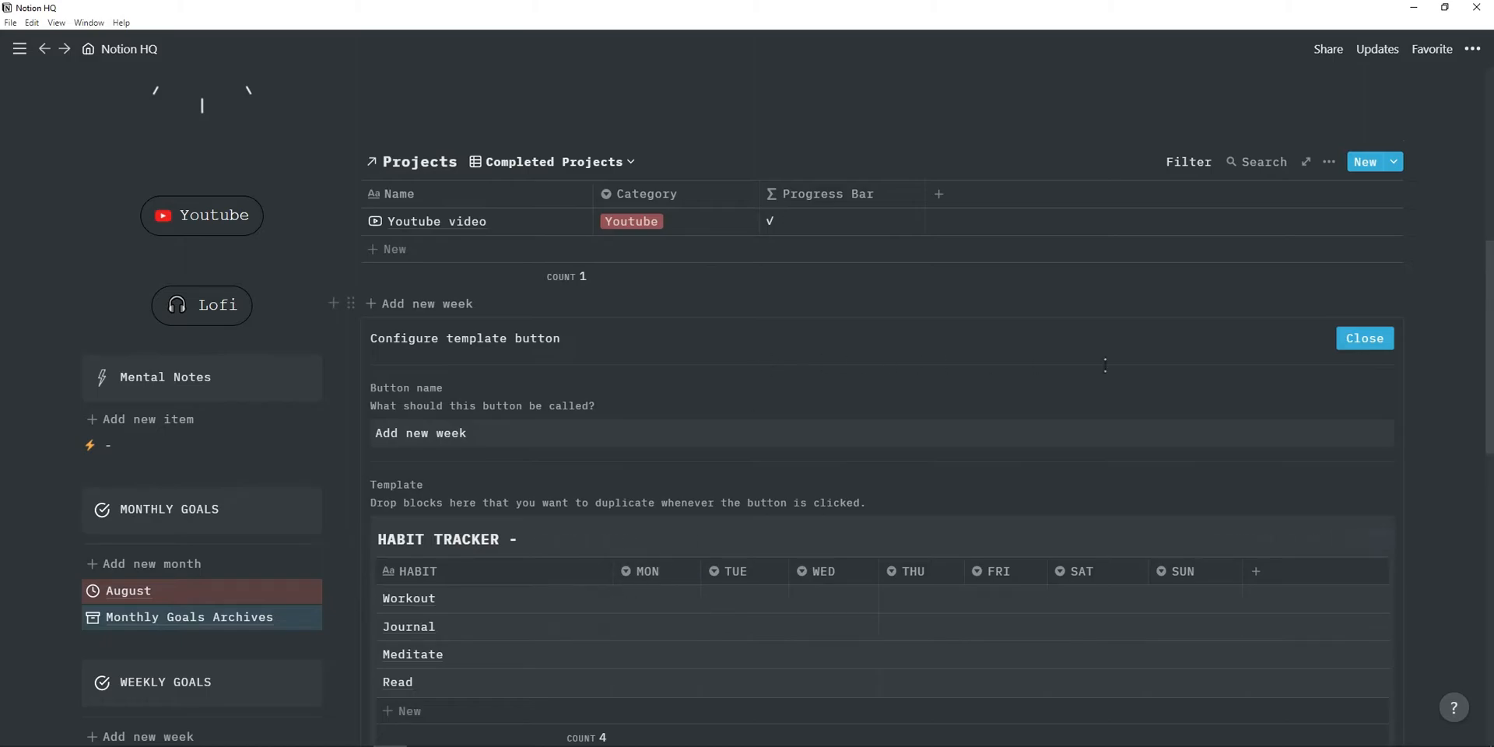
pyautogui.scroll(-3)
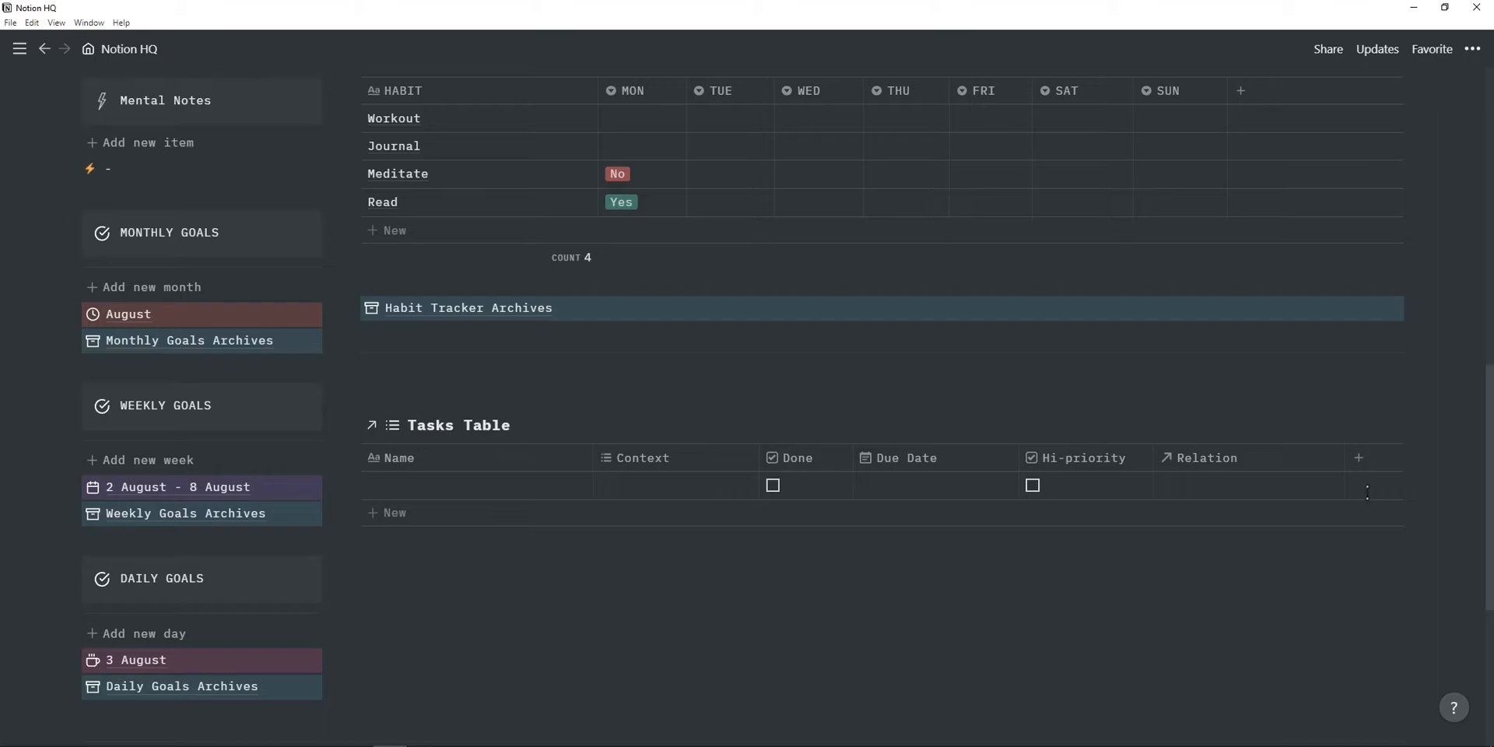
# Name the new Tasks Table row 'task' and tag its Context as 5min Task.
pyautogui.click(476, 486)
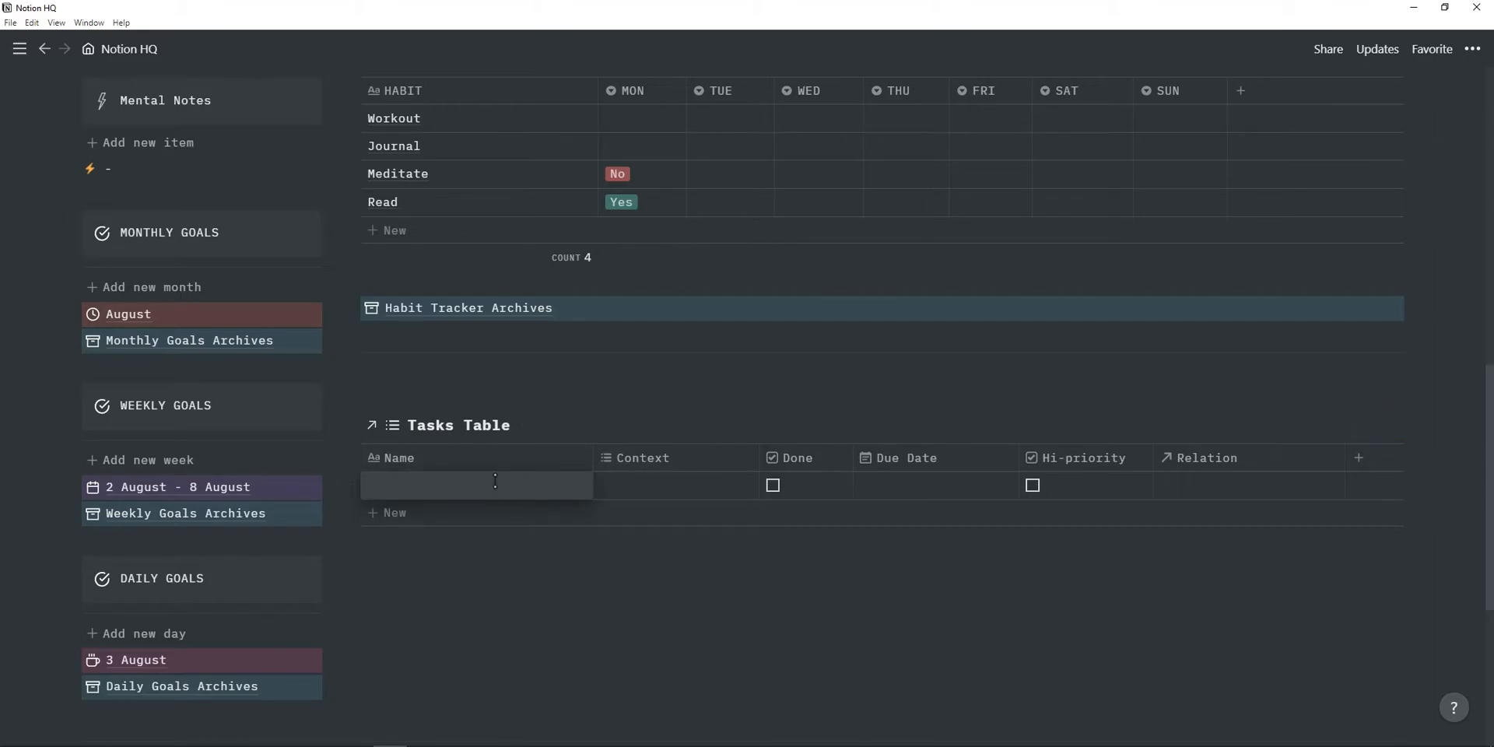
pyautogui.write('task')
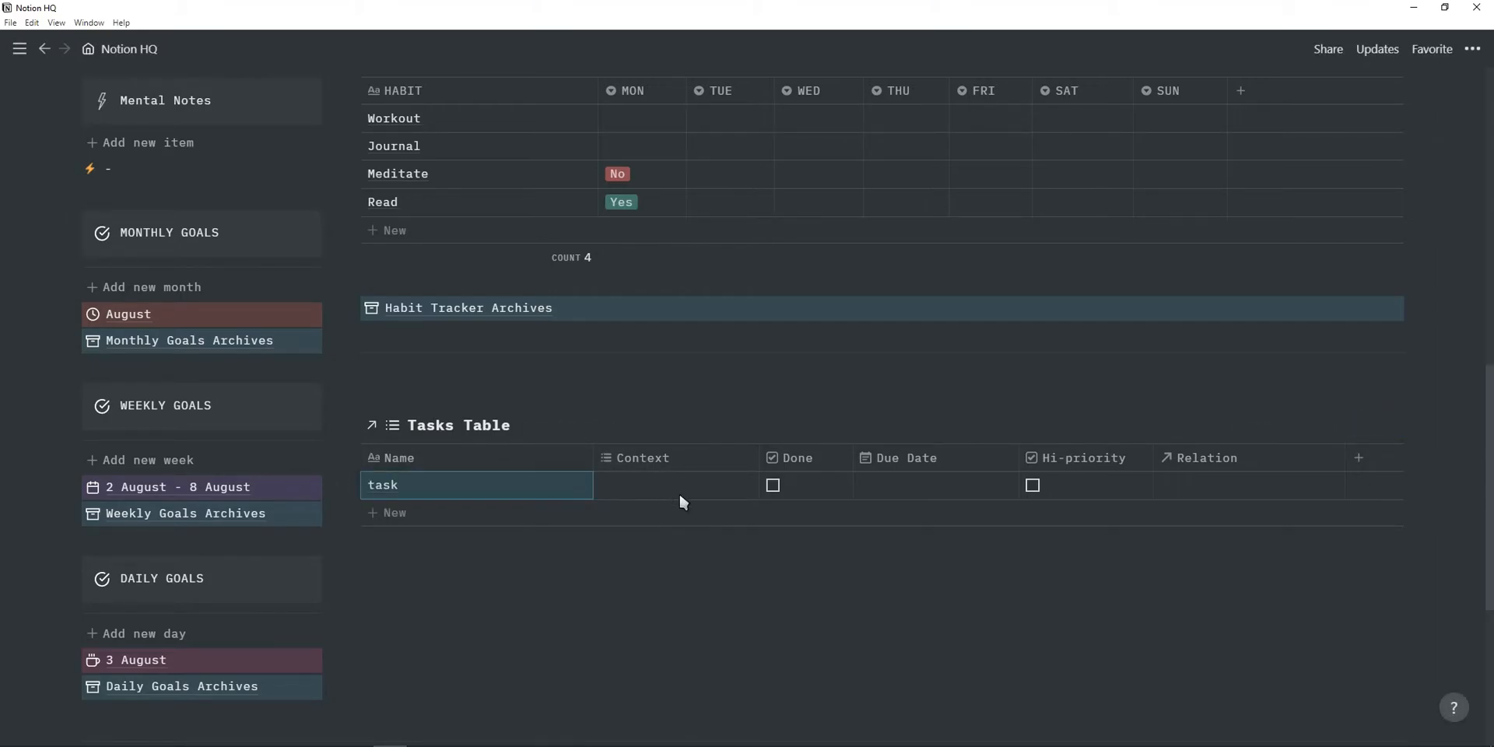
pyautogui.click(677, 486)
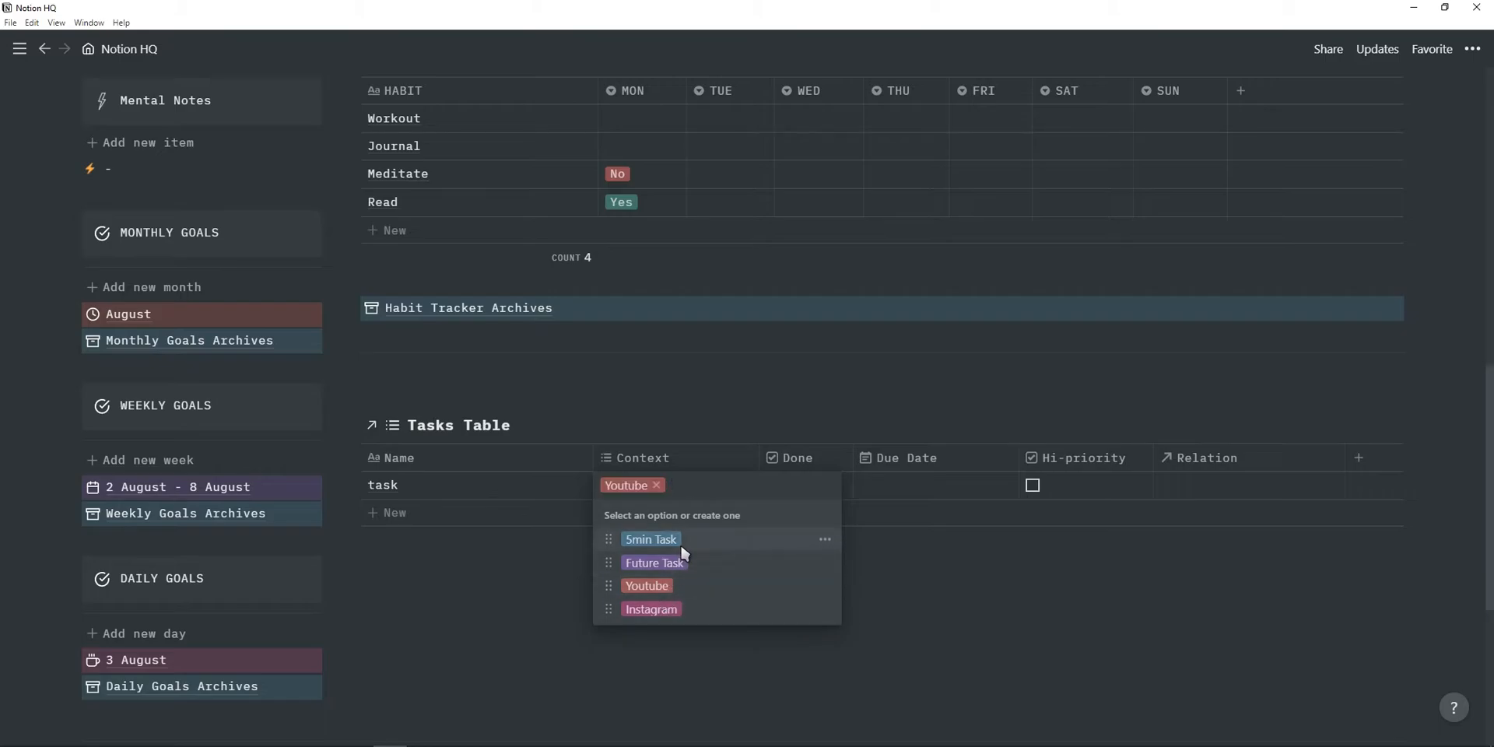
pyautogui.click(651, 540)
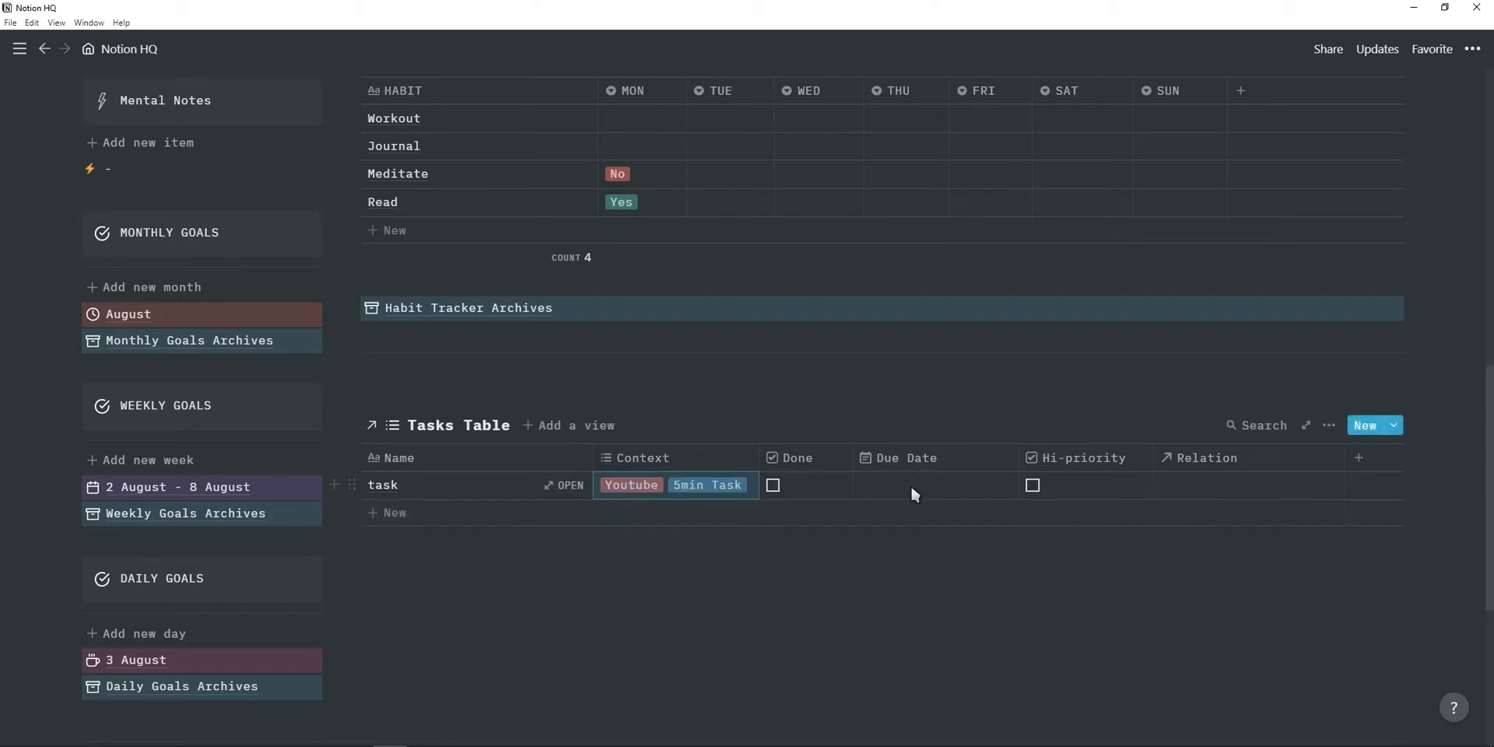
# Set the task's due date to August 3, 2021 and relate it to the Youtube project.
pyautogui.click(933, 486)
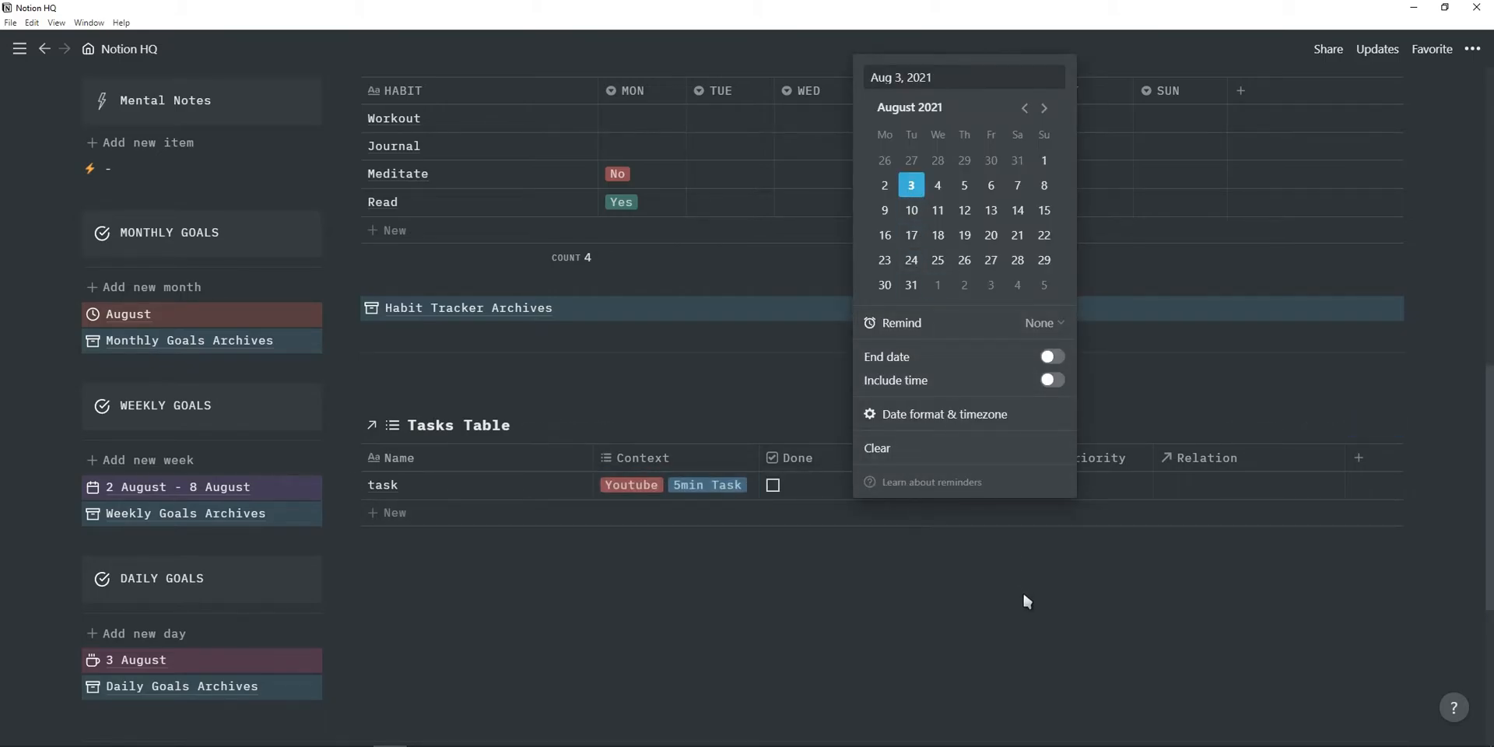
pyautogui.click(1239, 484)
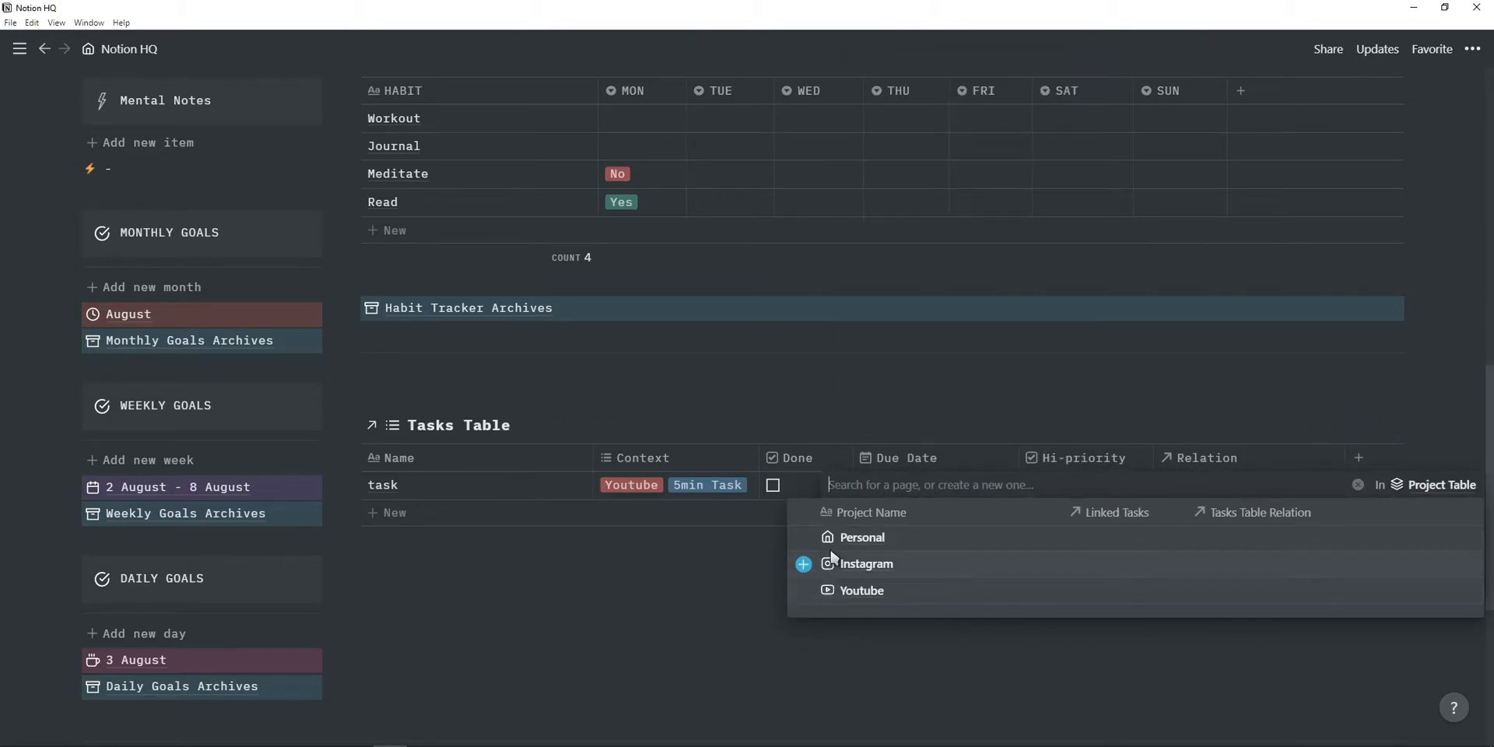
pyautogui.moveTo(891, 596)
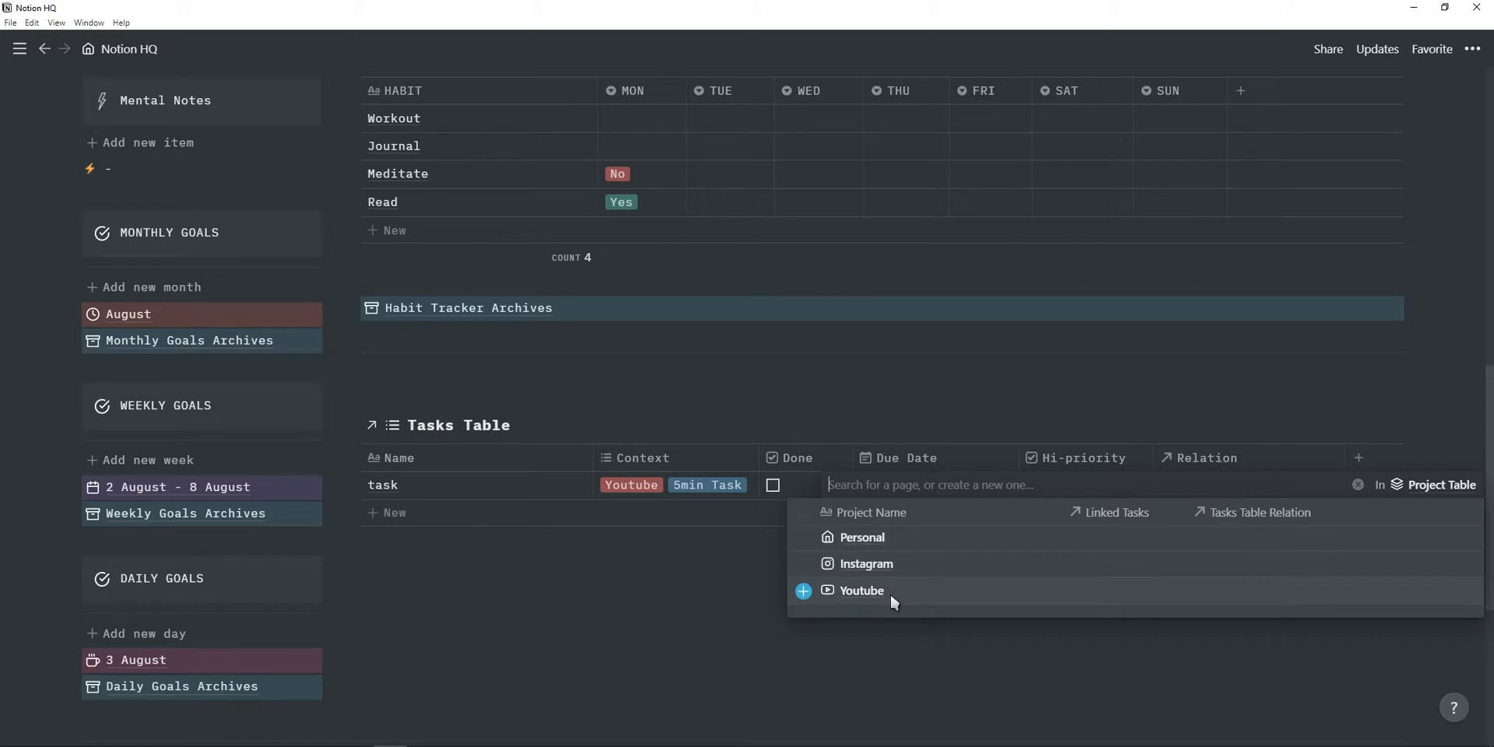
pyautogui.click(861, 590)
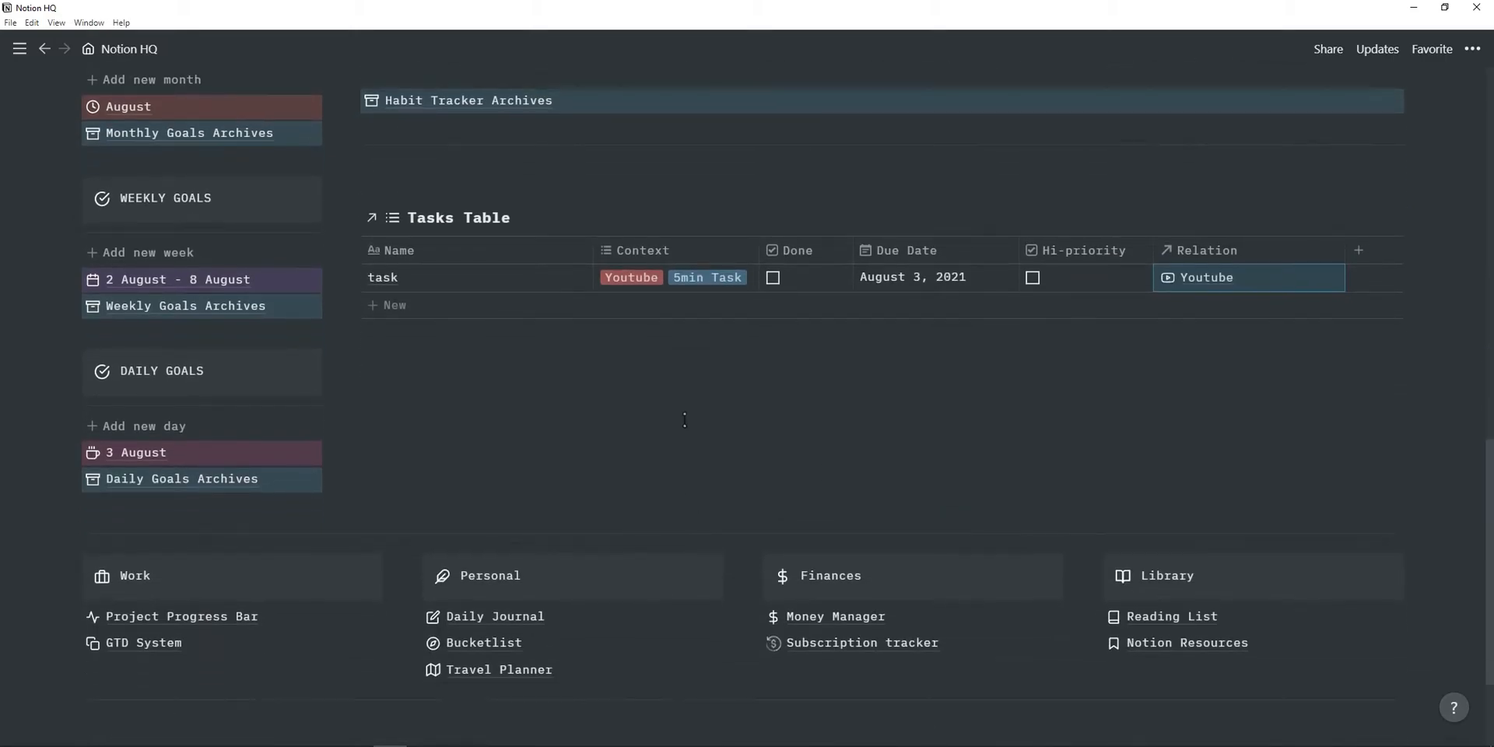
pyautogui.moveTo(183, 643)
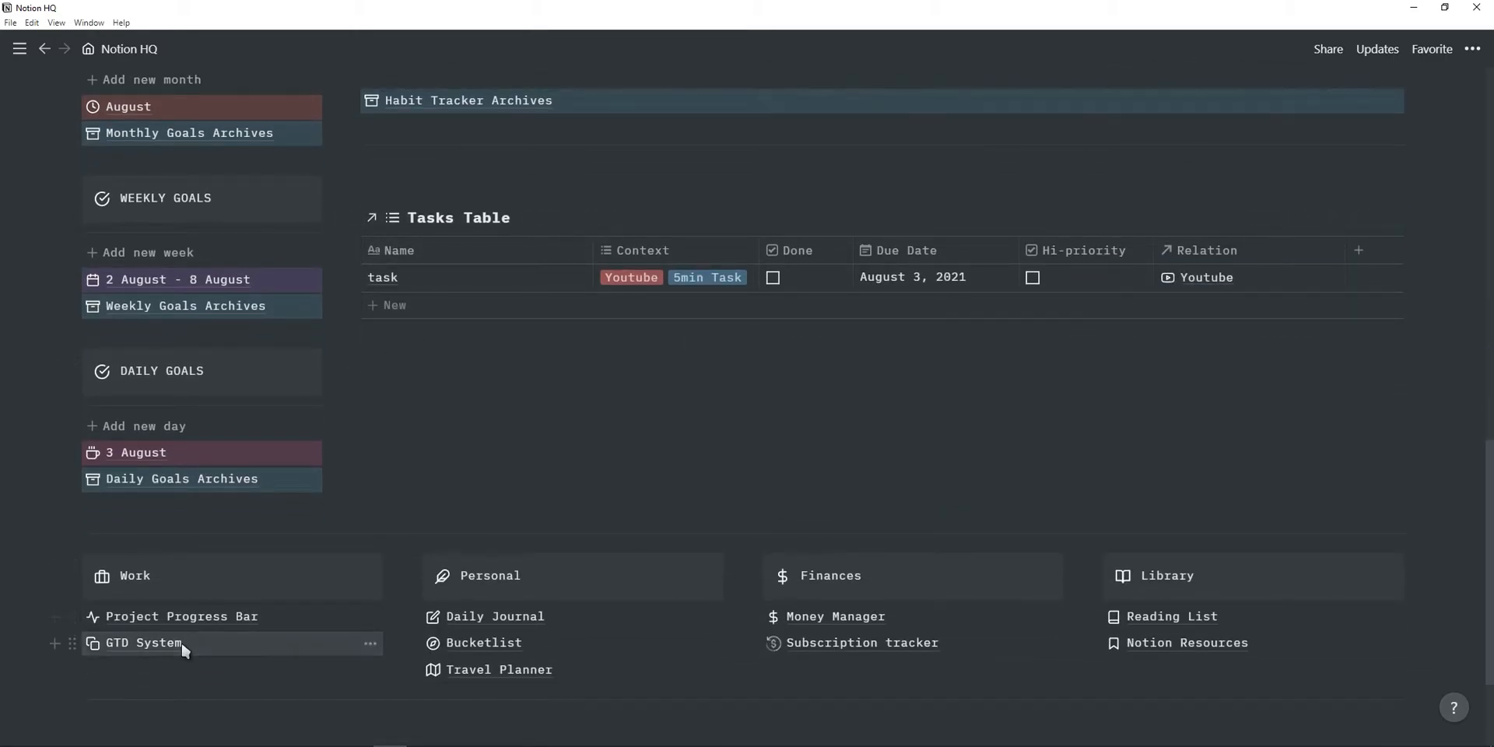
# Visit the GTD System's Tasks Table, then head back up toward its Project Table.
pyautogui.click(143, 643)
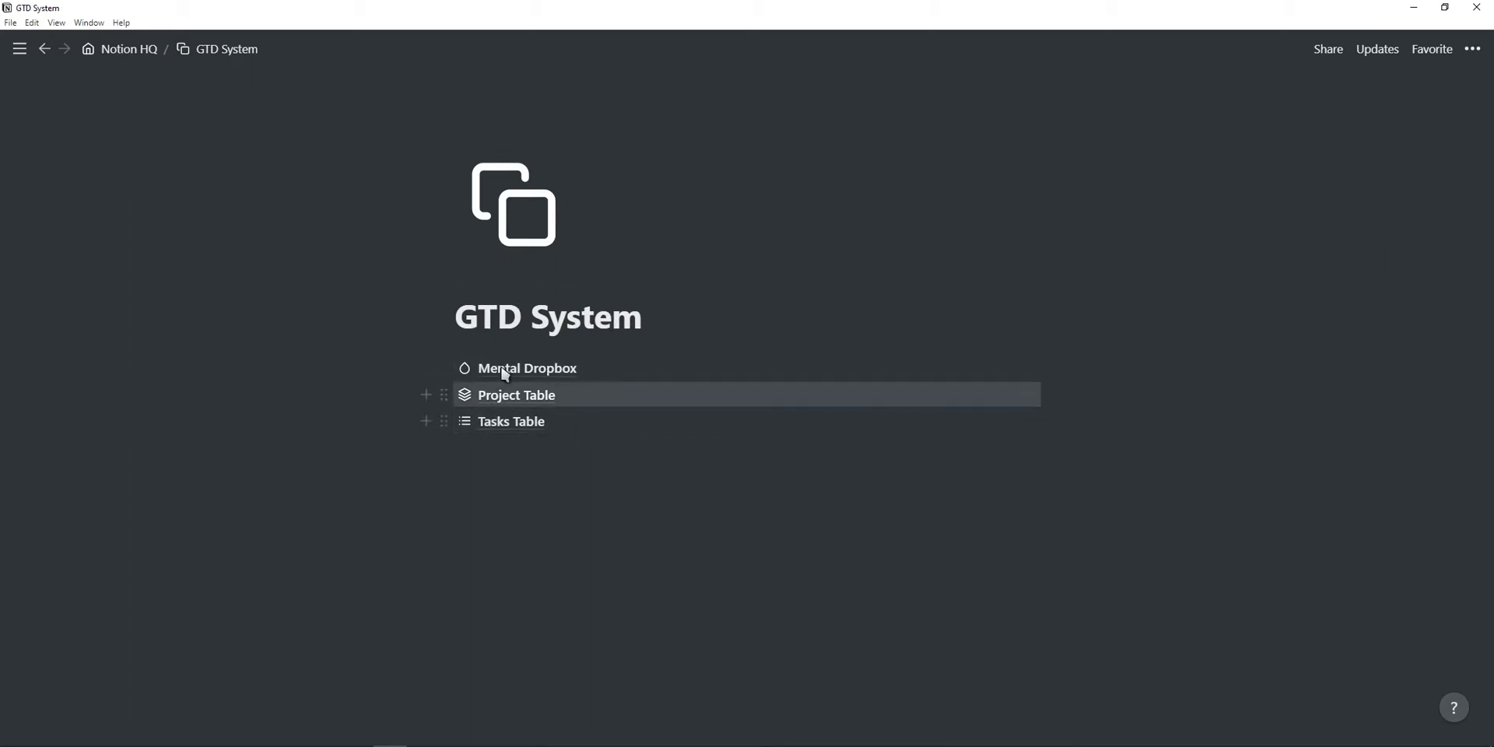
pyautogui.moveTo(510, 421)
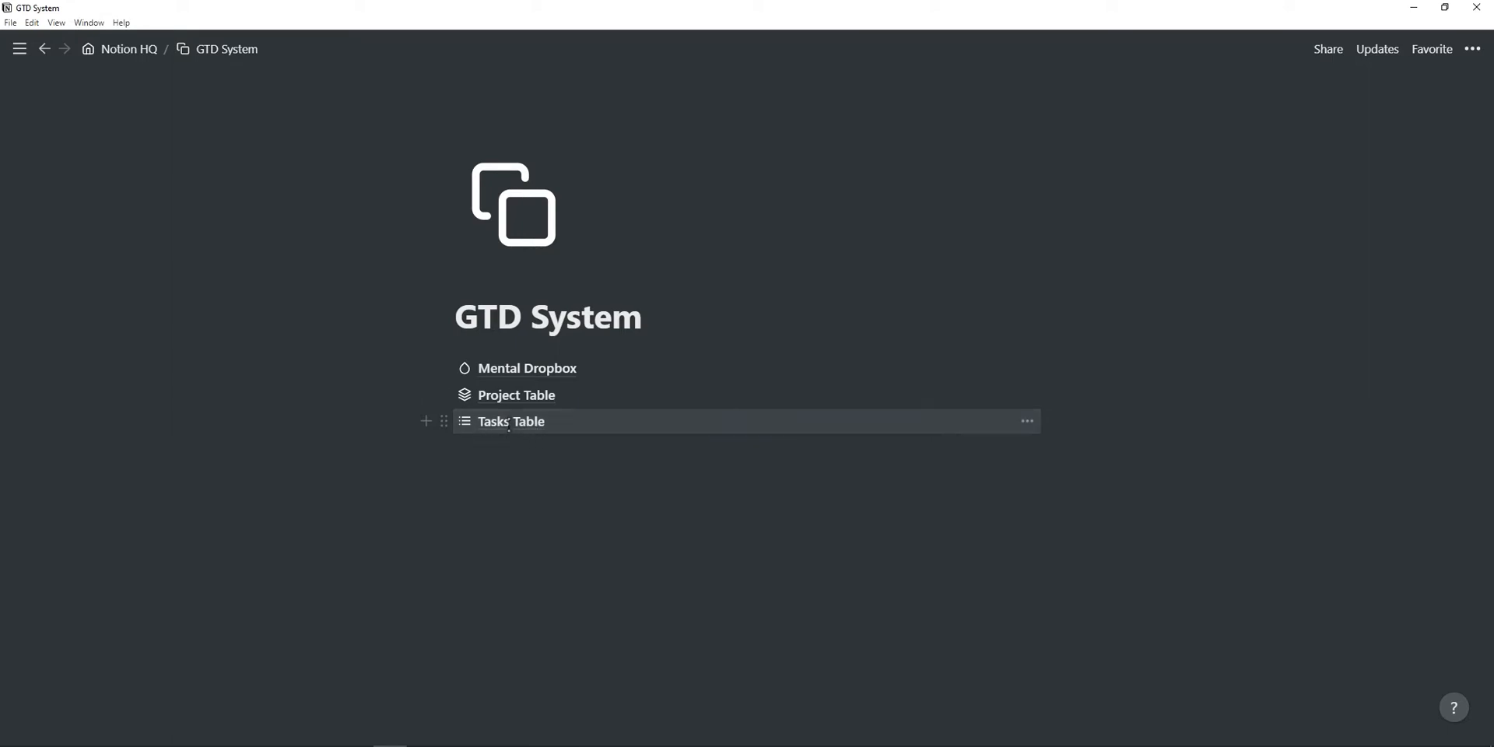
pyautogui.click(512, 422)
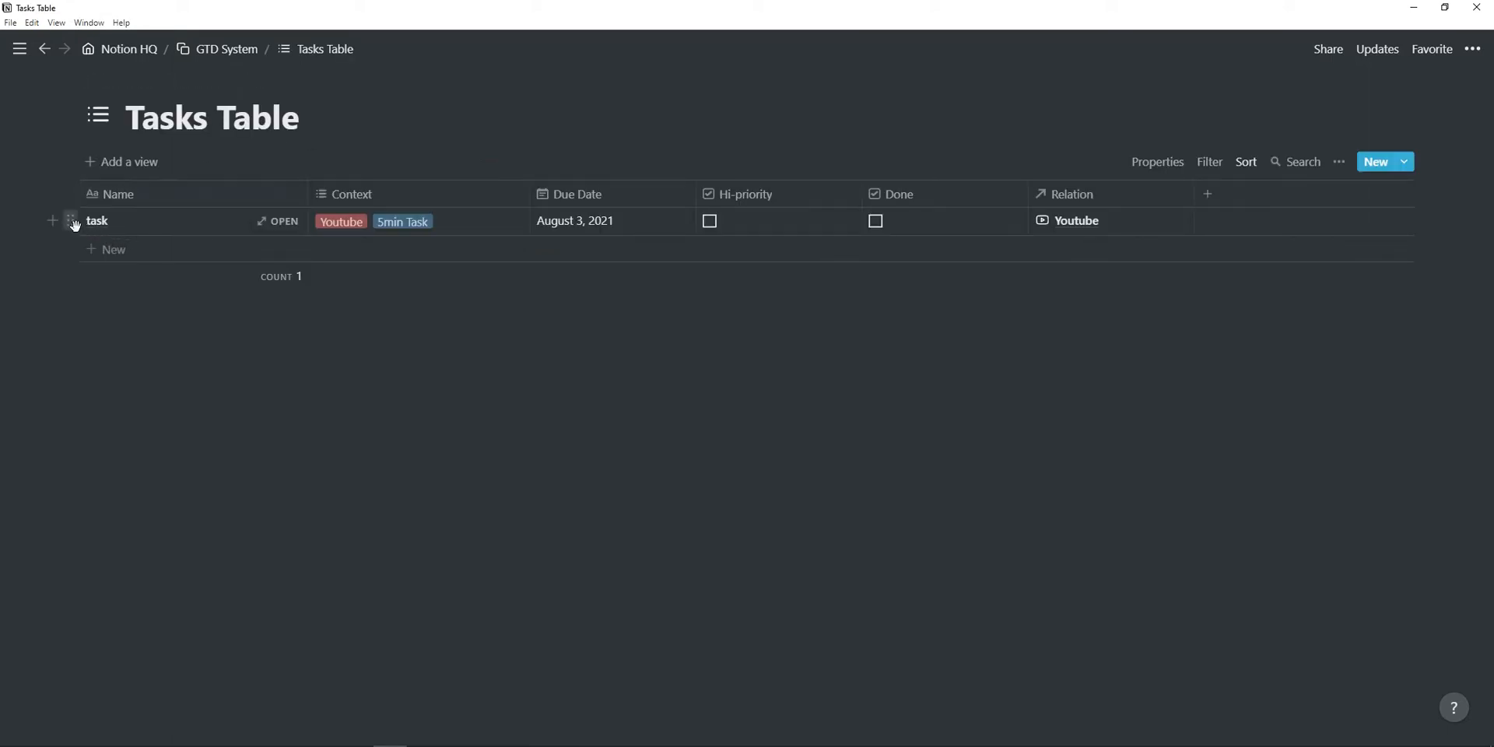
pyautogui.moveTo(1113, 207)
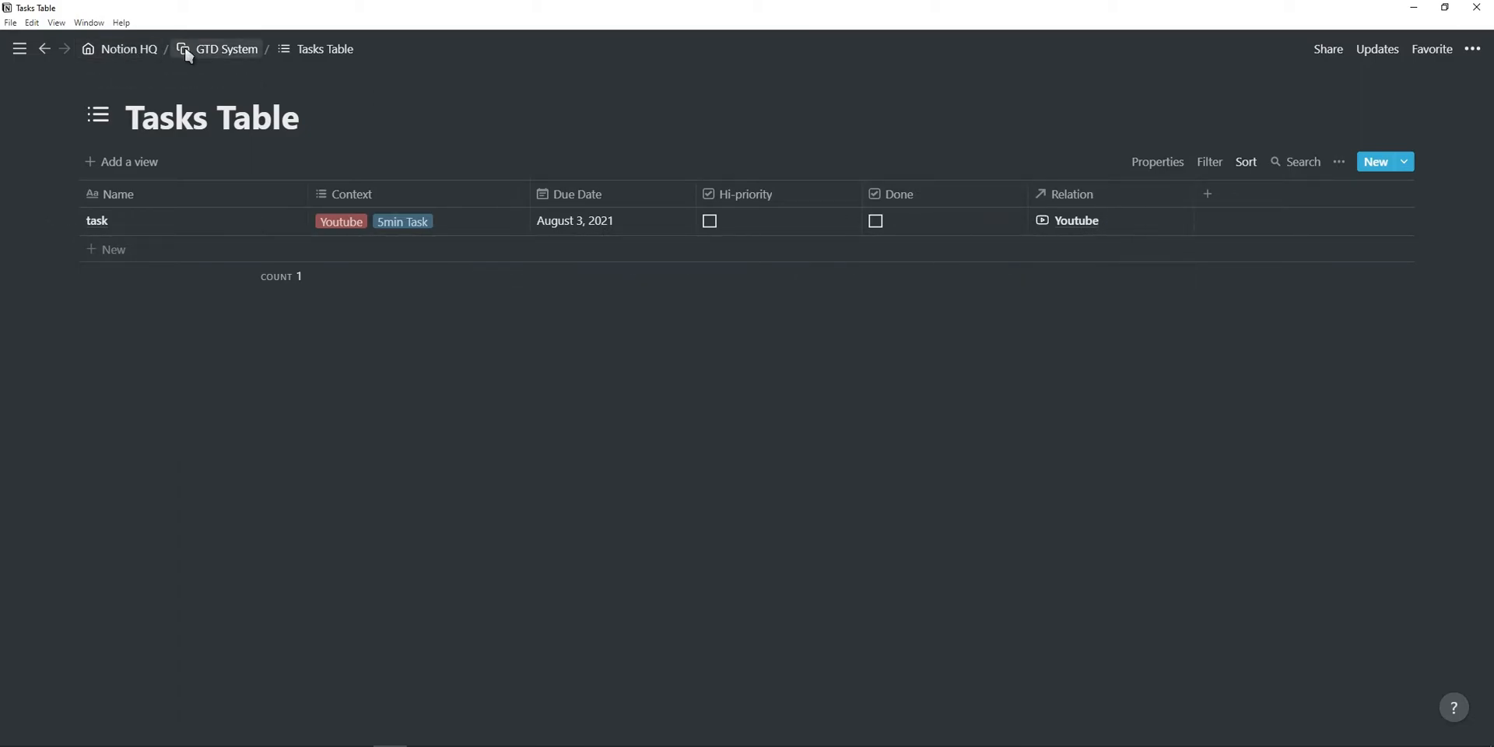
pyautogui.click(227, 48)
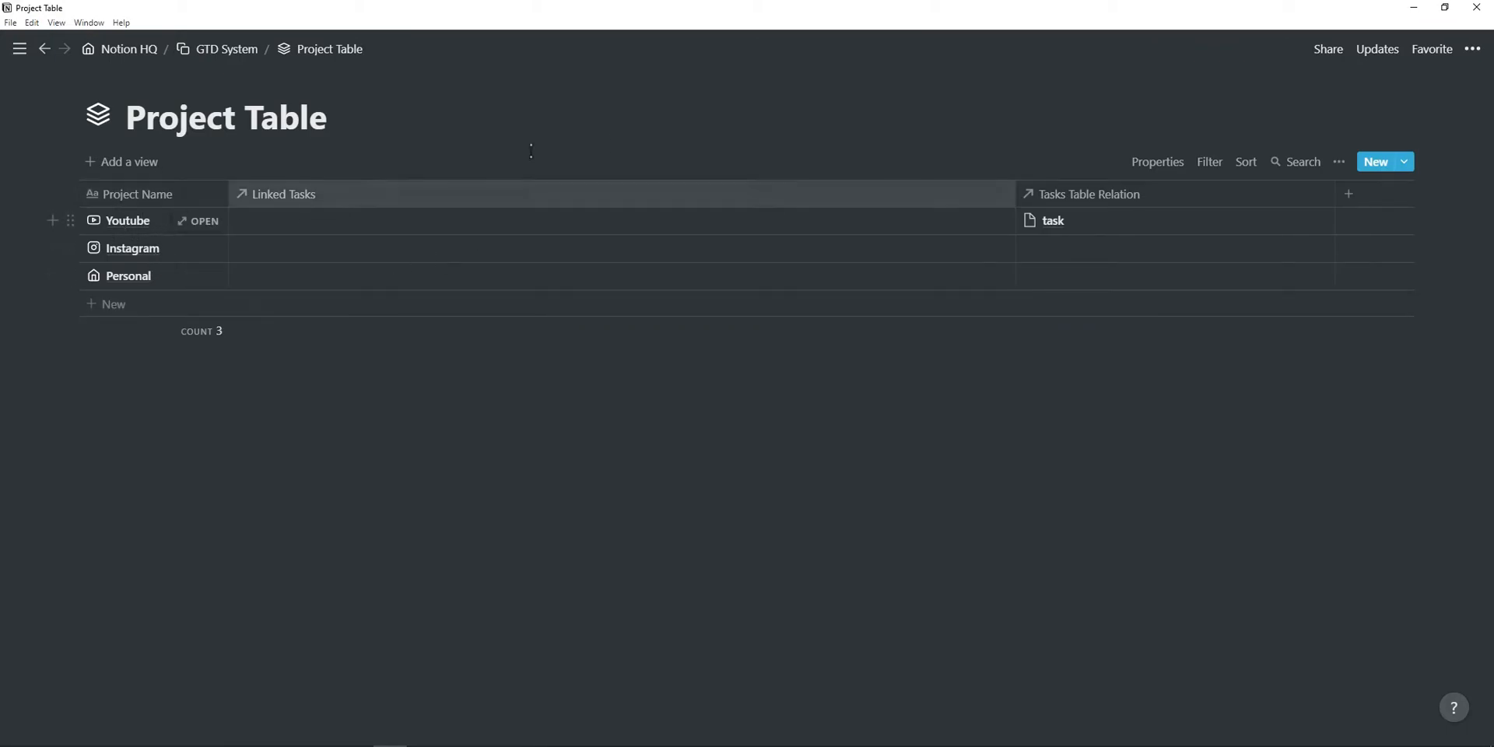
pyautogui.moveTo(1088, 235)
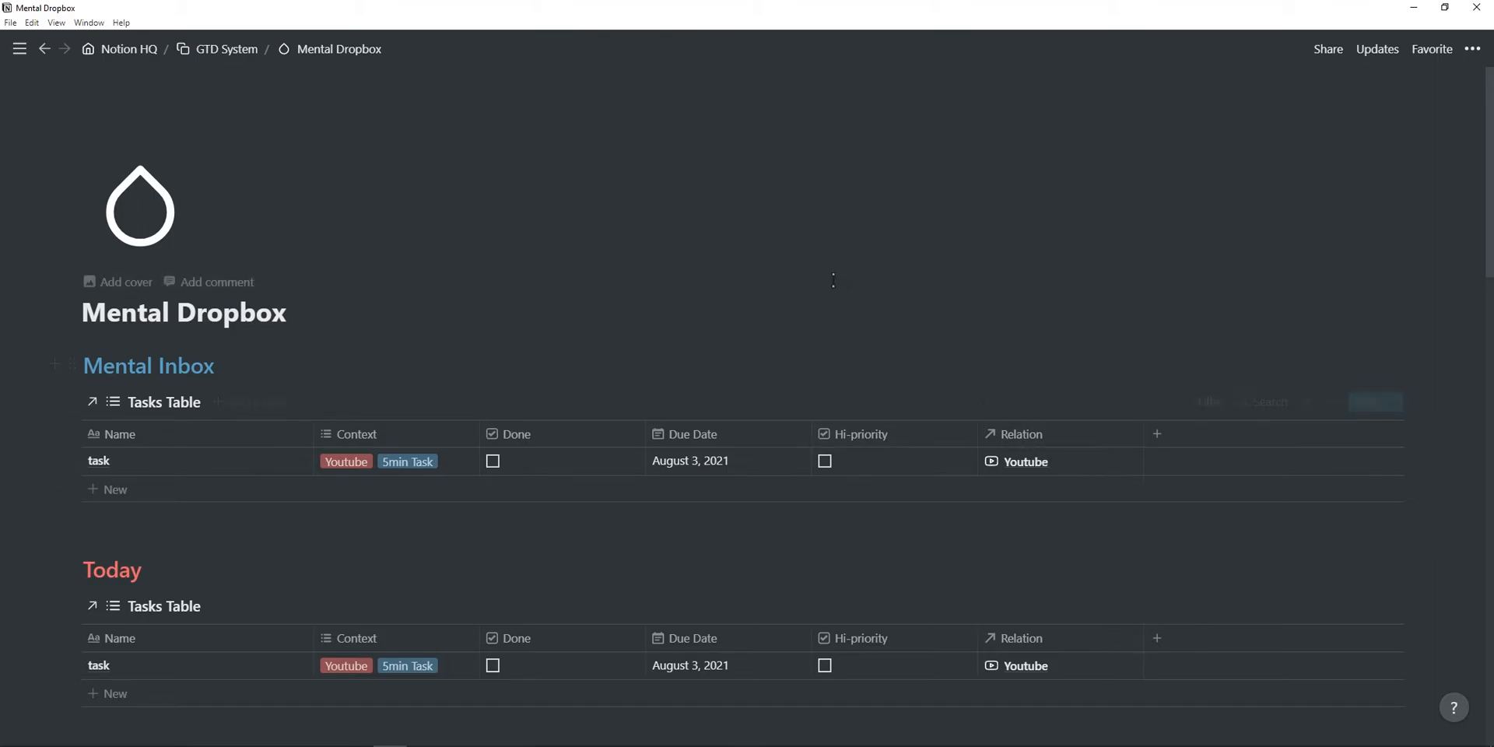
# Scroll Mental Dropbox to the Personal linked table and reveal its filter rules.
pyautogui.scroll(-3)
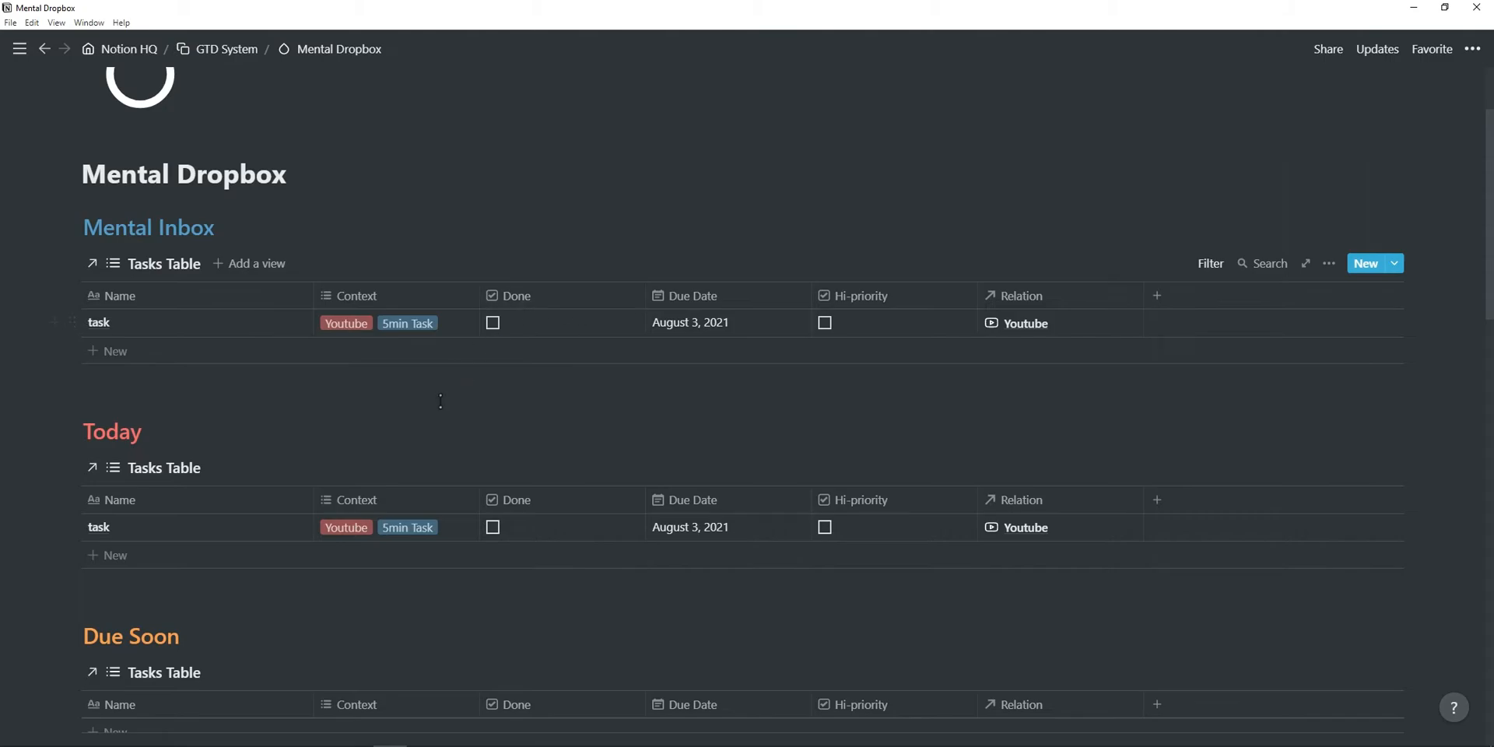
pyautogui.scroll(-3)
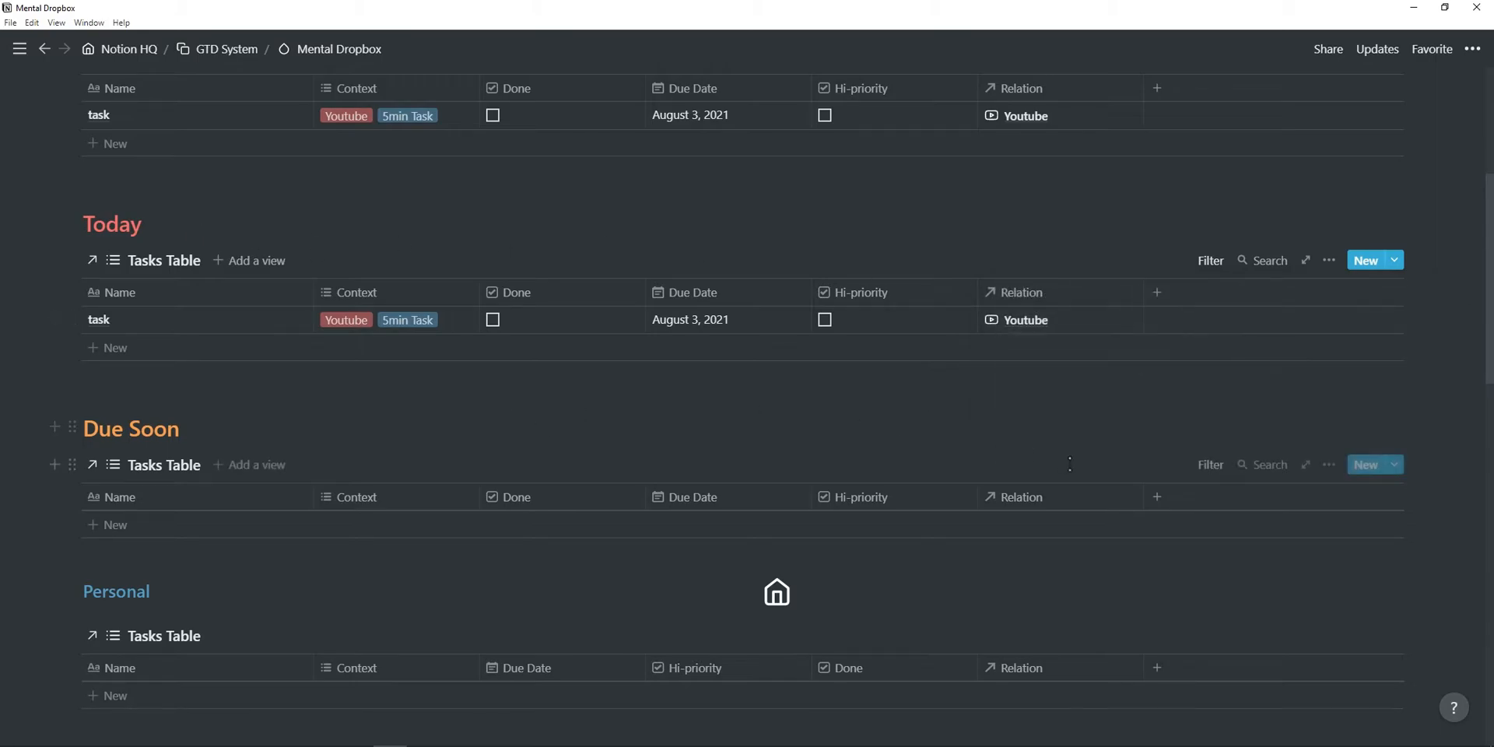
pyautogui.click(1211, 464)
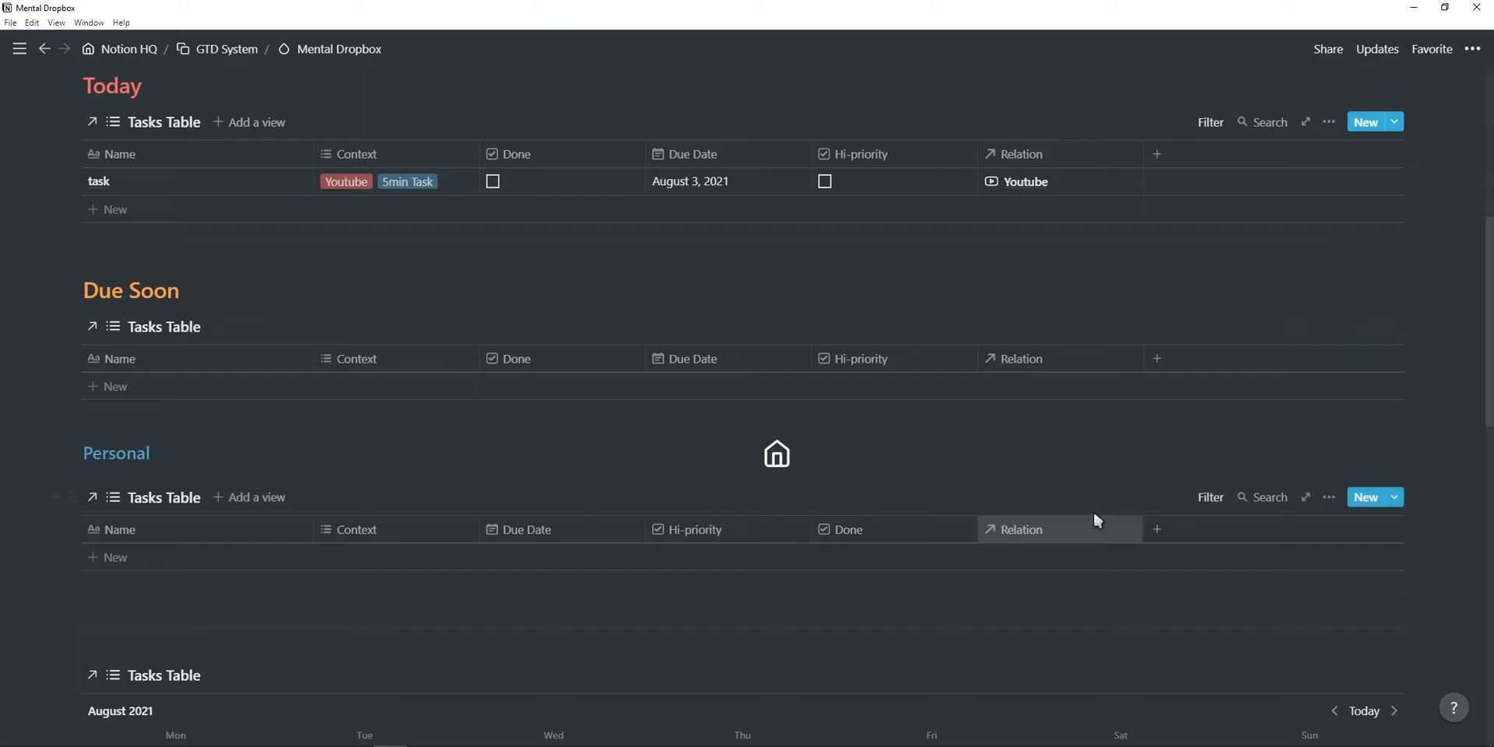
pyautogui.click(1209, 497)
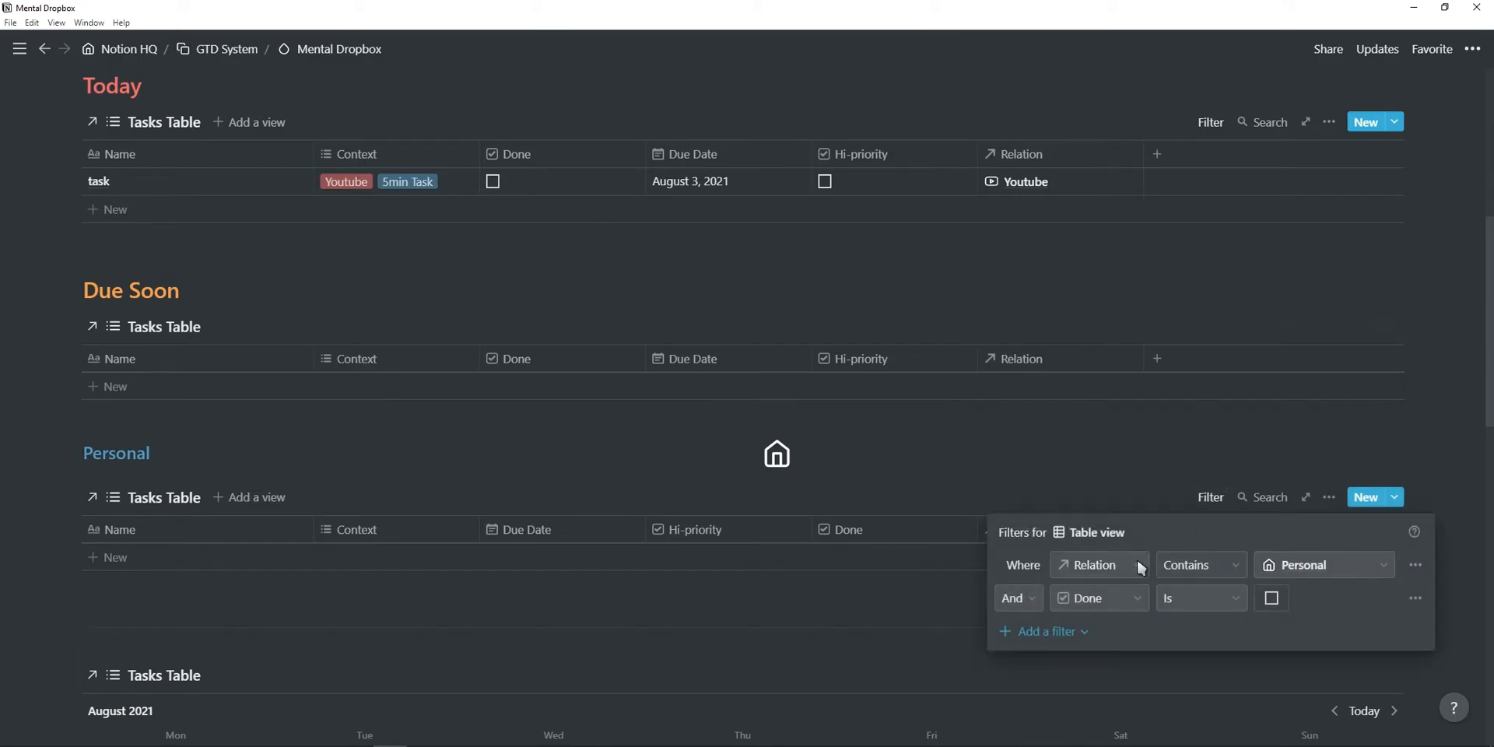
pyautogui.scroll(-3)
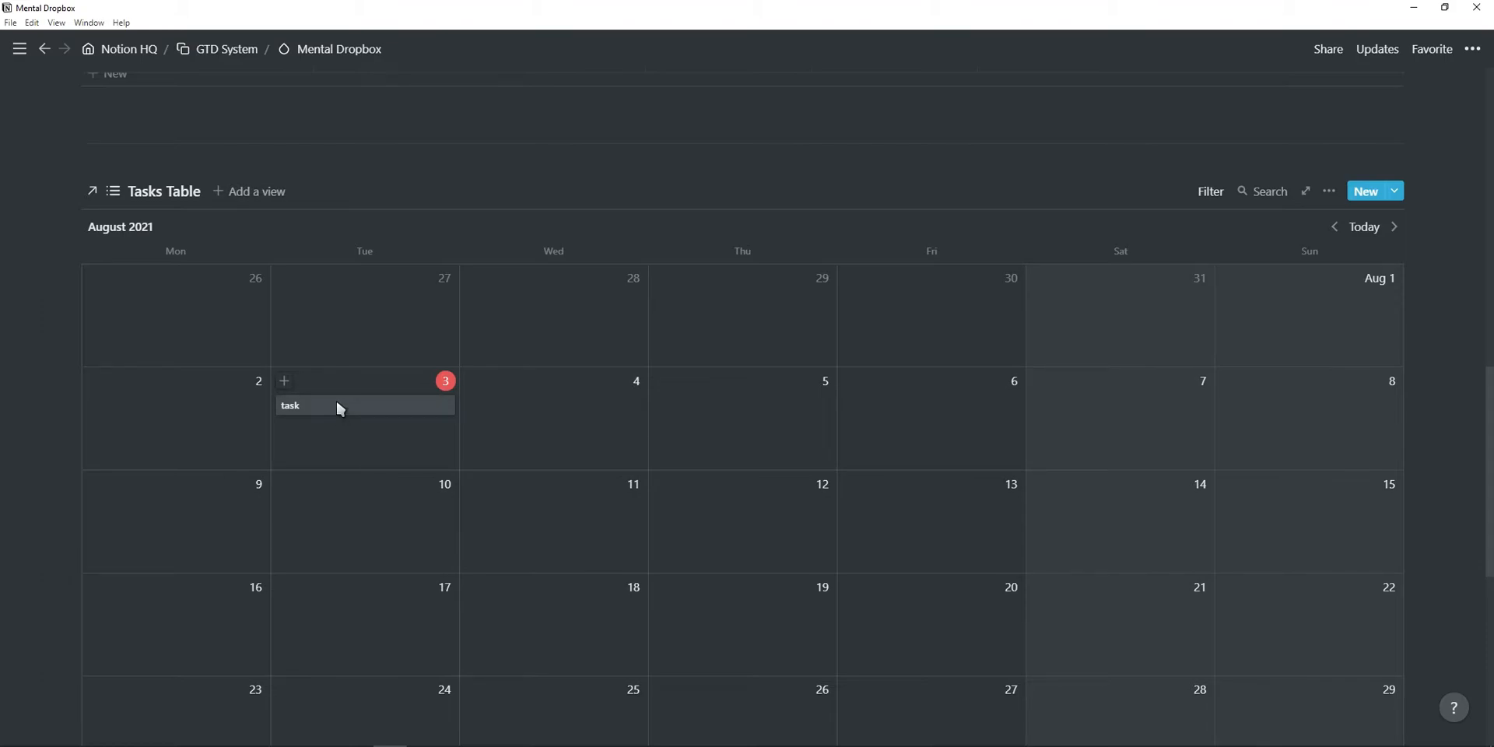
# Drag the task card from August 3 to August 5 in the calendar and check it under Completed.
pyautogui.moveTo(333, 405); pyautogui.dragTo(700, 405)
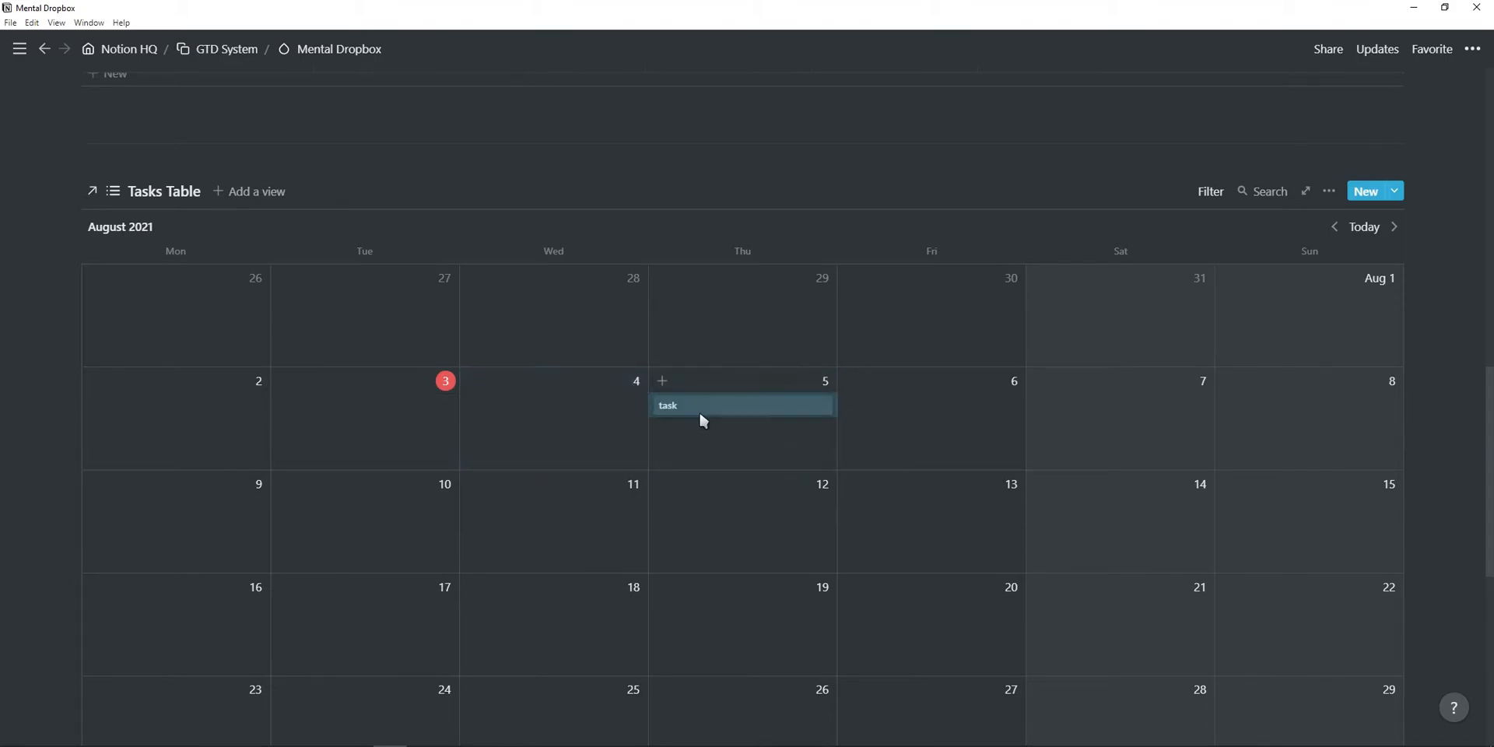
pyautogui.scroll(3)
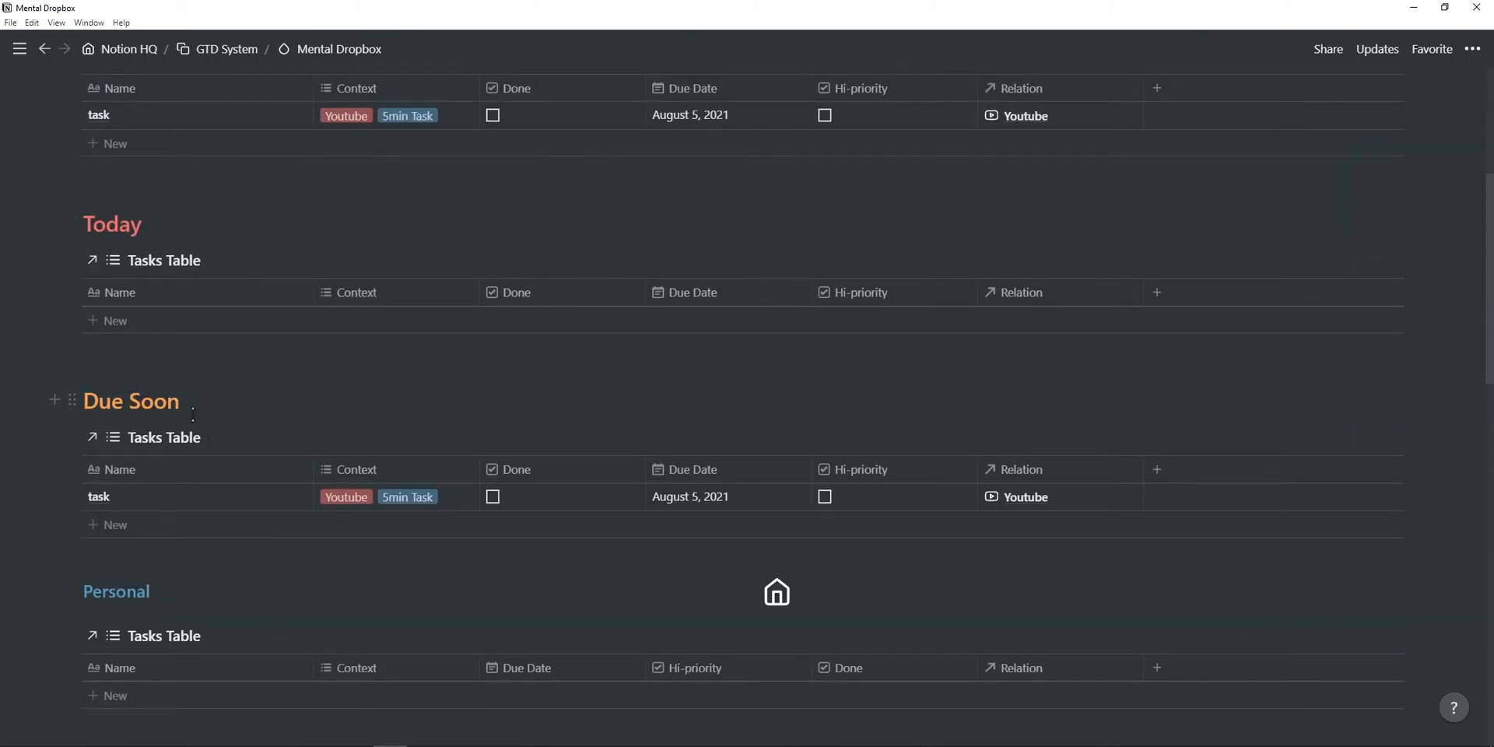
pyautogui.scroll(-3)
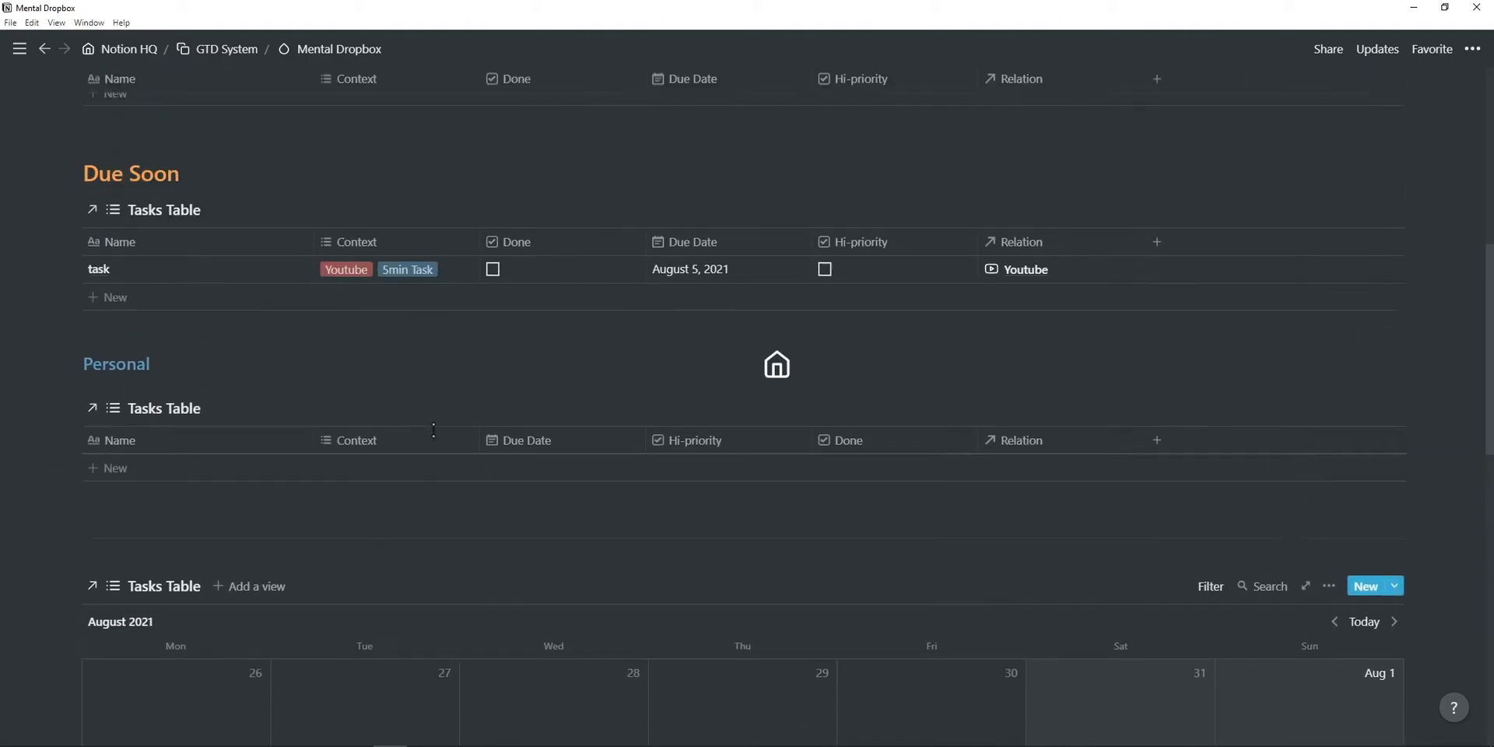
pyautogui.scroll(3)
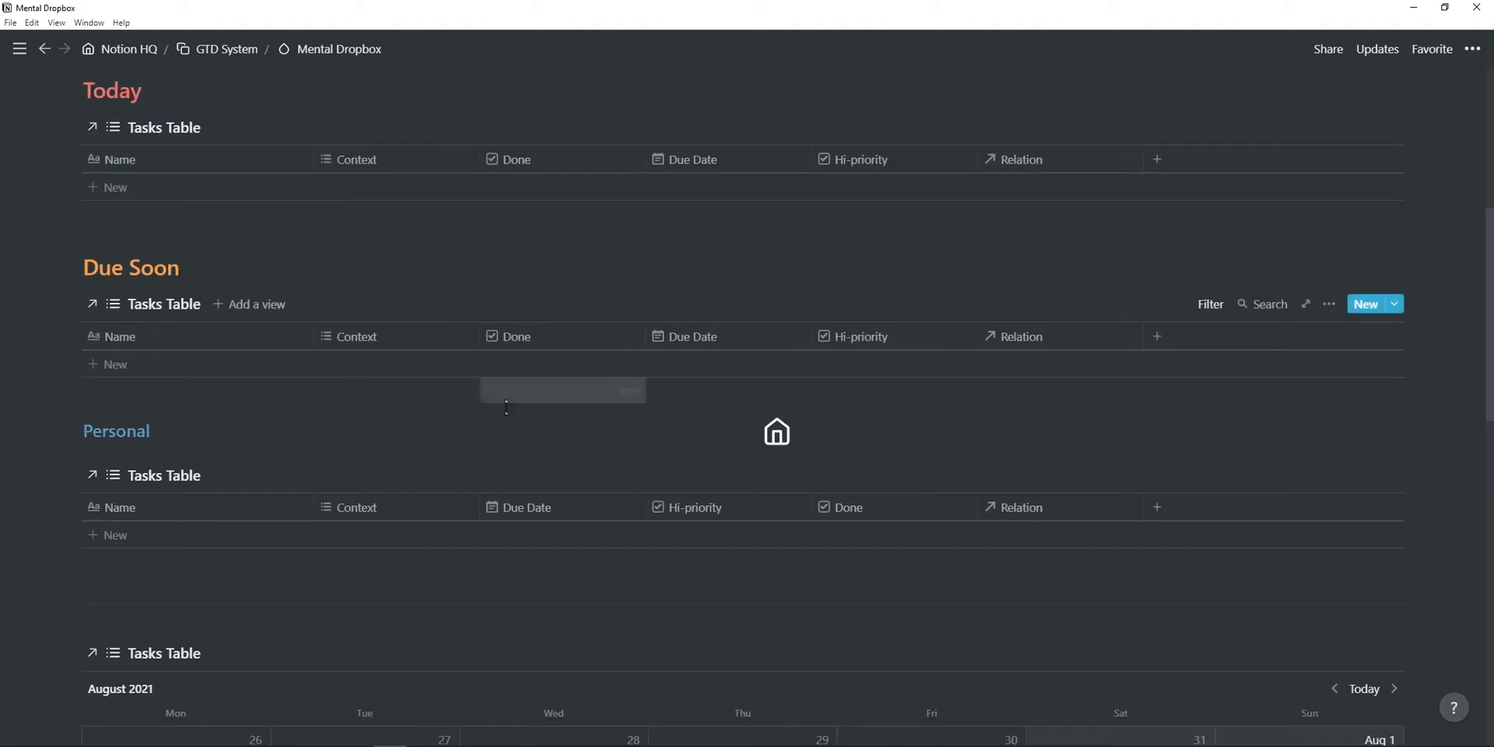
pyautogui.scroll(-3)
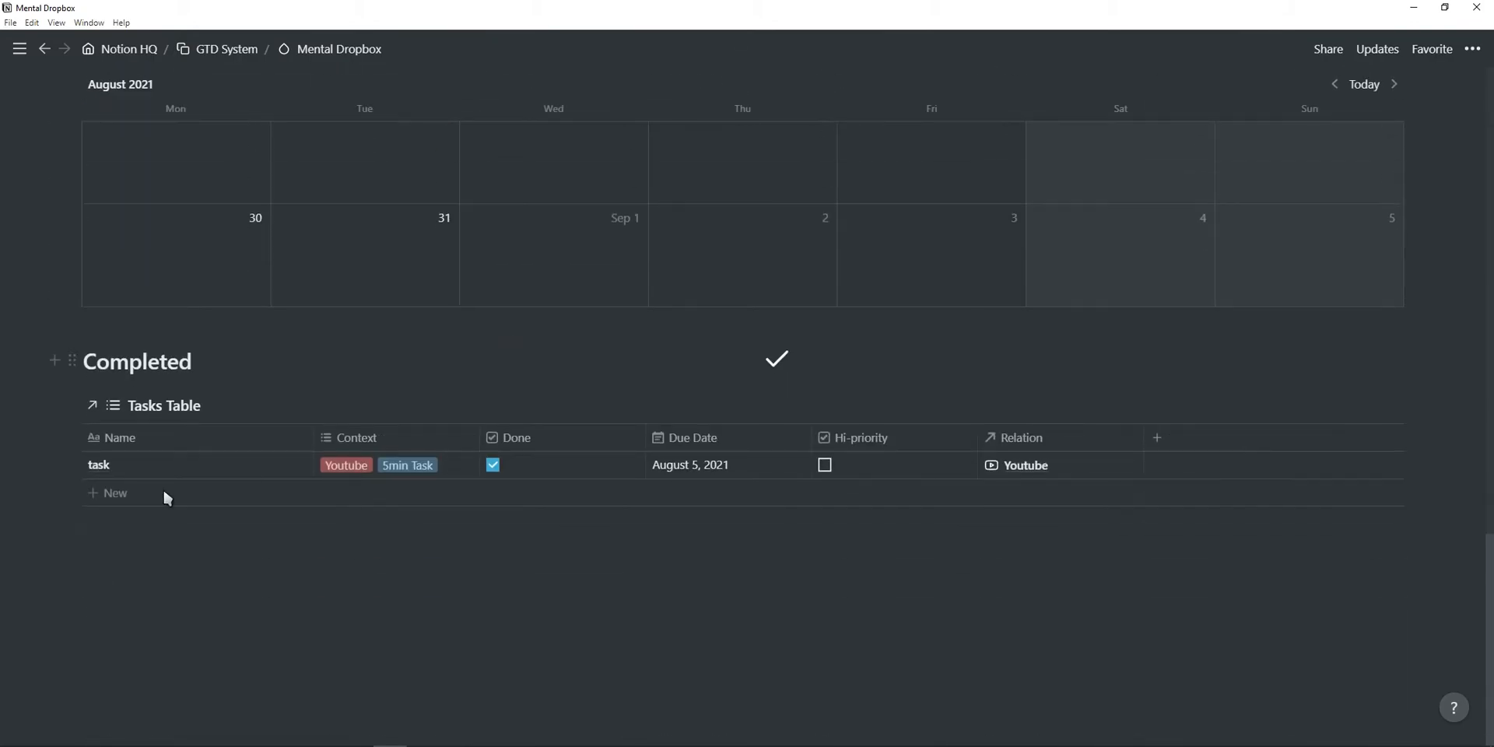
pyautogui.moveTo(409, 458)
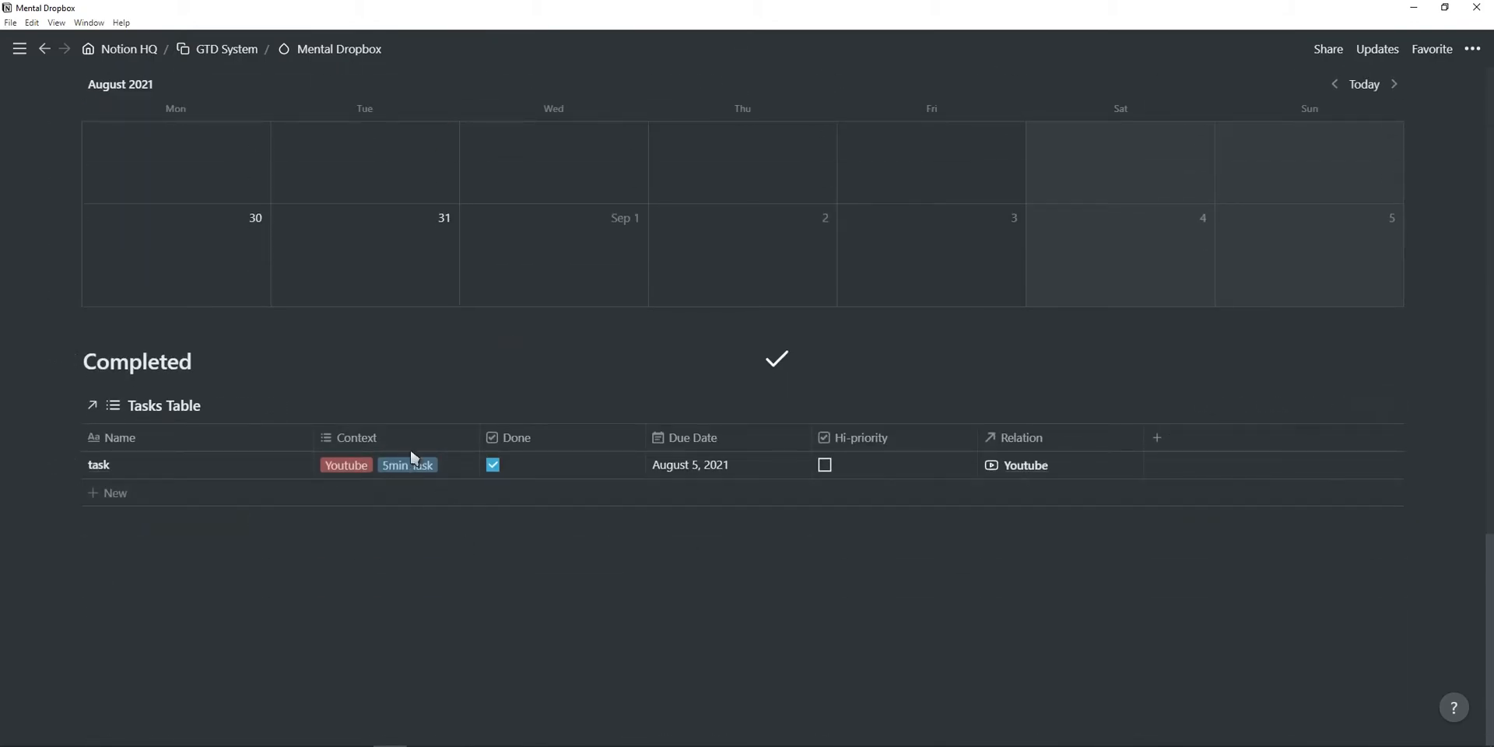
# Return to Notion HQ, peek at the source Tasks Table database, and come back to the dashboard.
pyautogui.click(131, 48)
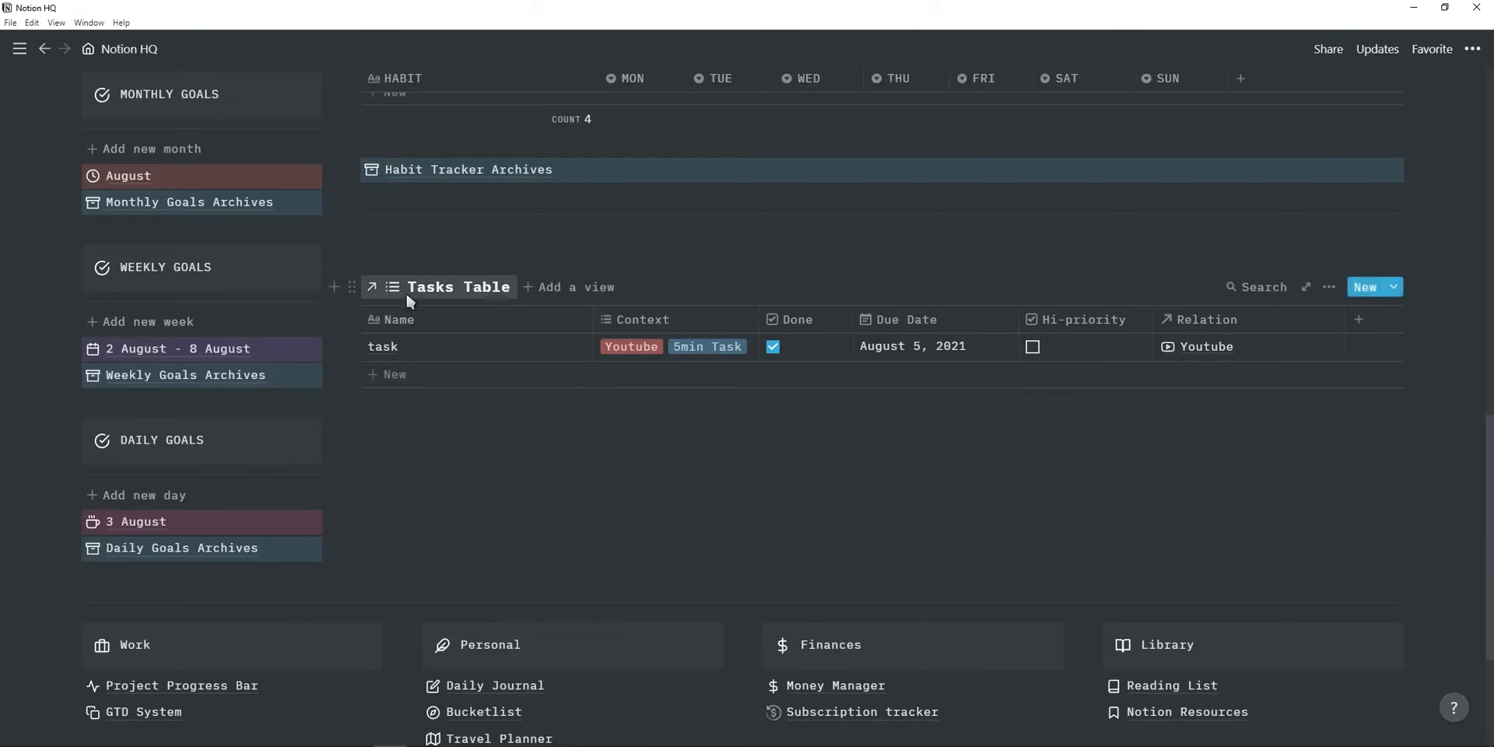
pyautogui.moveTo(432, 292)
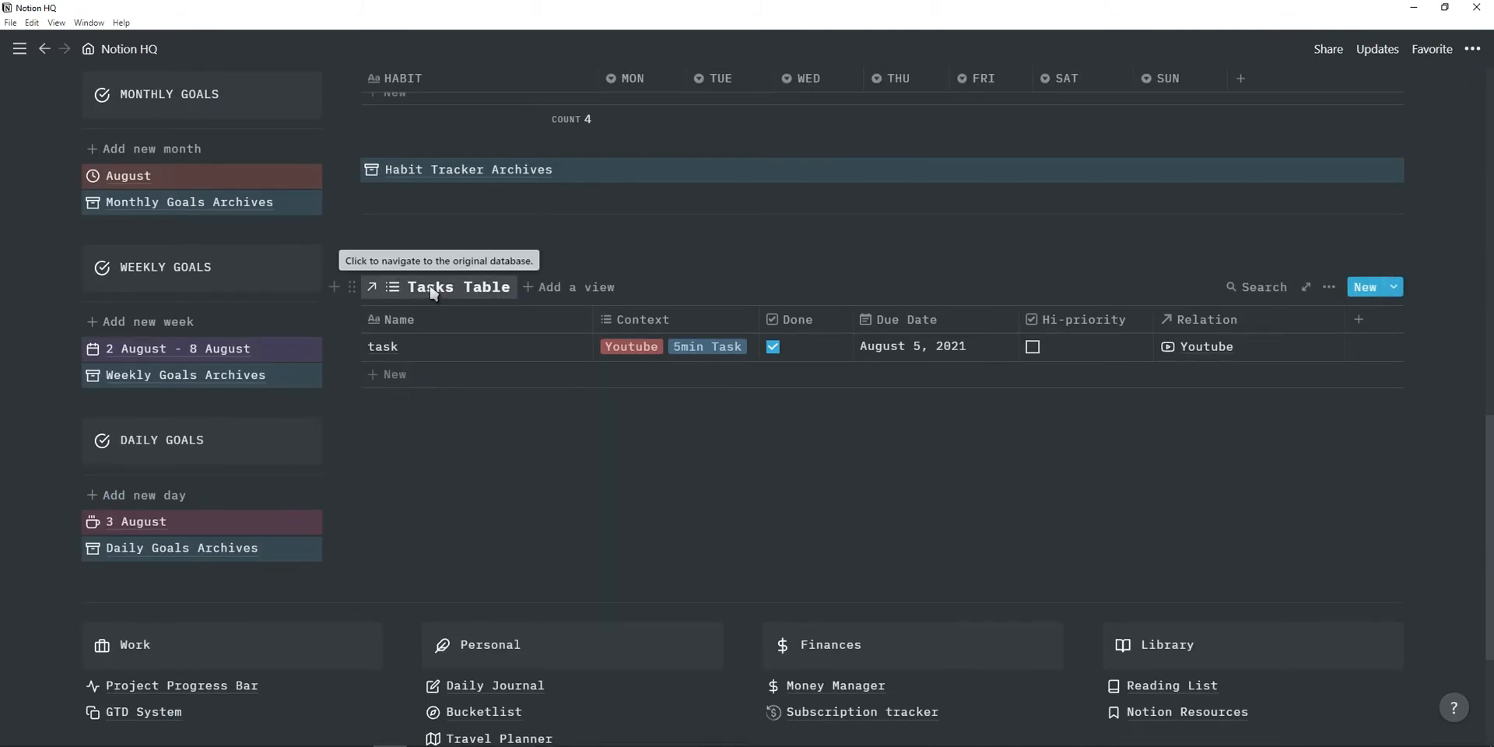
pyautogui.click(371, 287)
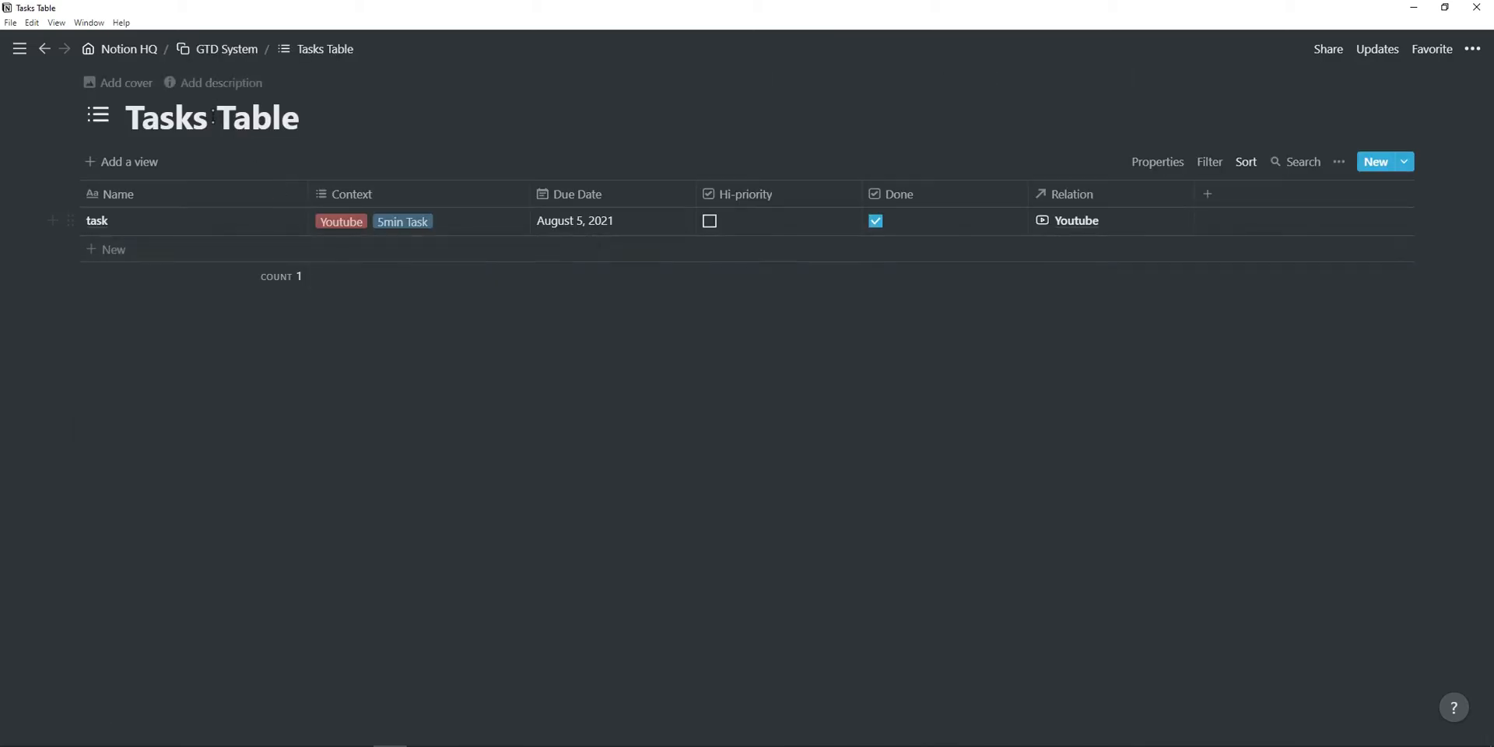
pyautogui.click(129, 49)
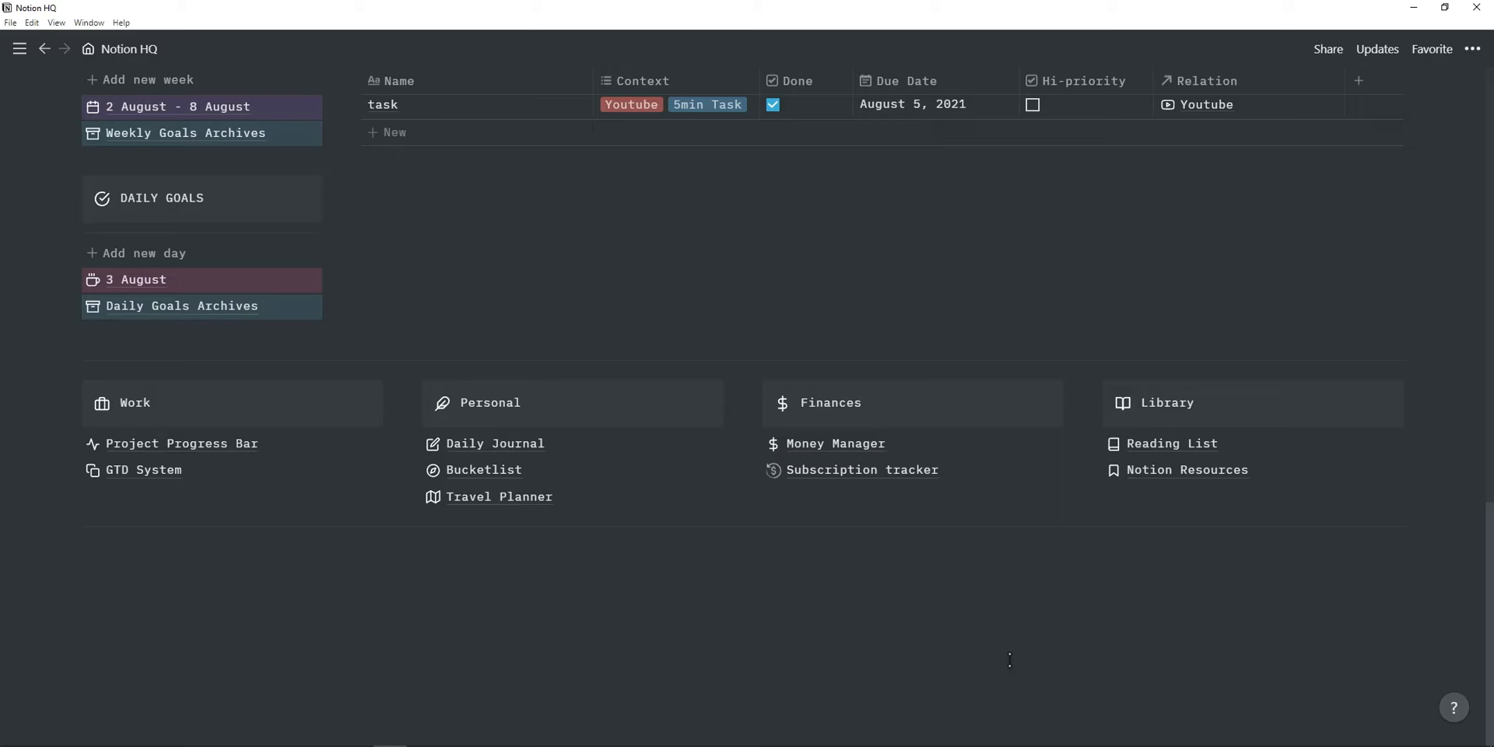
pyautogui.moveTo(495, 444)
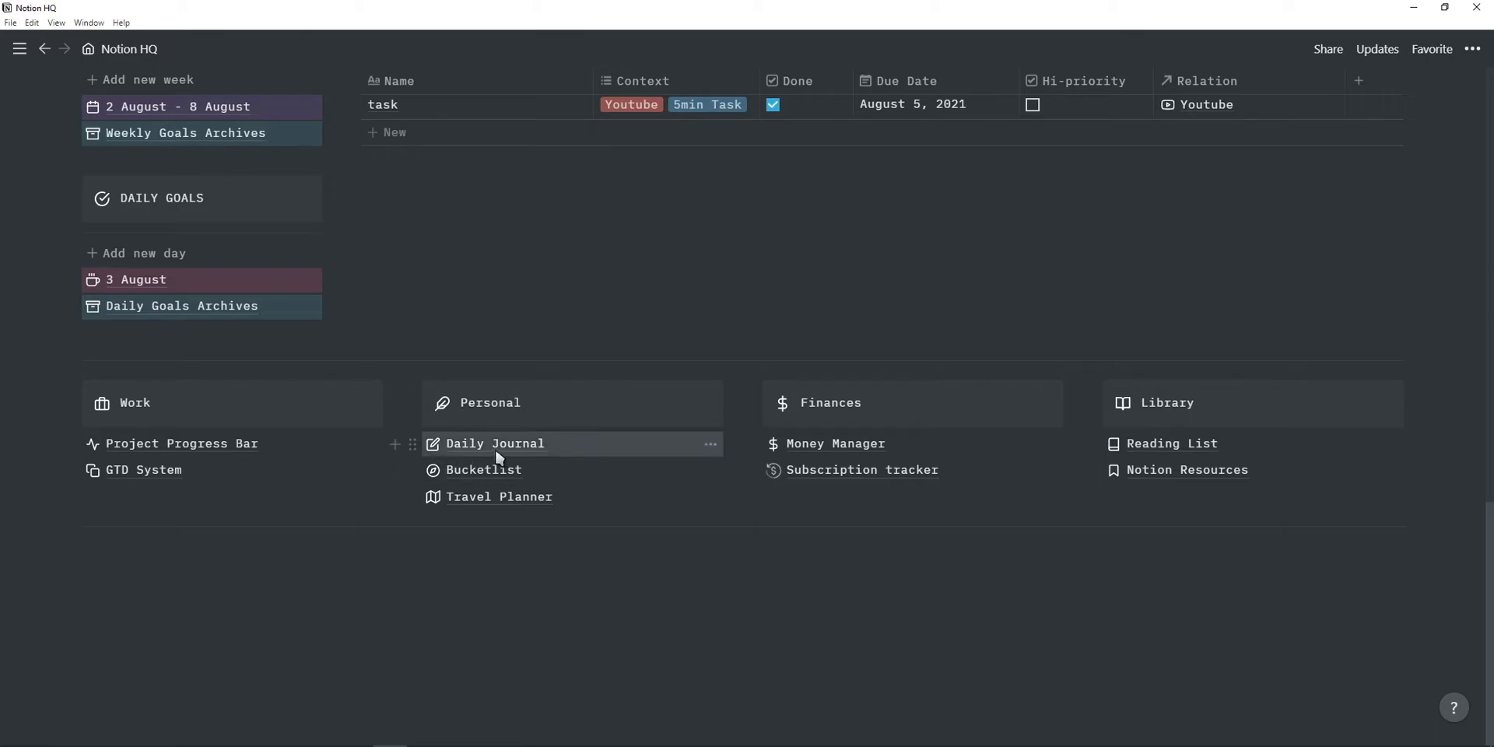
# Add a Daily Journal entry titled 03/08 with today's date and Day of Week Tue.
pyautogui.click(493, 444)
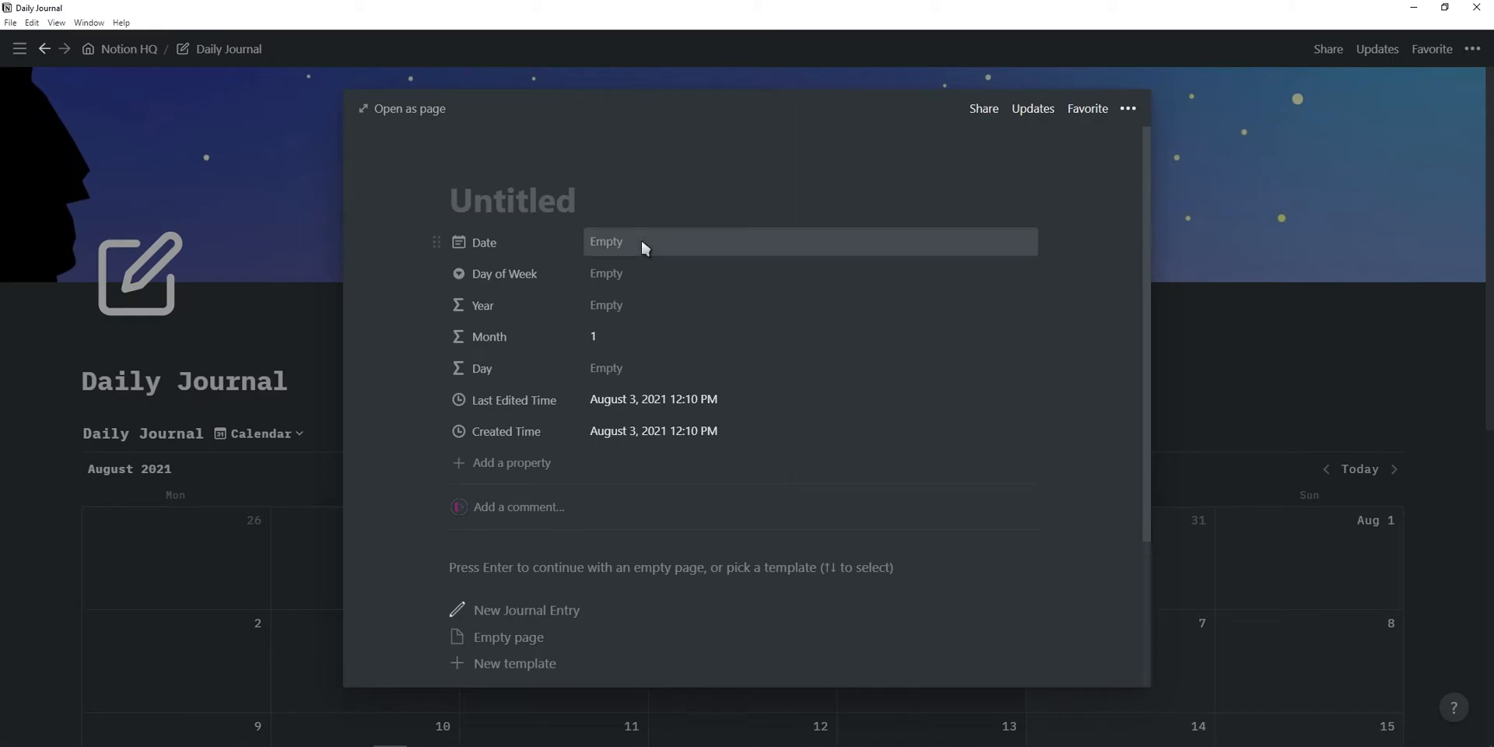
pyautogui.click(652, 242)
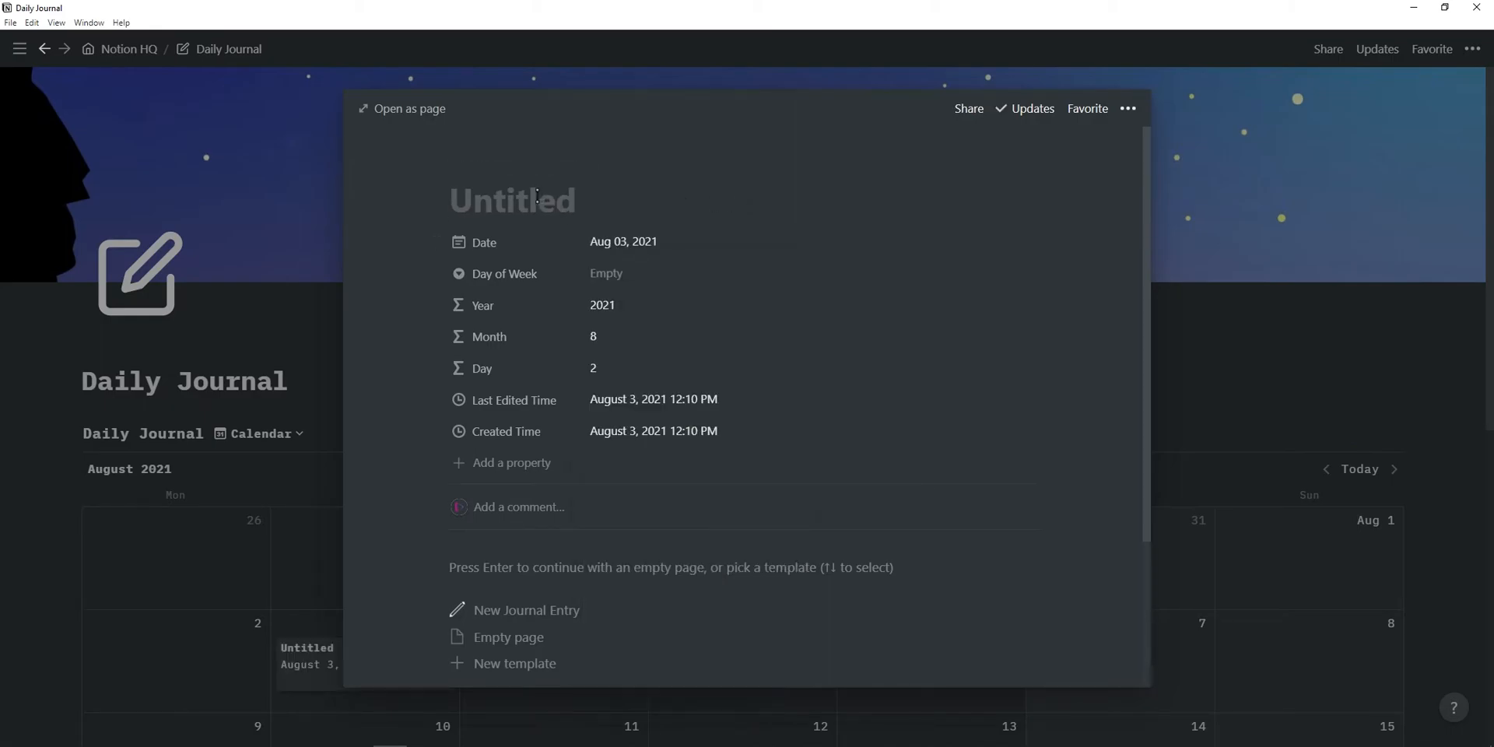
pyautogui.write('03')
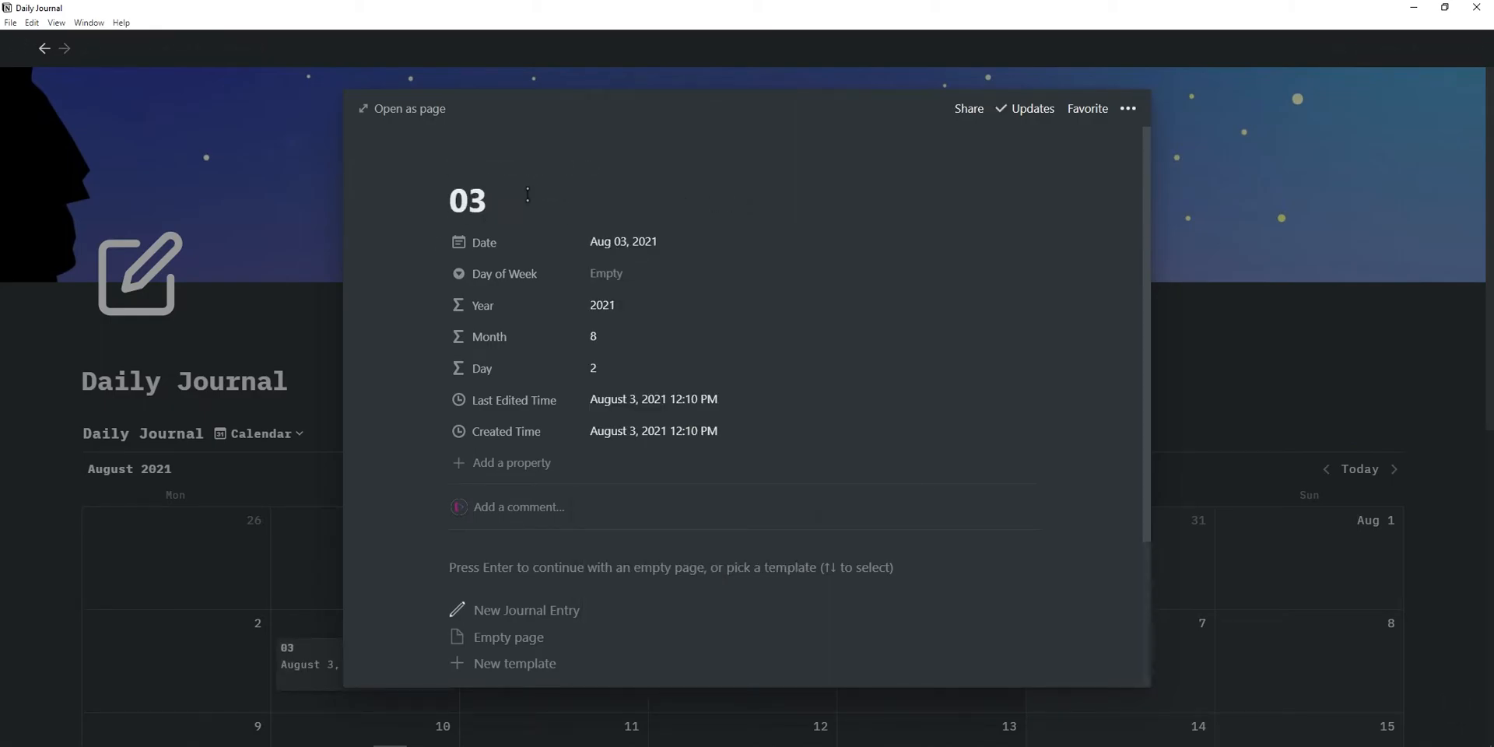
pyautogui.click(605, 274)
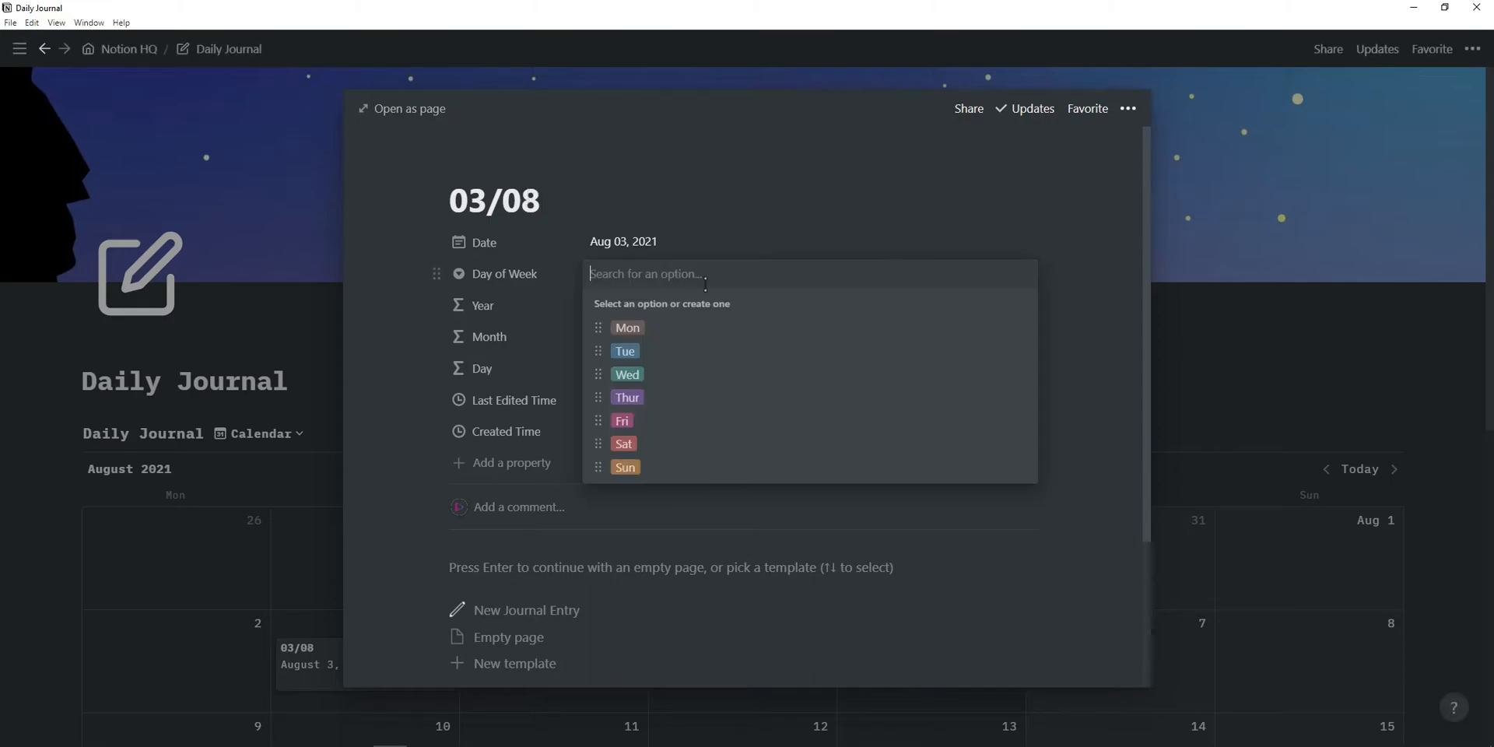
pyautogui.click(624, 352)
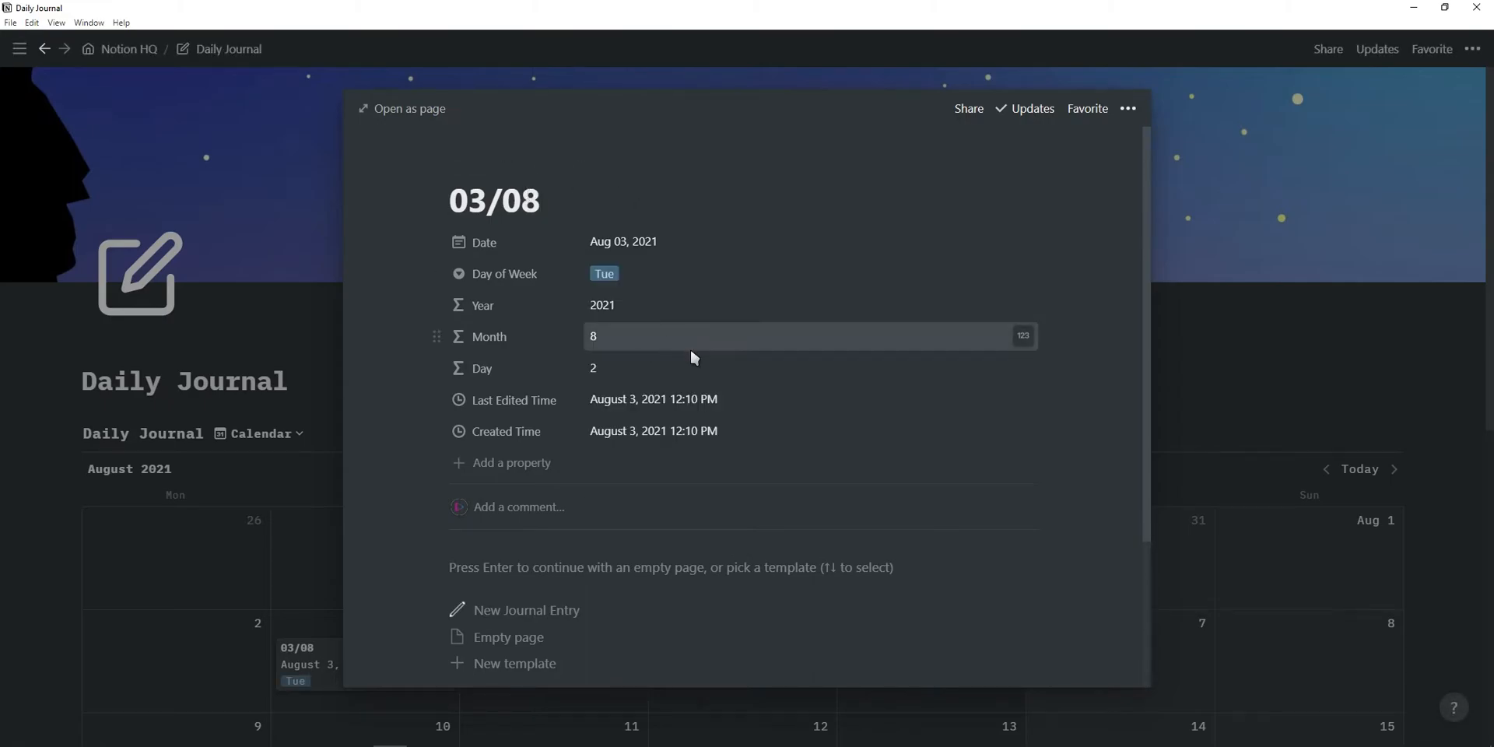
pyautogui.moveTo(526, 610)
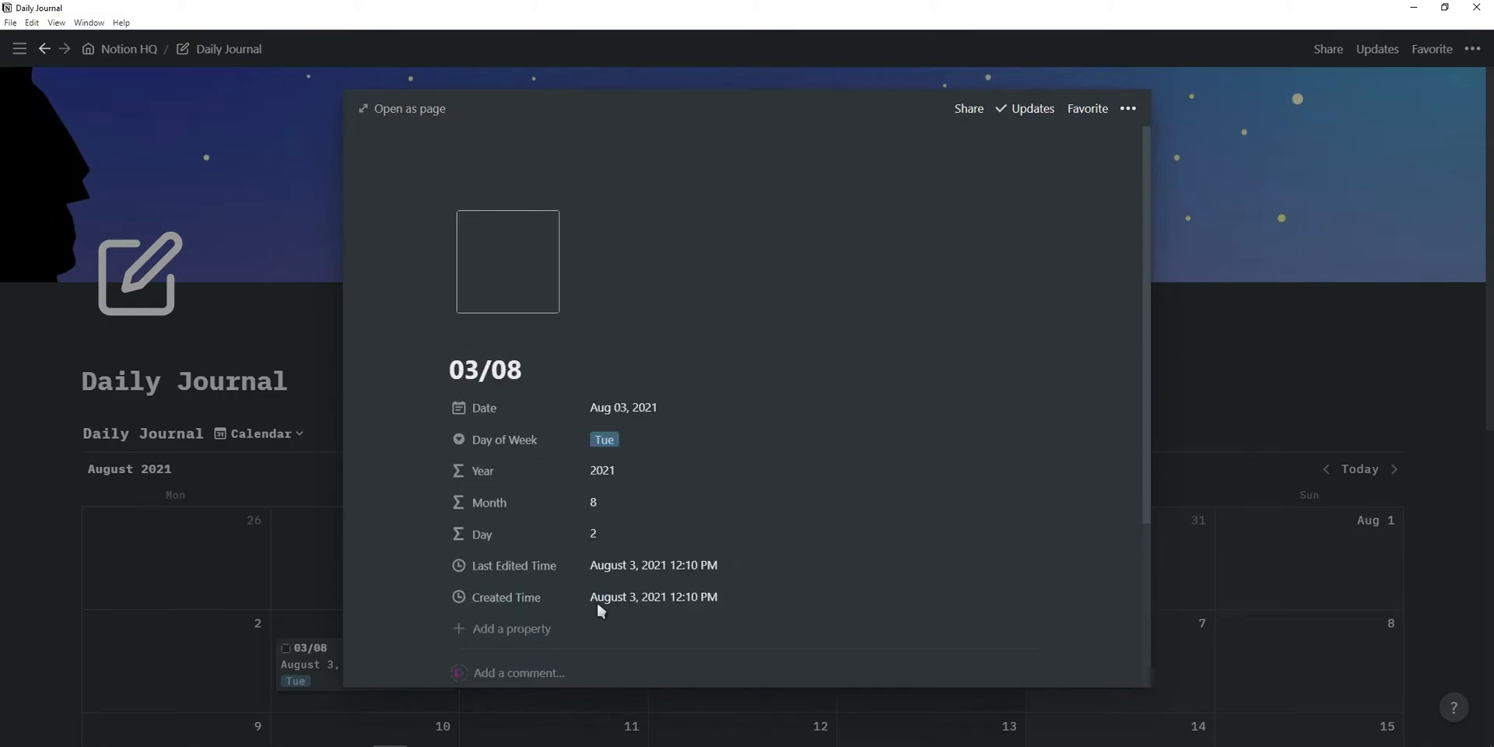
# Scroll through the 03/08 journal entry's template sections before heading back to Notion HQ.
pyautogui.scroll(-3)
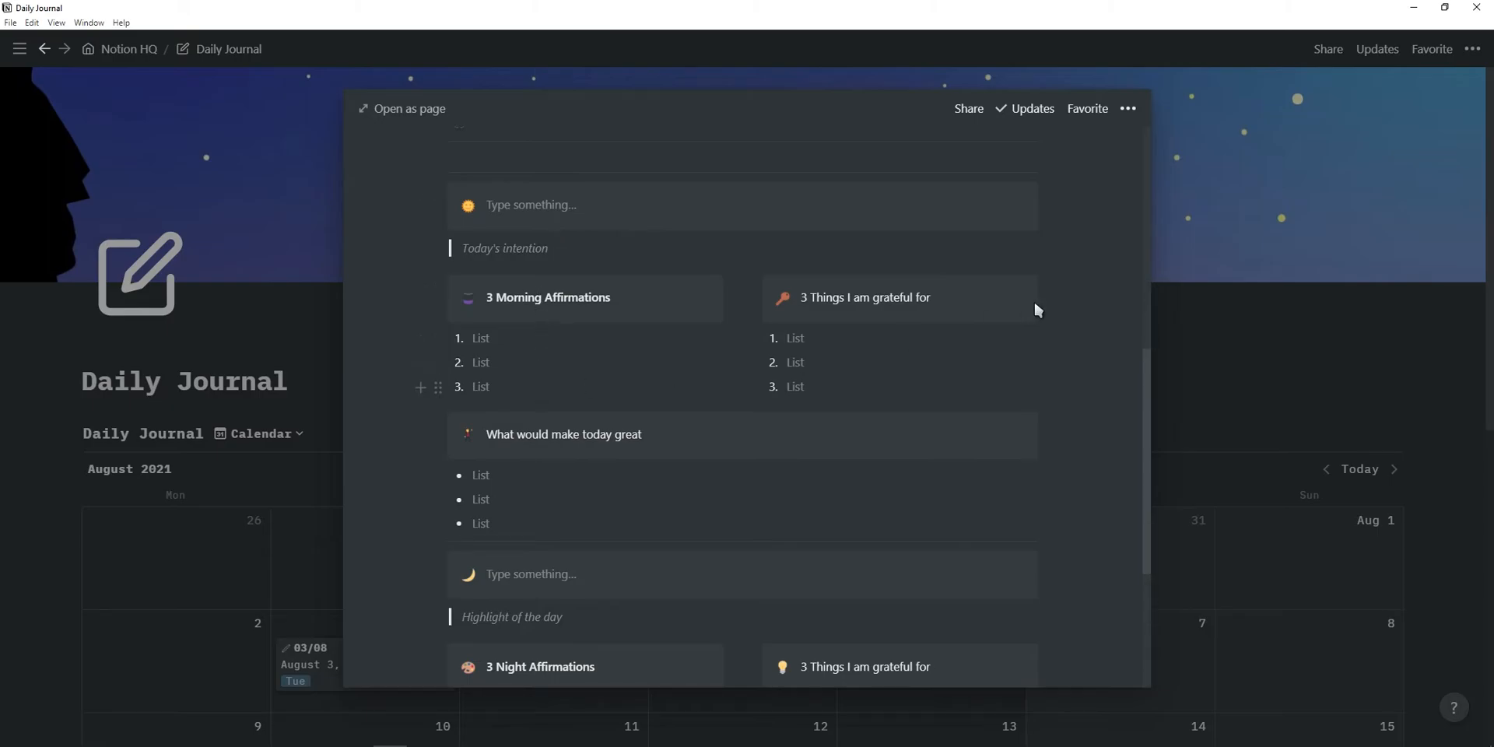
pyautogui.moveTo(541, 466)
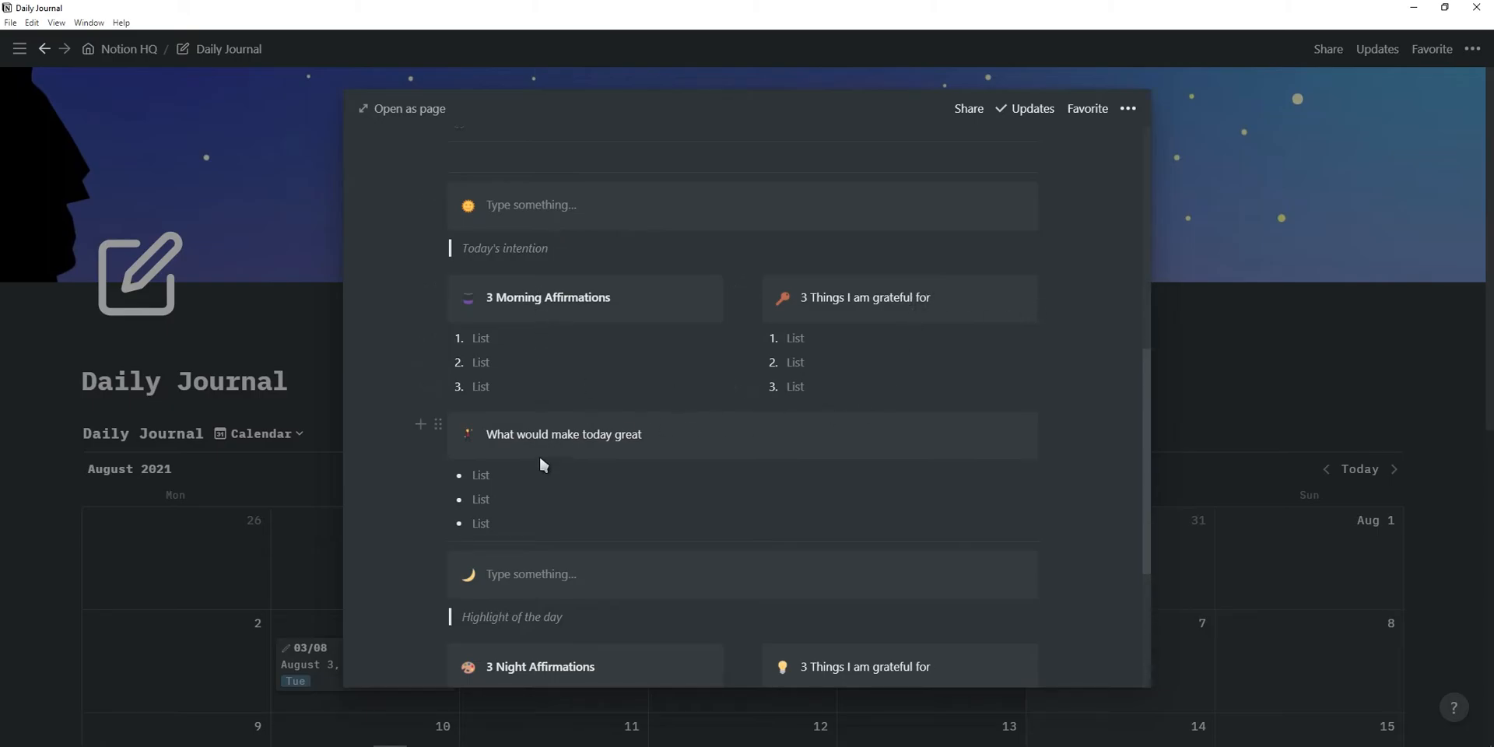
pyautogui.scroll(3)
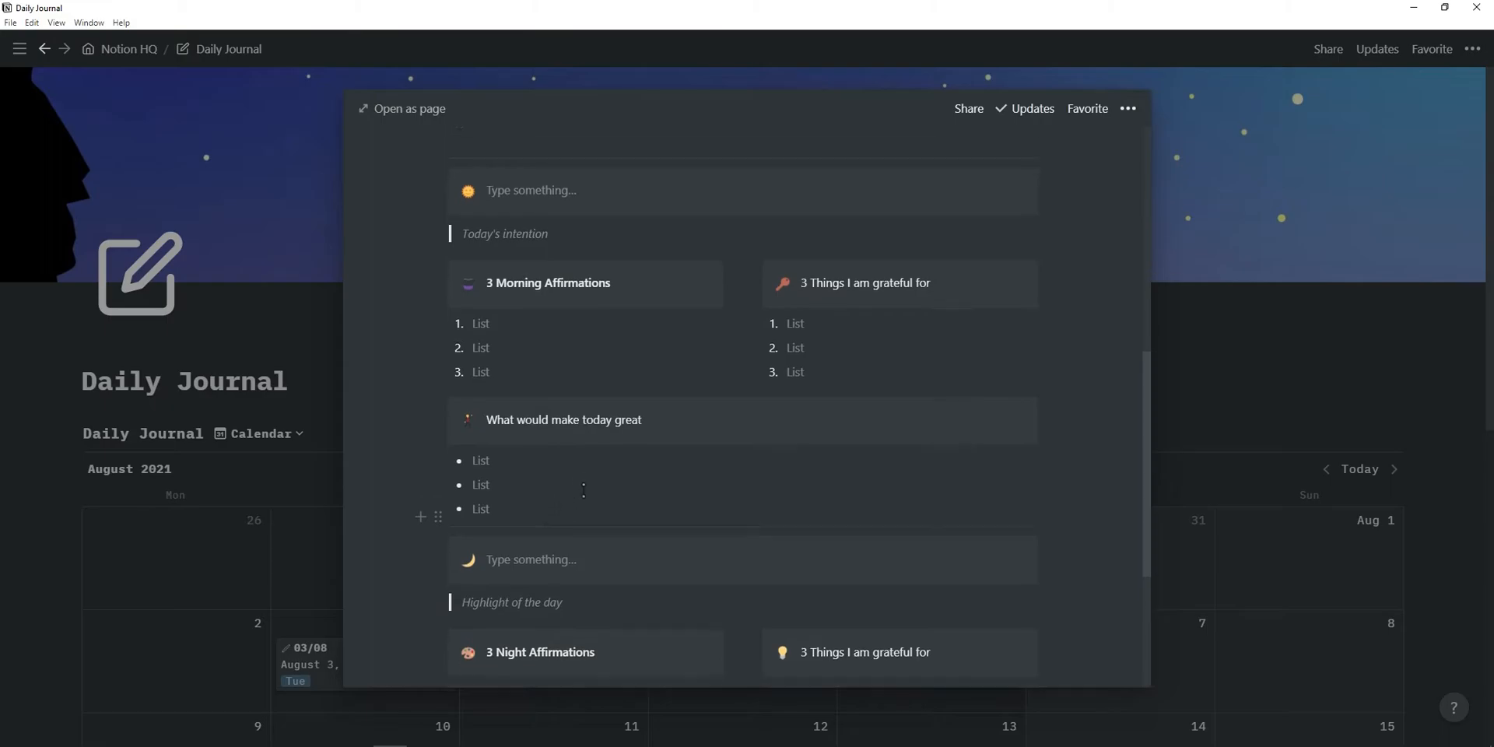
pyautogui.scroll(-3)
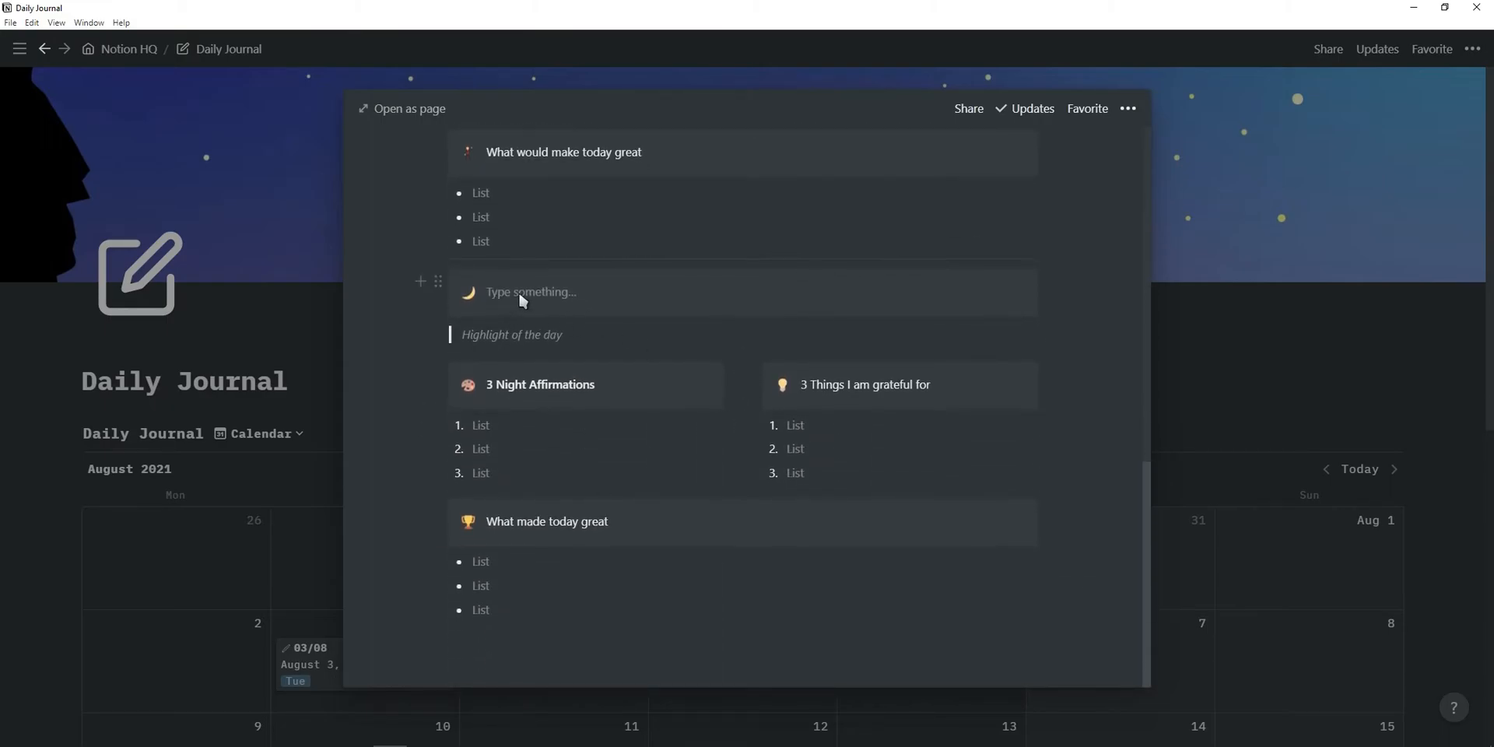
pyautogui.moveTo(529, 417)
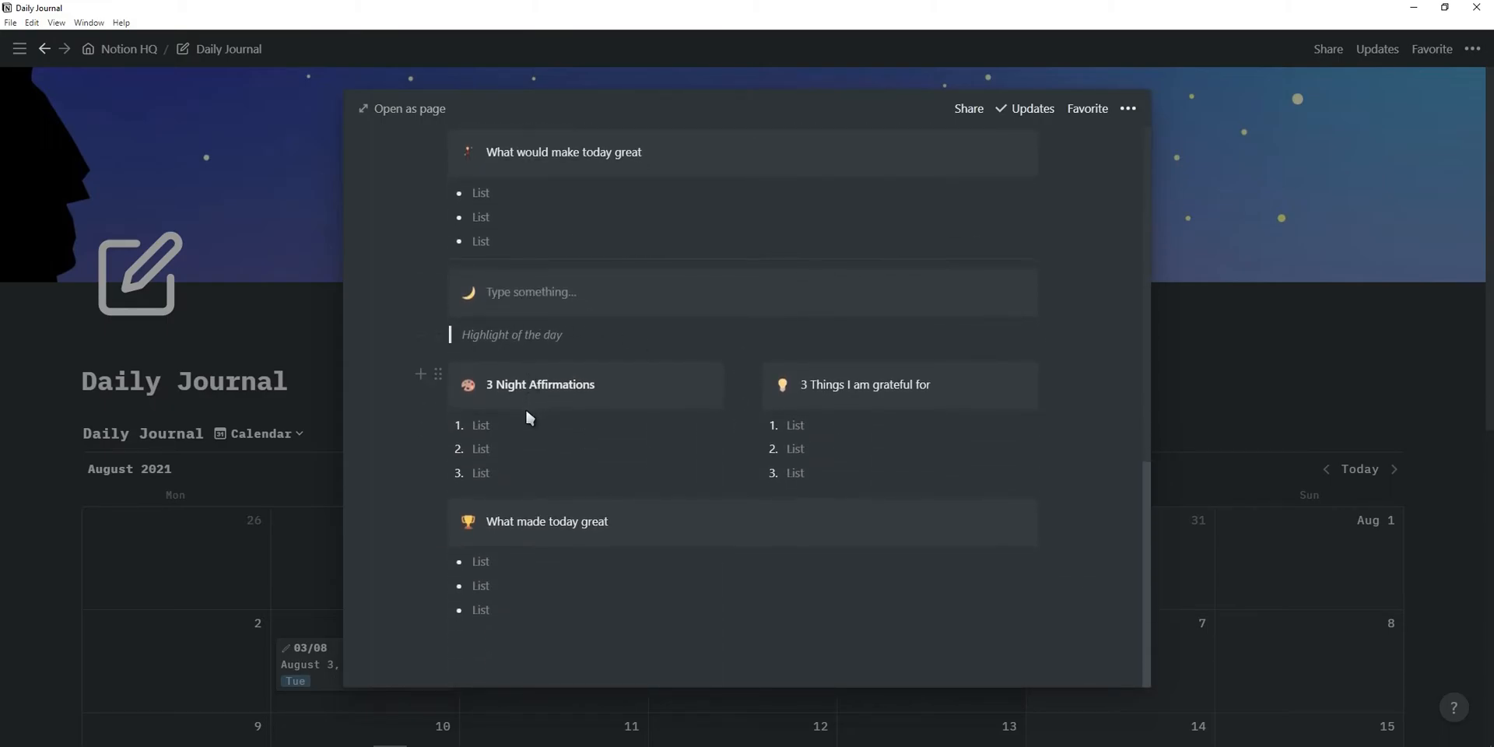
pyautogui.moveTo(853, 495)
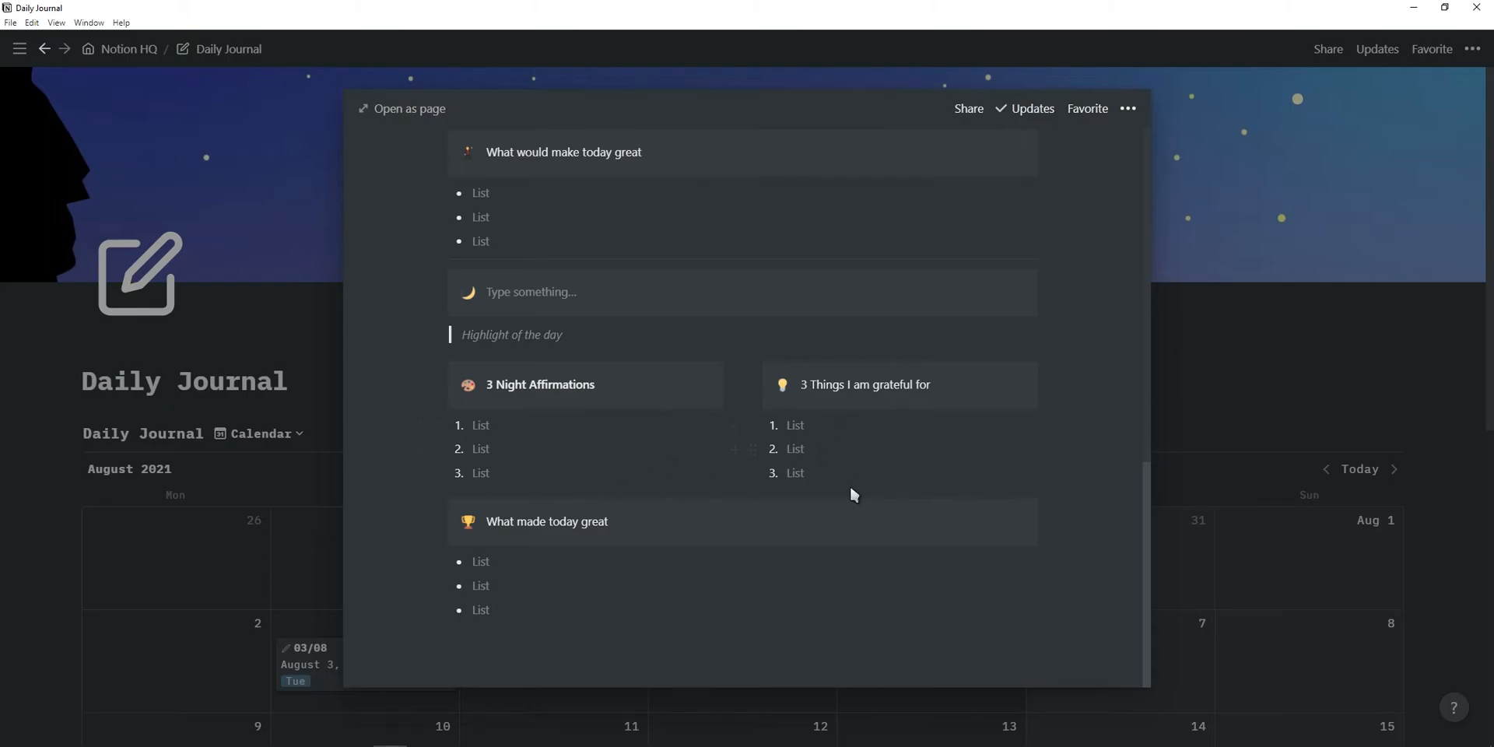
pyautogui.moveTo(535, 585)
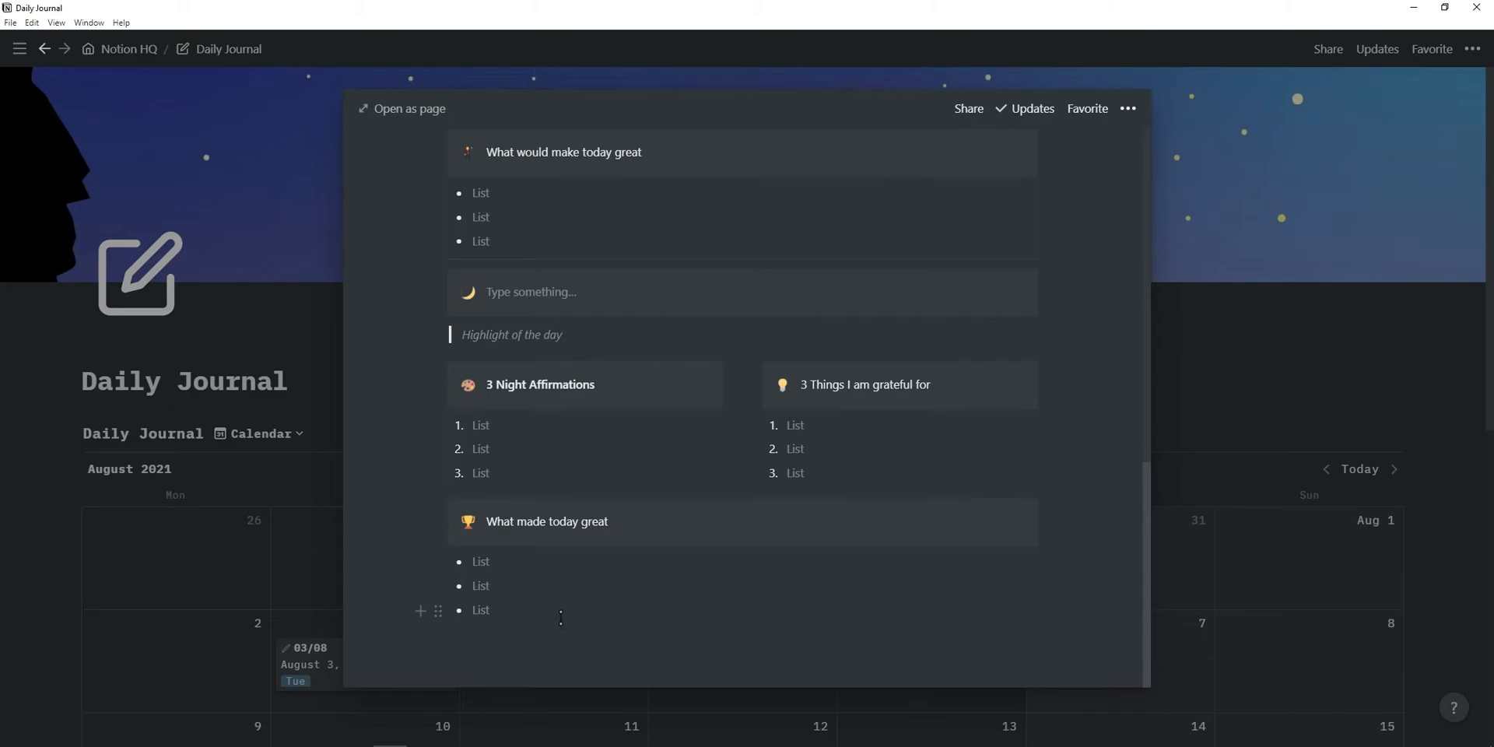
pyautogui.scroll(3)
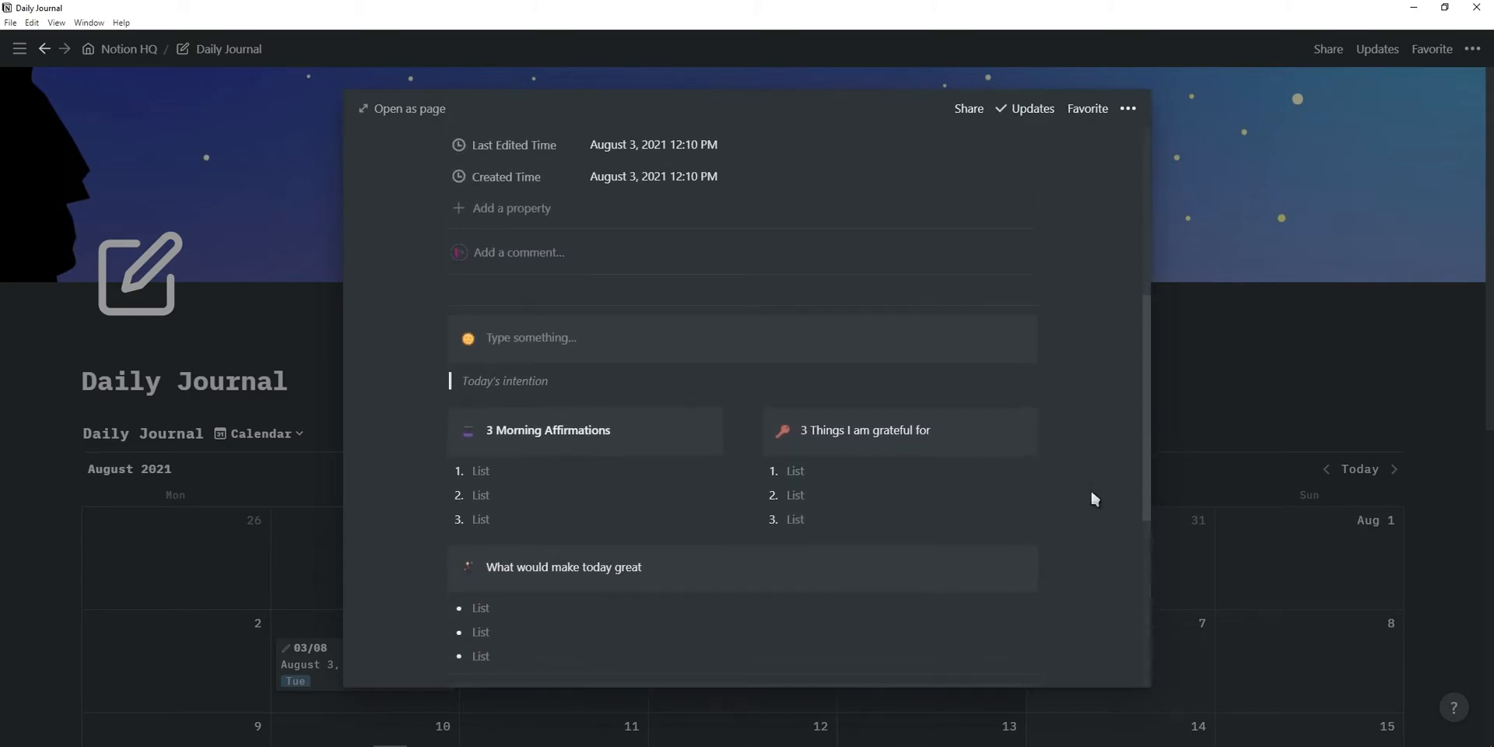
pyautogui.scroll(-3)
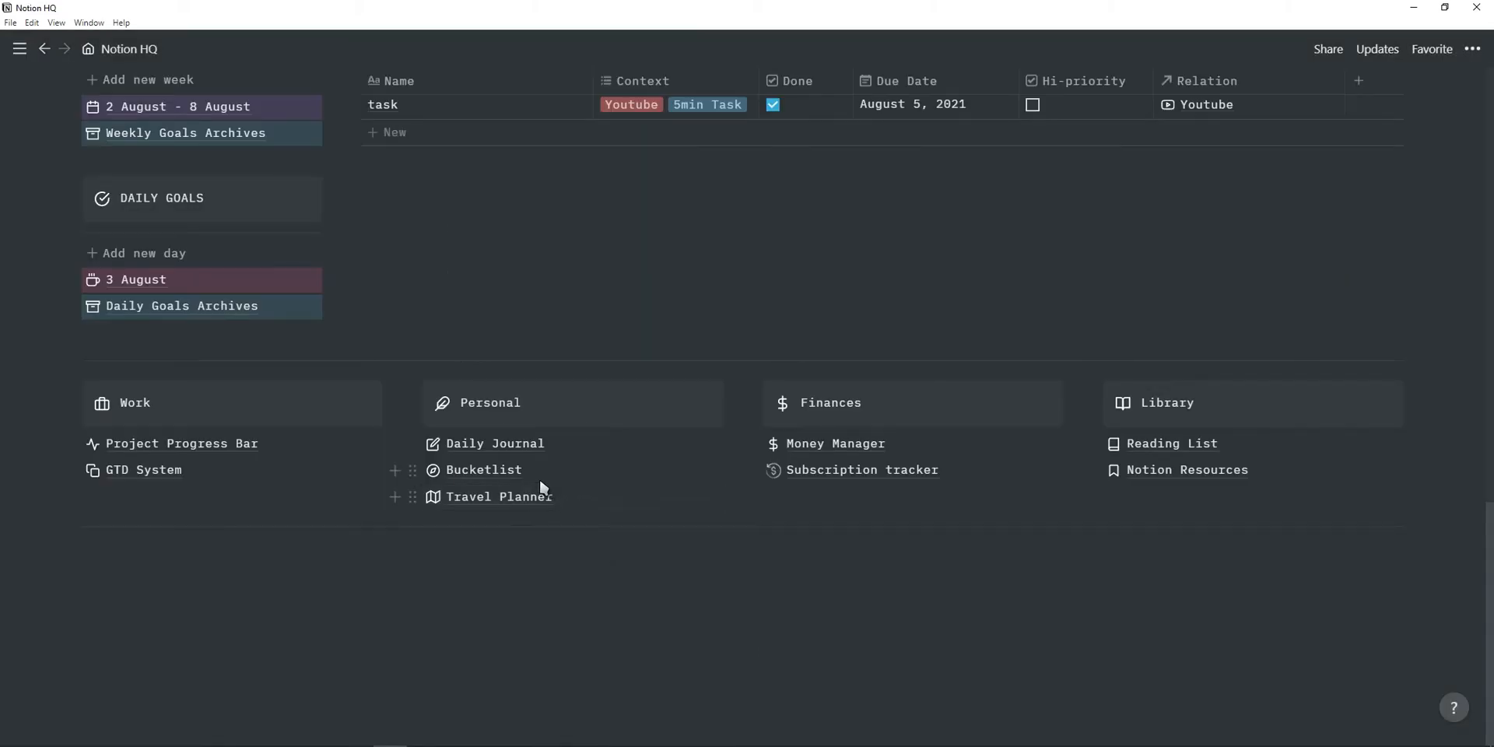
# Open Bucketlist and preview the My Adventures card with Skydive, Shark Cage Diving and more.
pyautogui.click(483, 470)
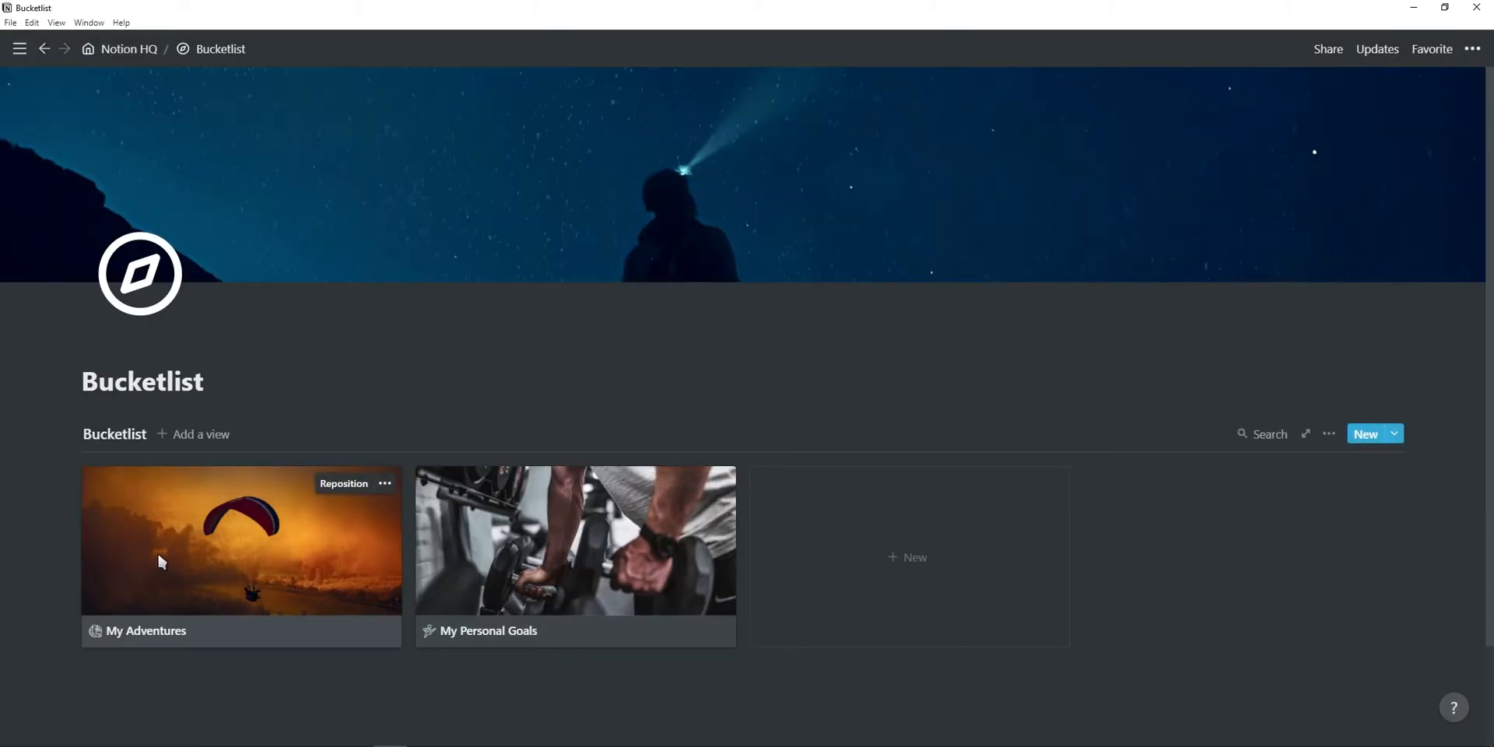
pyautogui.moveTo(185, 542)
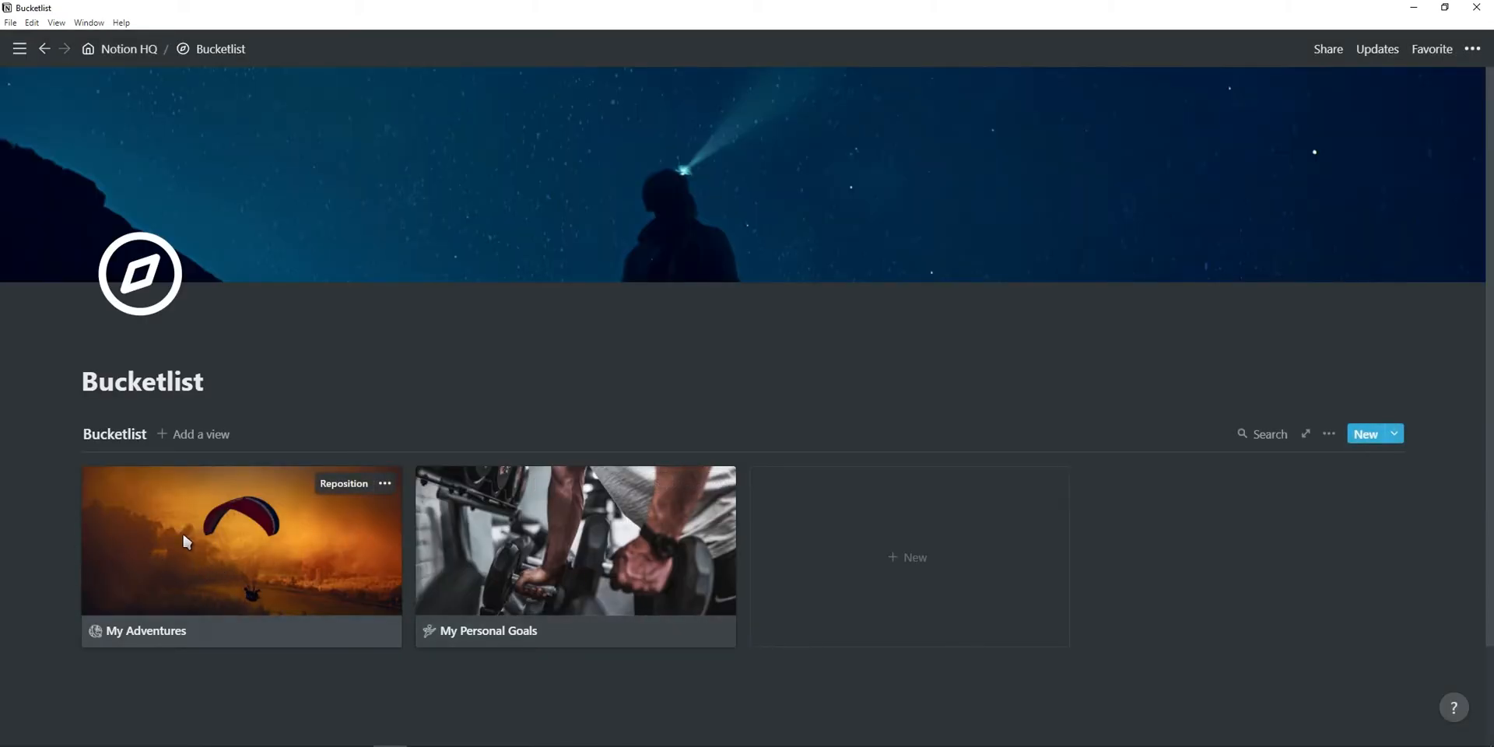
pyautogui.moveTo(324, 570)
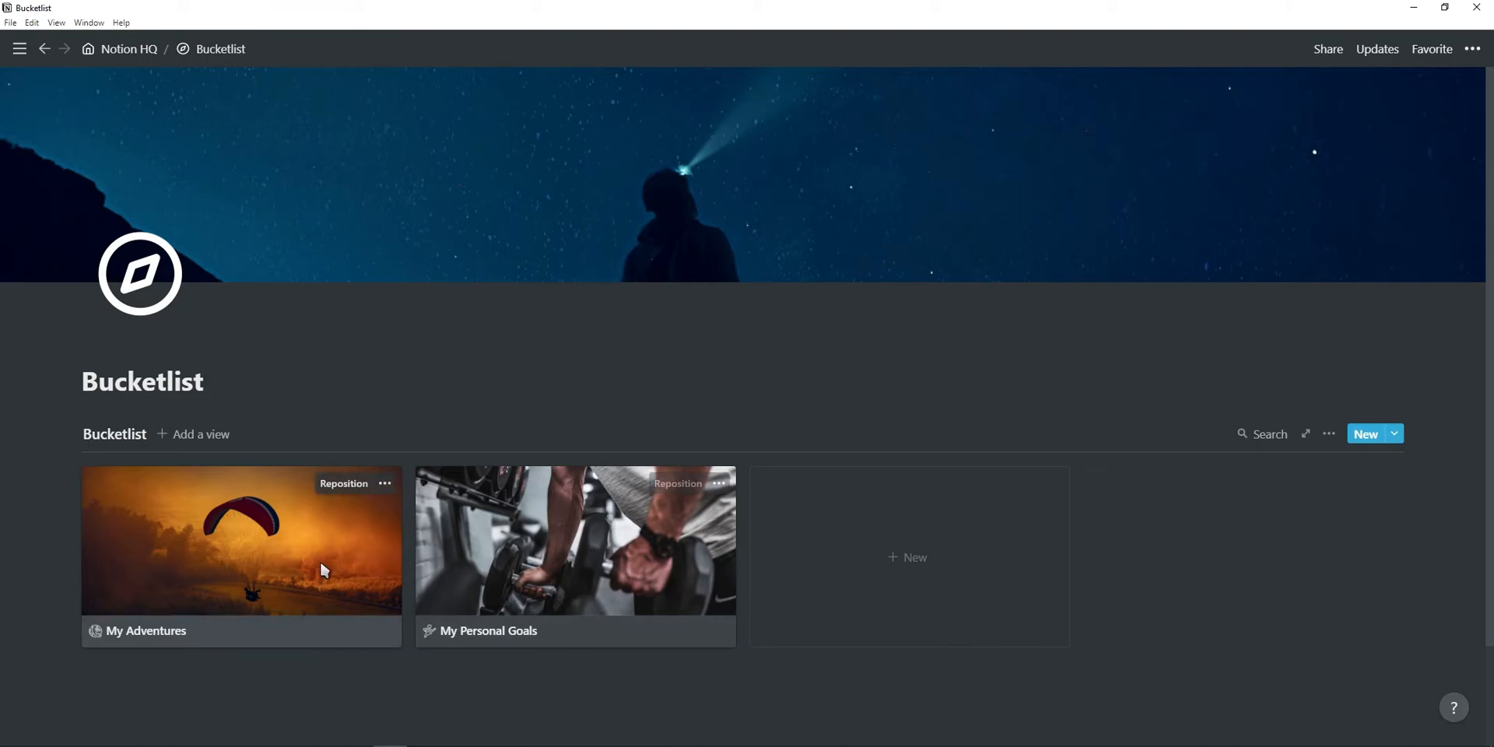
pyautogui.click(240, 540)
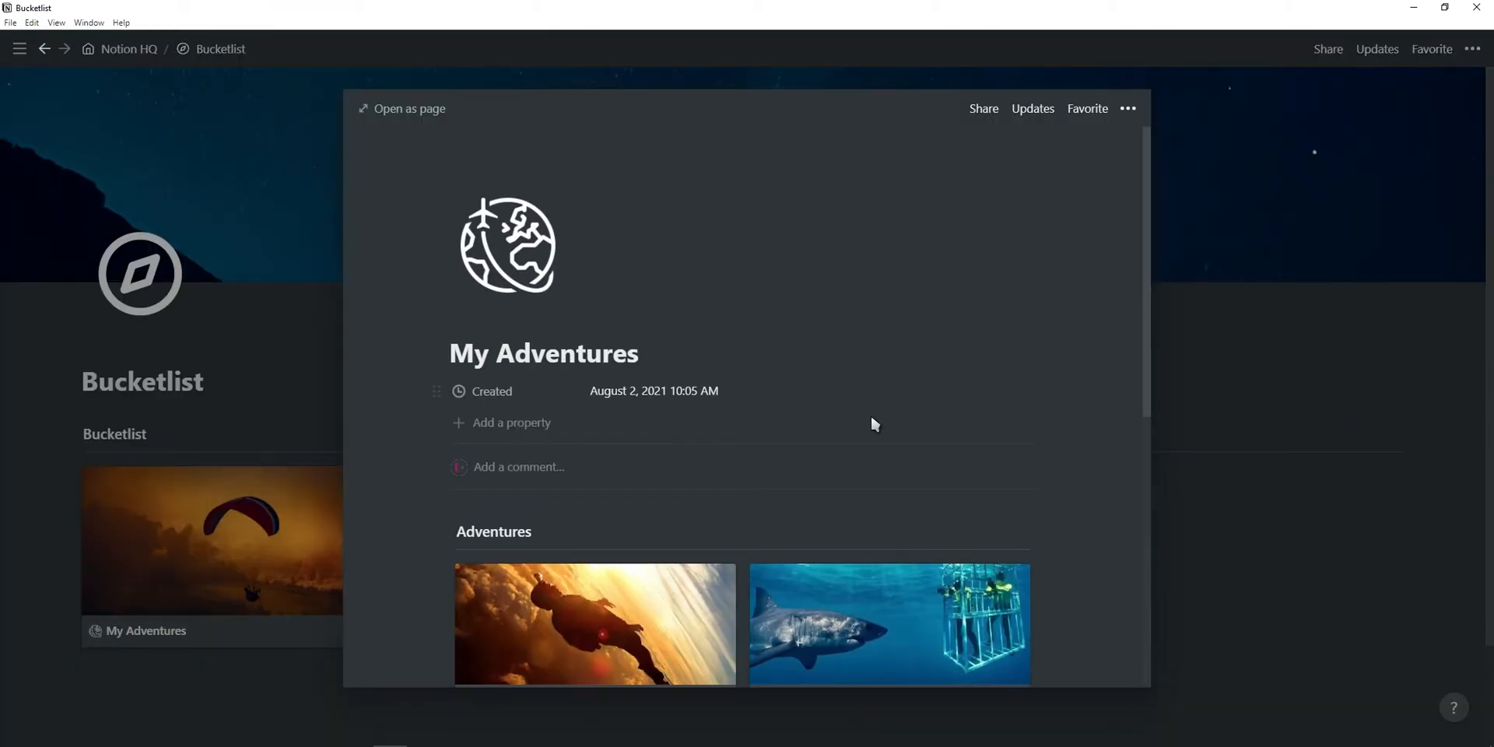
pyautogui.scroll(-3)
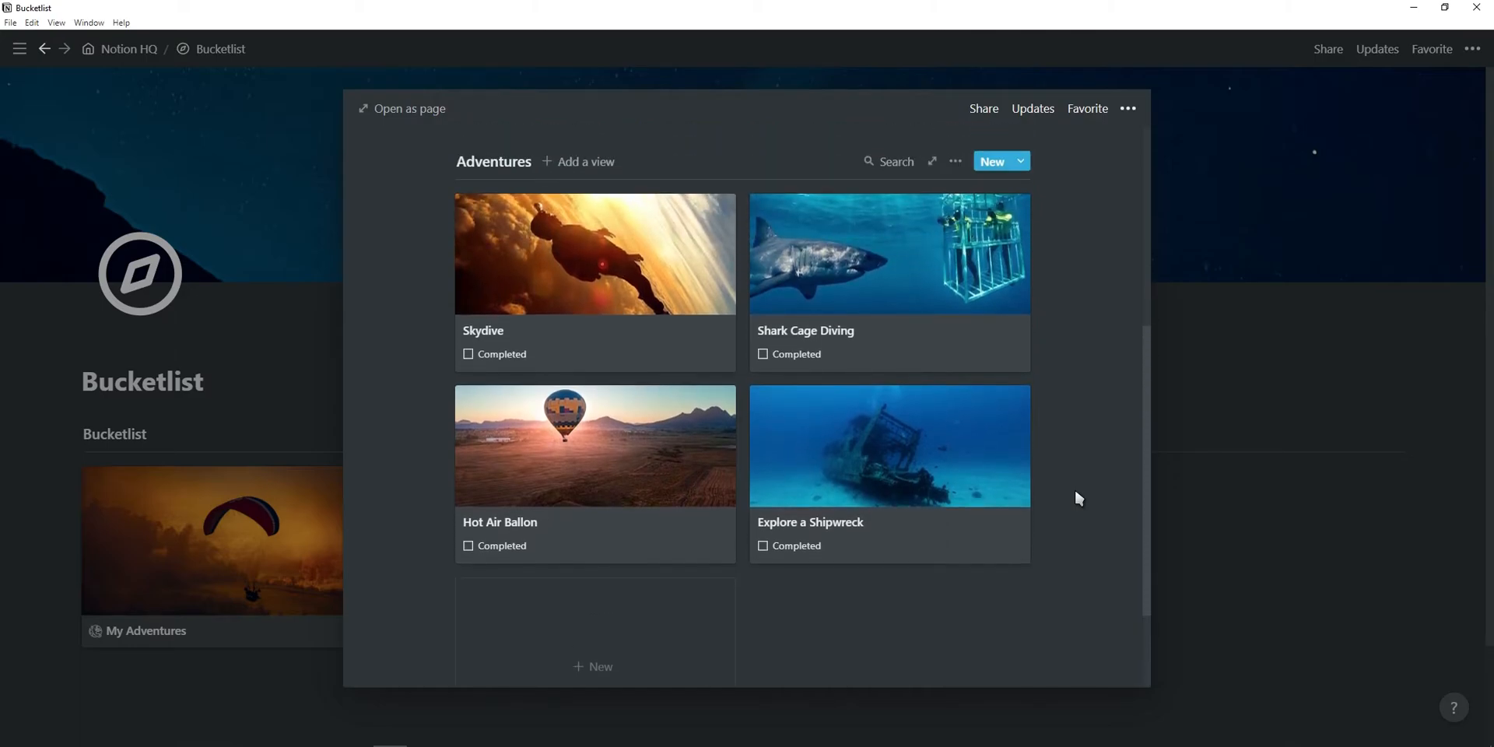
pyautogui.moveTo(492, 368)
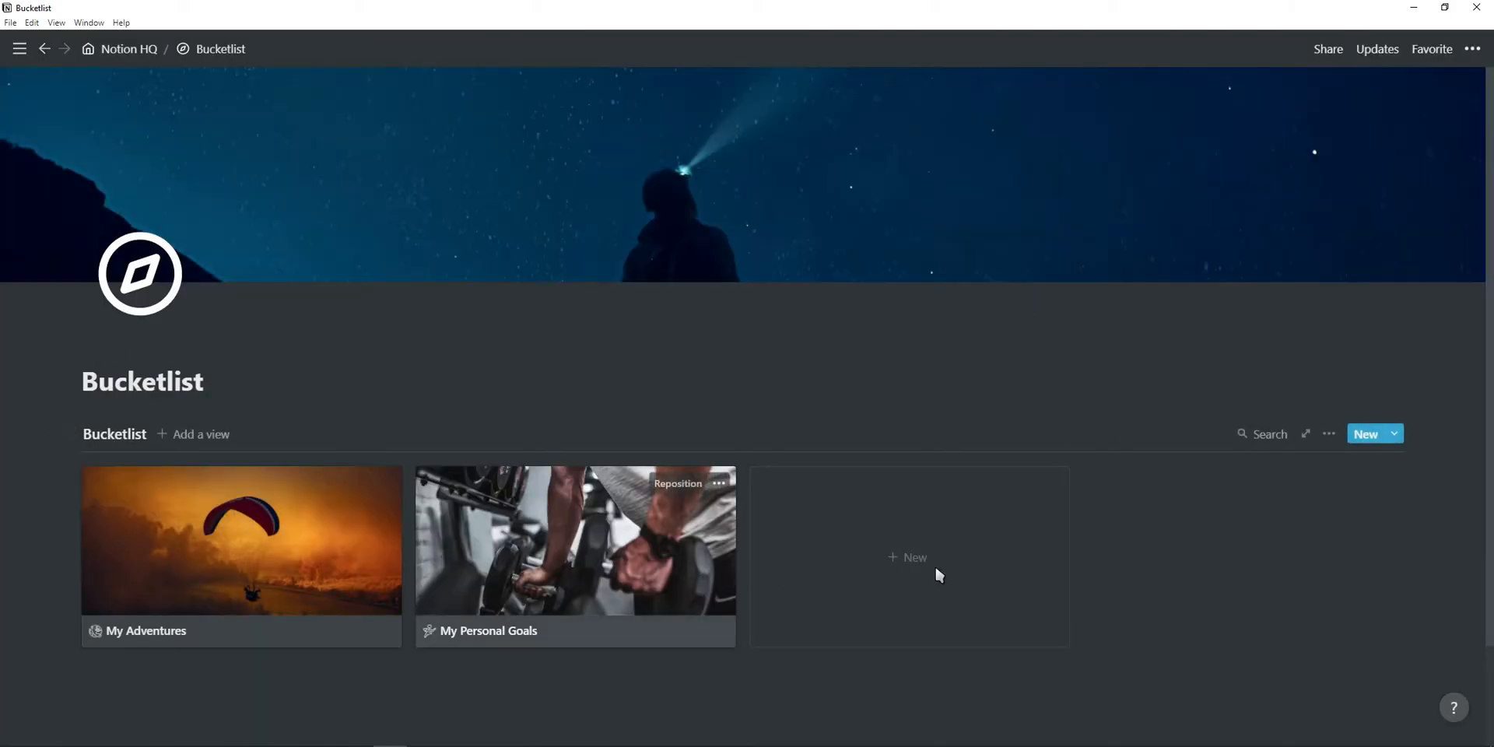
pyautogui.moveTo(1023, 534)
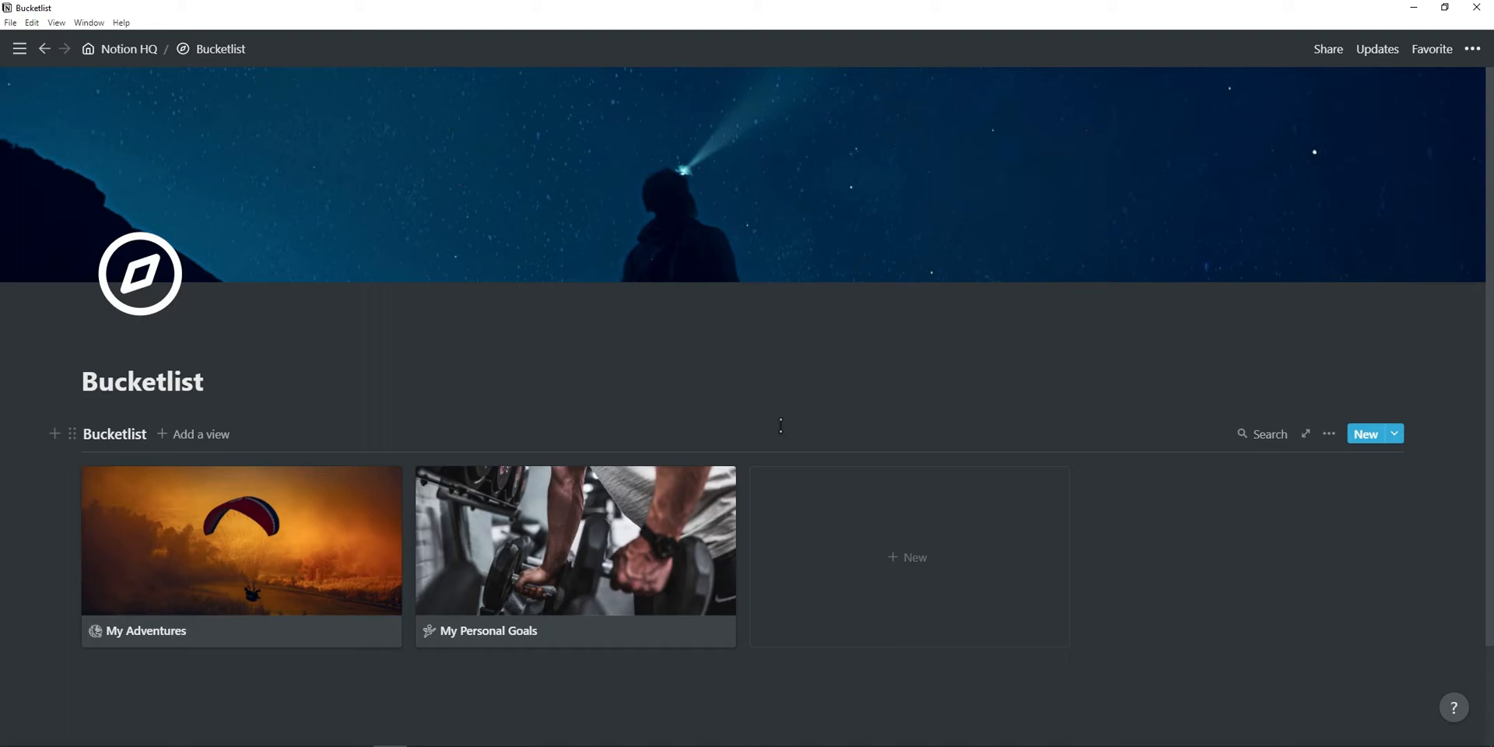
# Go back to Notion HQ and open Travel Planner under Personal.
pyautogui.click(129, 48)
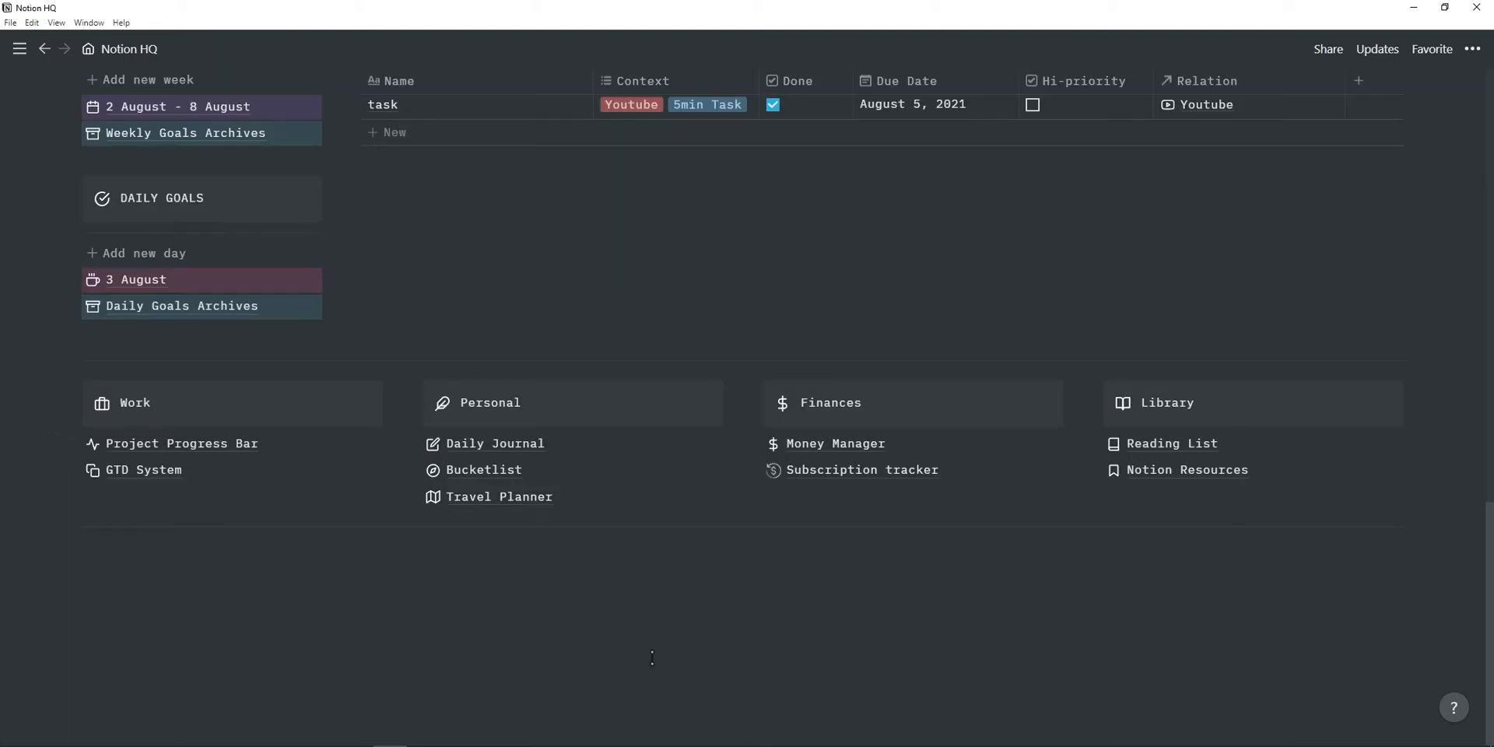
pyautogui.moveTo(532, 512)
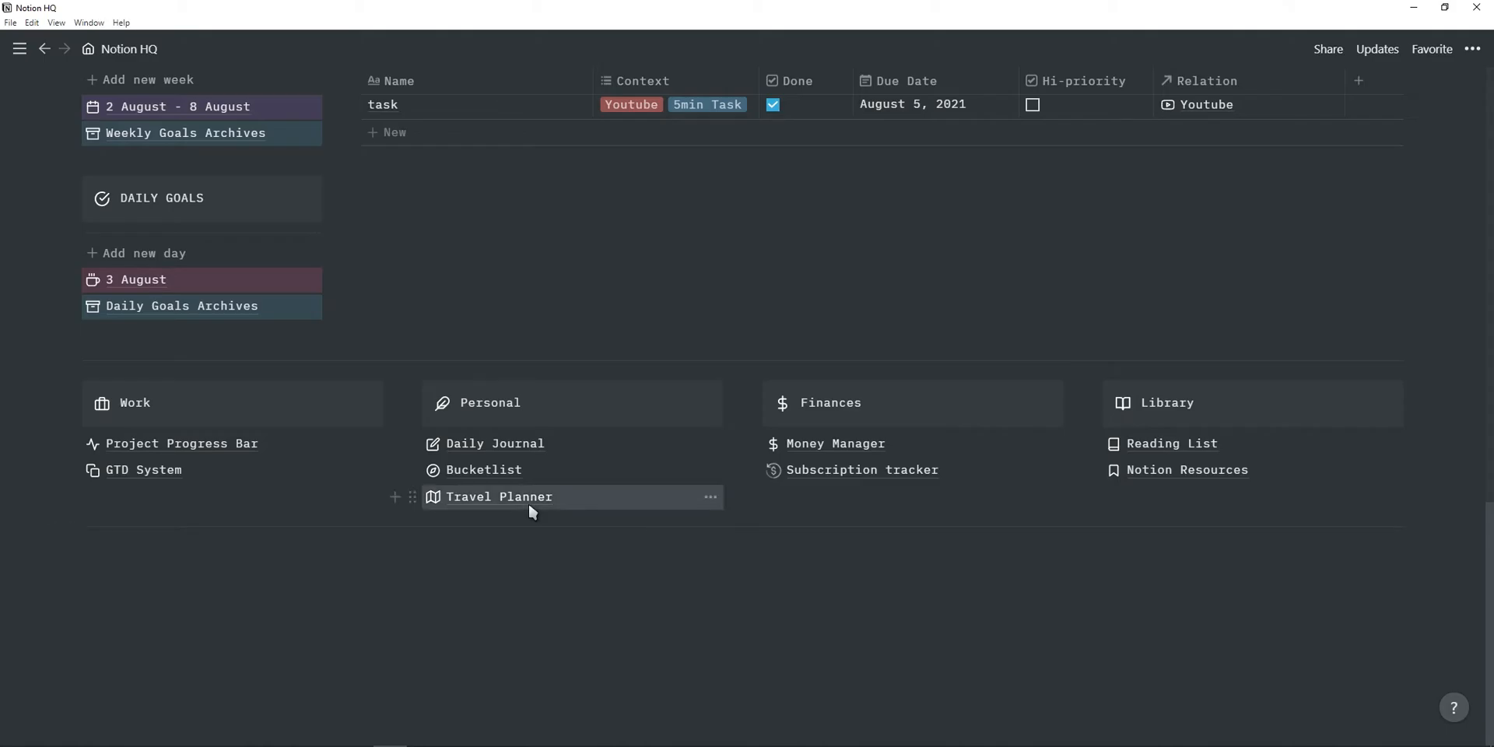
pyautogui.click(500, 497)
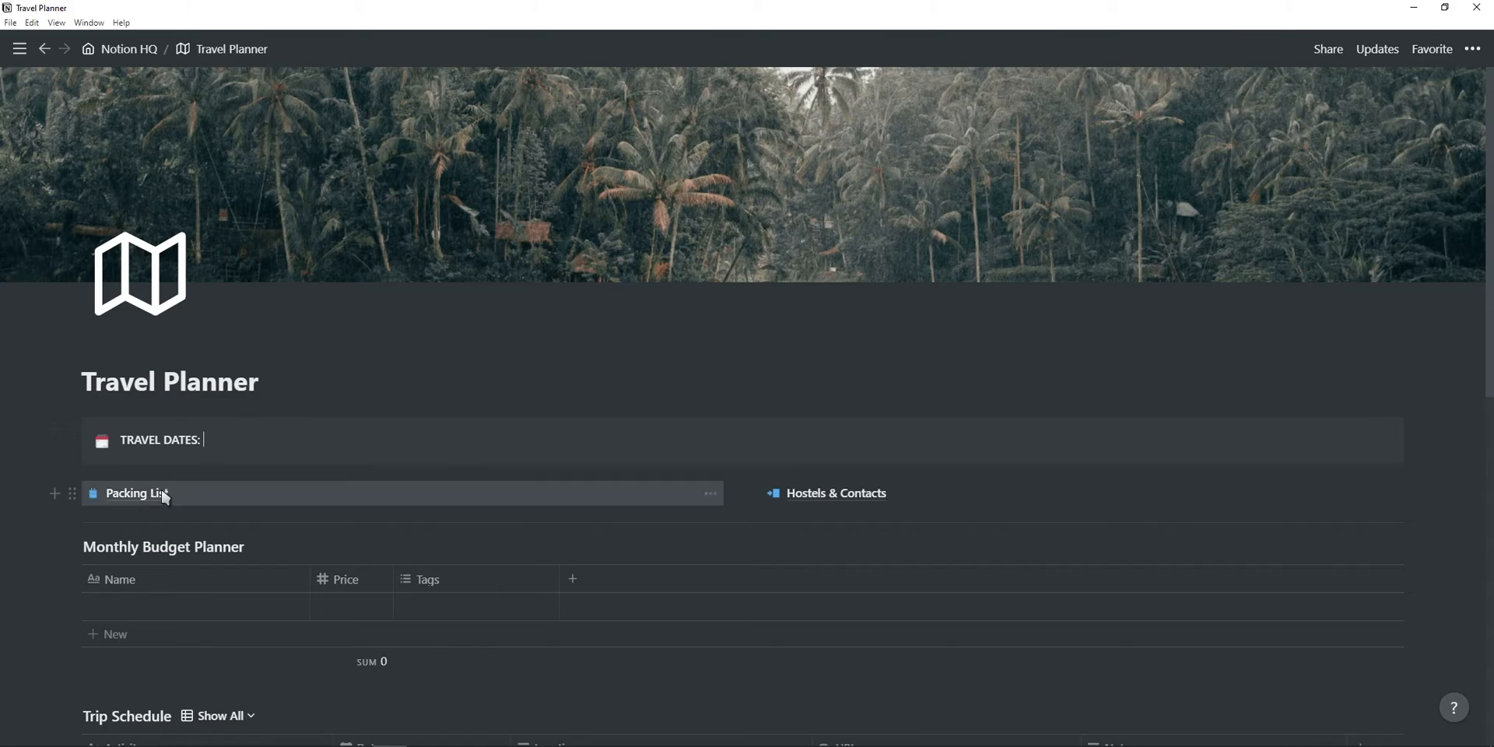
# Browse the Packing List checklist subpage of the Travel Planner.
pyautogui.click(137, 493)
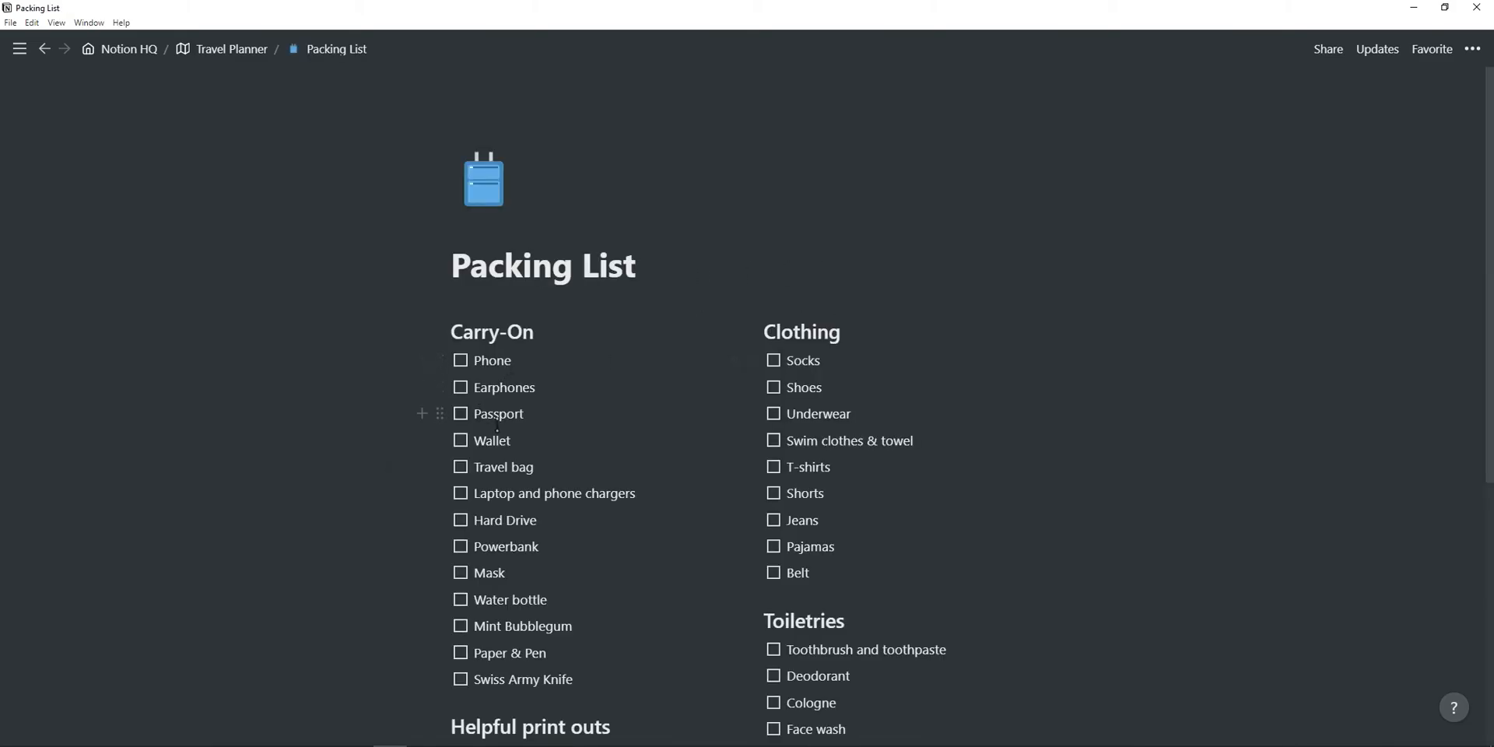
pyautogui.scroll(-3)
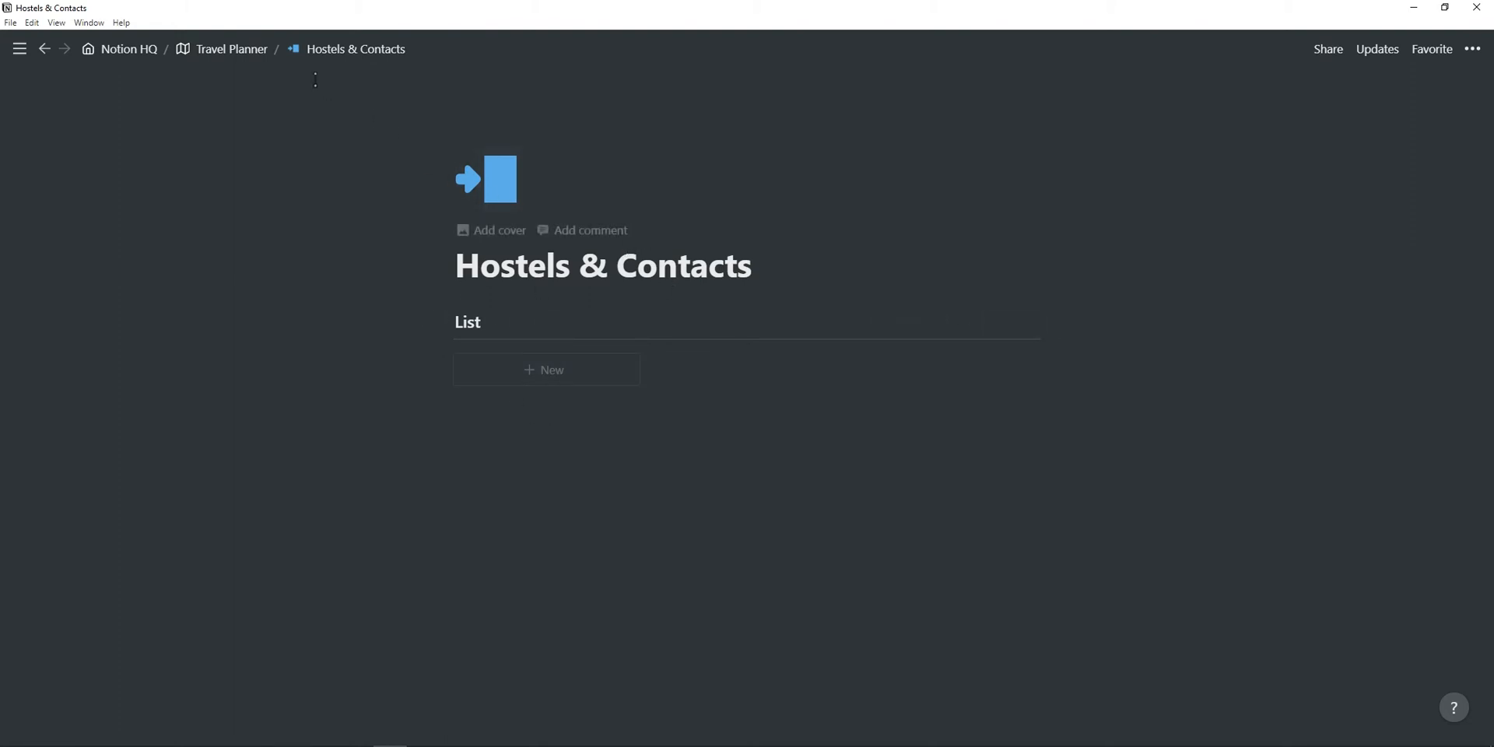
pyautogui.moveTo(244, 70)
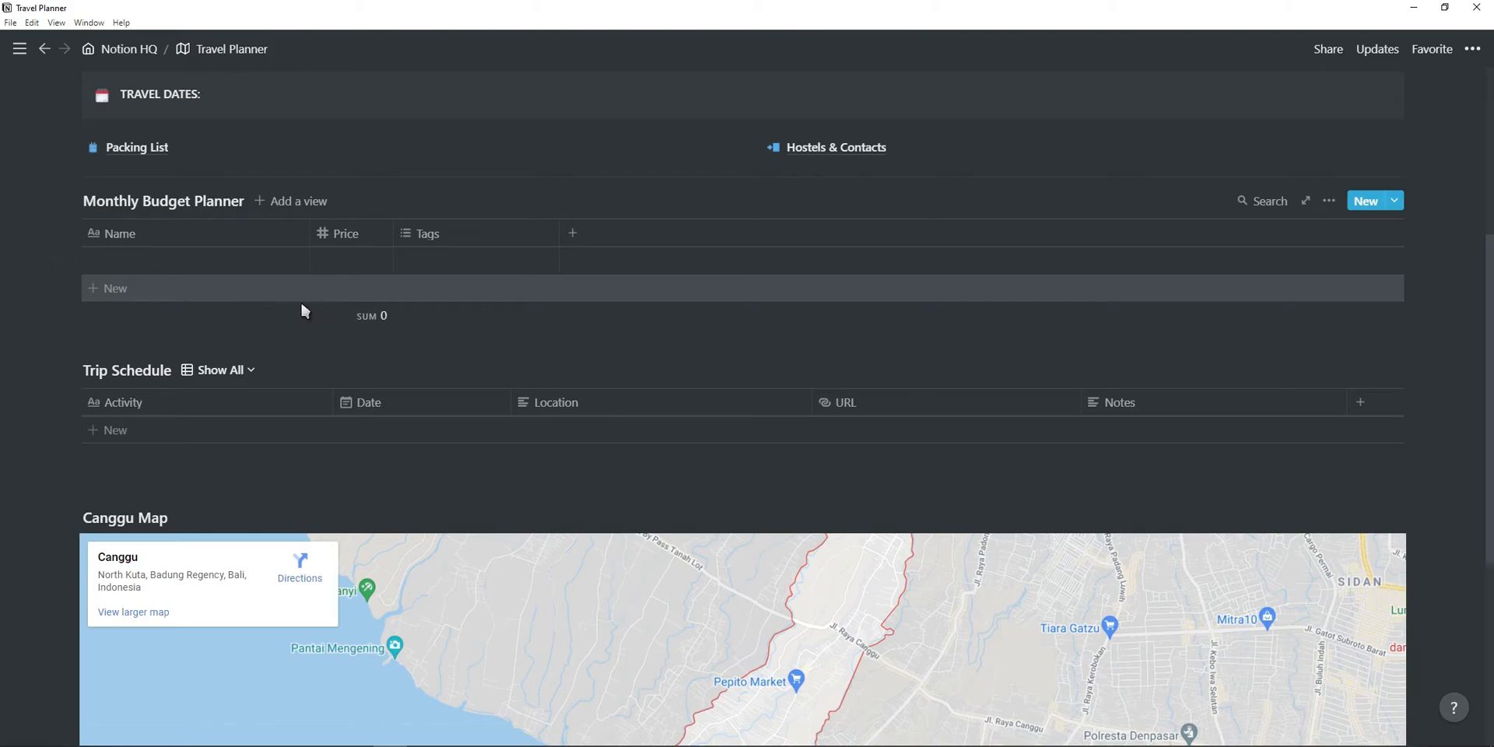
pyautogui.moveTo(247, 260)
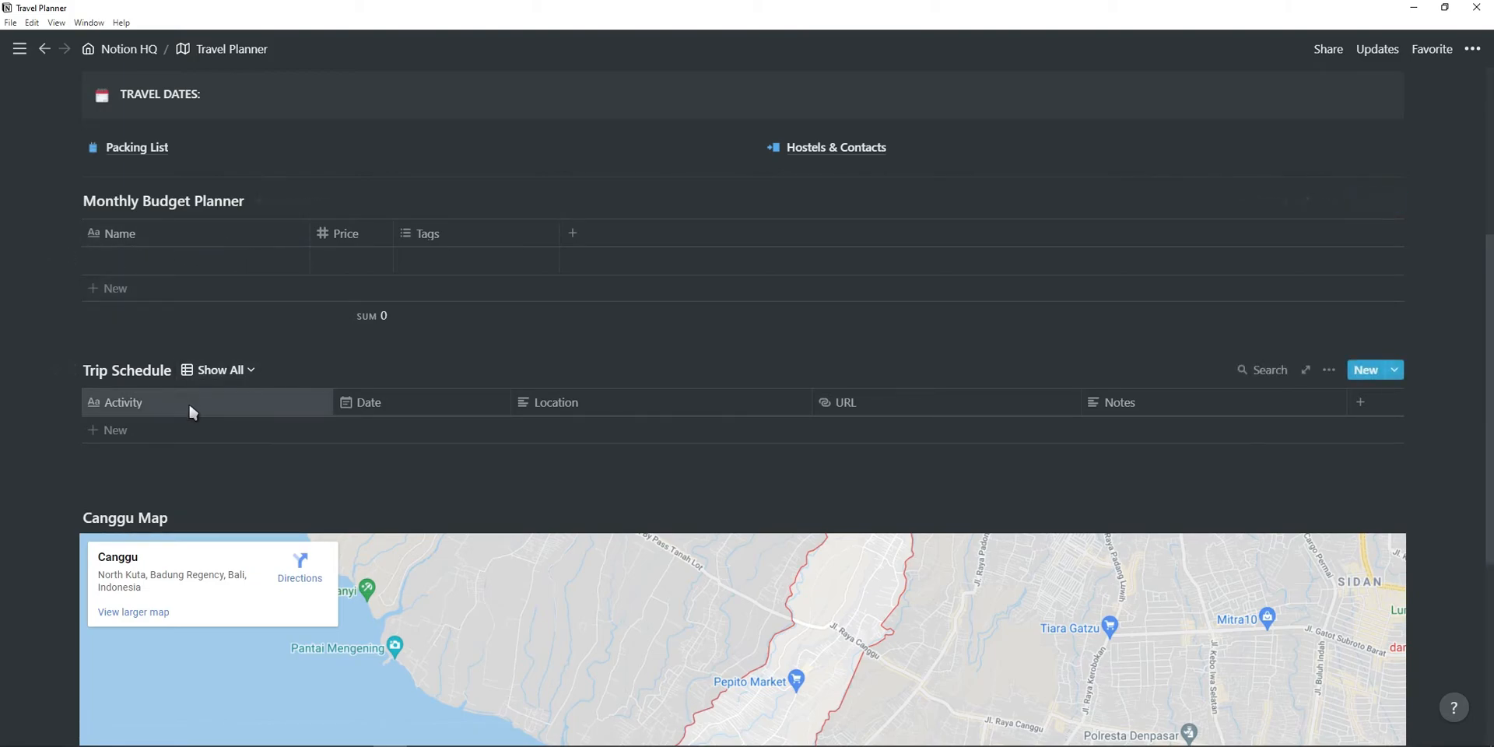
pyautogui.moveTo(307, 436)
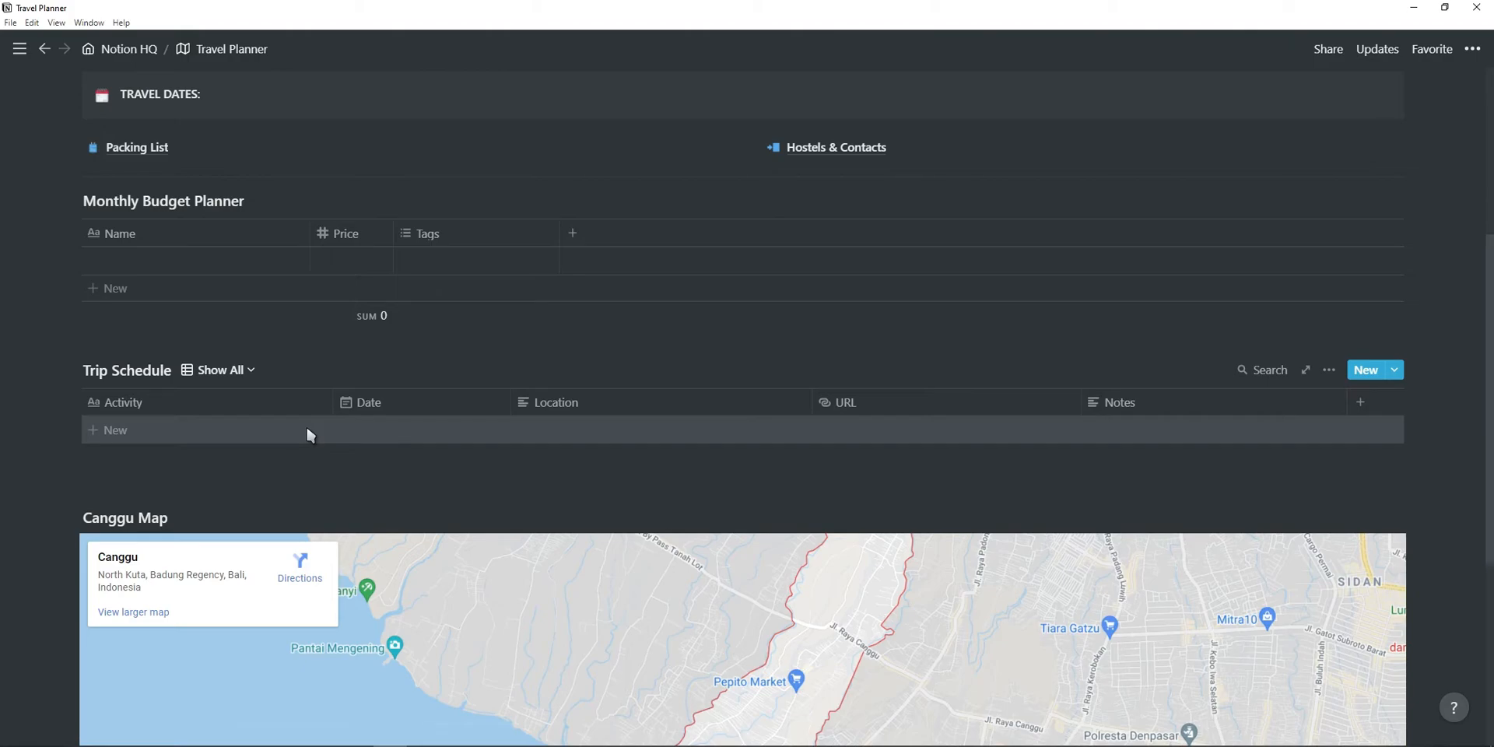
# Scroll past the budget, Trip Schedule and Canggu map, then return to Notion HQ.
pyautogui.scroll(-3)
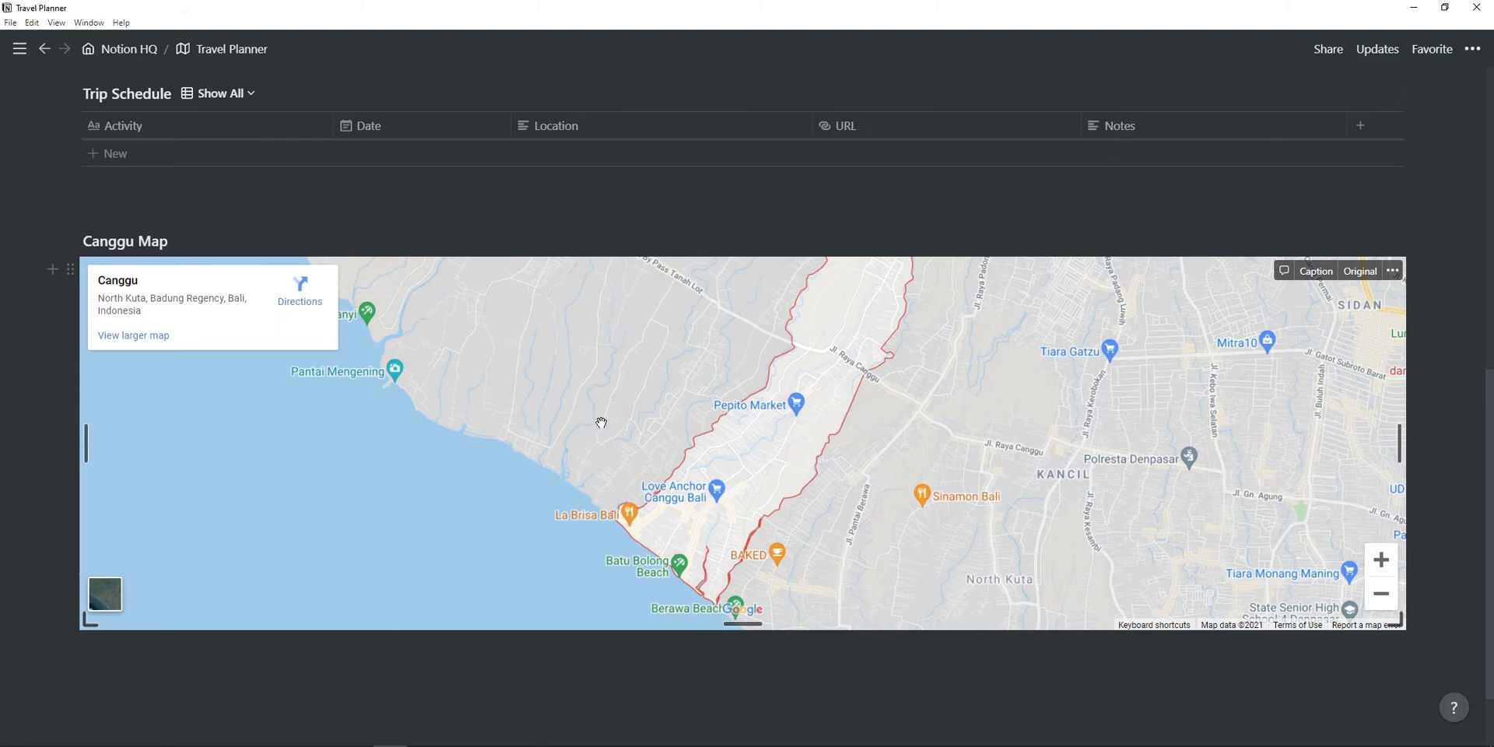
pyautogui.moveTo(677, 408)
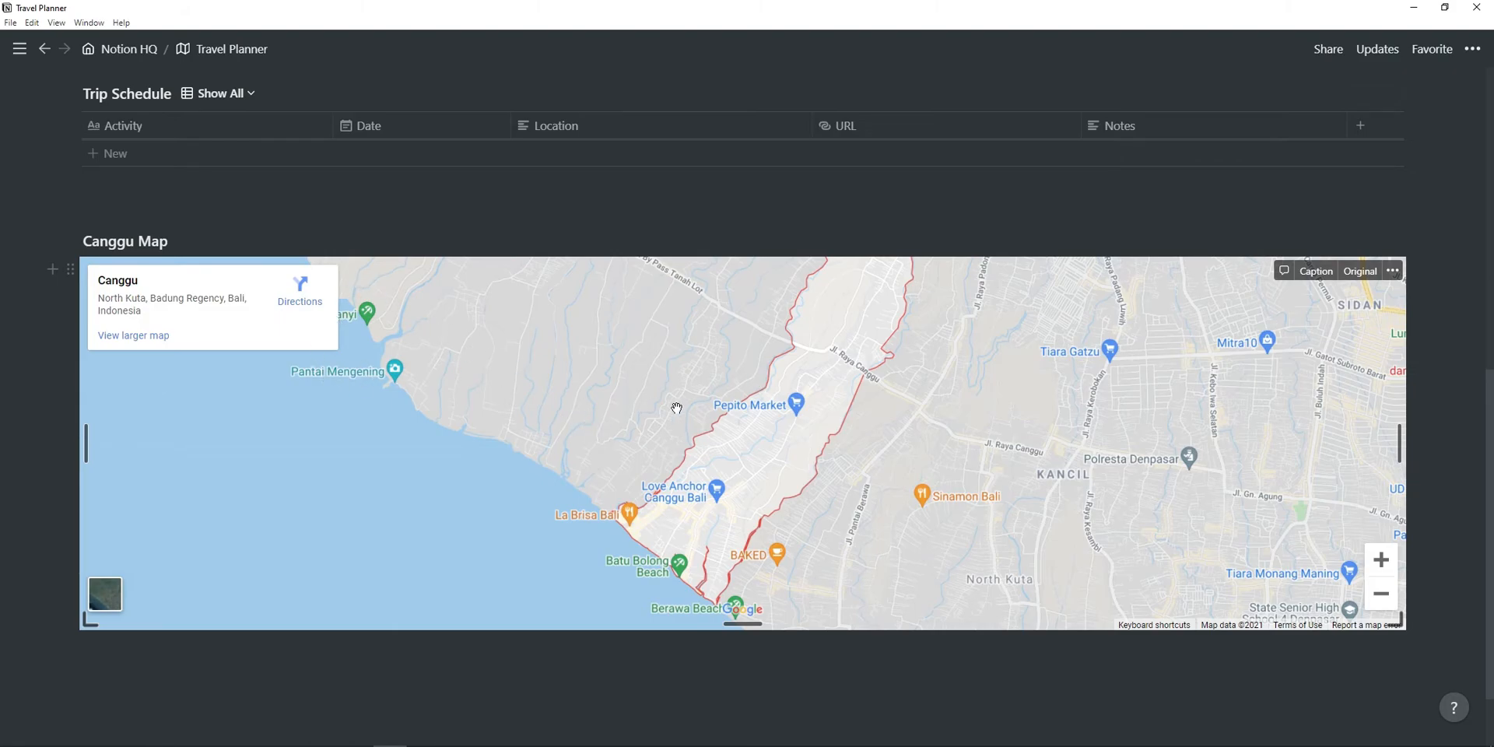
pyautogui.moveTo(848, 455)
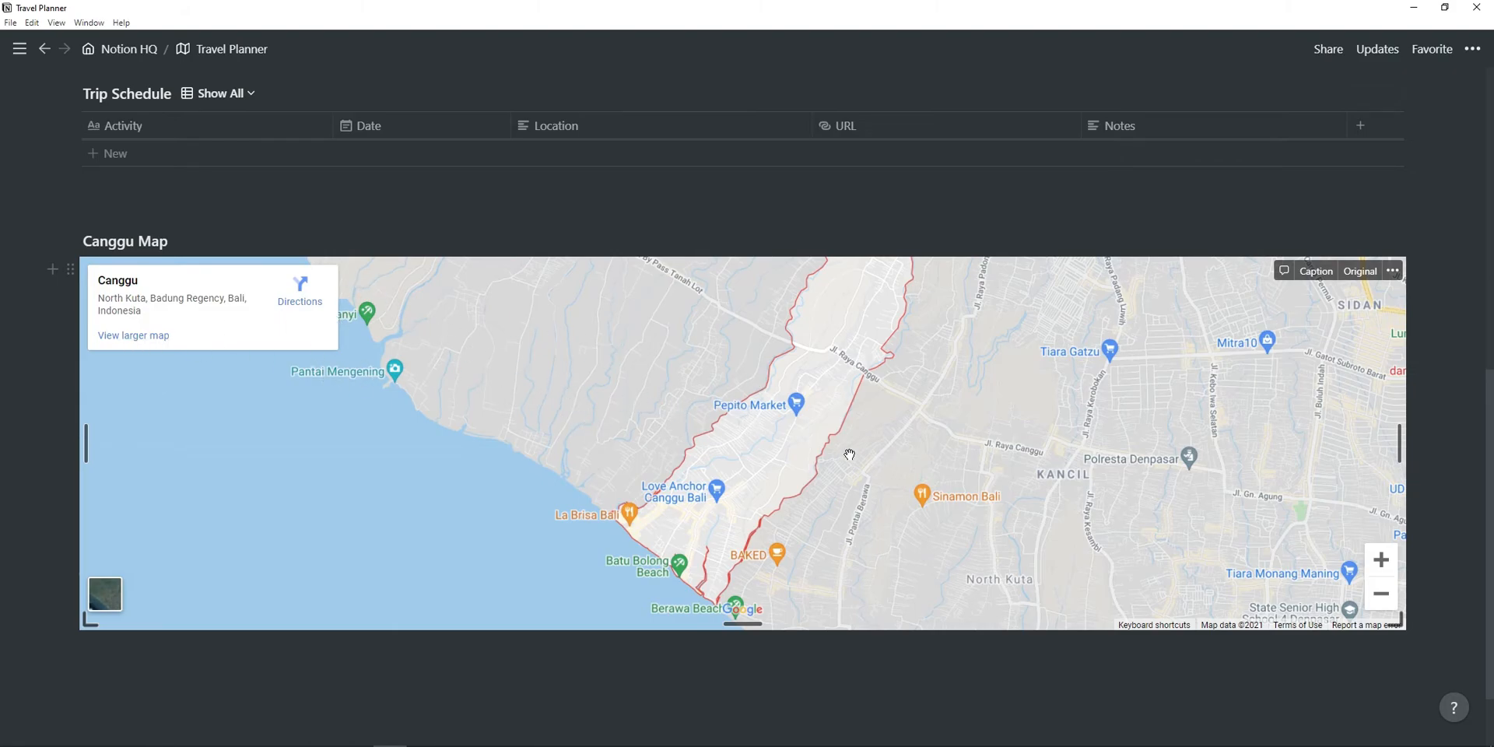
pyautogui.scroll(3)
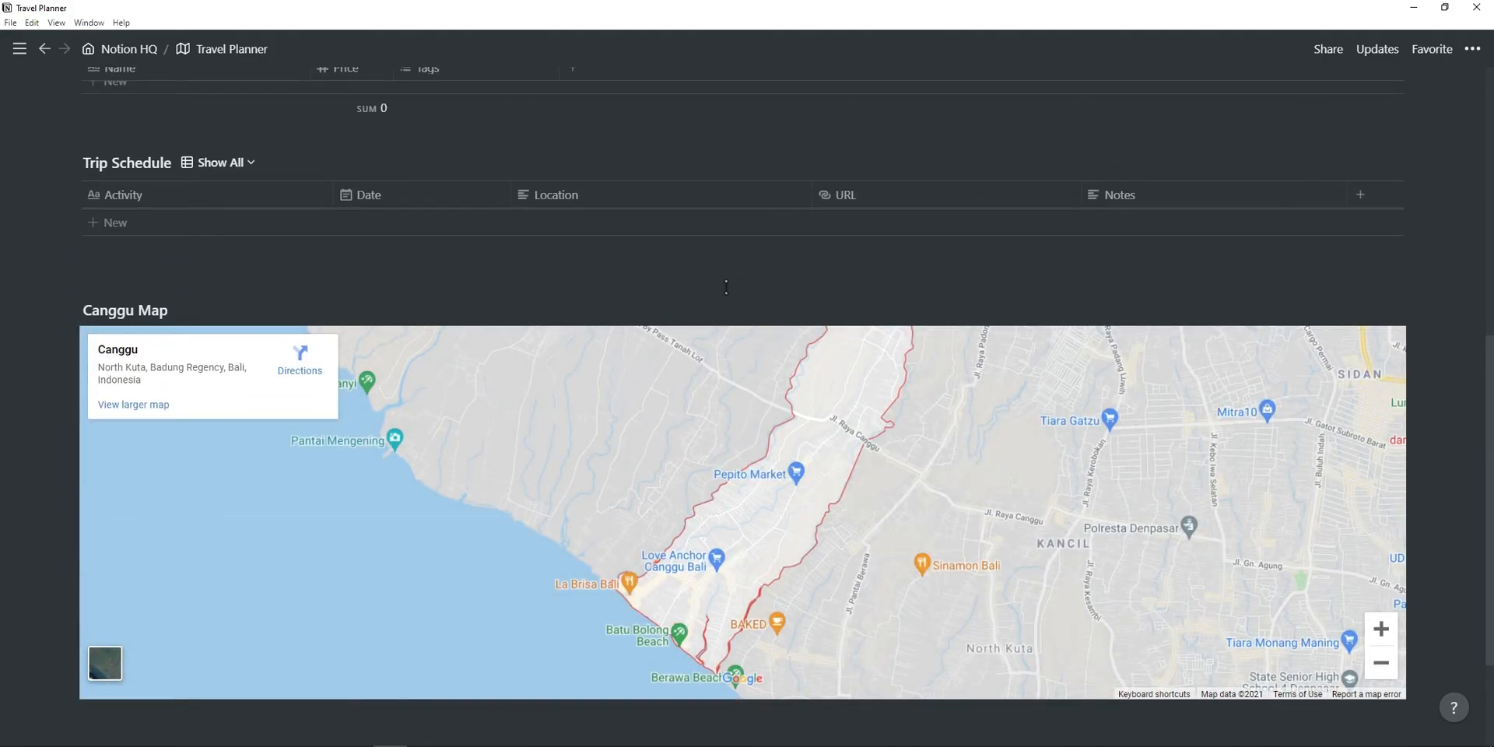
pyautogui.scroll(3)
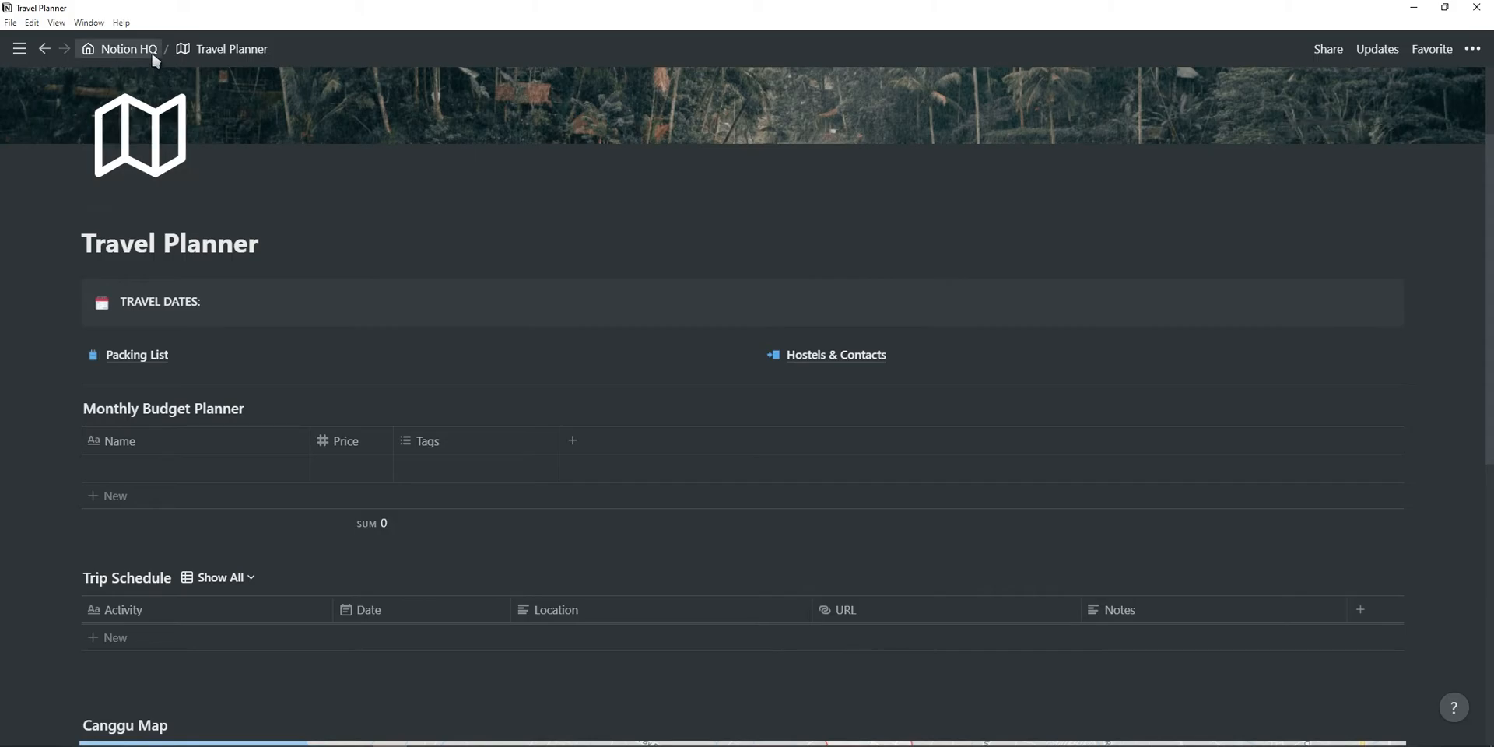
pyautogui.click(129, 49)
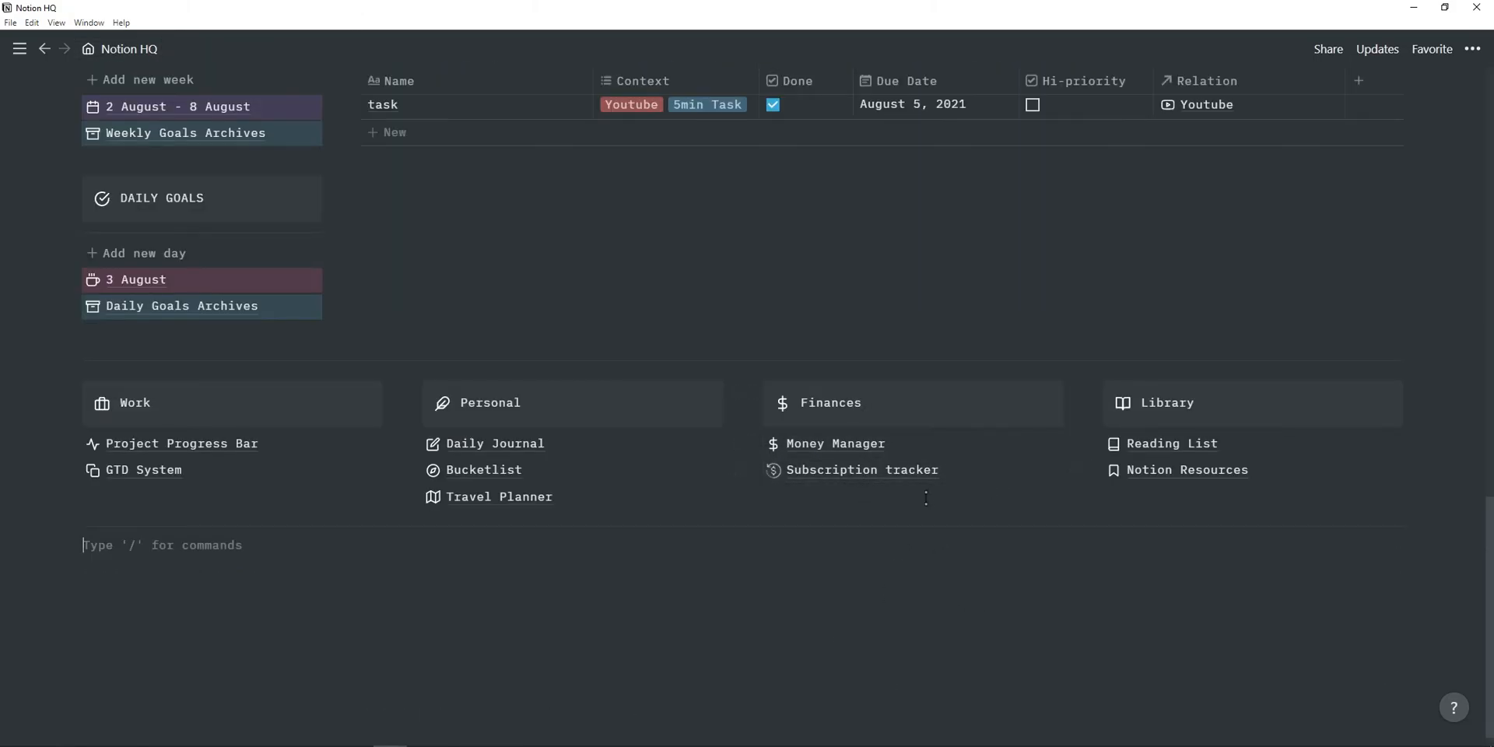
pyautogui.moveTo(876, 444)
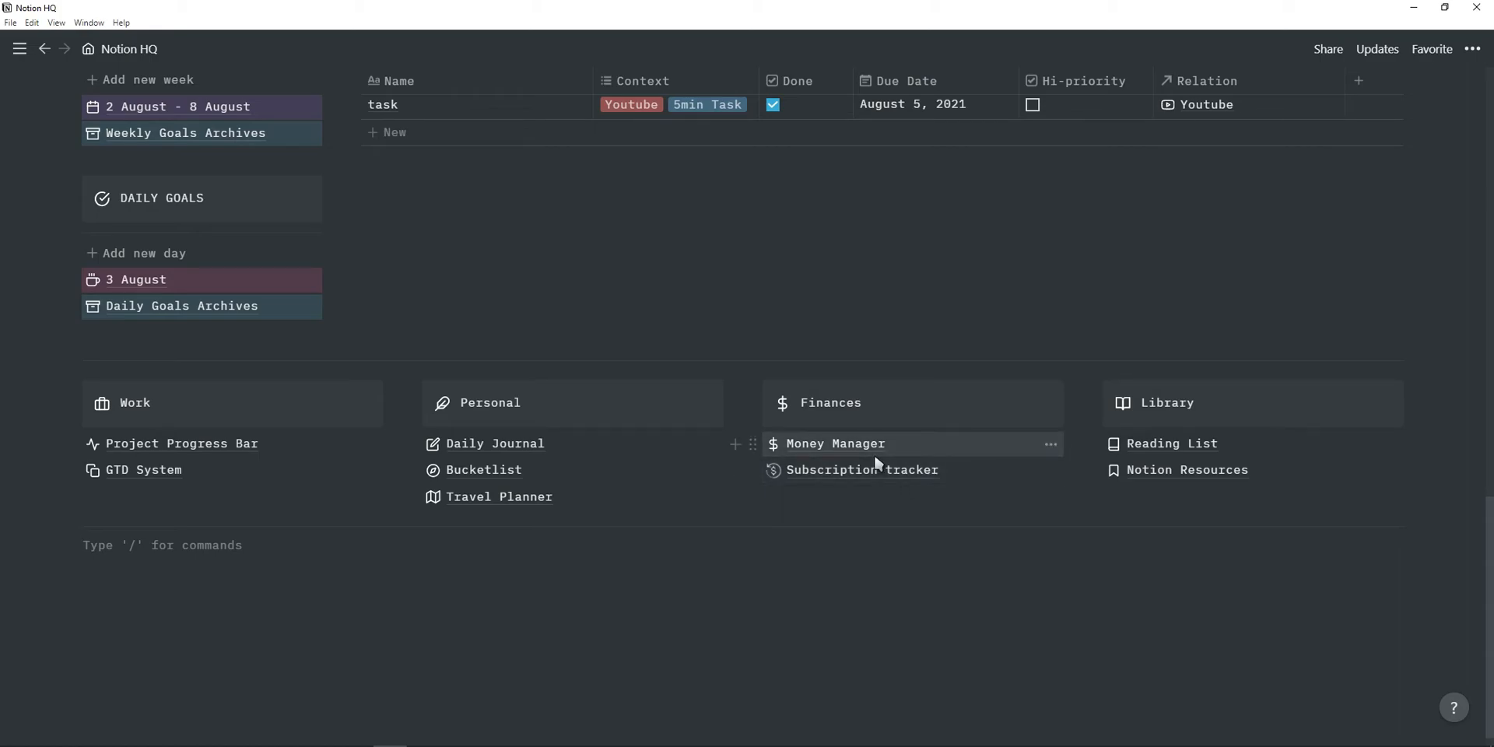
# Browse the Money Manager finance page from the Notion HQ dashboard.
pyautogui.click(834, 444)
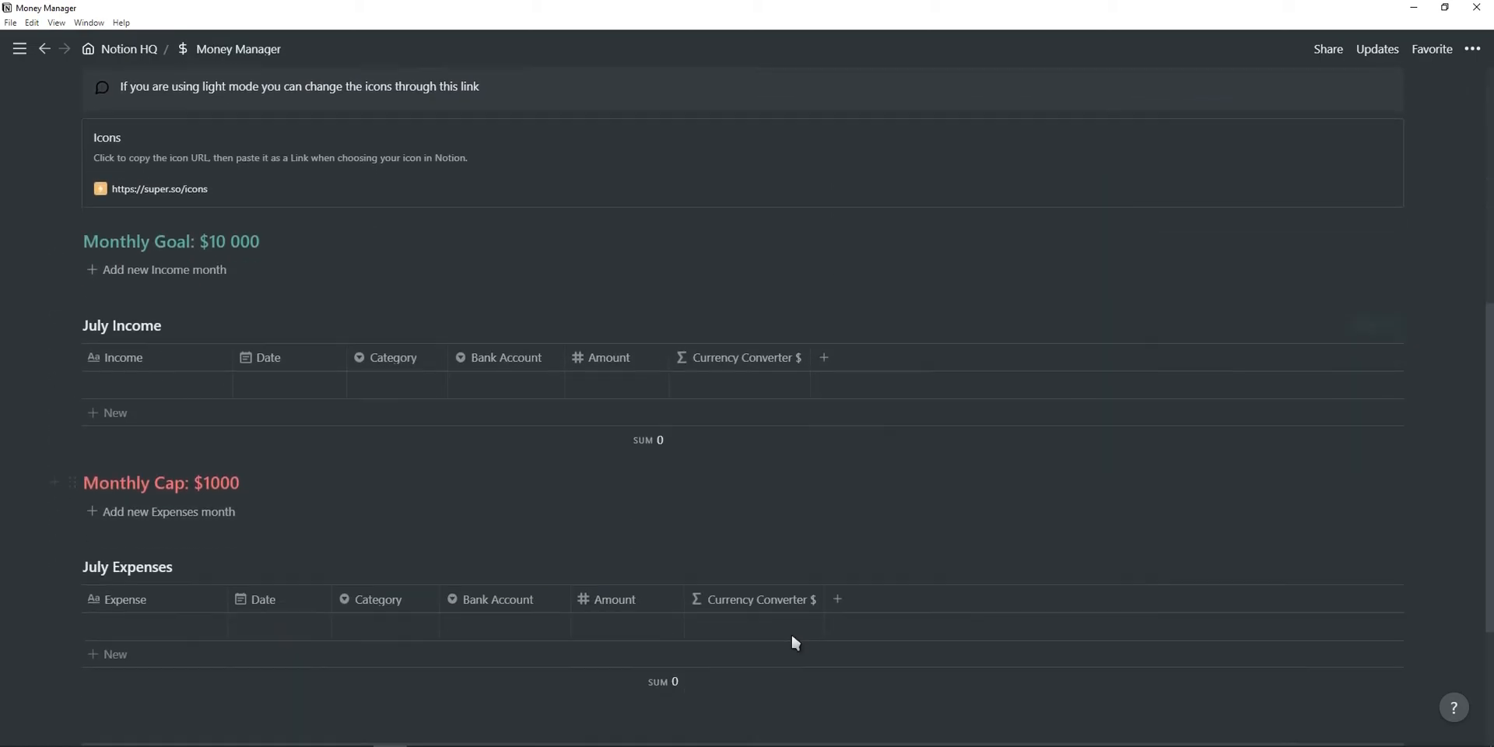
pyautogui.scroll(3)
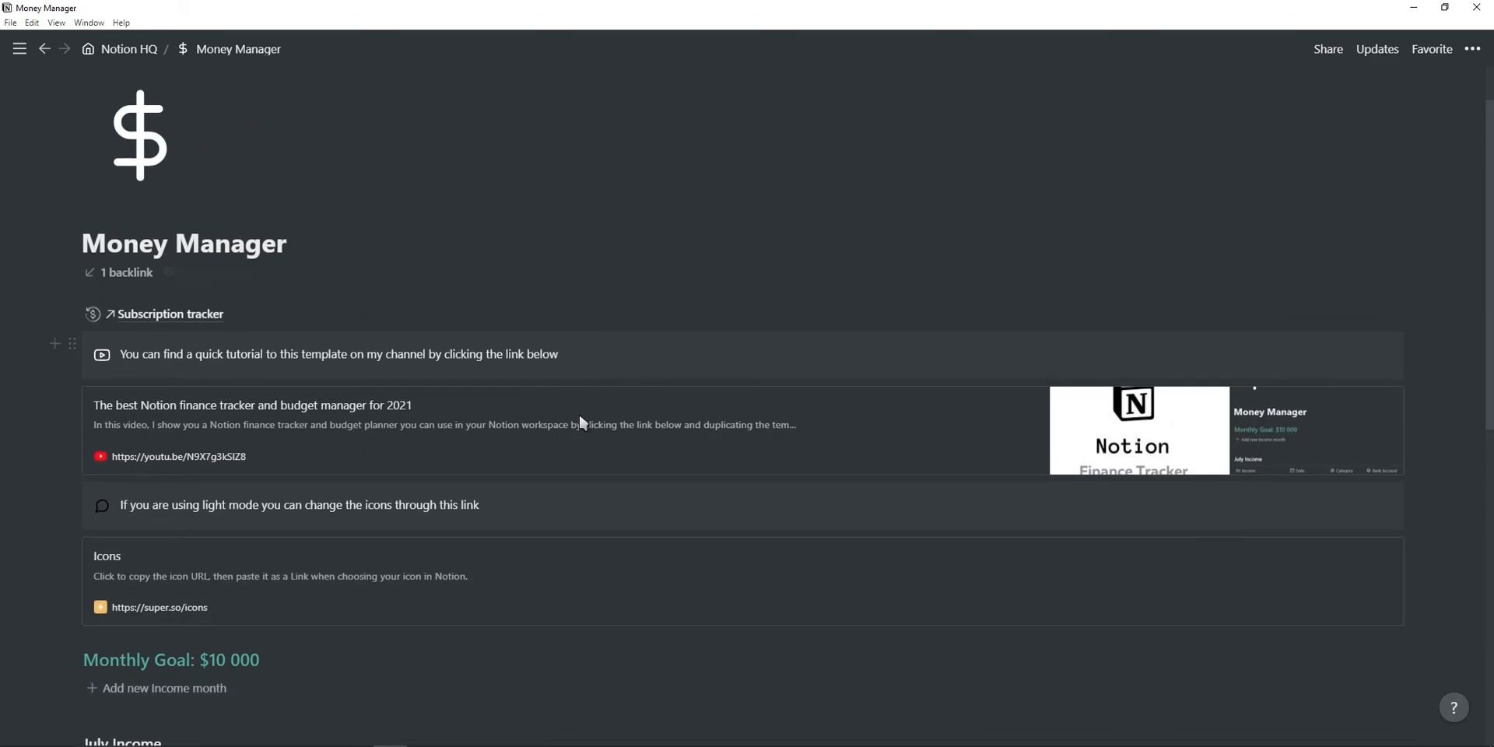
pyautogui.scroll(-3)
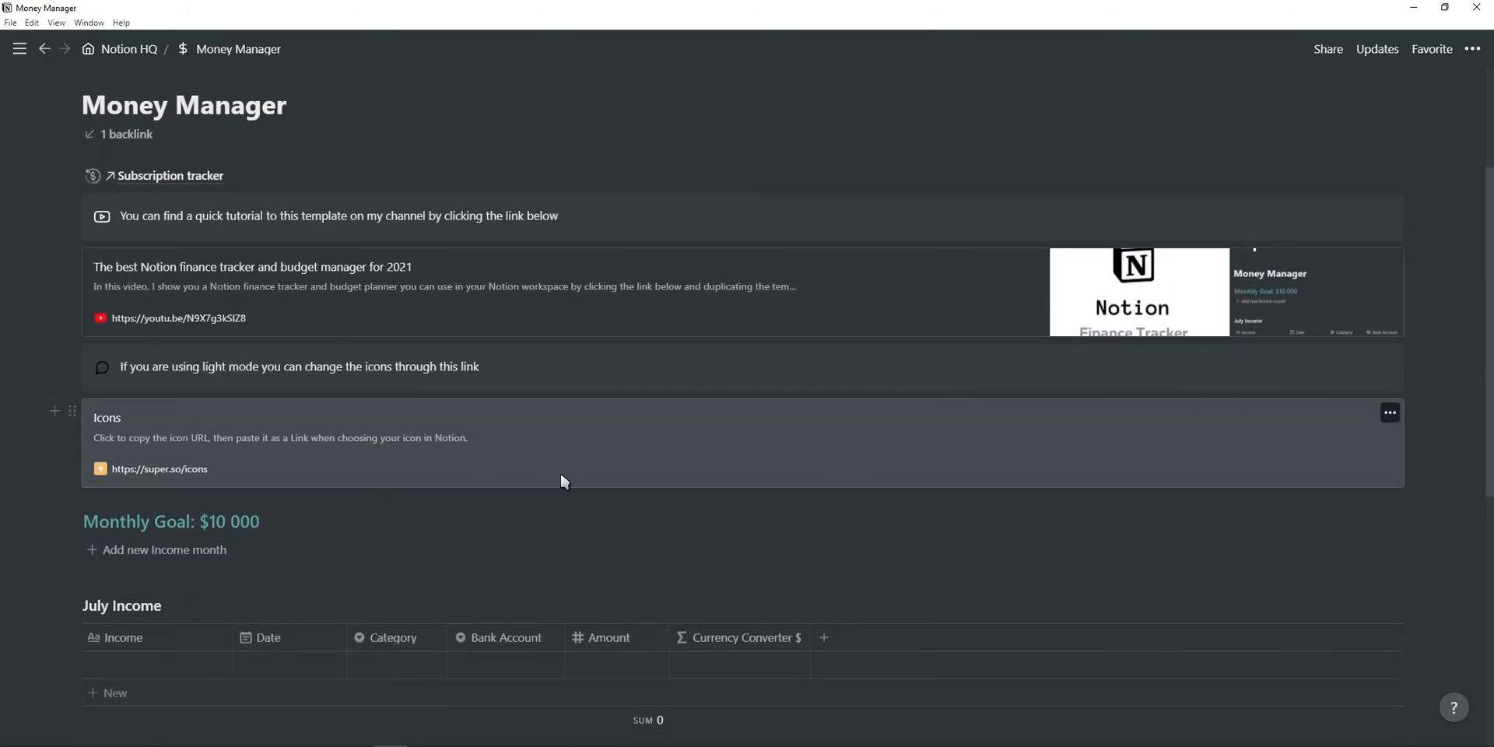
pyautogui.scroll(-3)
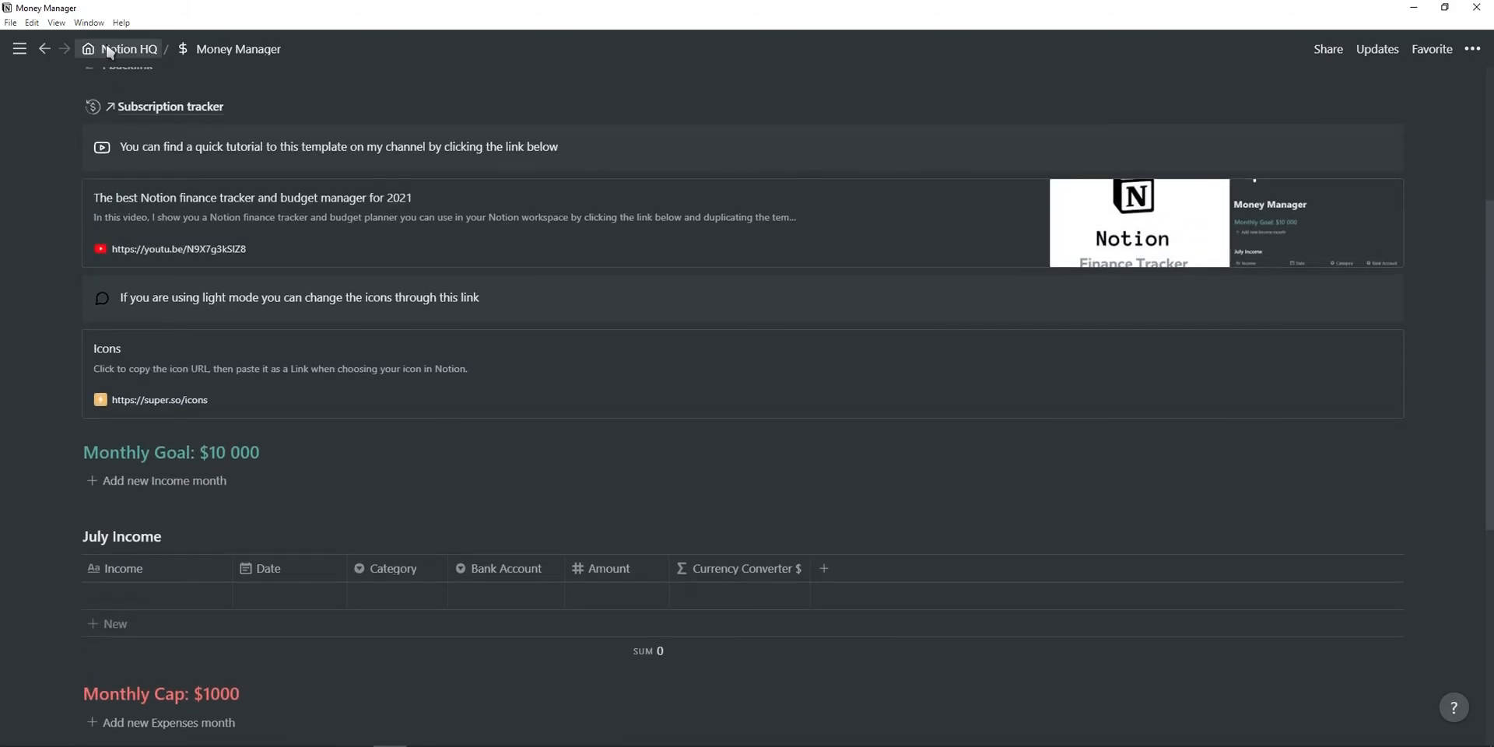
# Return to Notion HQ and go to the Subscription tracker under Finances.
pyautogui.click(131, 49)
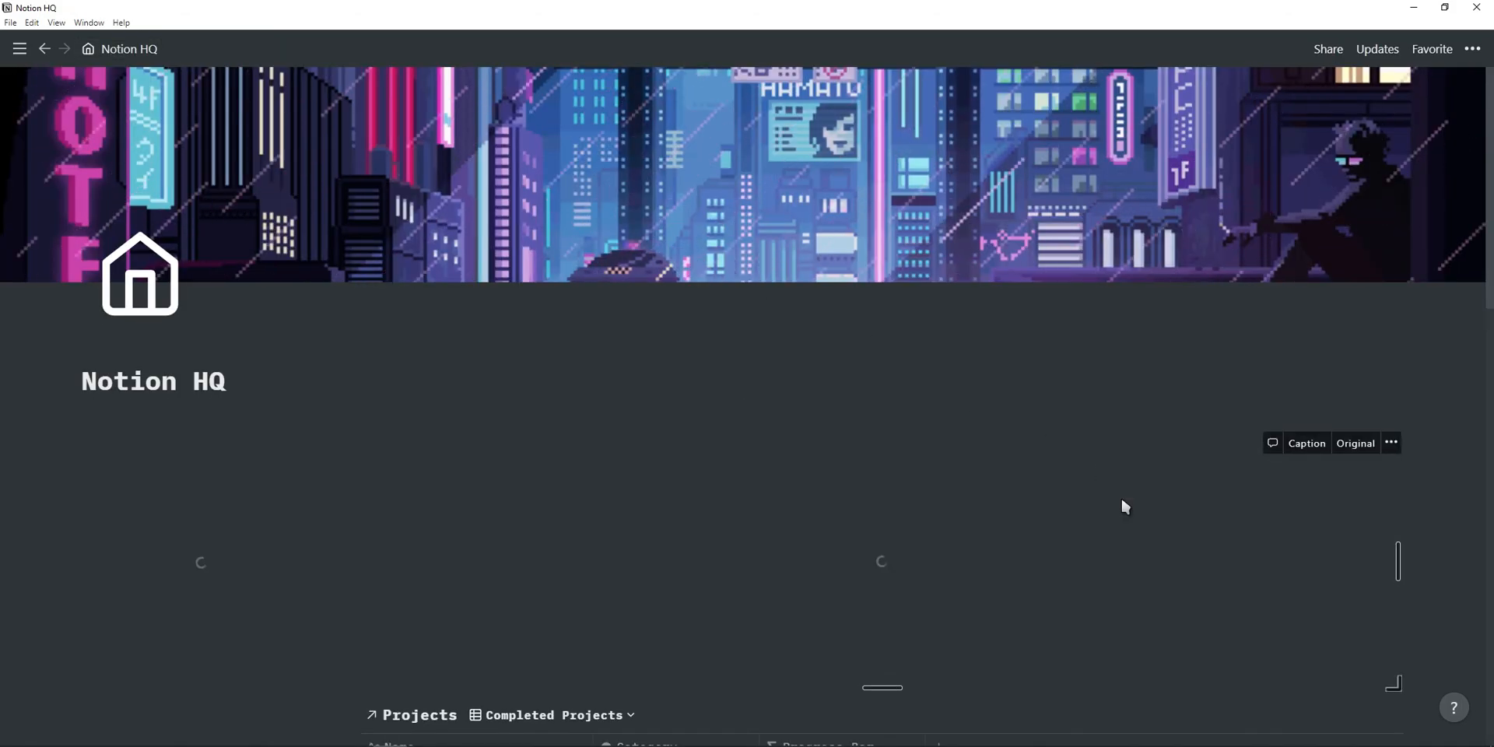
pyautogui.scroll(-3)
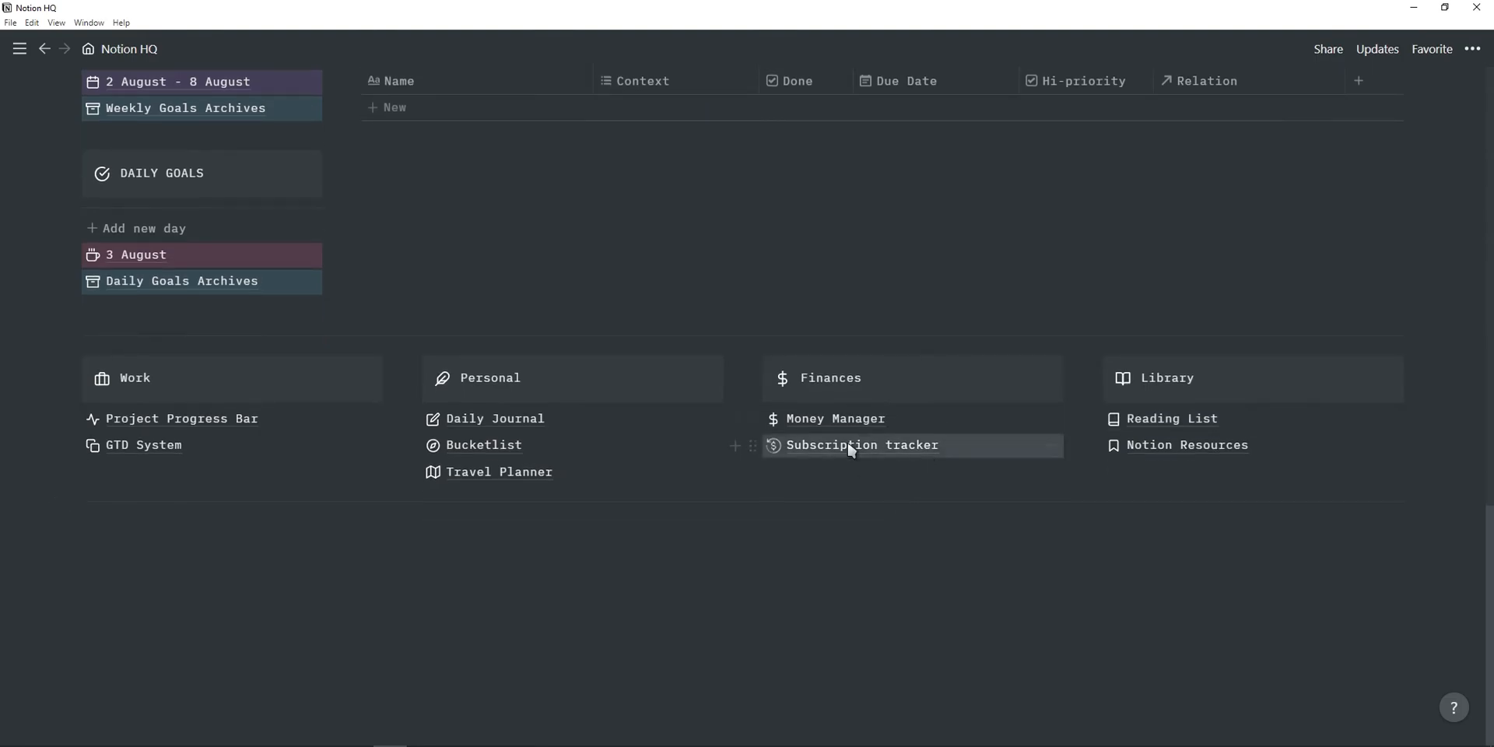
pyautogui.click(861, 445)
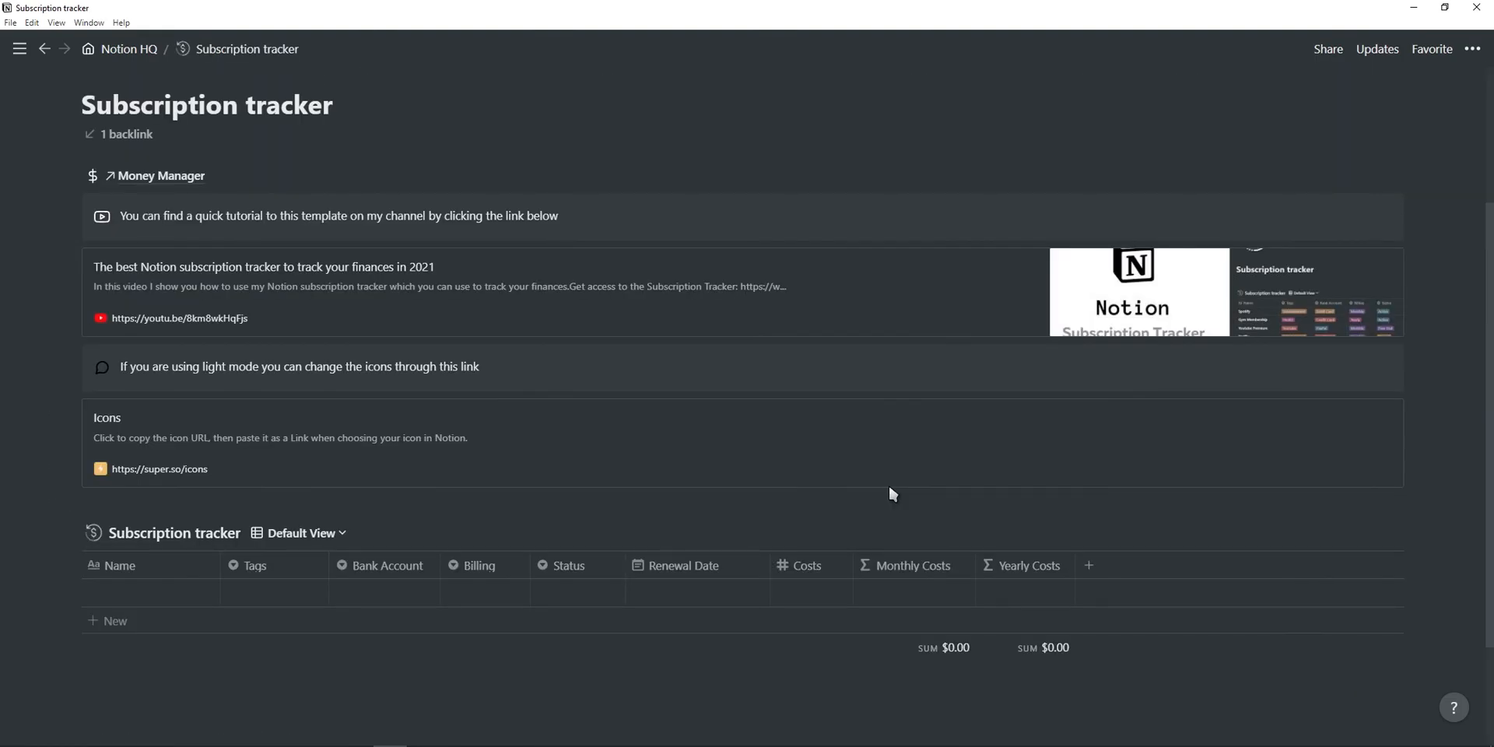
pyautogui.moveTo(876, 532)
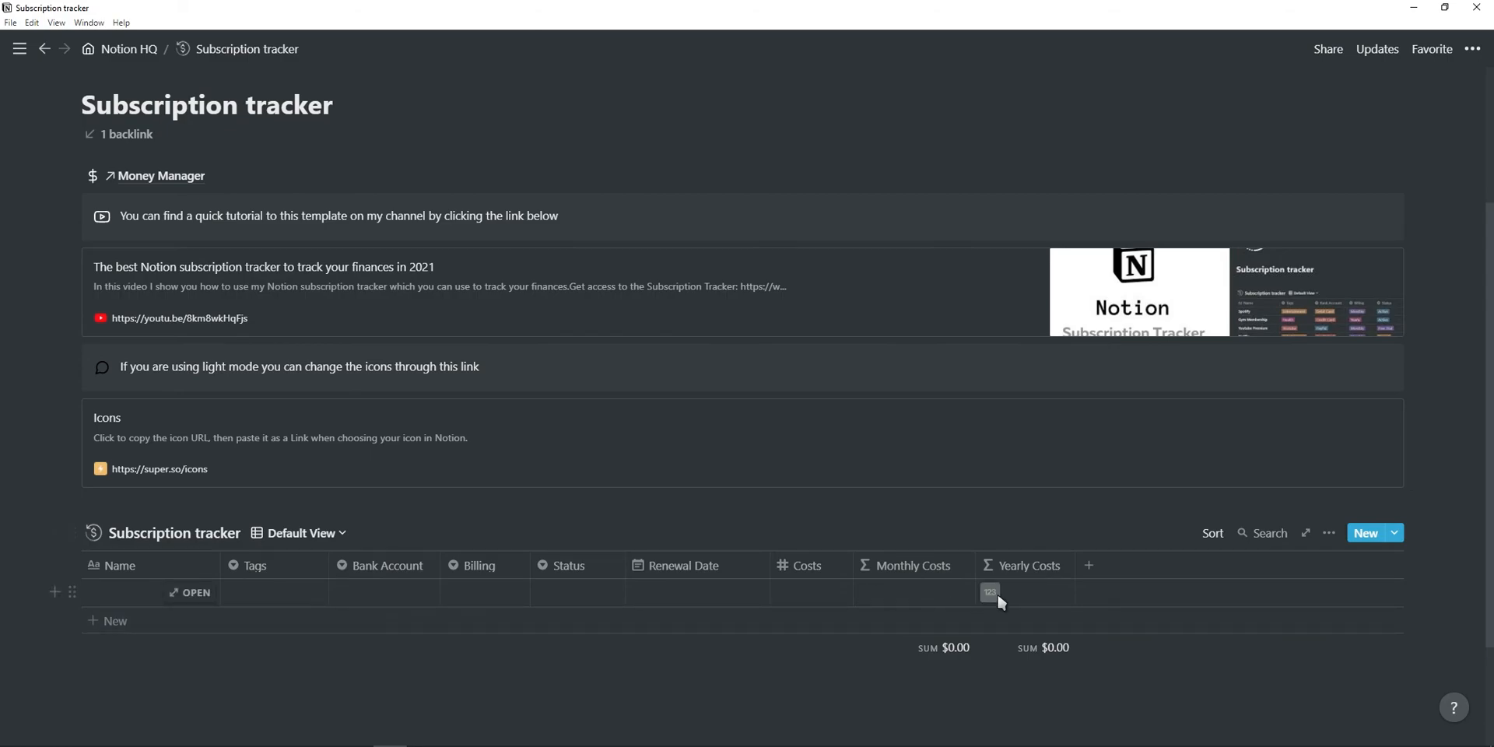
pyautogui.moveTo(425, 604)
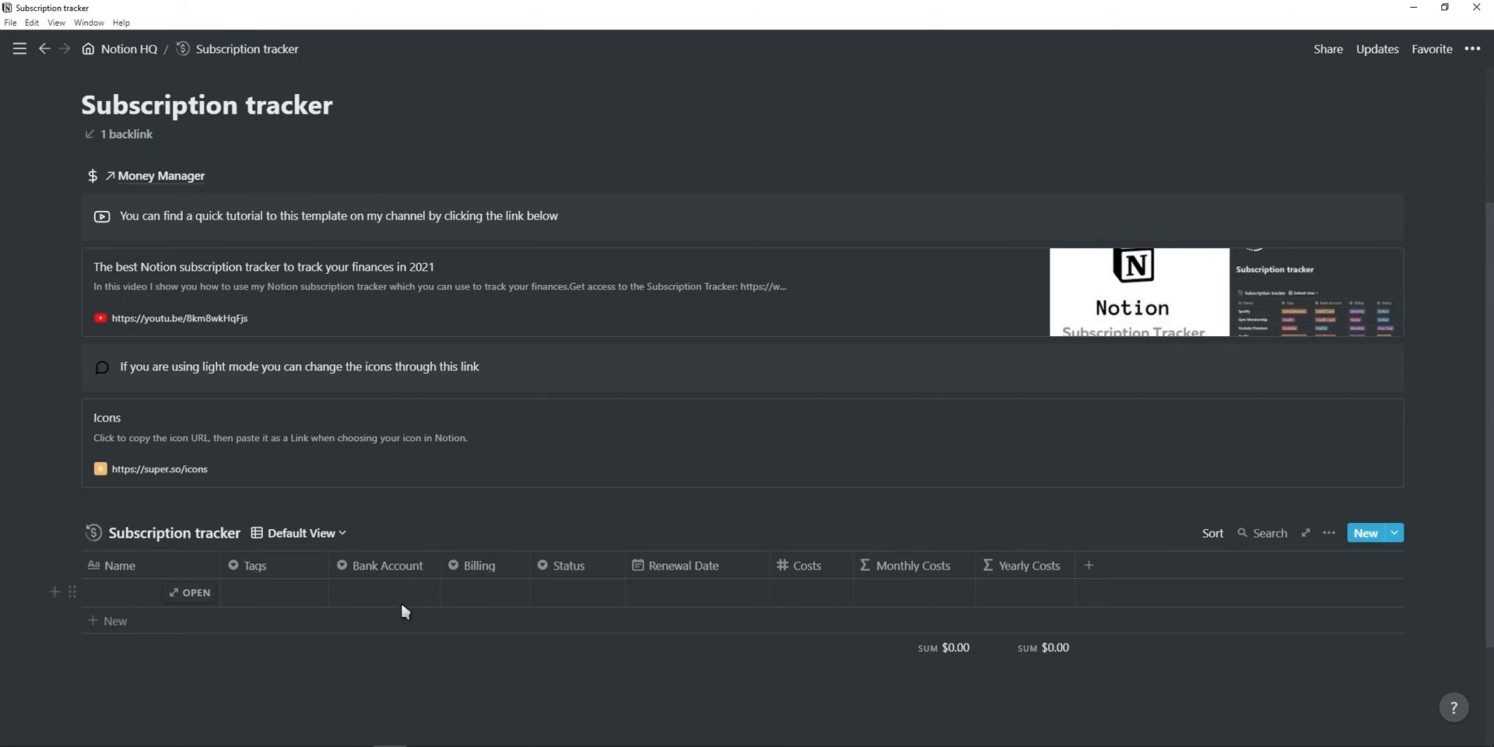
pyautogui.moveTo(372, 338)
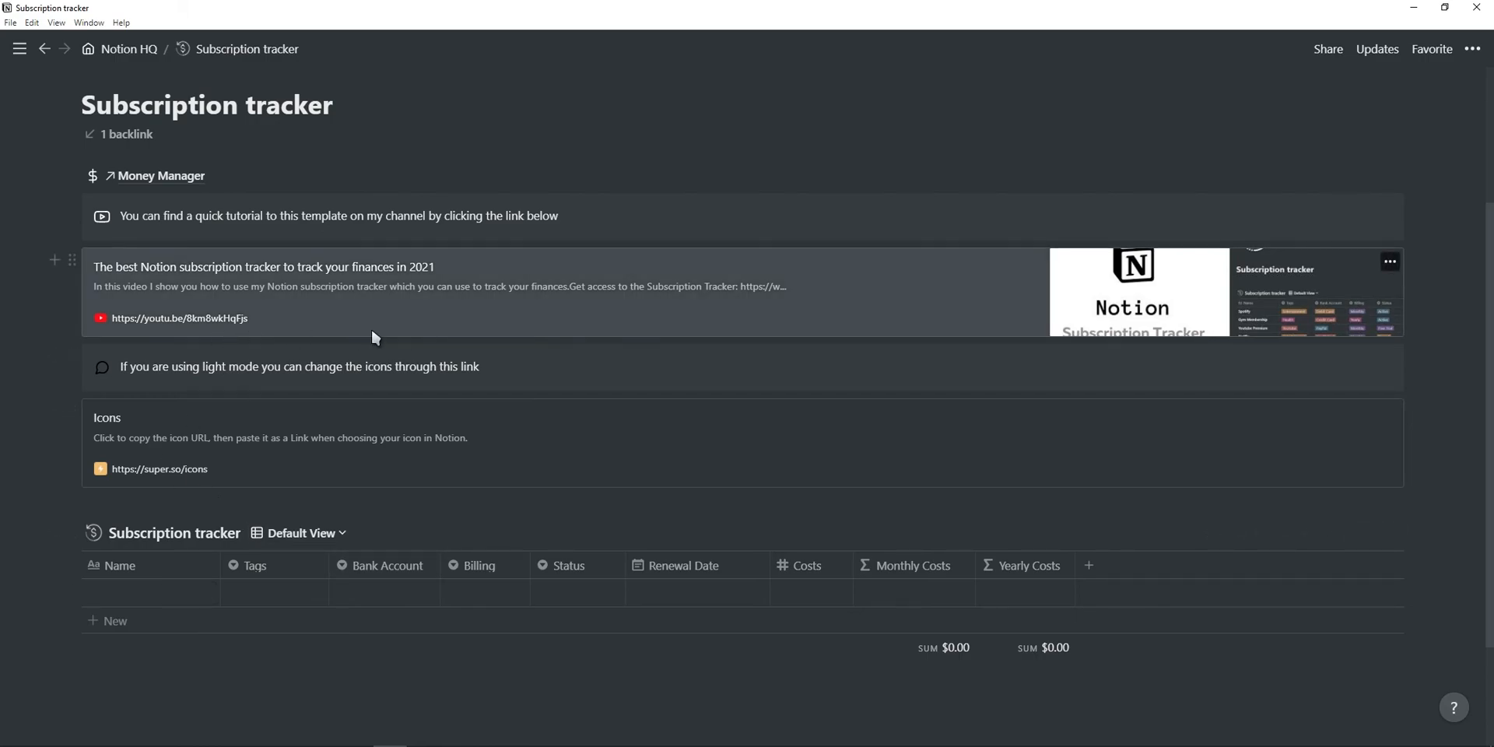
# Return to Notion HQ and go to the Reading List page under Library.
pyautogui.click(131, 48)
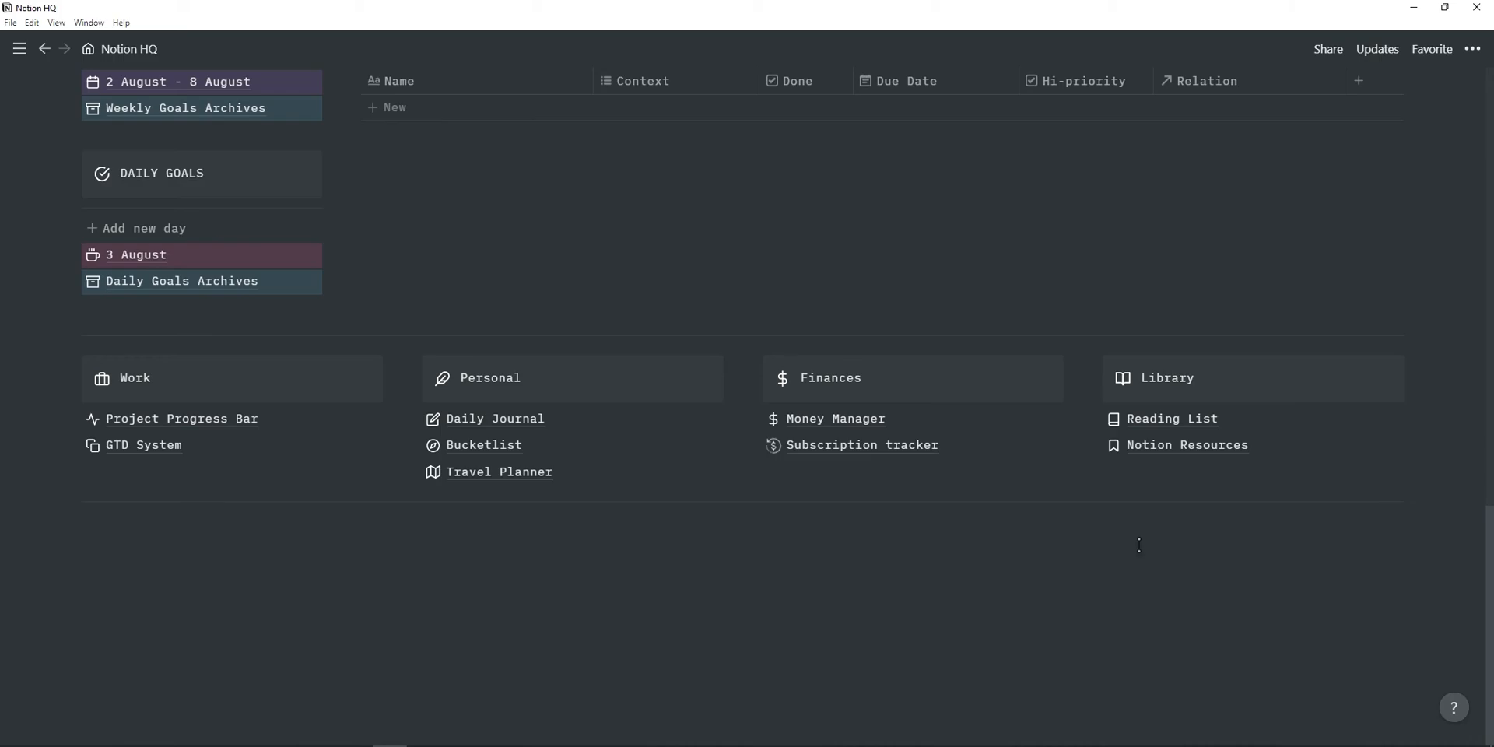
pyautogui.click(1170, 419)
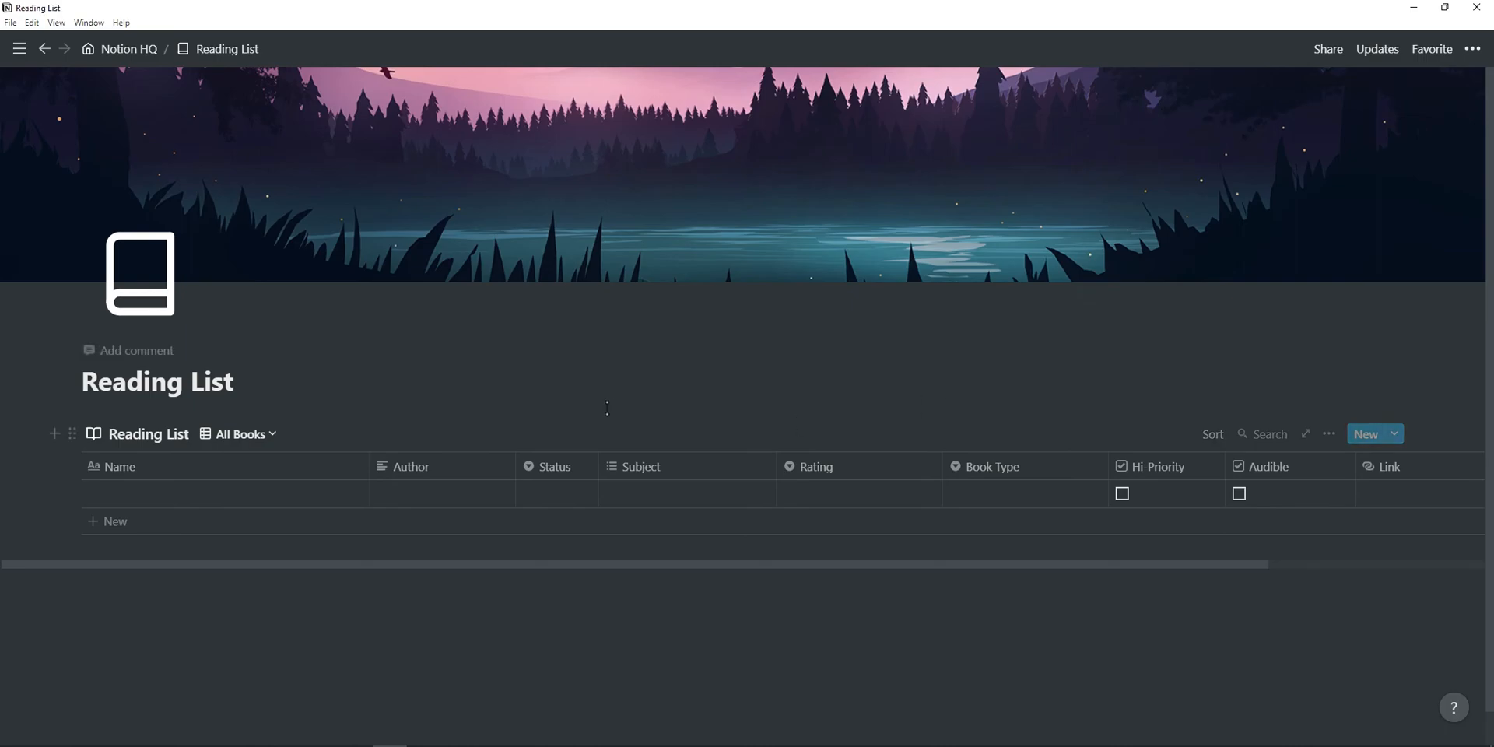
pyautogui.moveTo(503, 499)
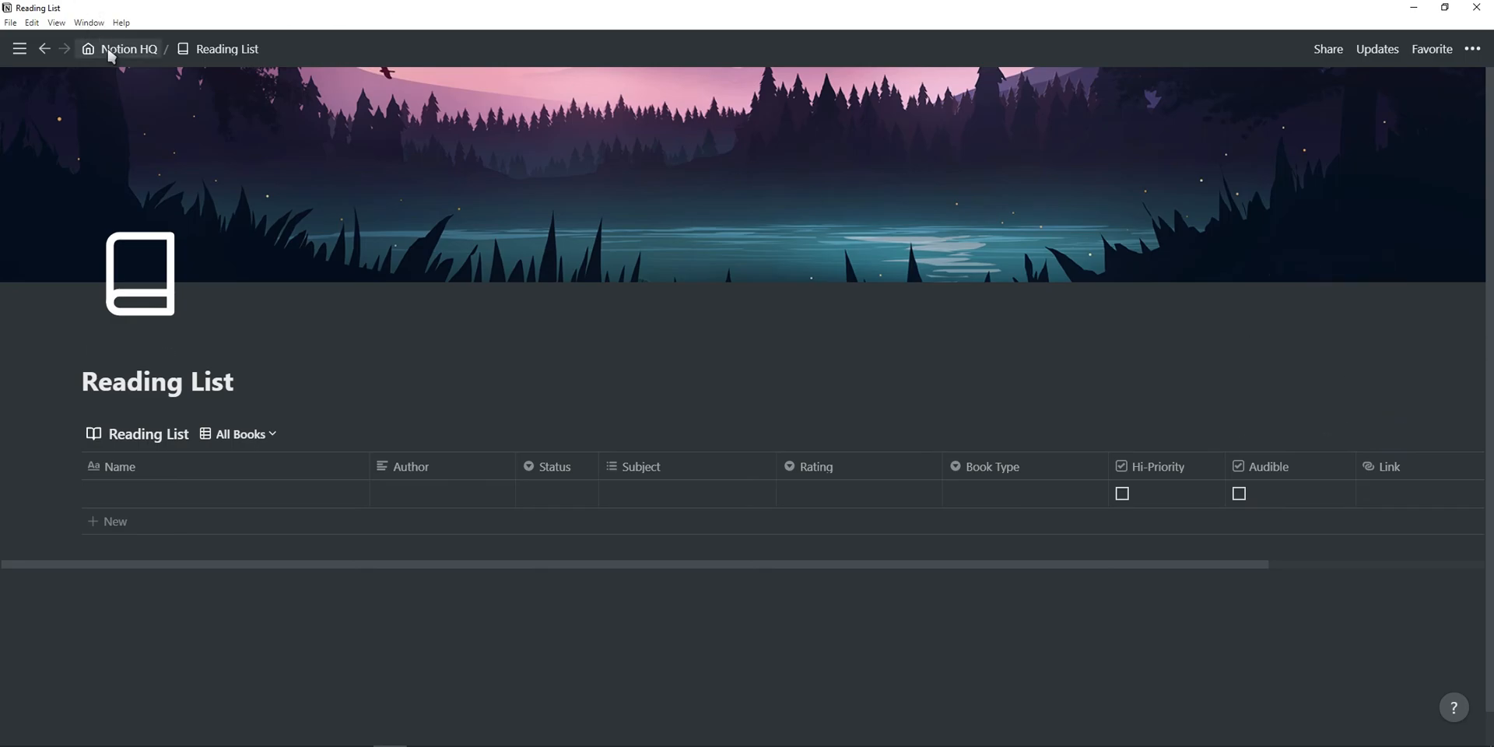
# Return to Notion HQ and go to the Notion Resources page under Library.
pyautogui.click(131, 49)
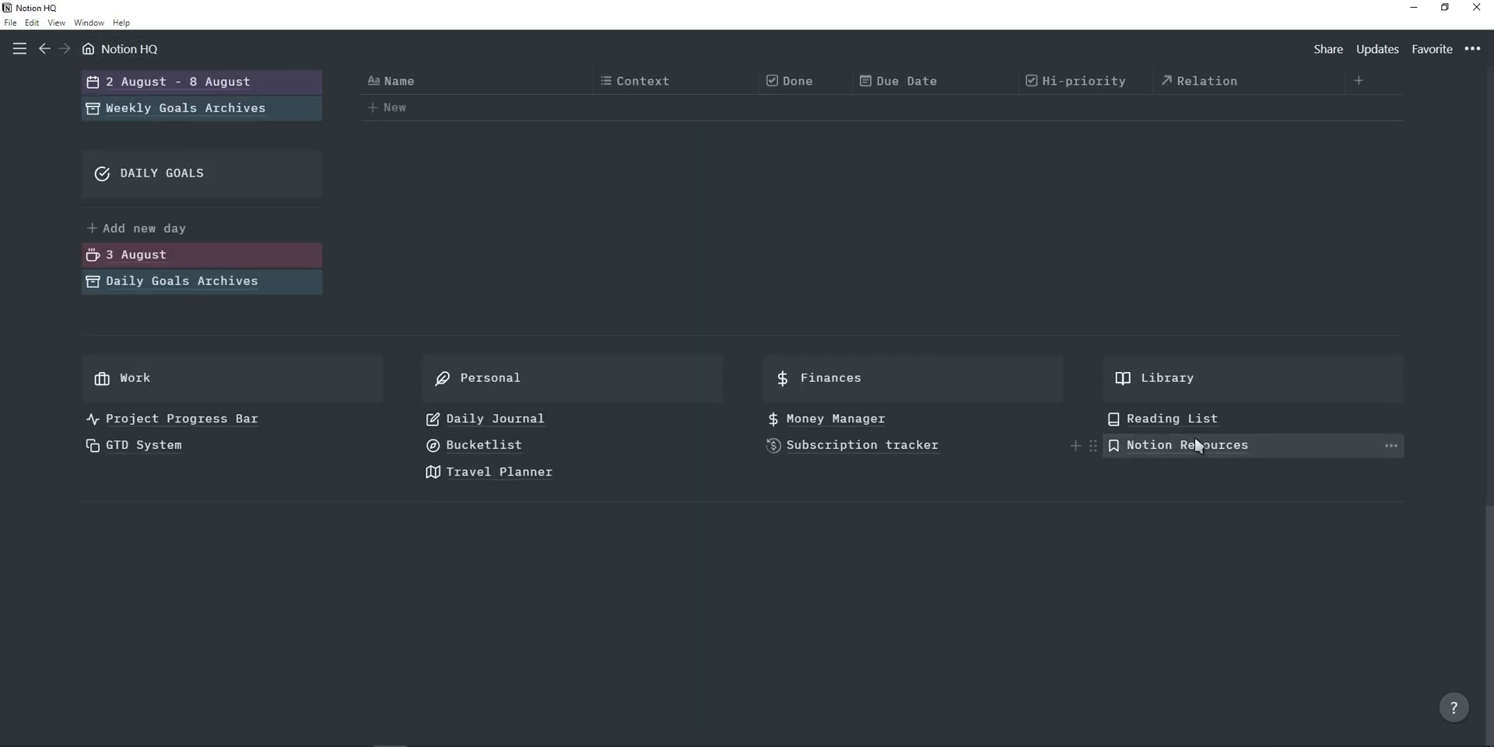
pyautogui.click(1186, 445)
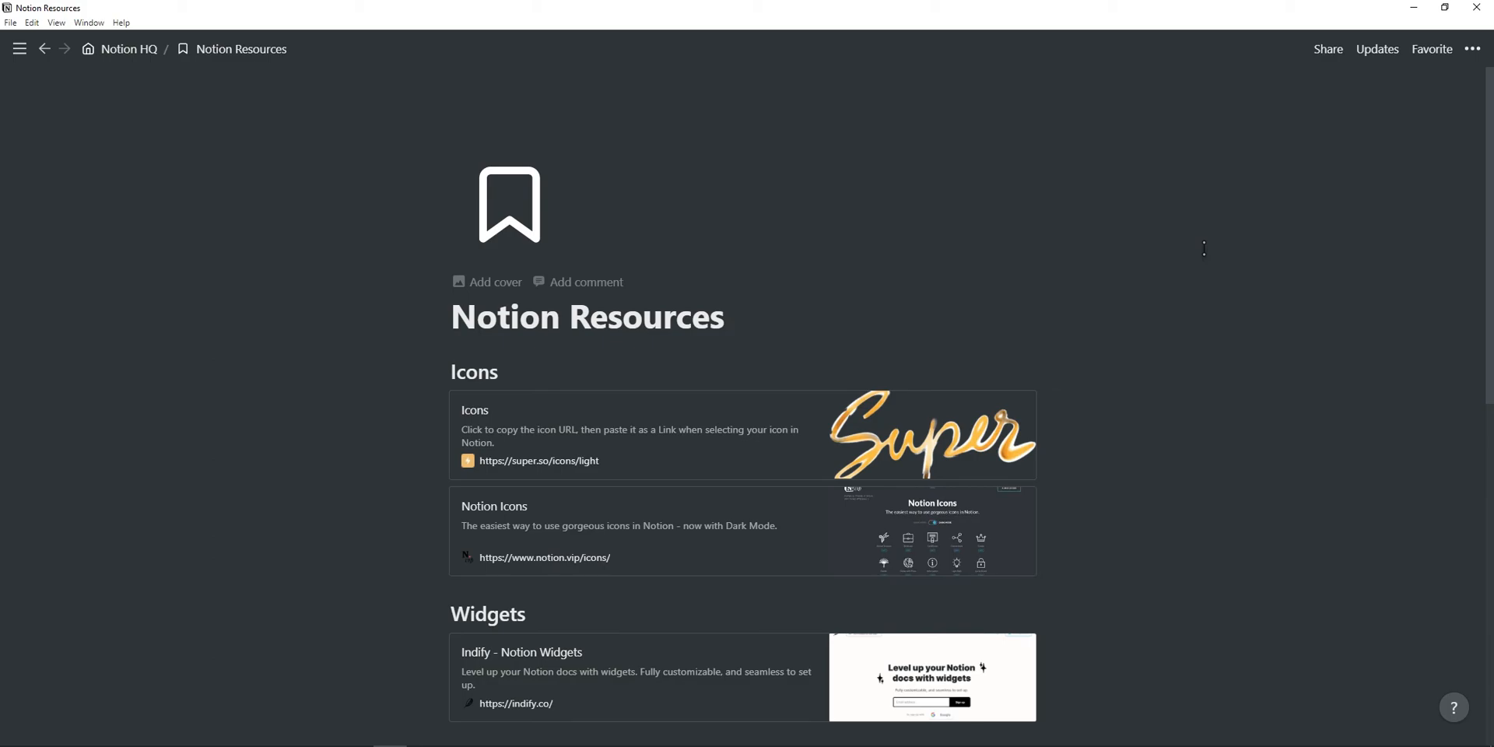
# Browse the Notion Resources Integrations and Playlist links.
pyautogui.scroll(-3)
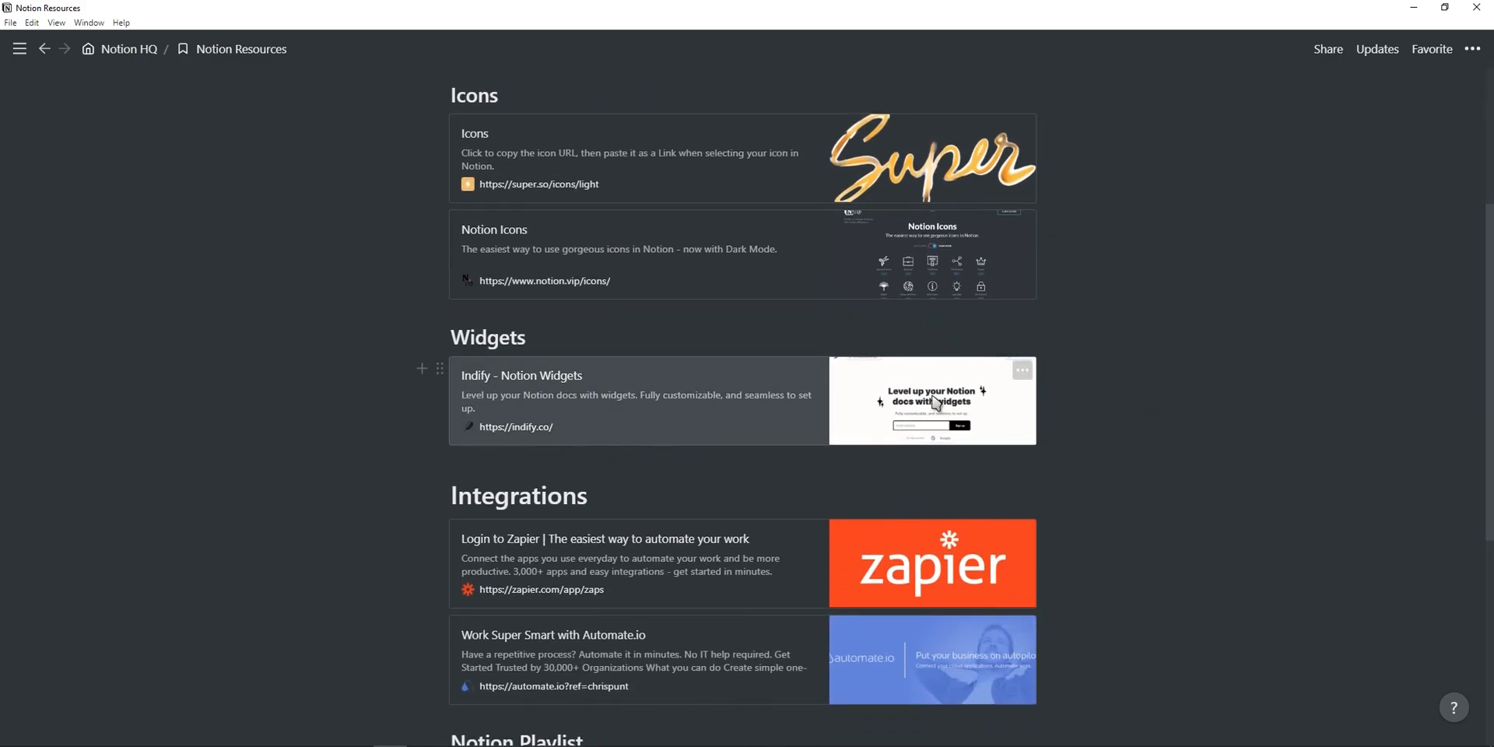
pyautogui.scroll(-3)
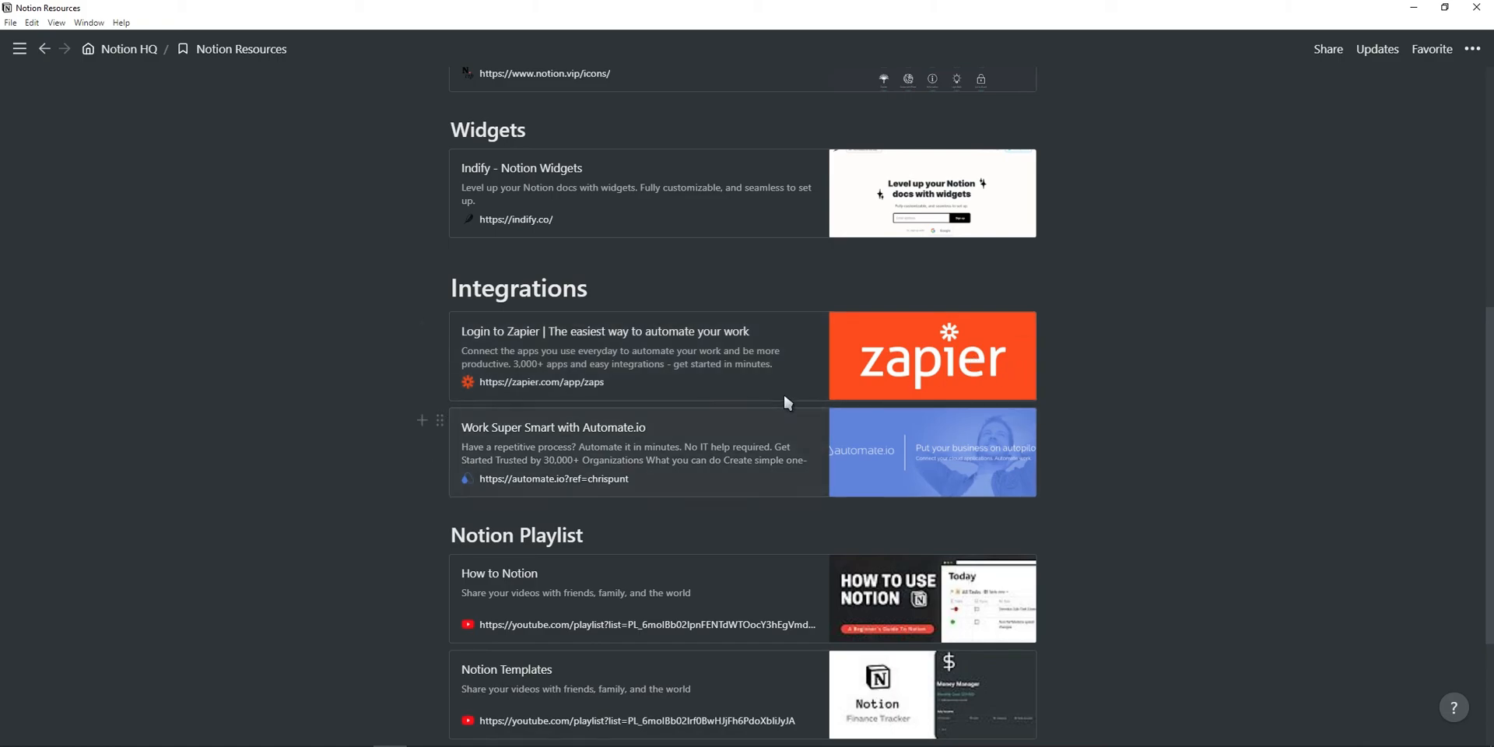
pyautogui.scroll(-3)
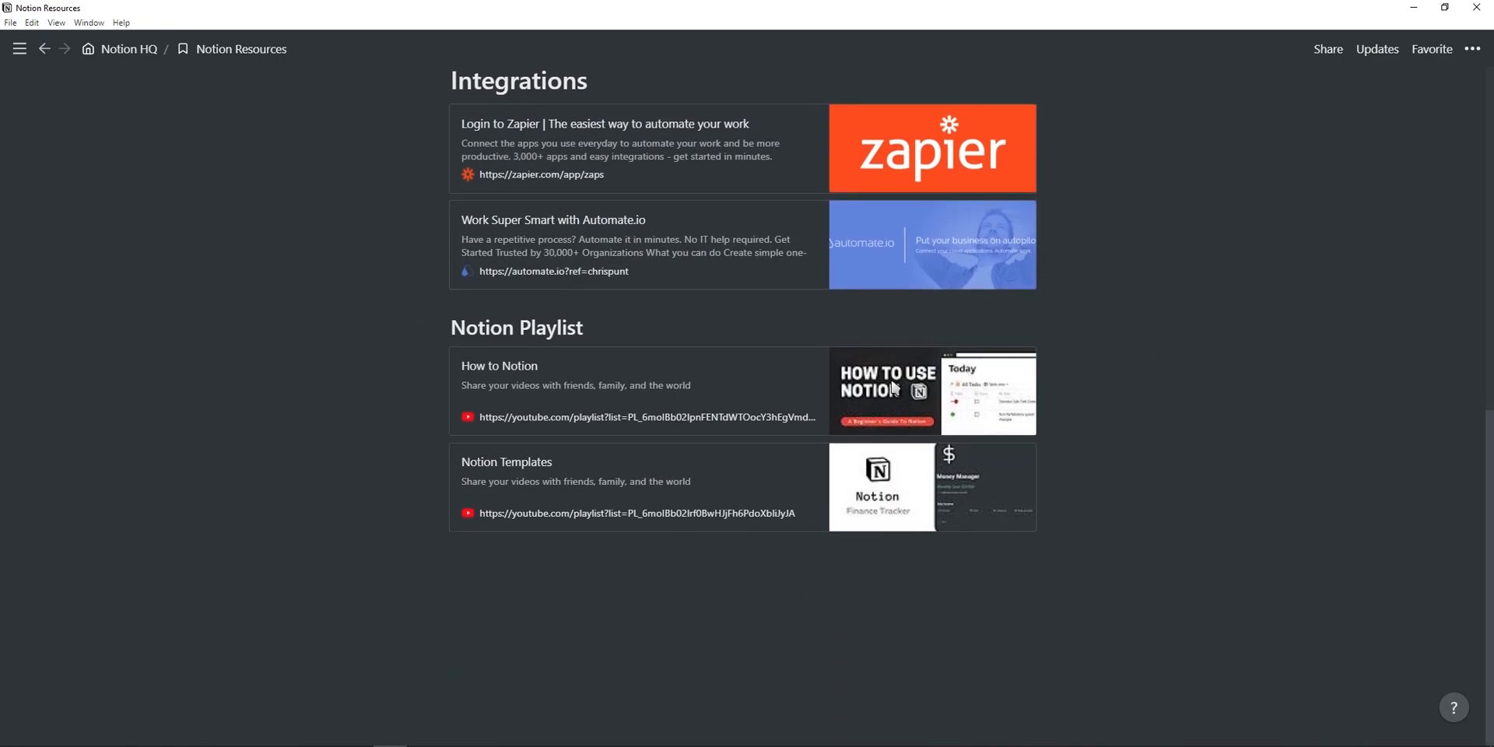
pyautogui.moveTo(633, 389)
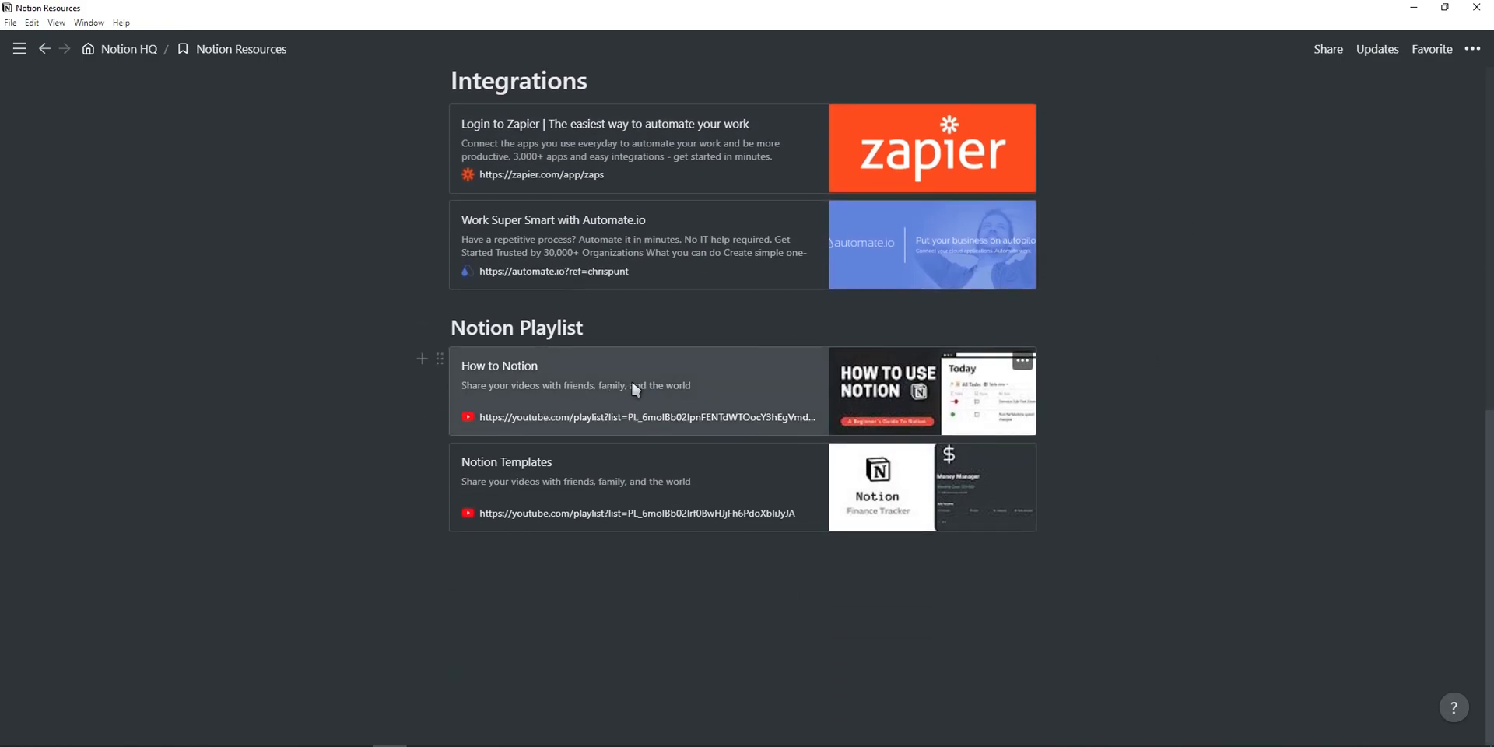
pyautogui.moveTo(918, 464)
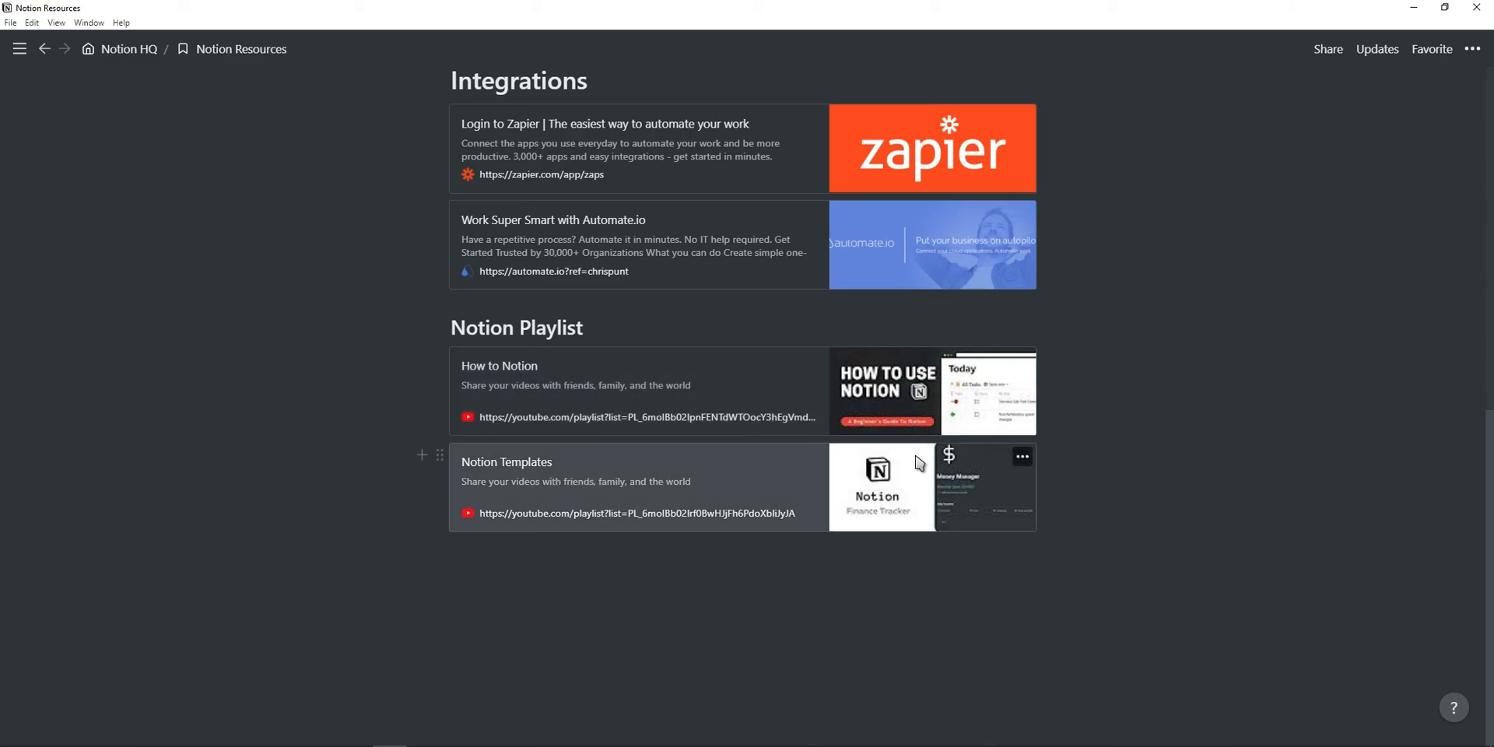
# Return to Notion HQ, reach the bottom, and switch to the Gumroad template store in the browser.
pyautogui.click(130, 48)
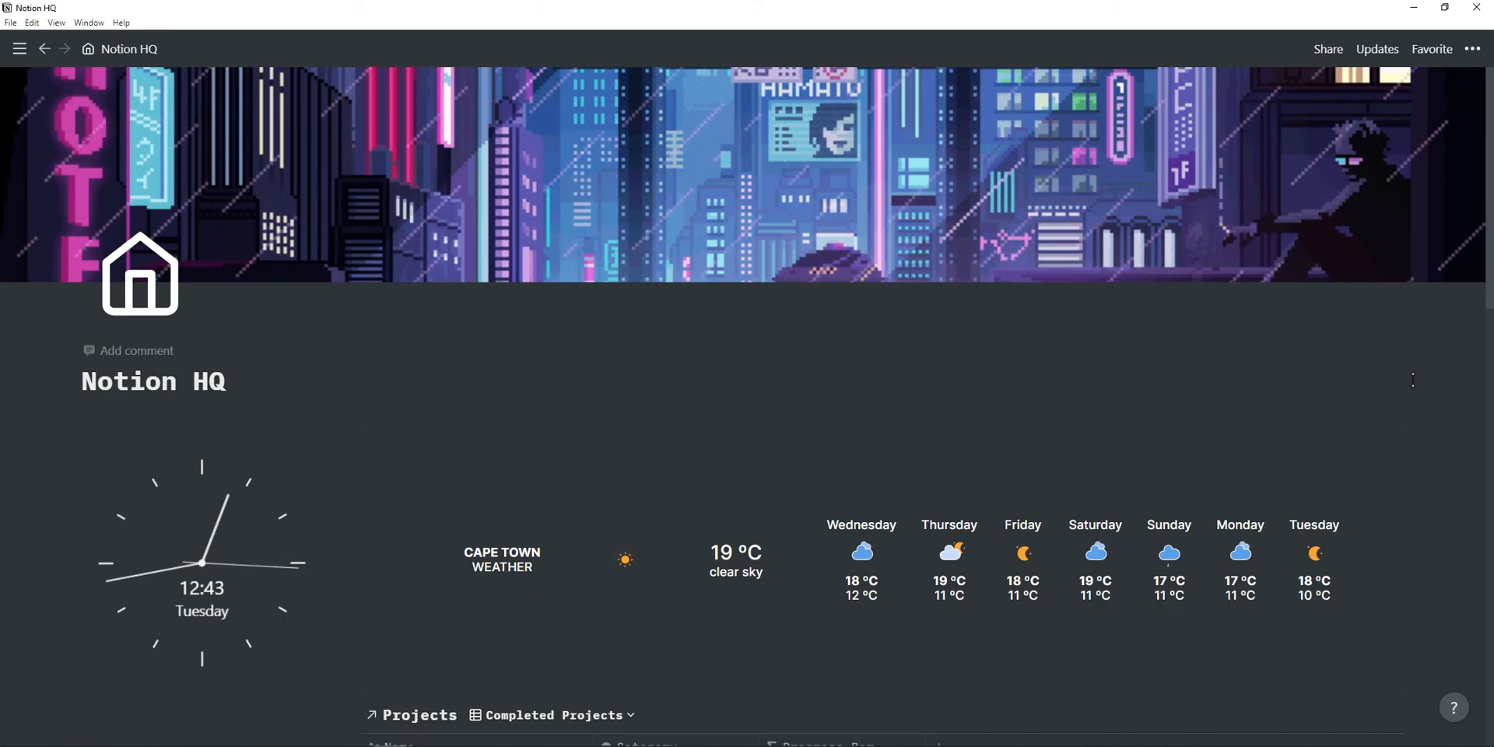
pyautogui.scroll(-3)
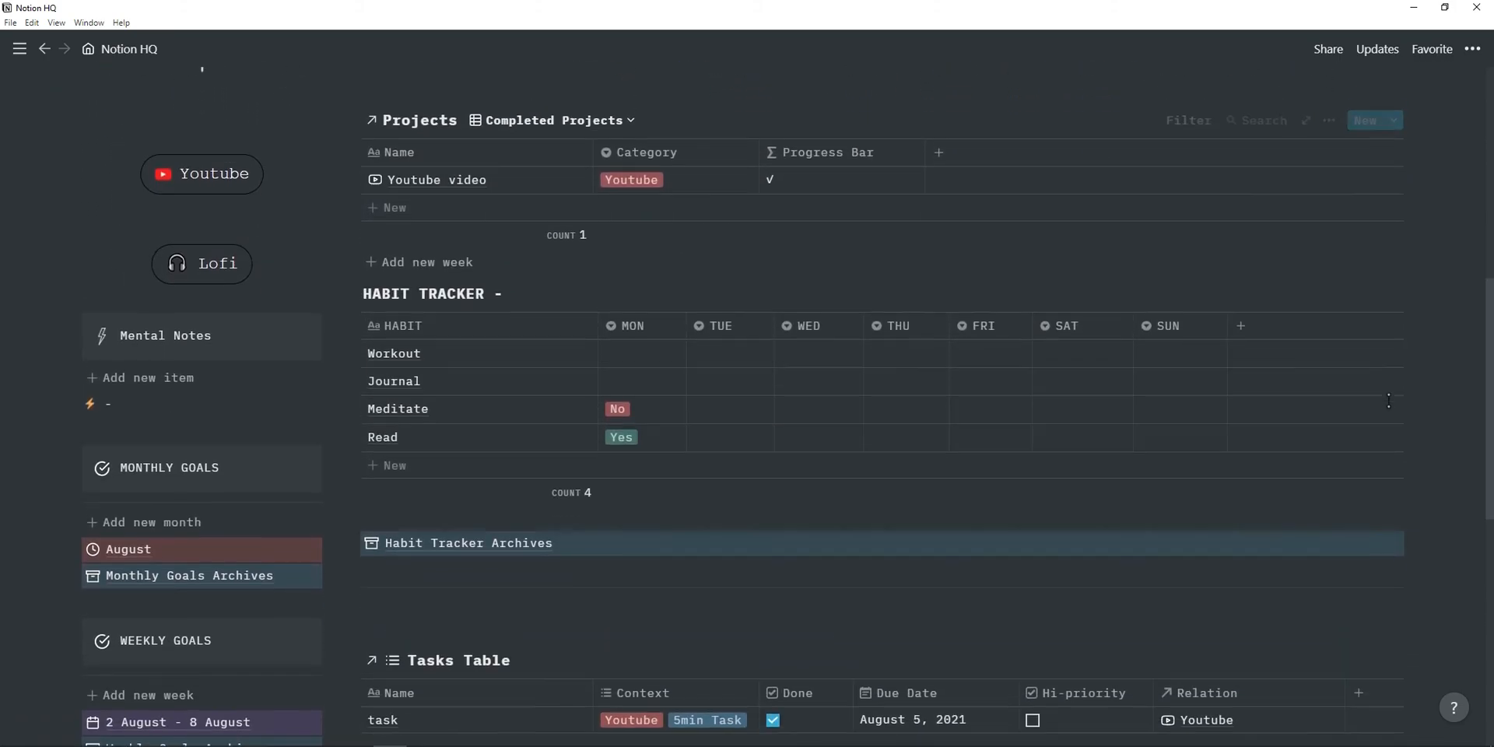
pyautogui.scroll(-3)
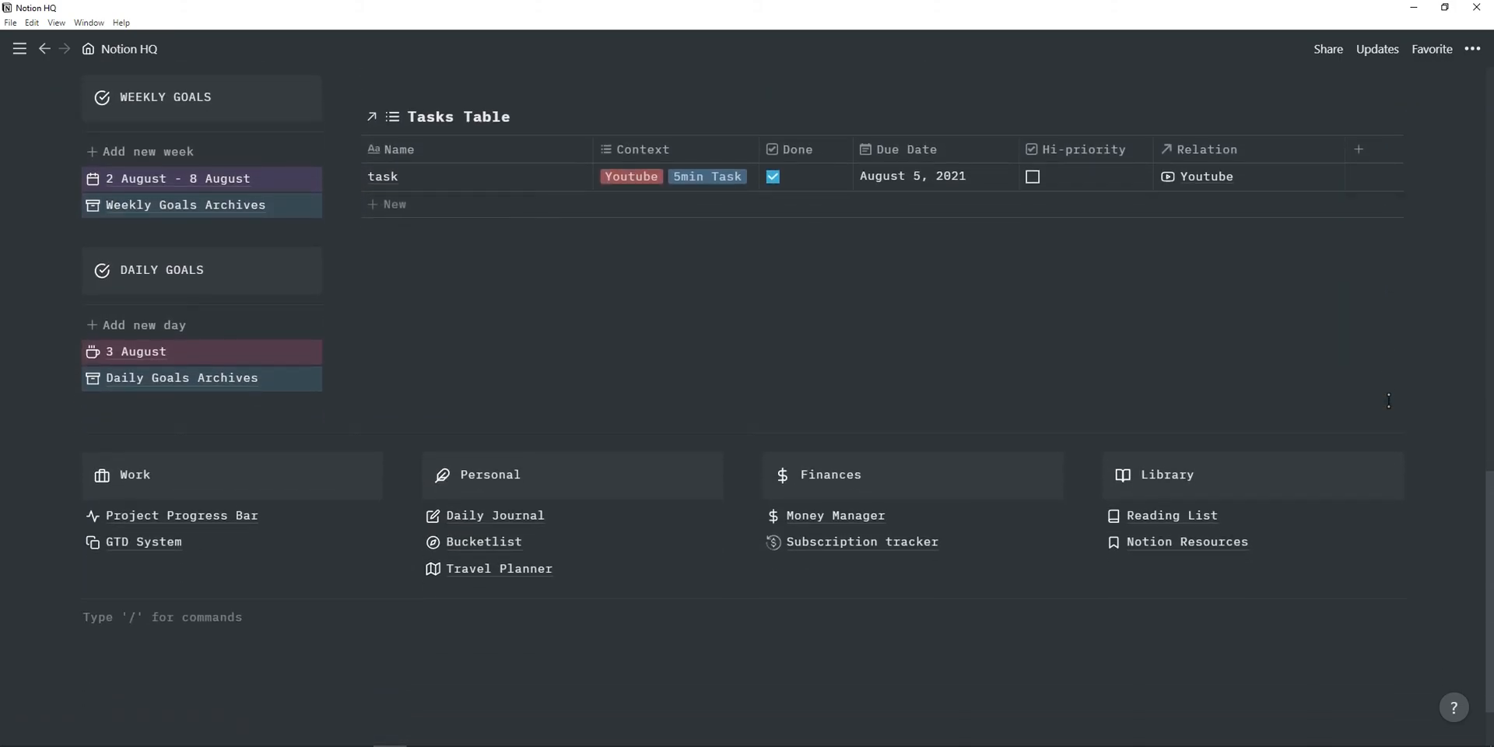
pyautogui.press('alt+tab')
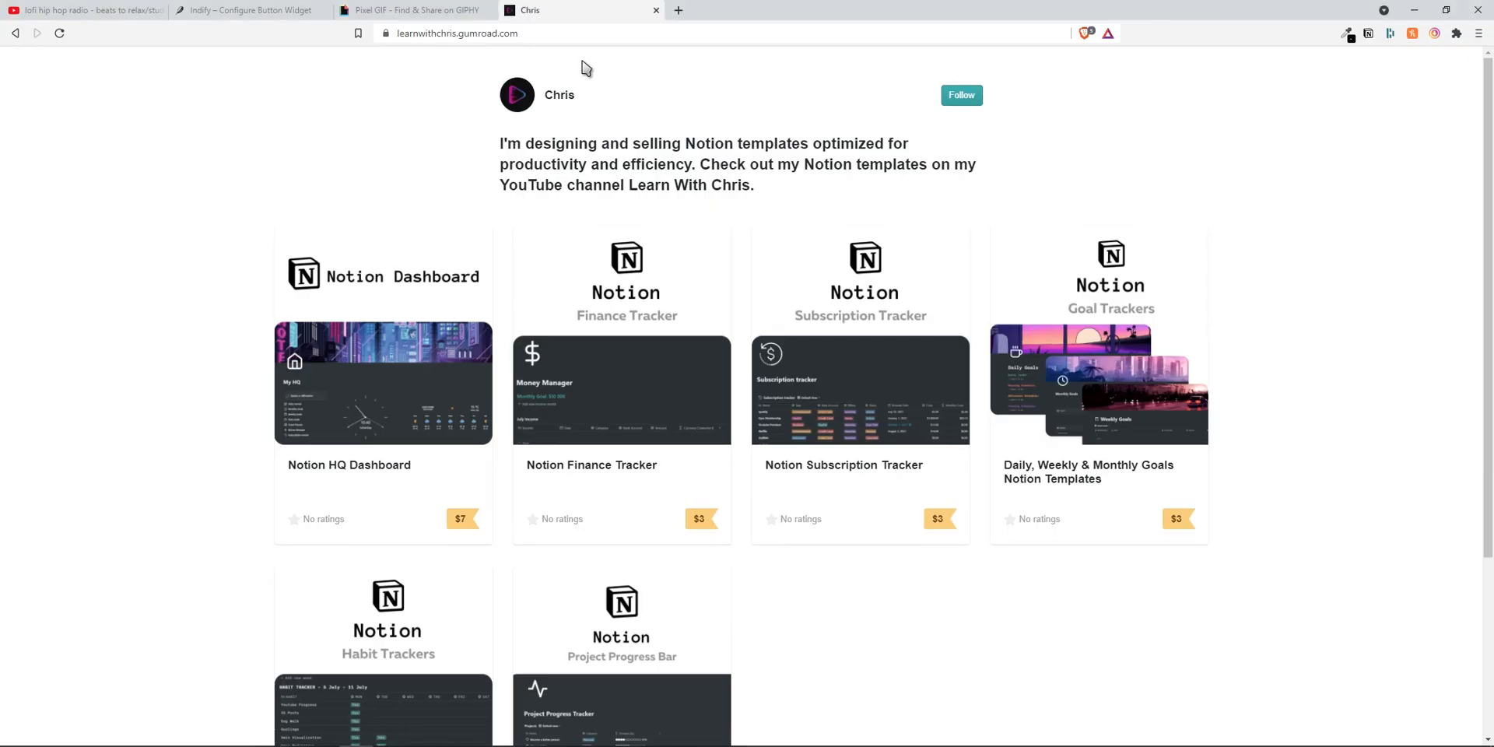
pyautogui.scroll(-3)
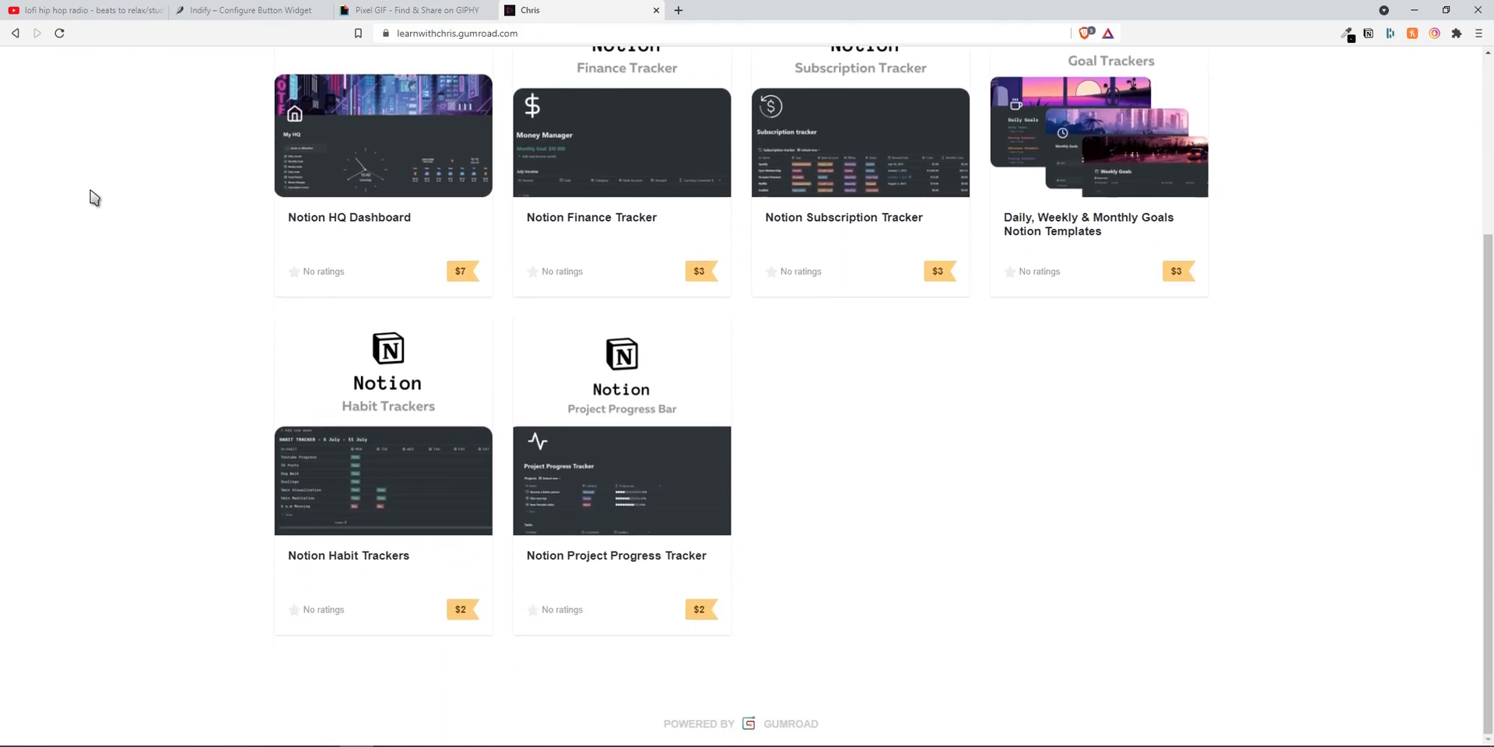
pyautogui.scroll(3)
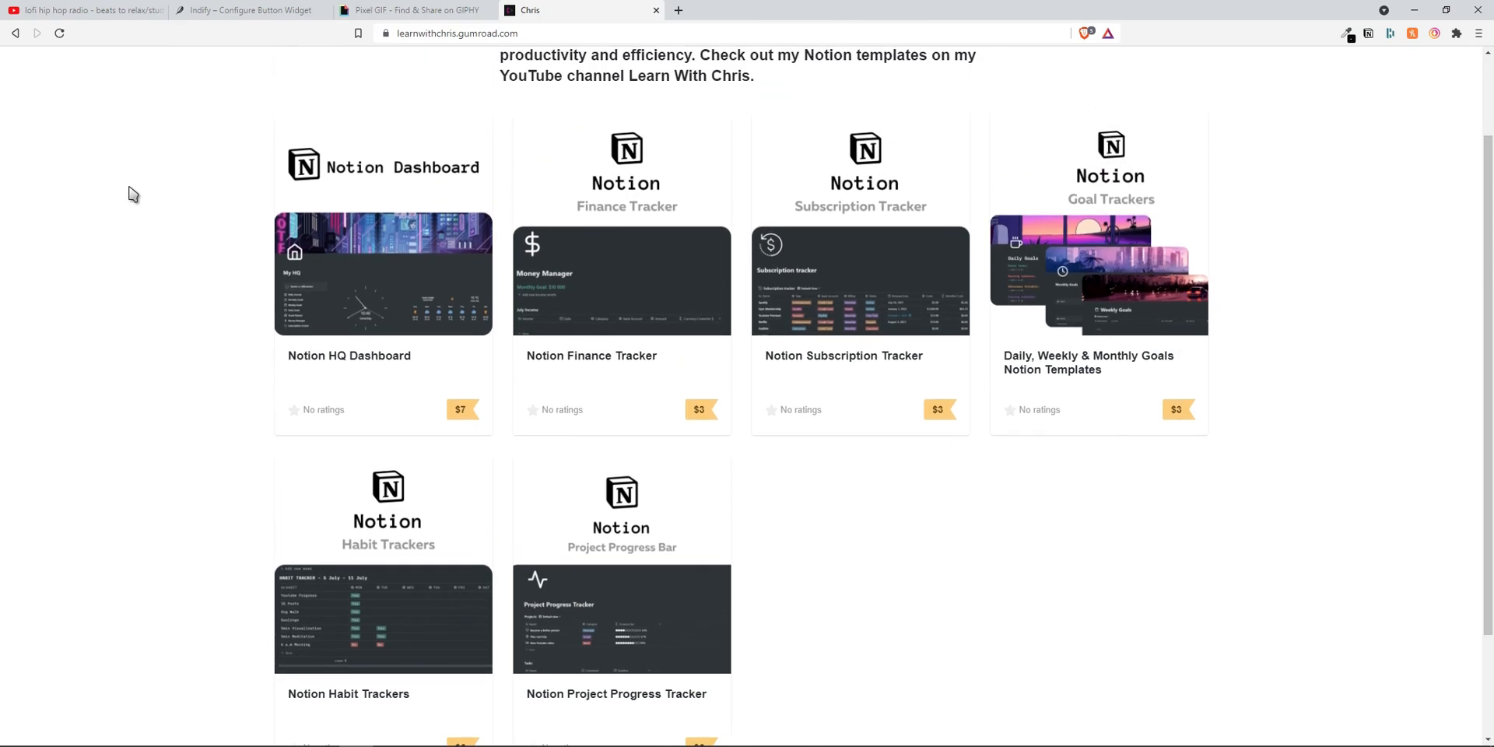
pyautogui.moveTo(1303, 249)
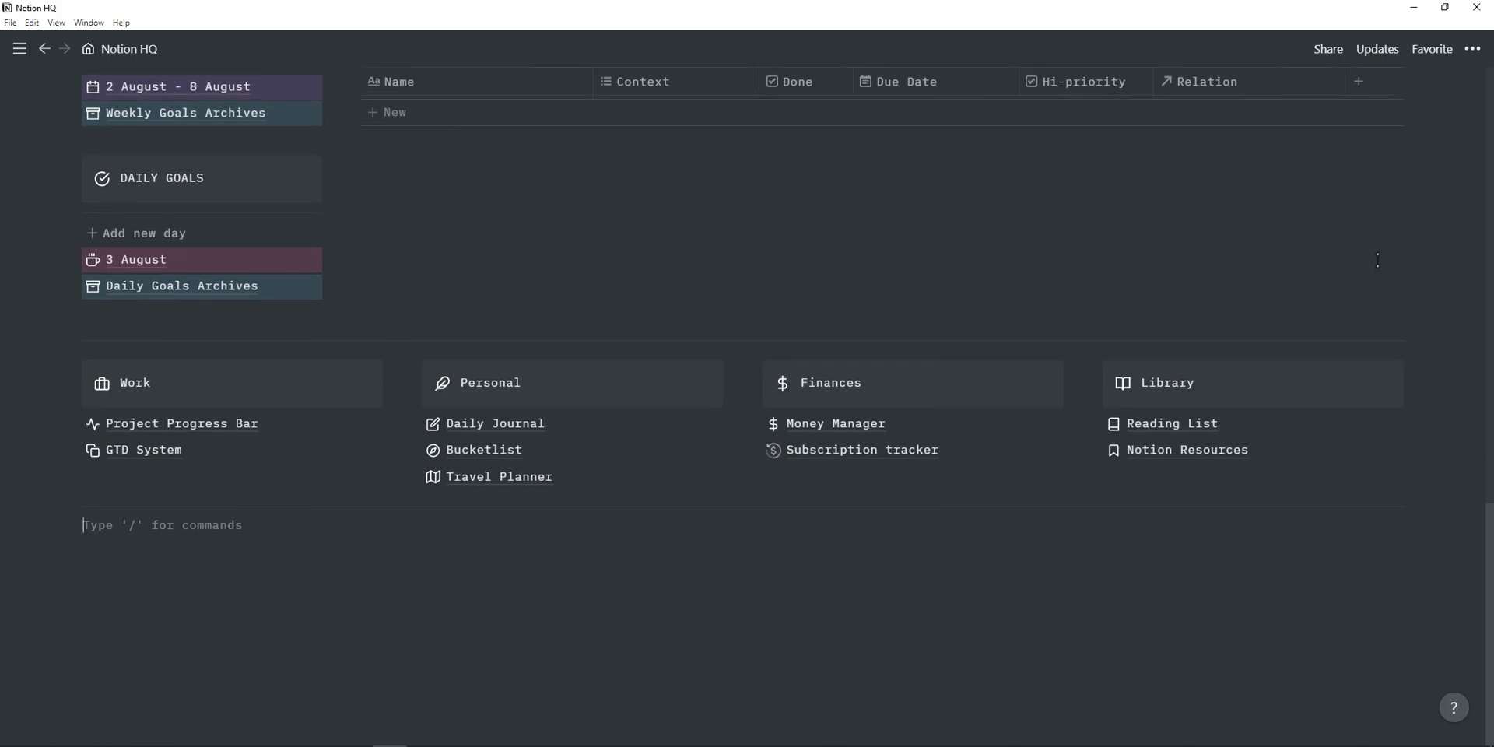
pyautogui.scroll(3)
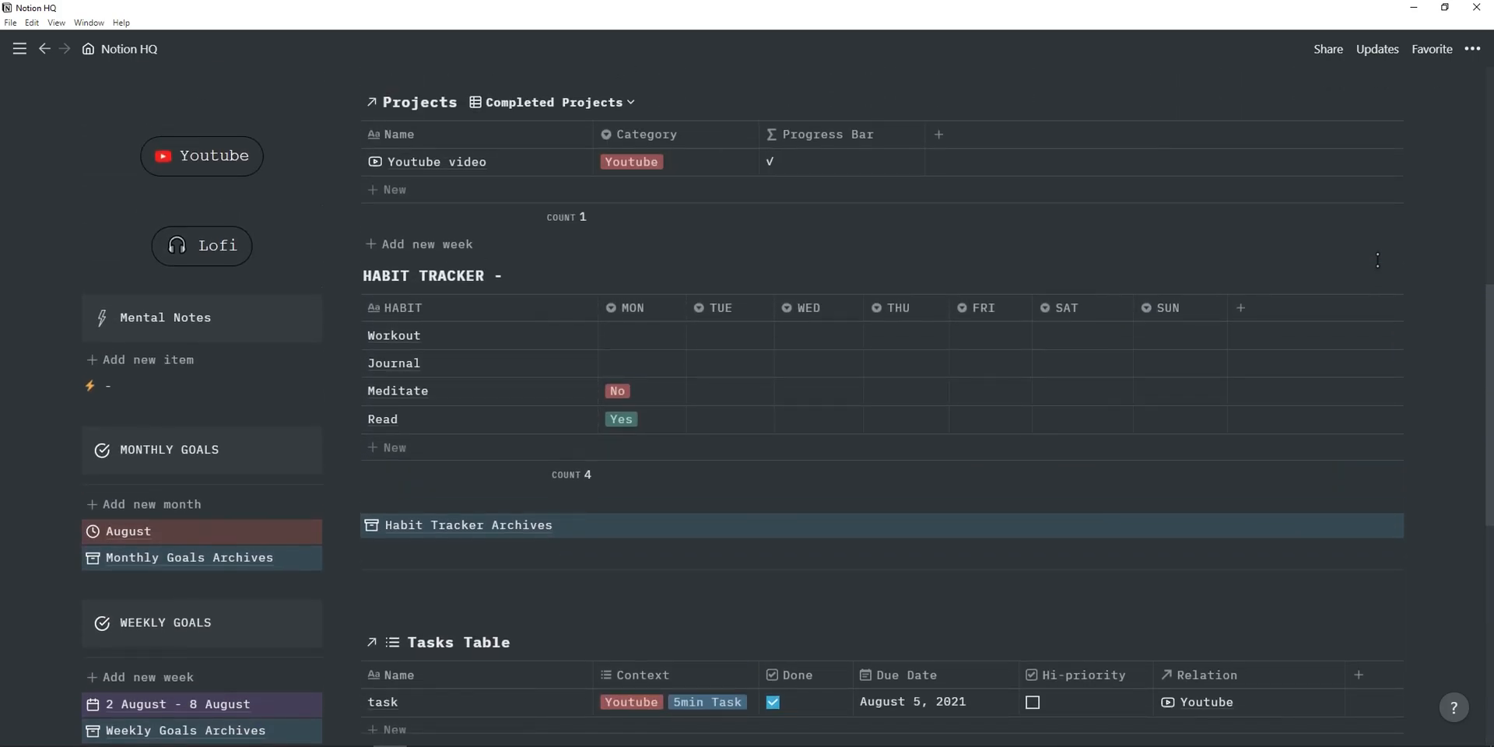
pyautogui.scroll(3)
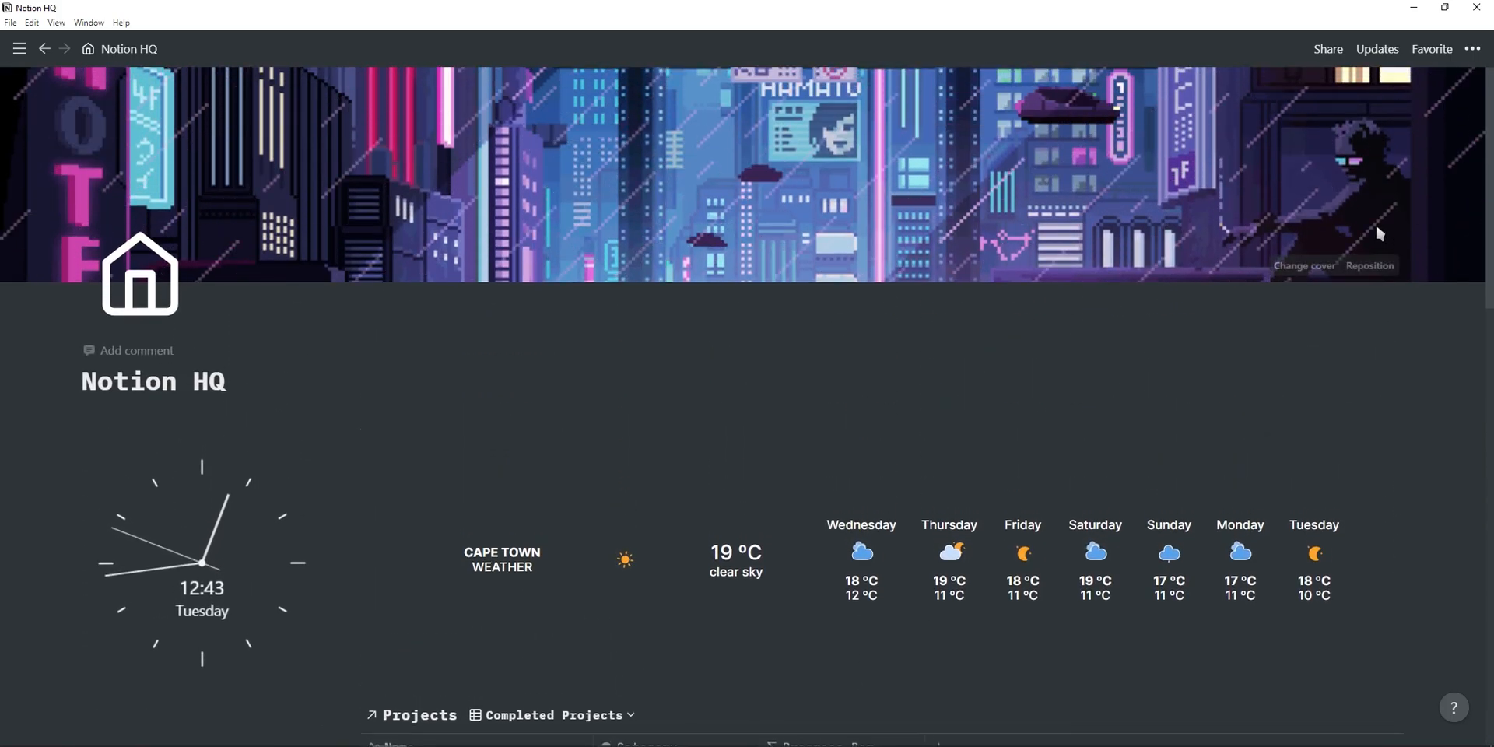